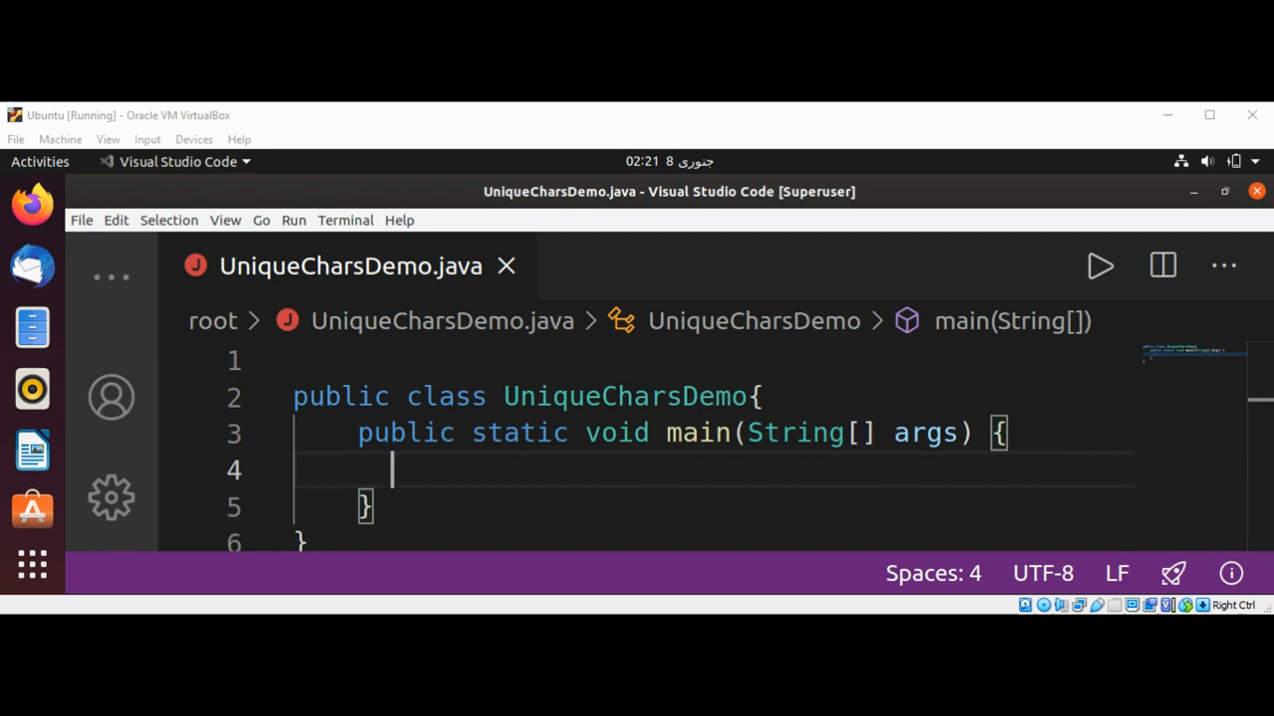
mouse_move(806, 125)
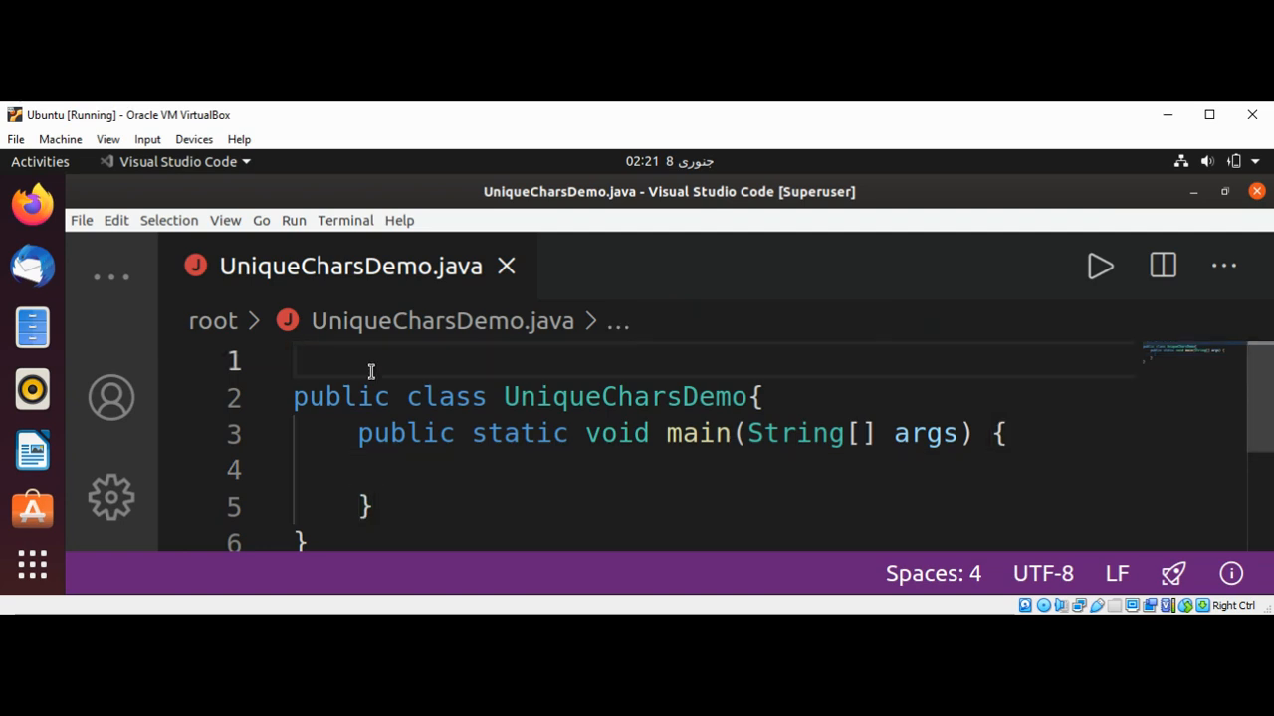
Write 'import java.util.*;' above the UniqueCharsDemo class.
type("impor")
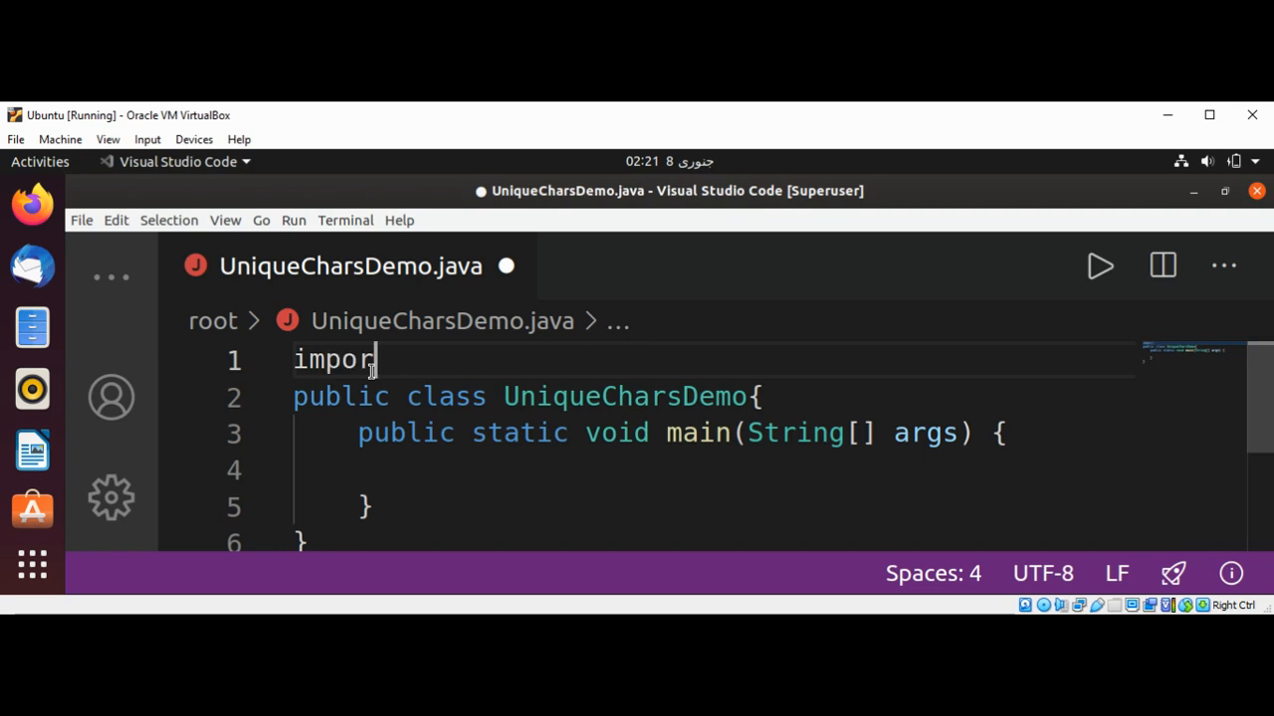
type("t java")
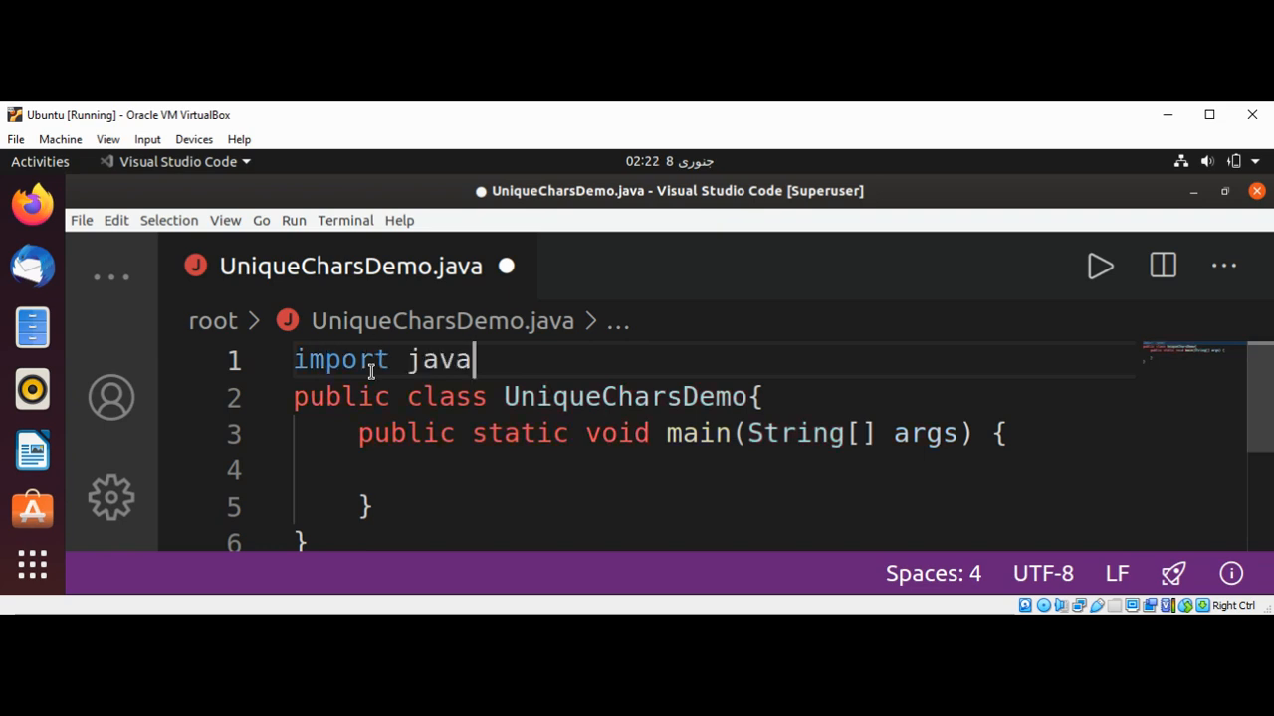
type(".util.")
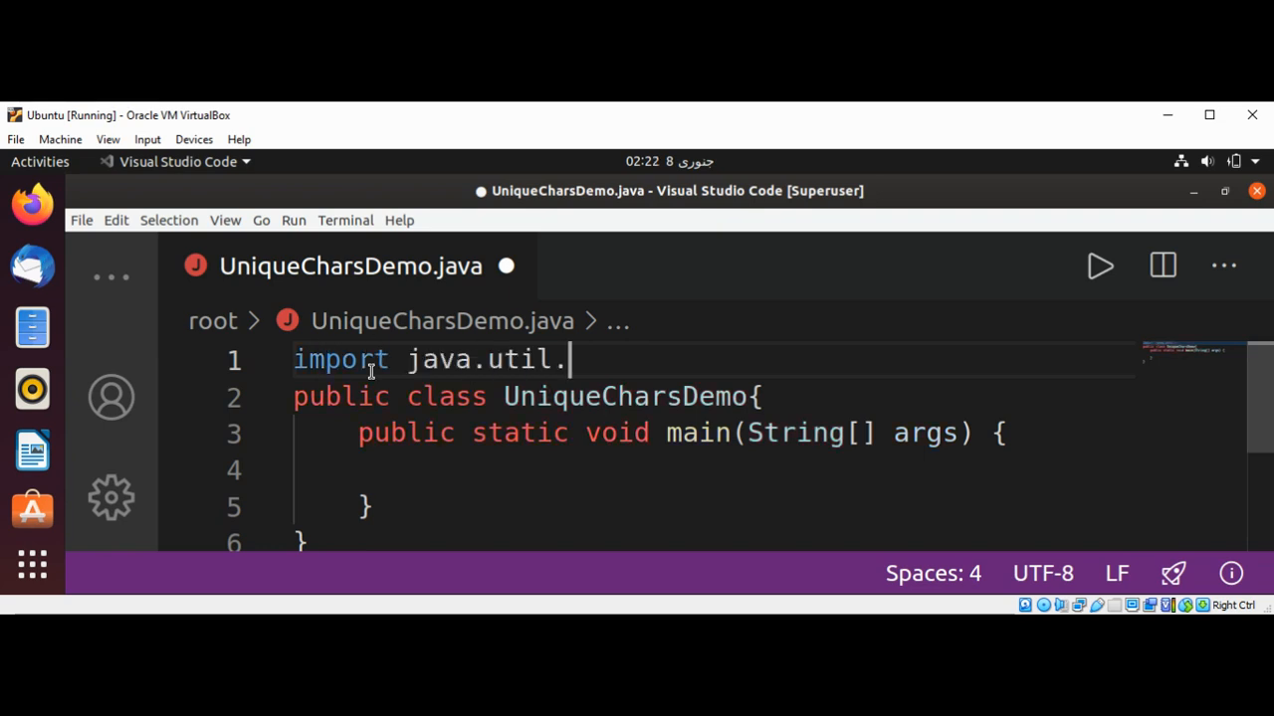
type("*")
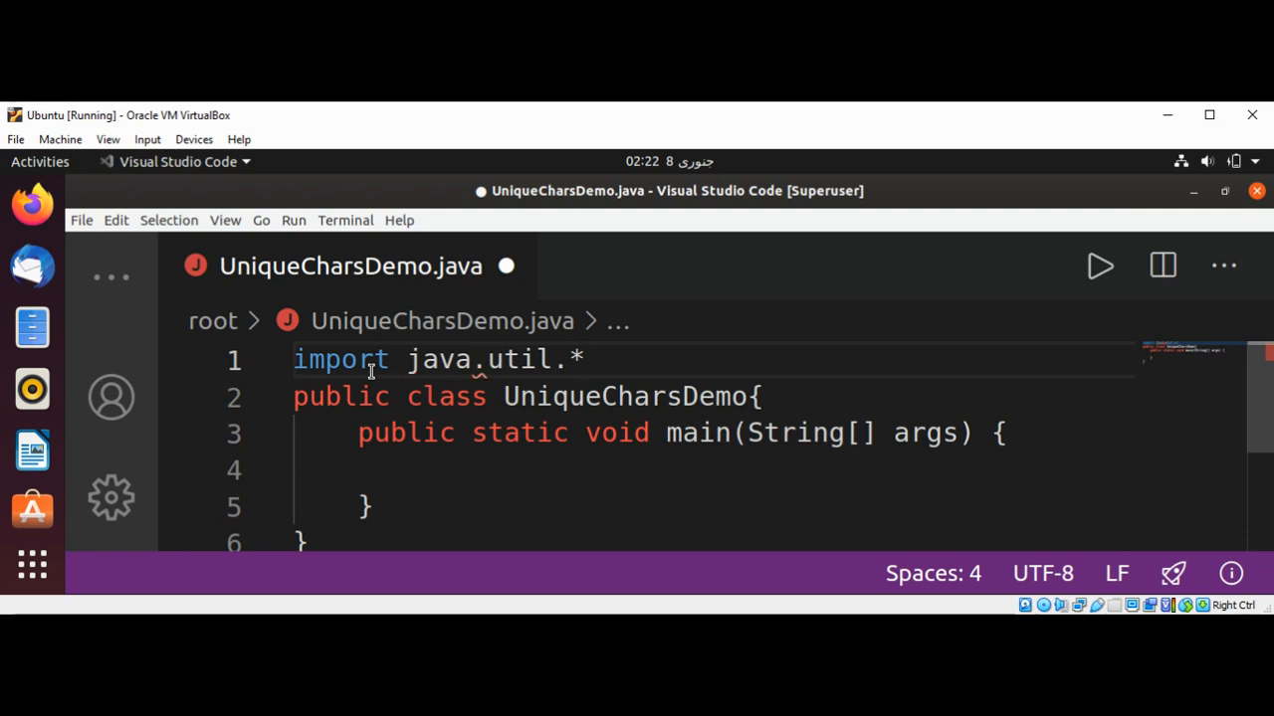
type(";")
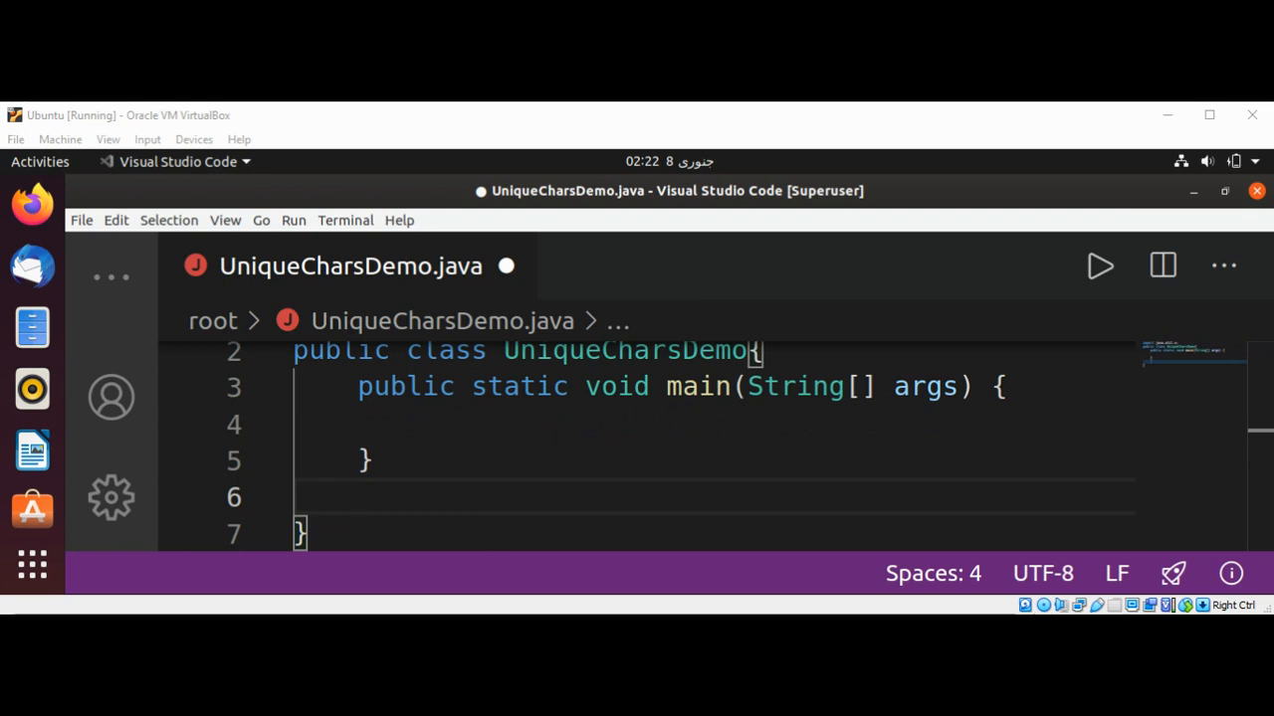
mouse_move(558, 510)
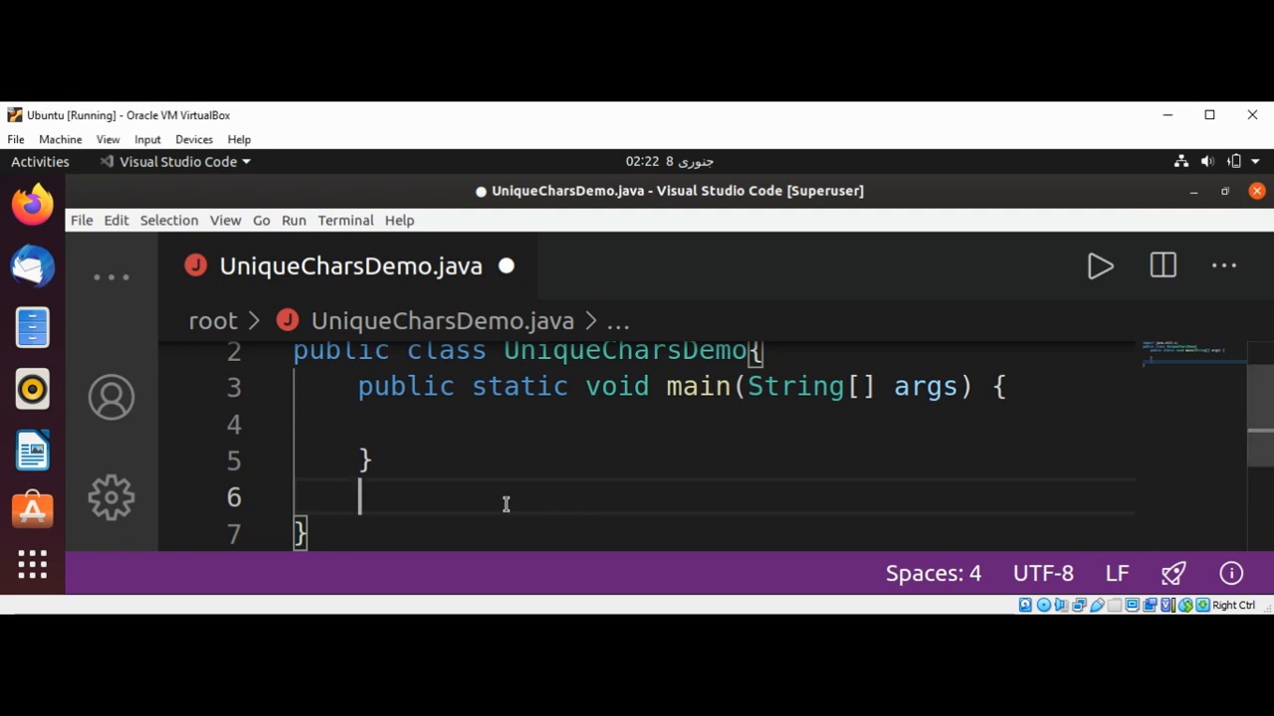
Declare 'public static boolean isStrUnique' below main's closing brace.
type("publ")
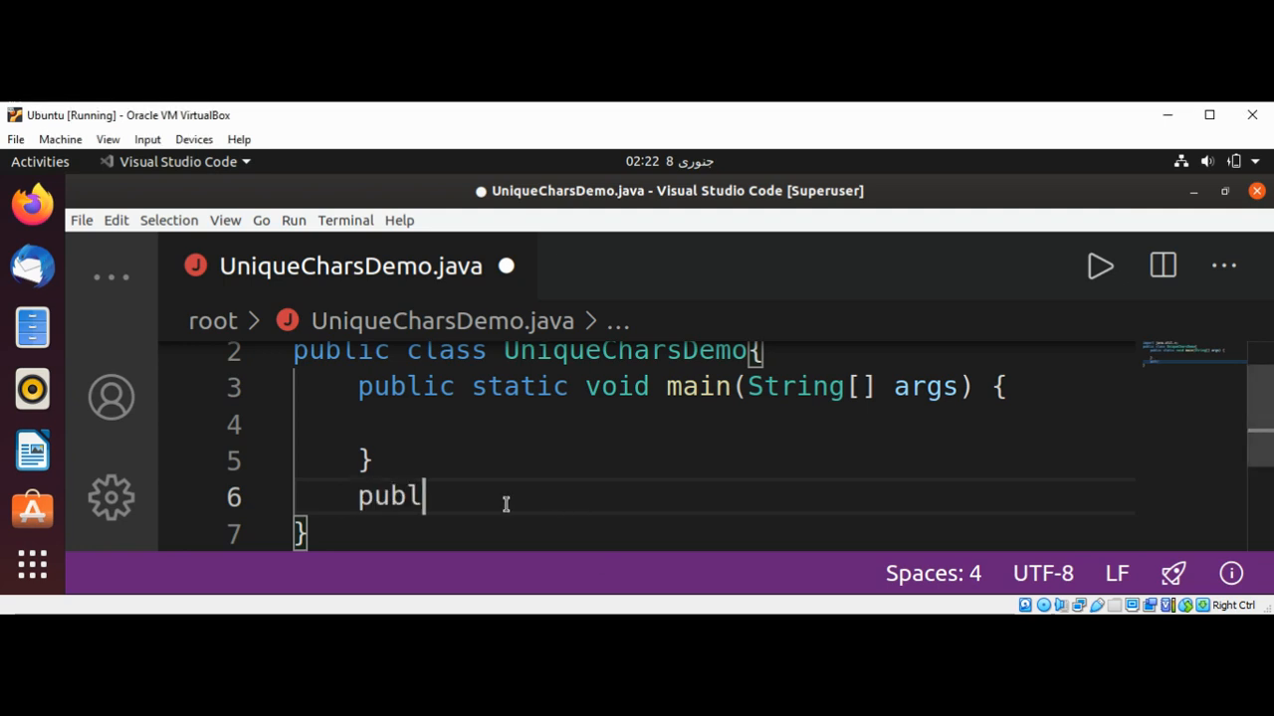
type("ic static")
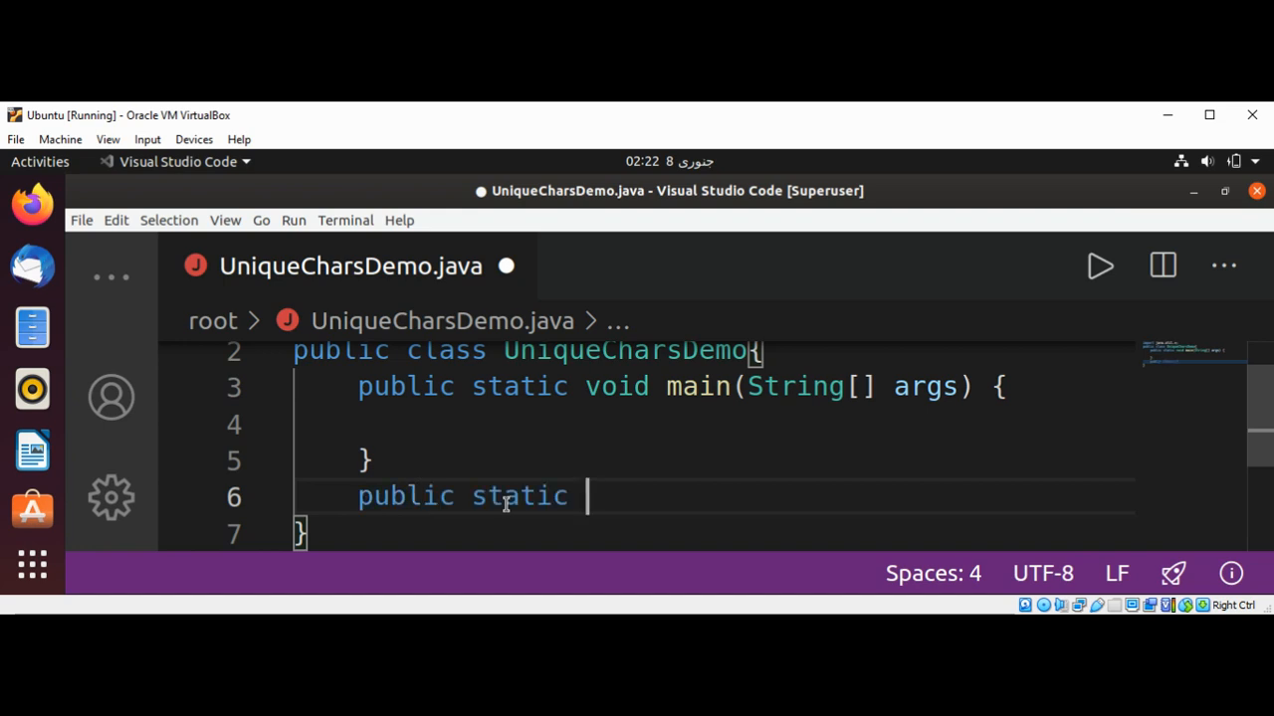
type("boo")
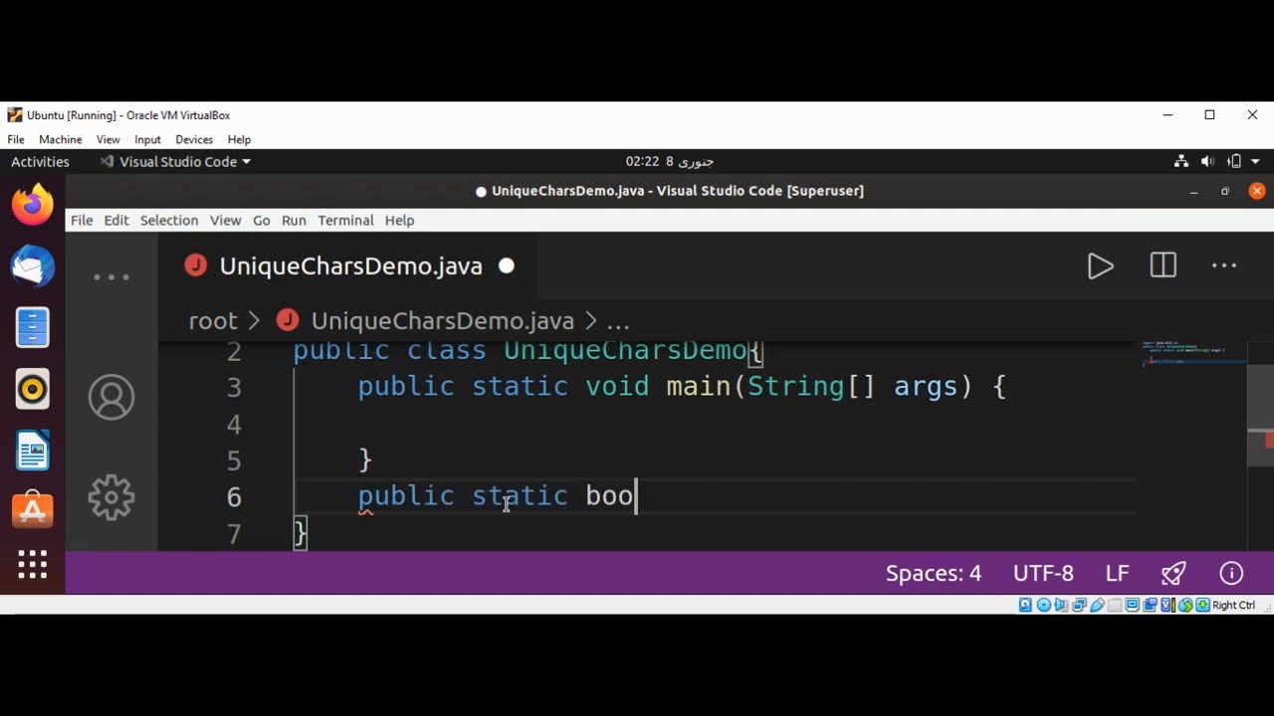
type("lean")
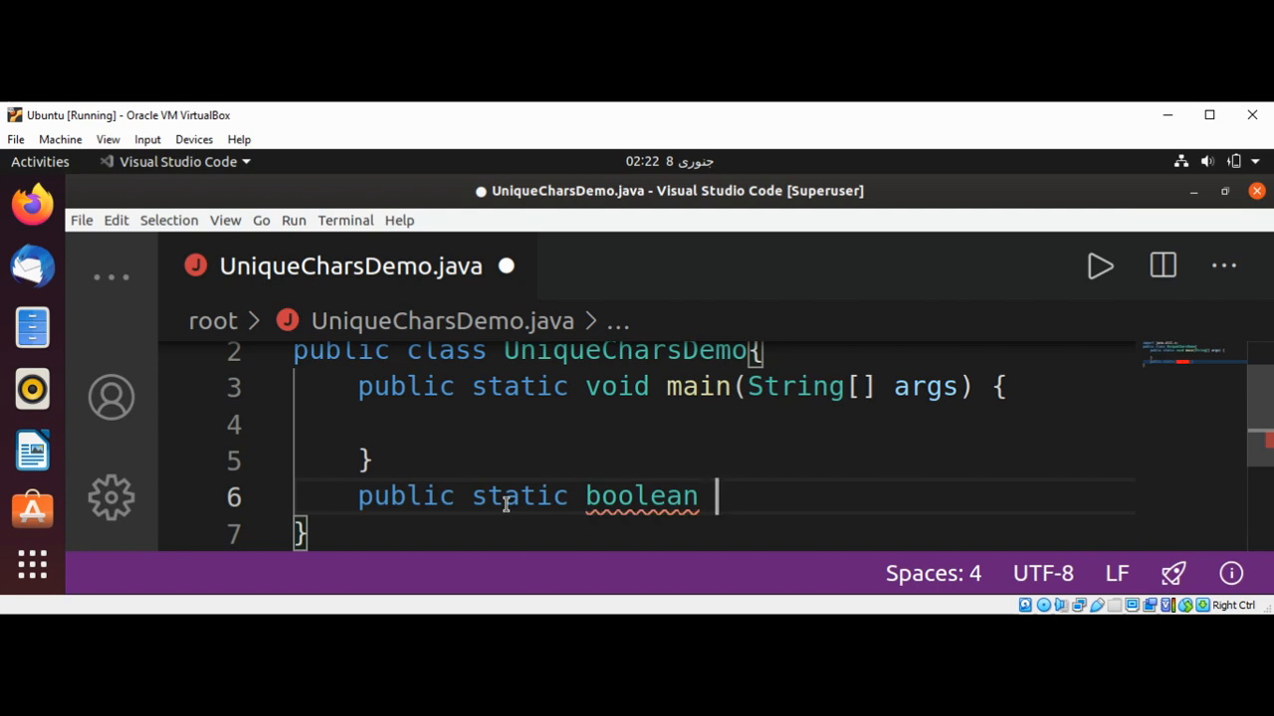
type("is")
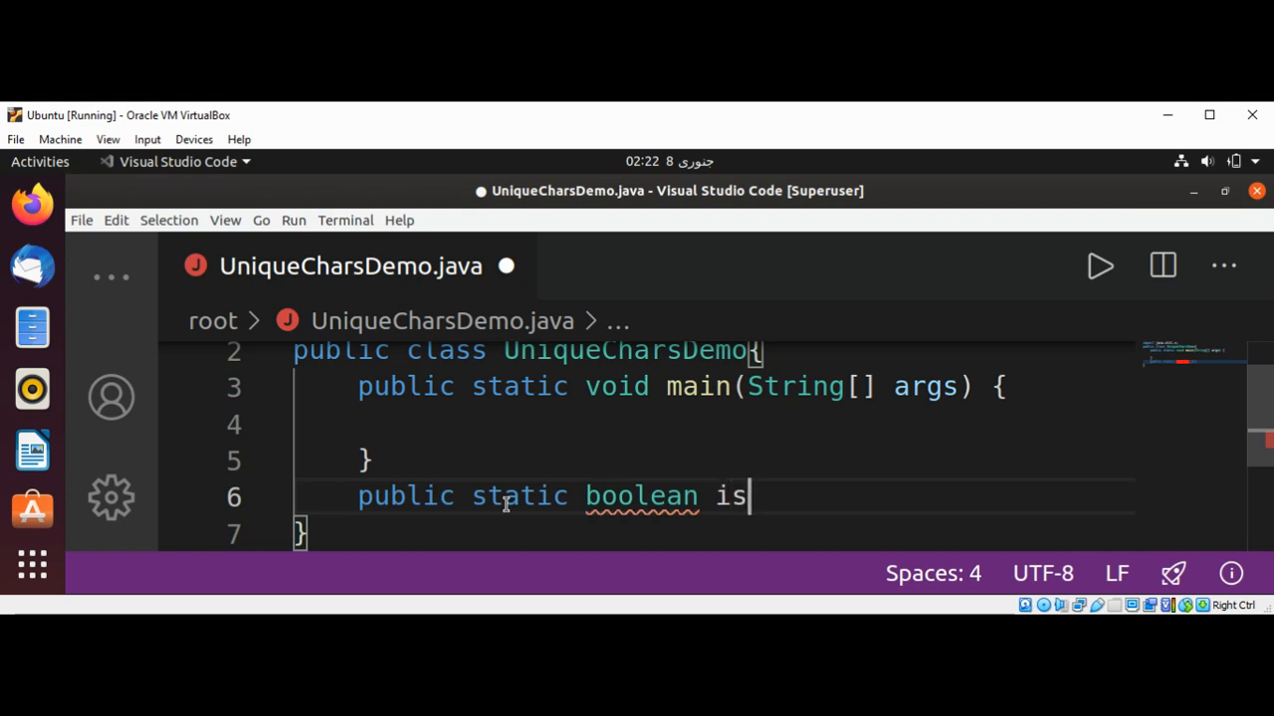
type("Str")
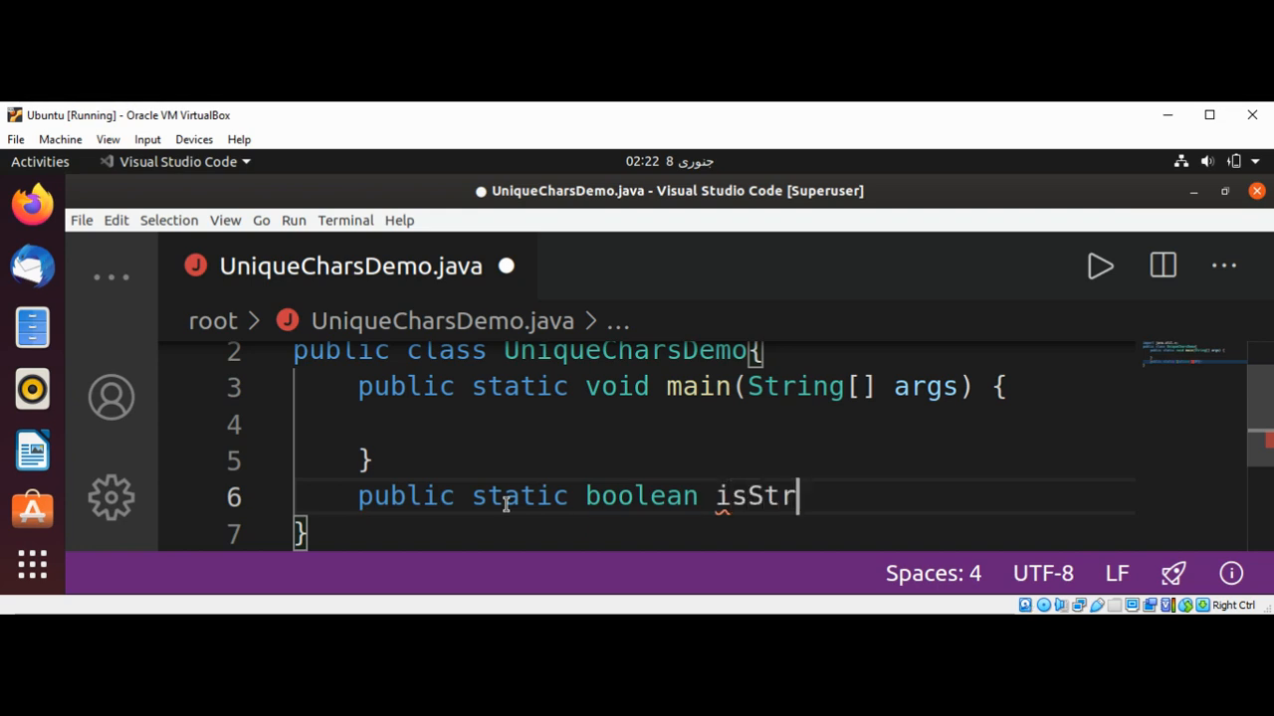
type("Uni")
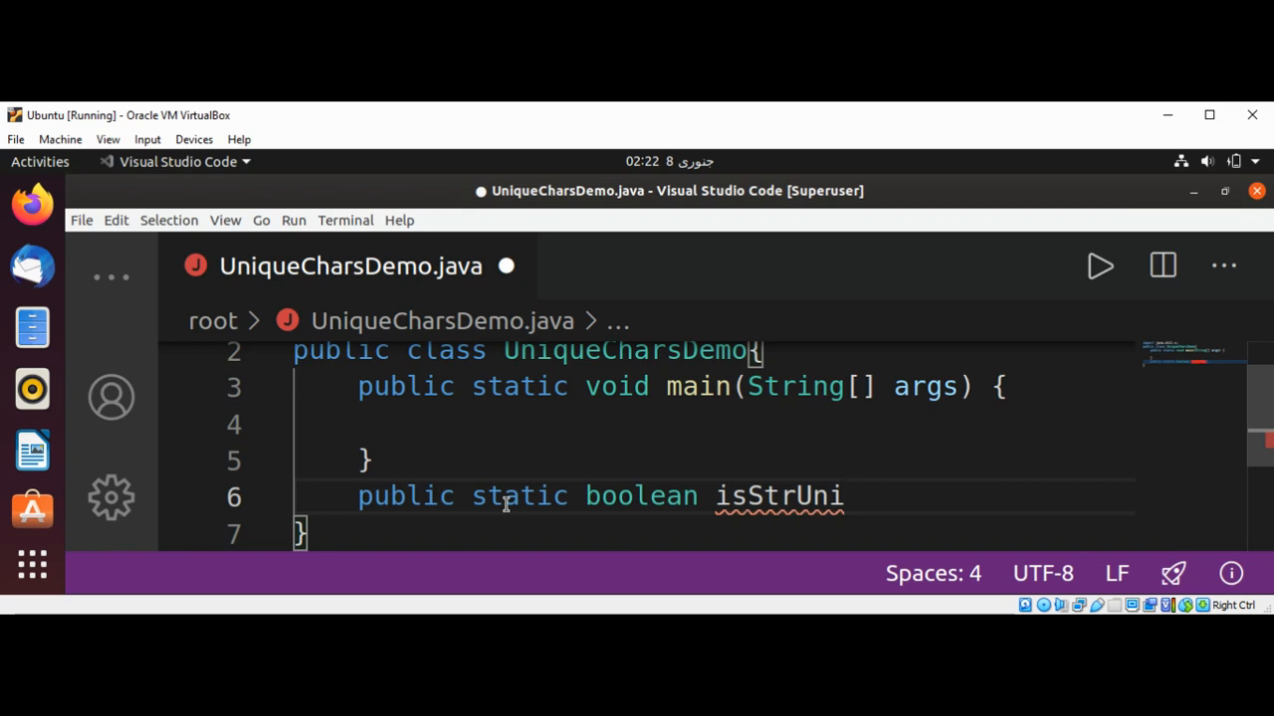
type("que")
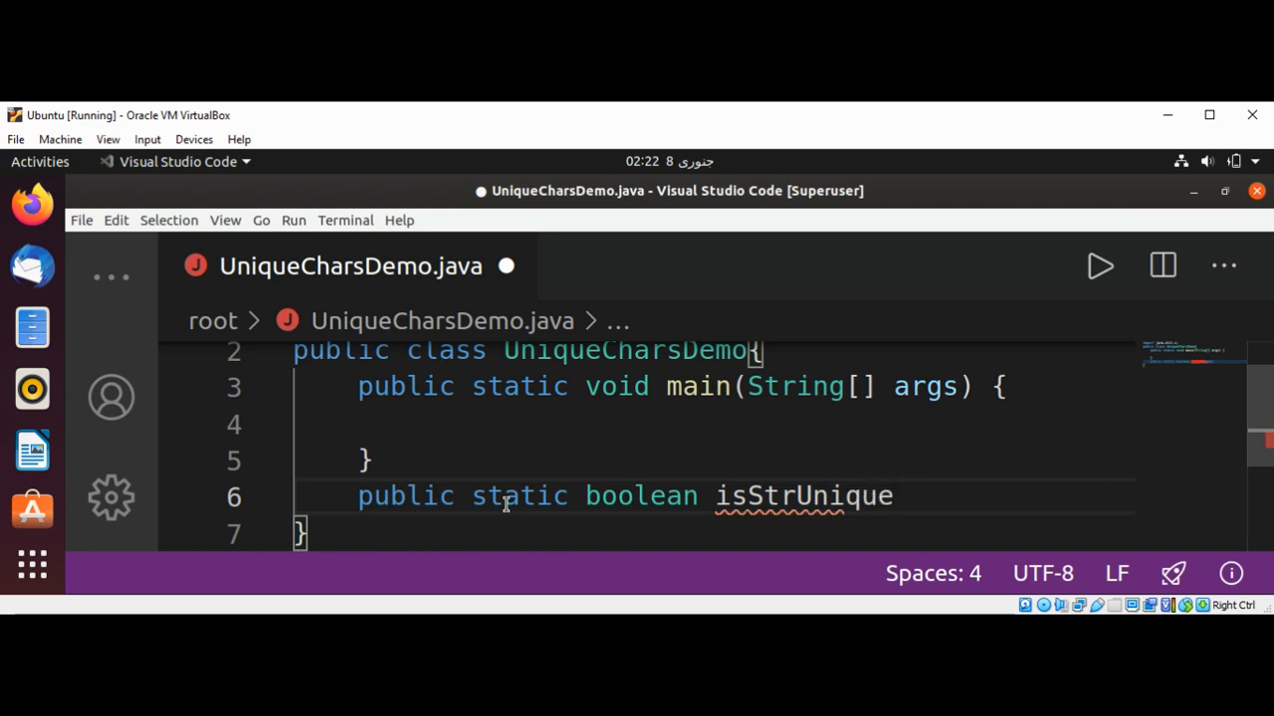
Give isStrUnique a String str parameter and an empty braces body.
type("()")
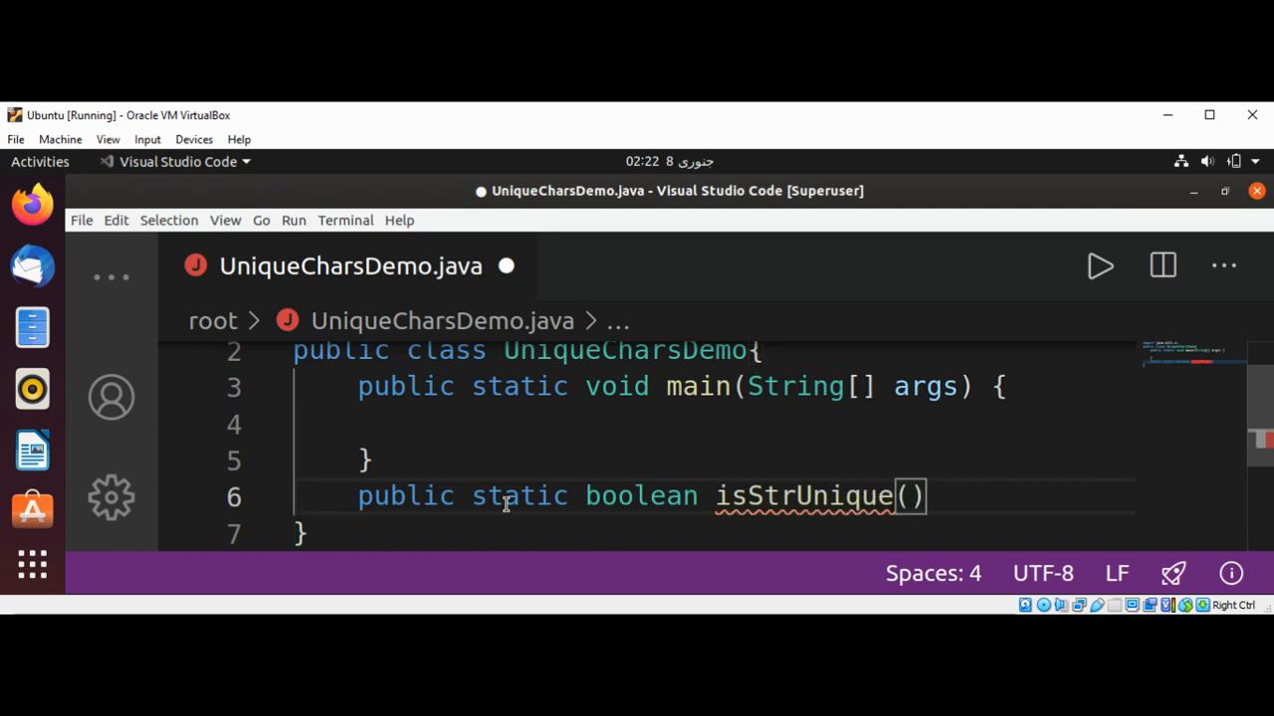
type("S")
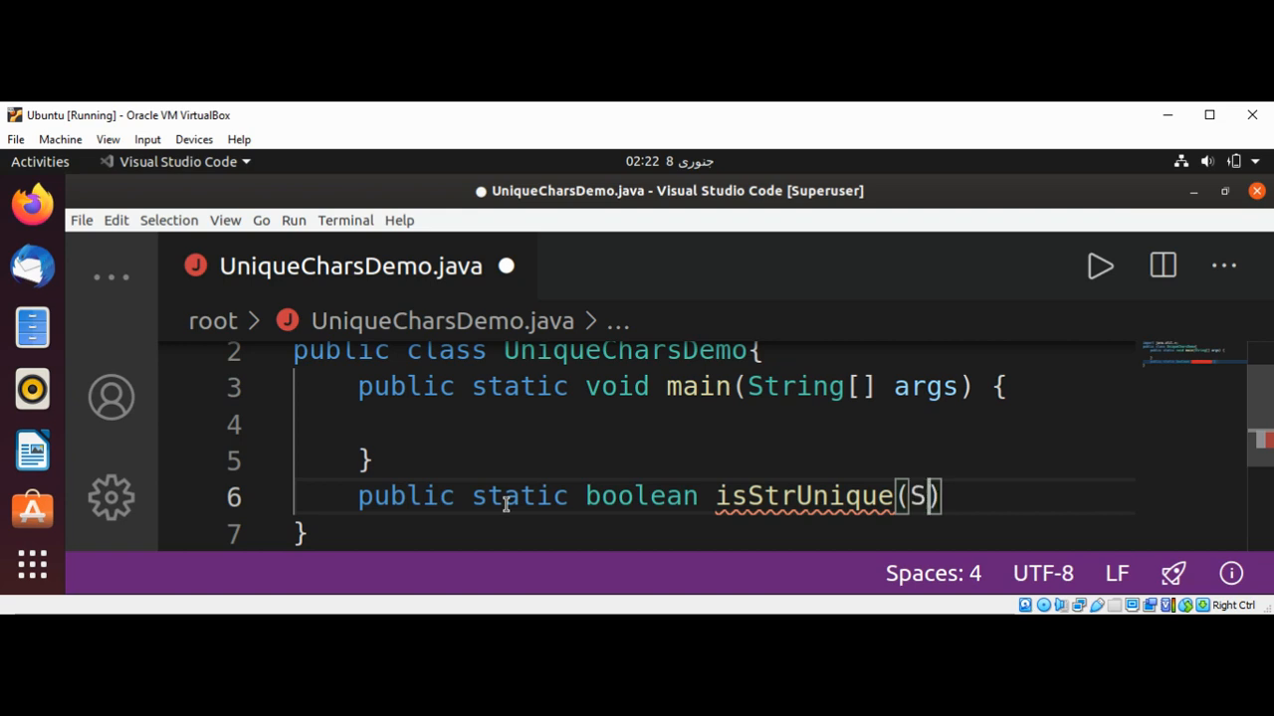
type("tring")
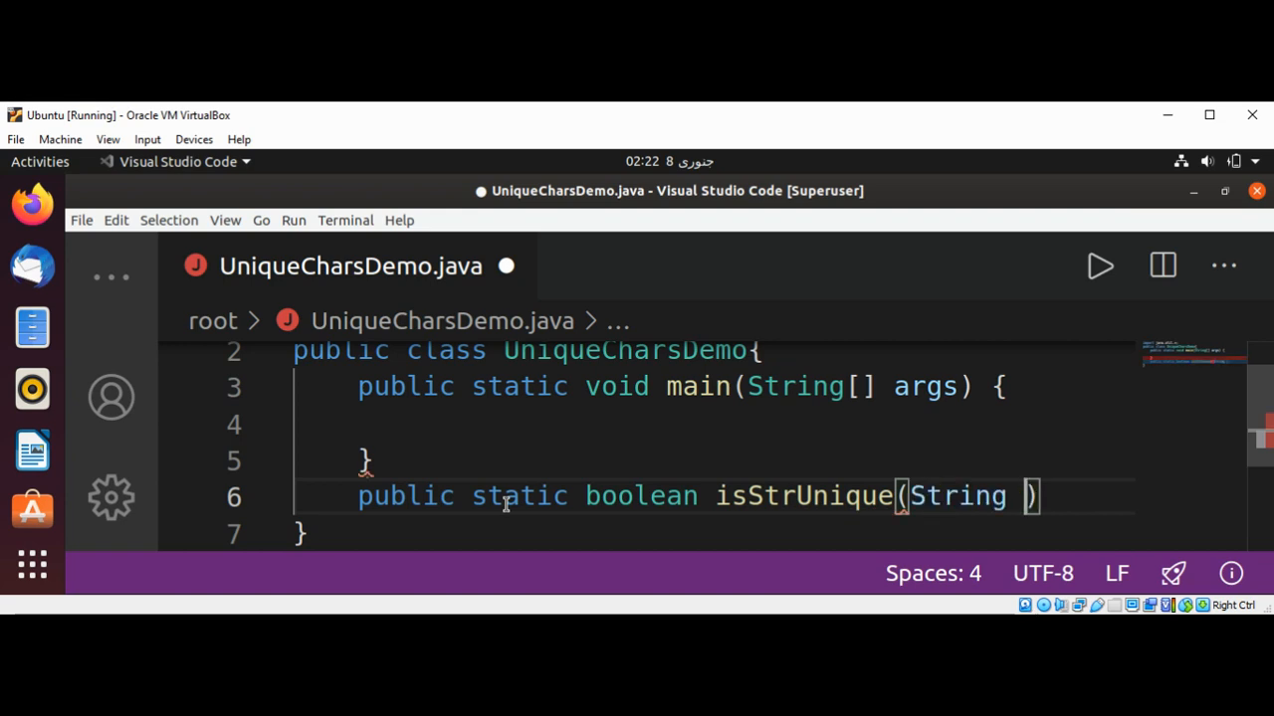
type("st")
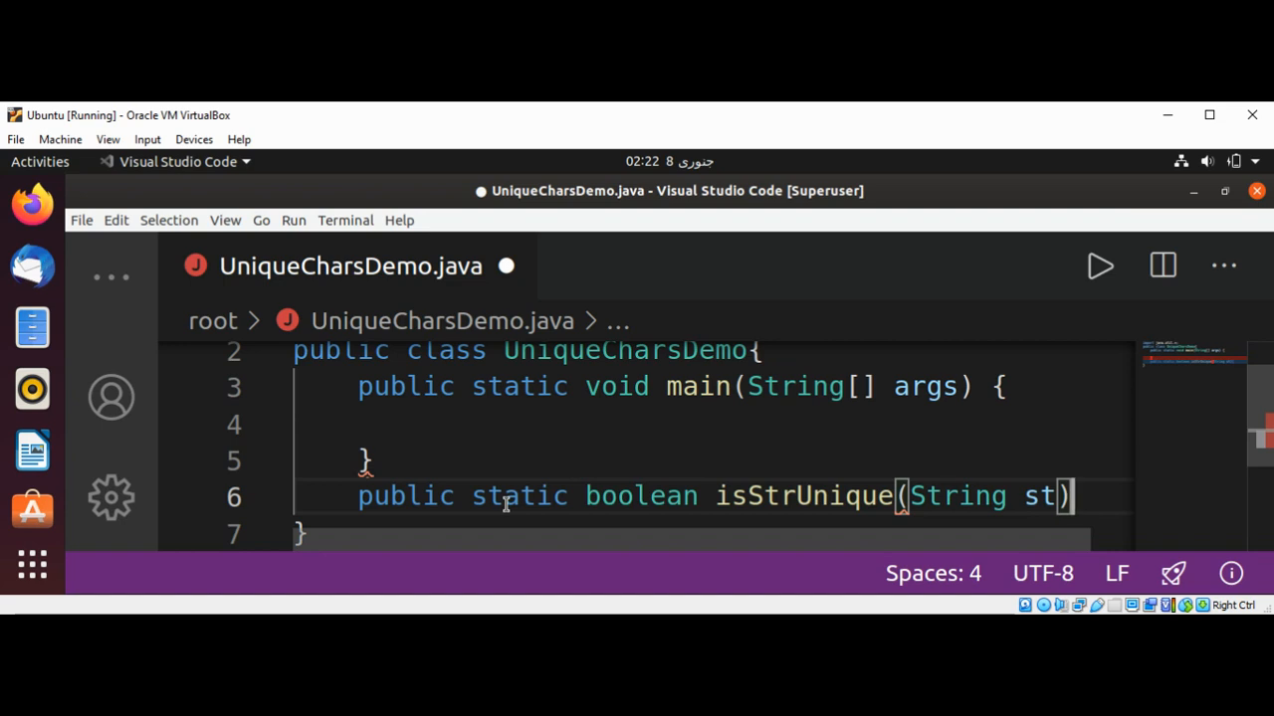
double_click(1038, 498)
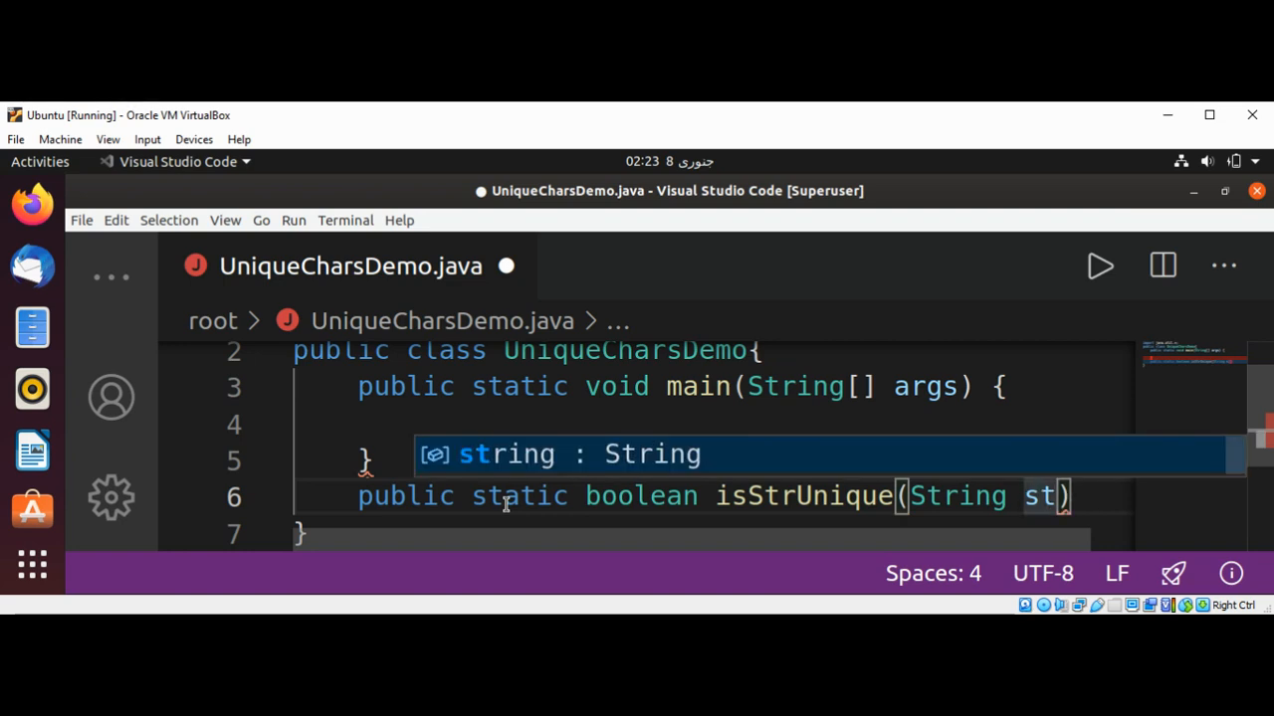
type("r")
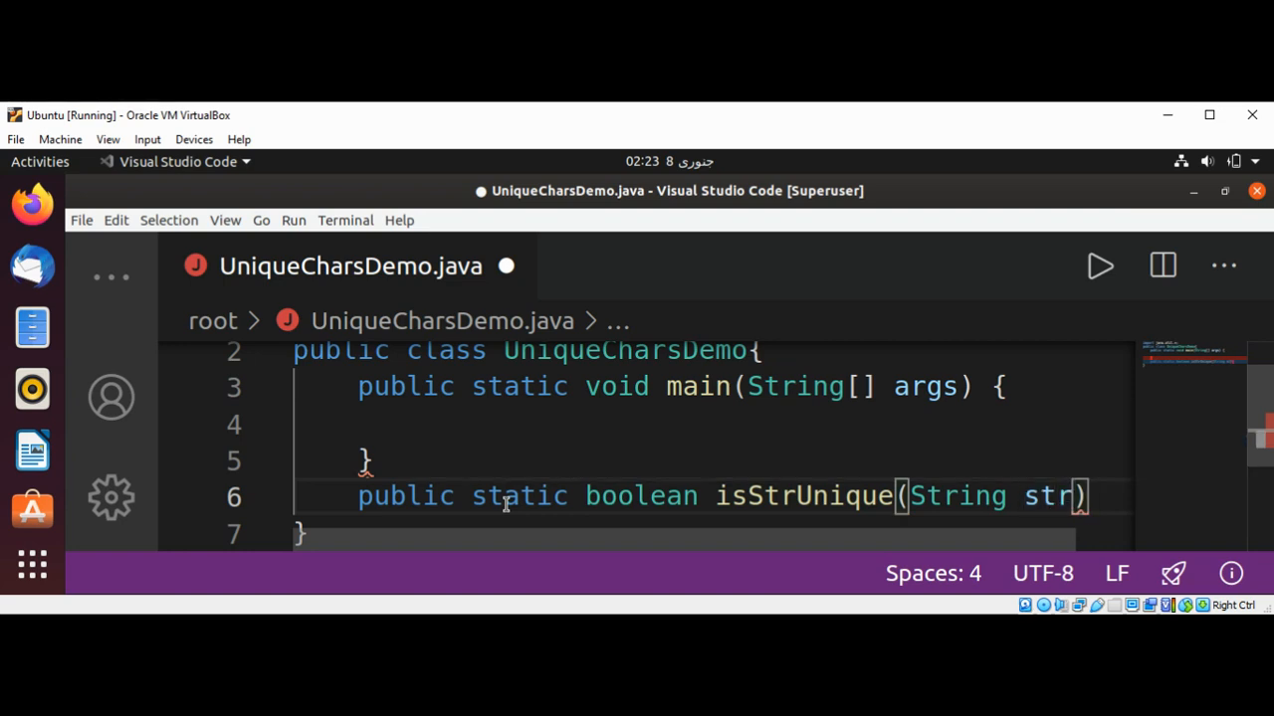
type("{}")
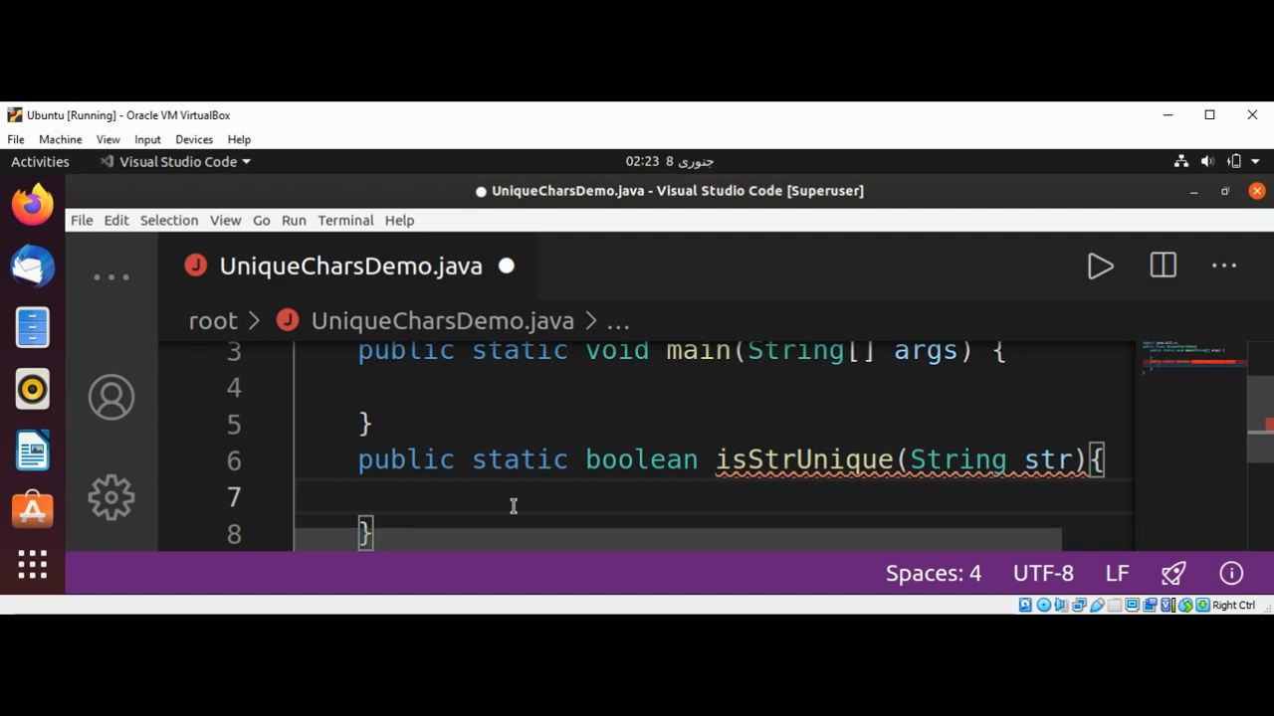
Declare Map<Character, Boolean> charsMap = new HashMap<>(); as the method's first line.
type("Map")
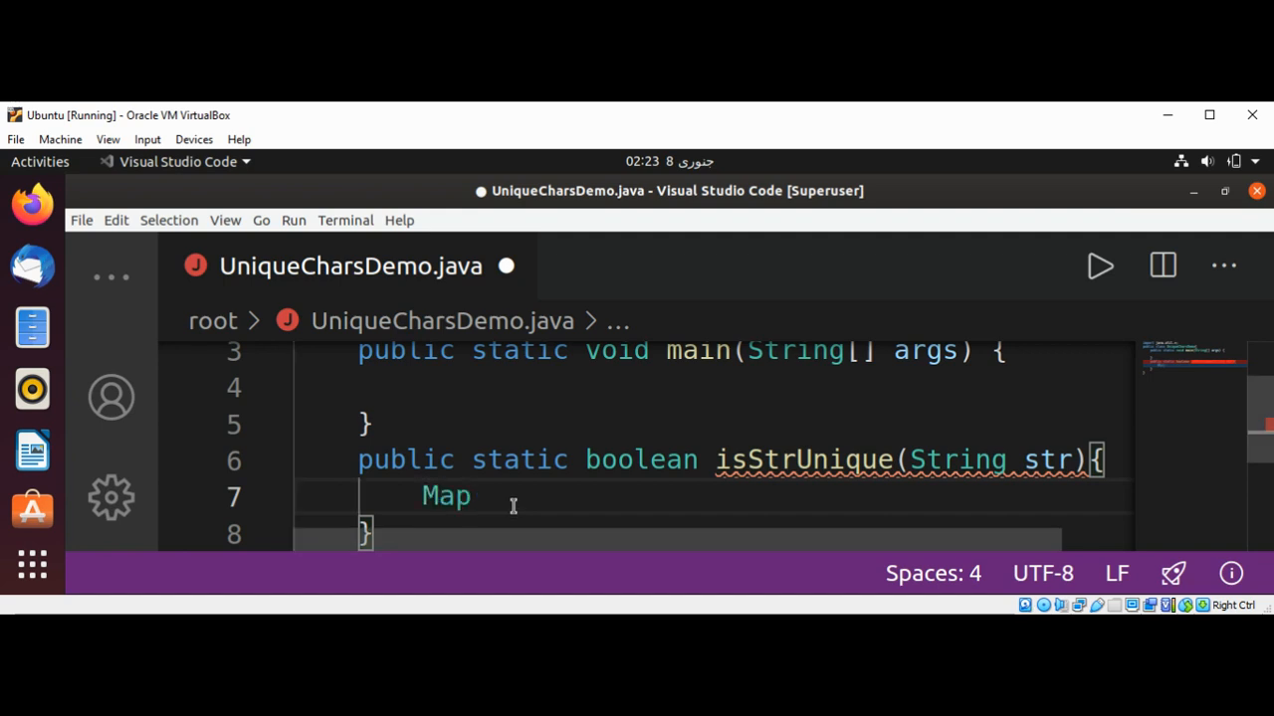
type("<")
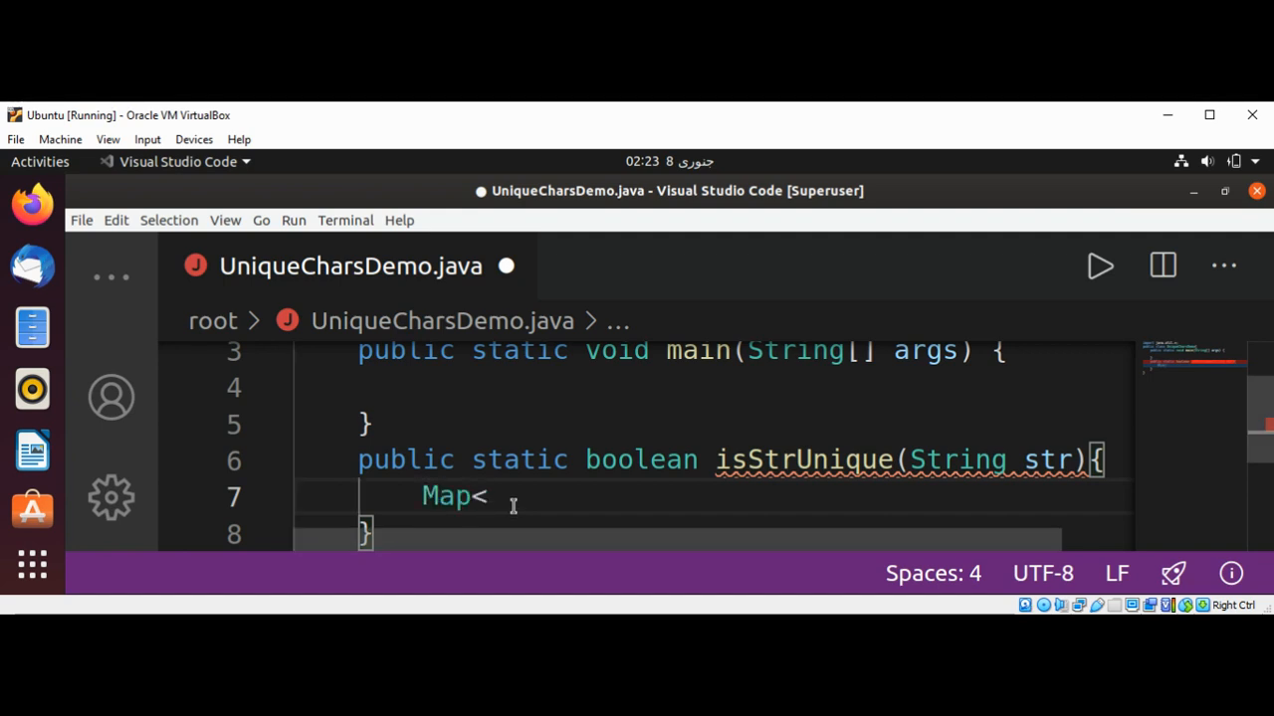
type("Character")
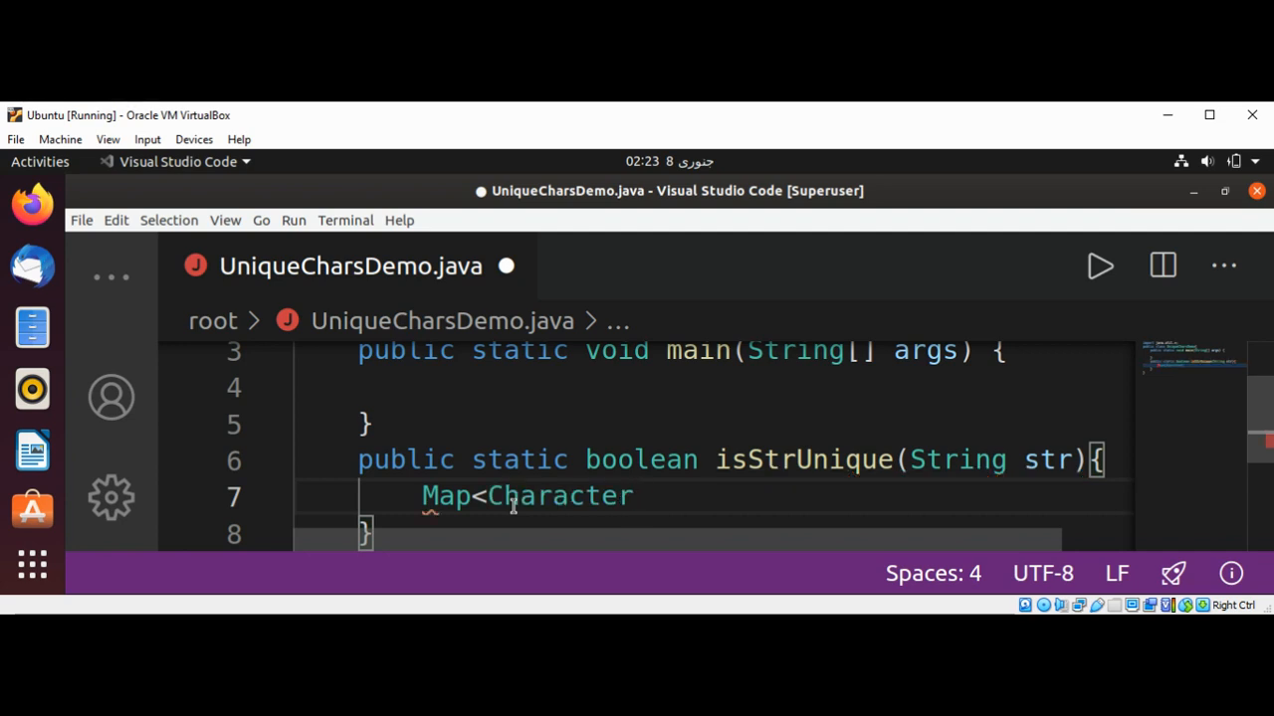
type(", Boolean")
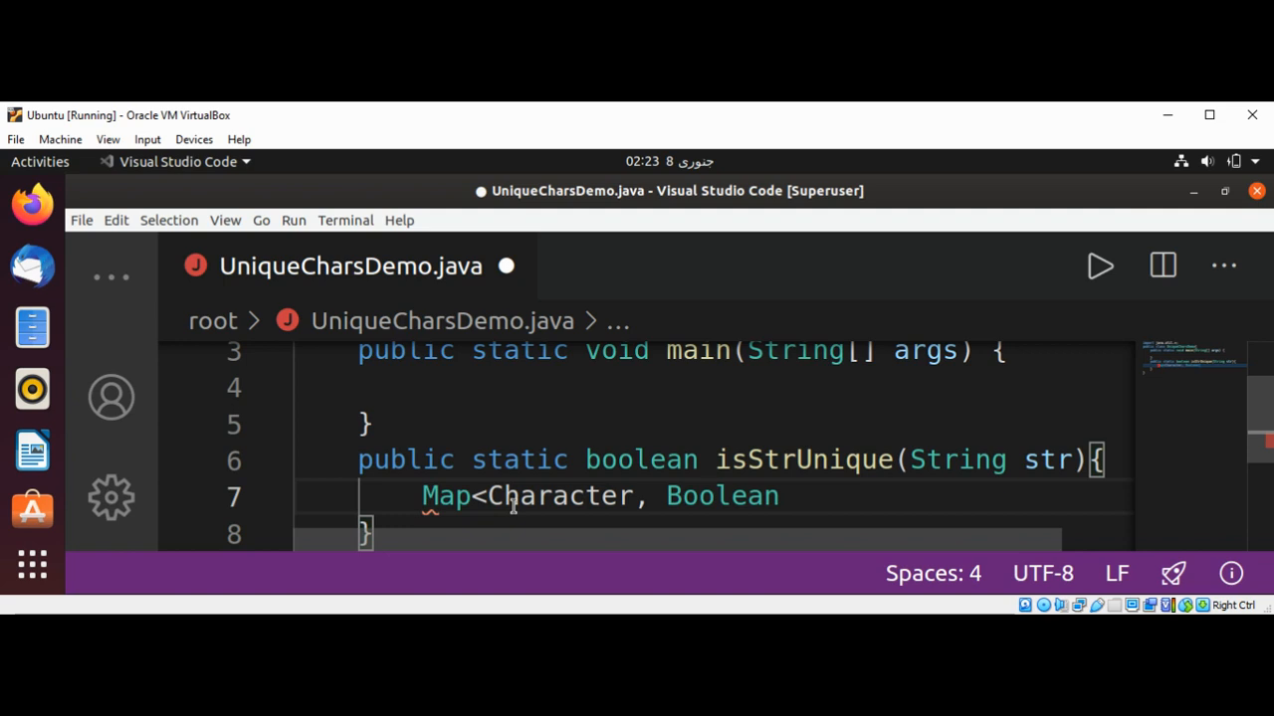
type(">")
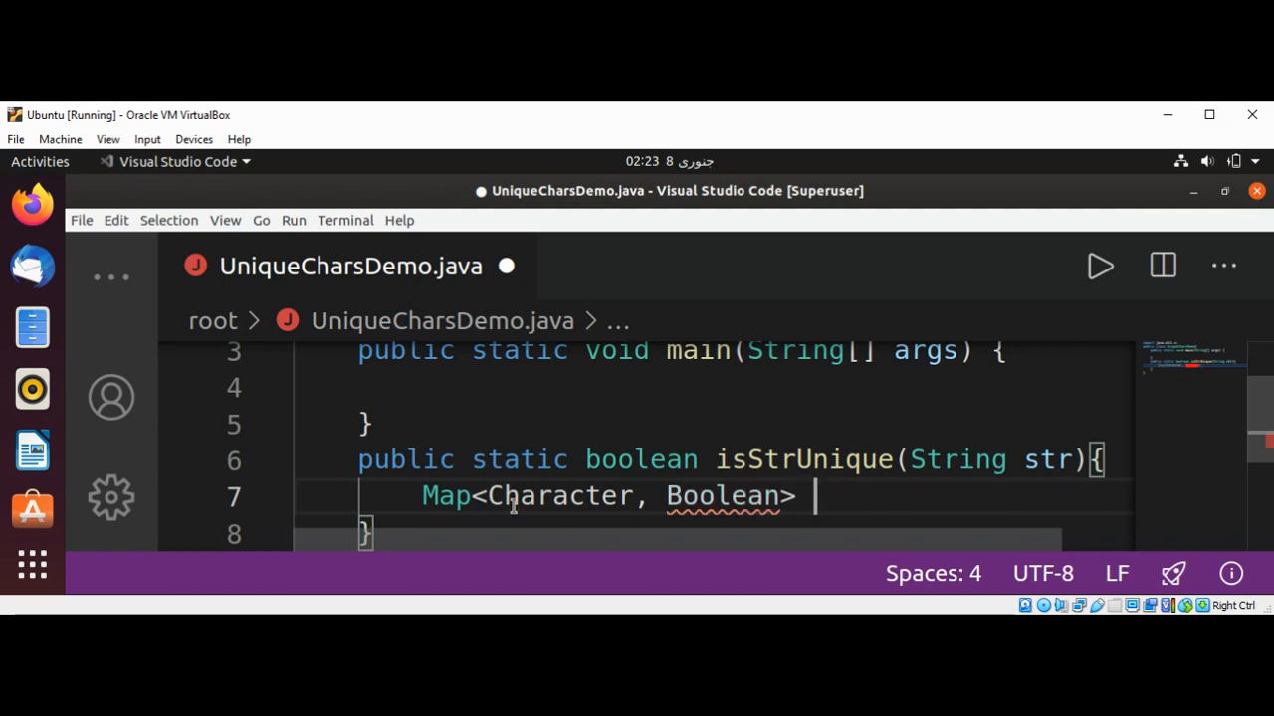
type("charsMap")
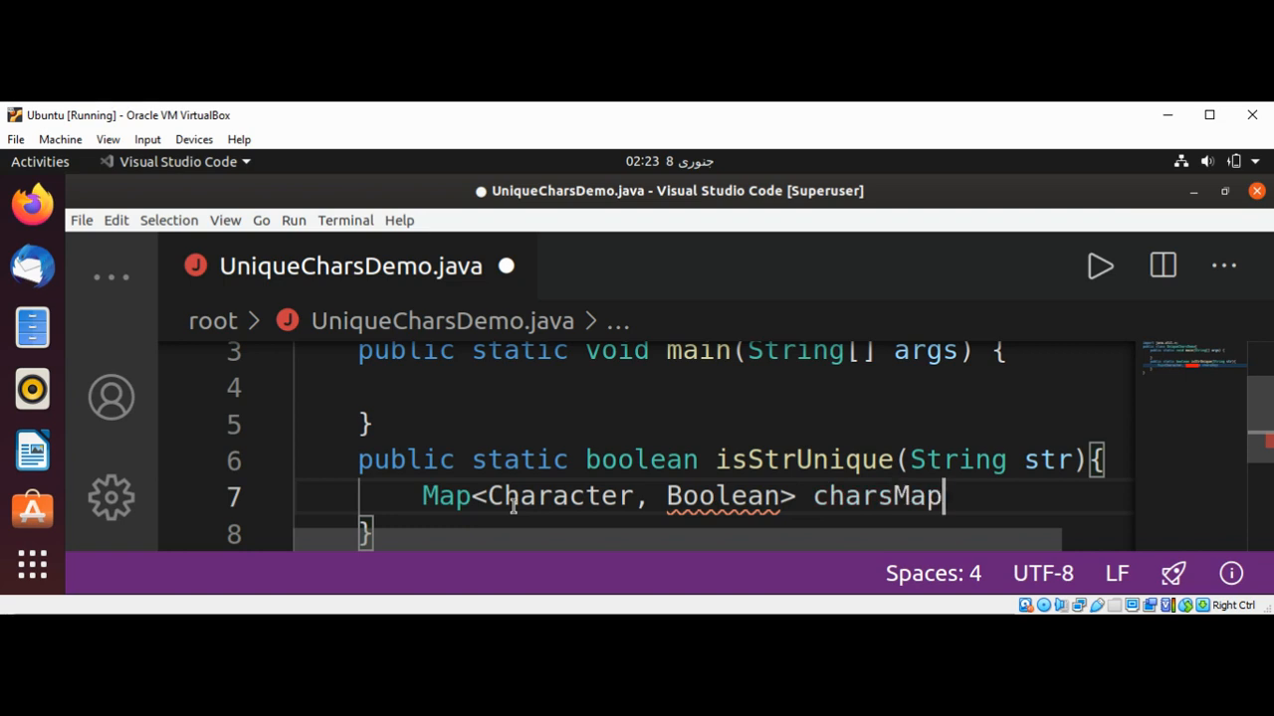
type("\" \"")
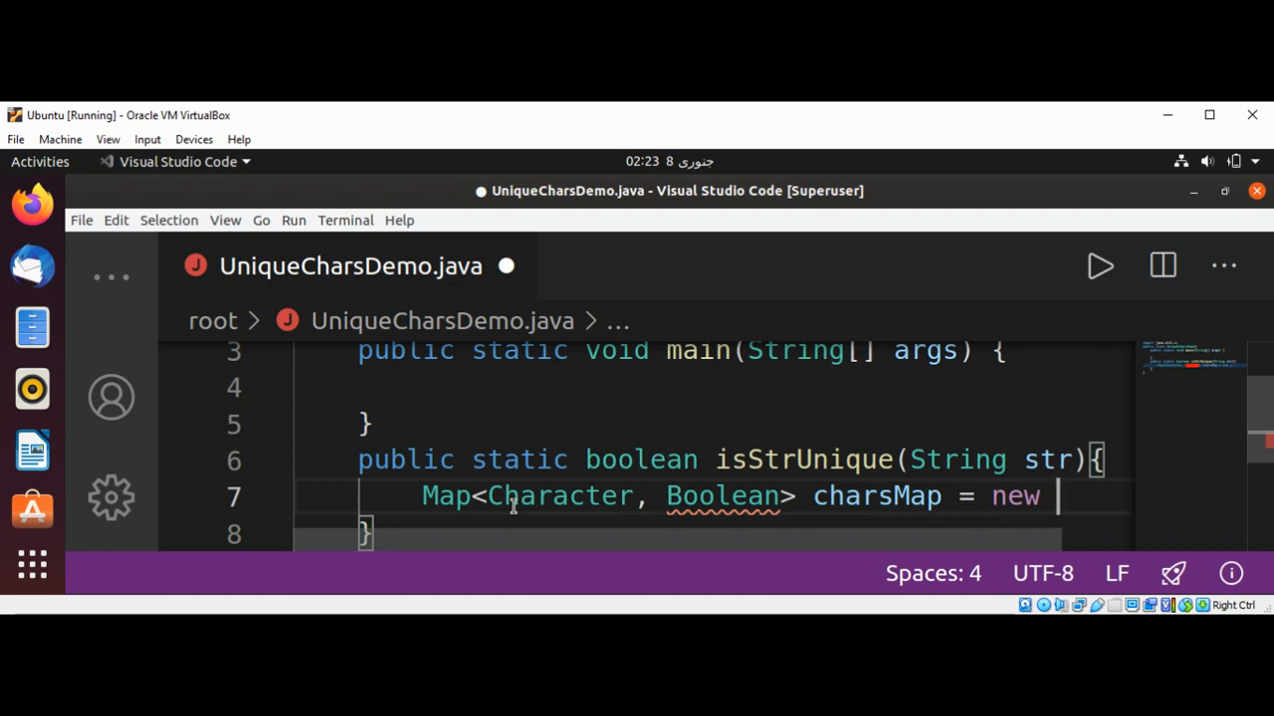
type("H")
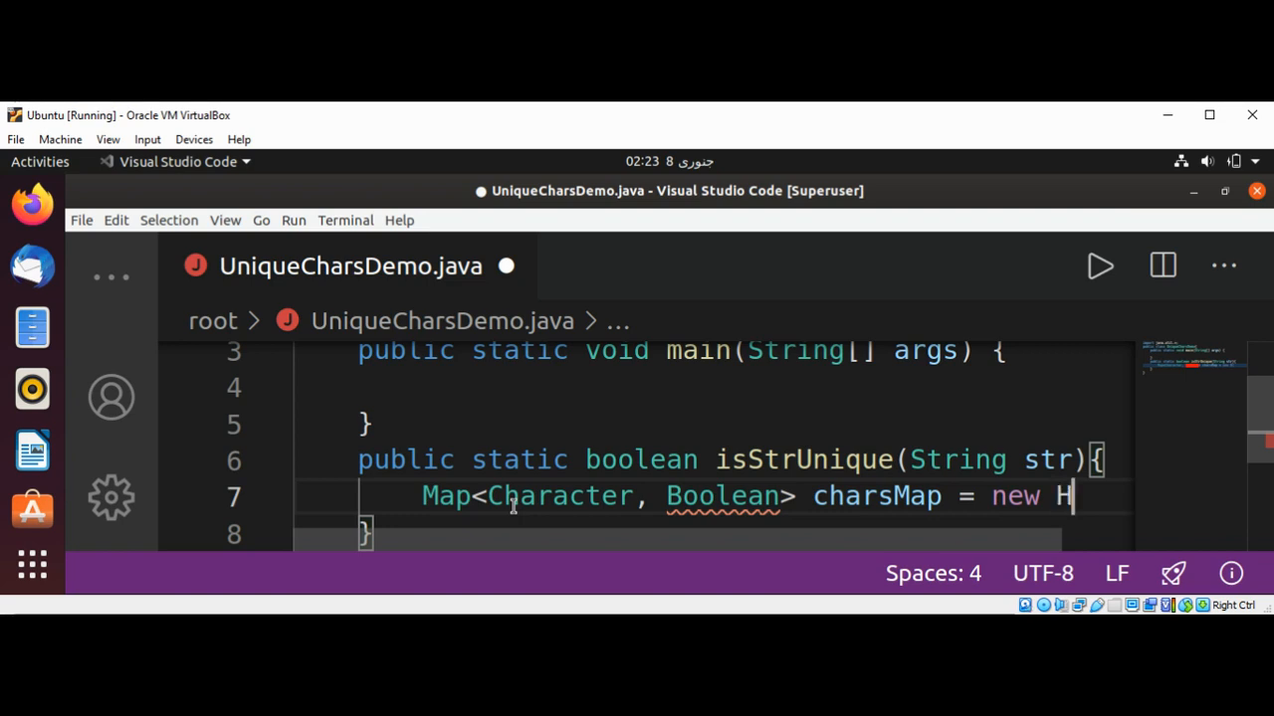
type("ashMap")
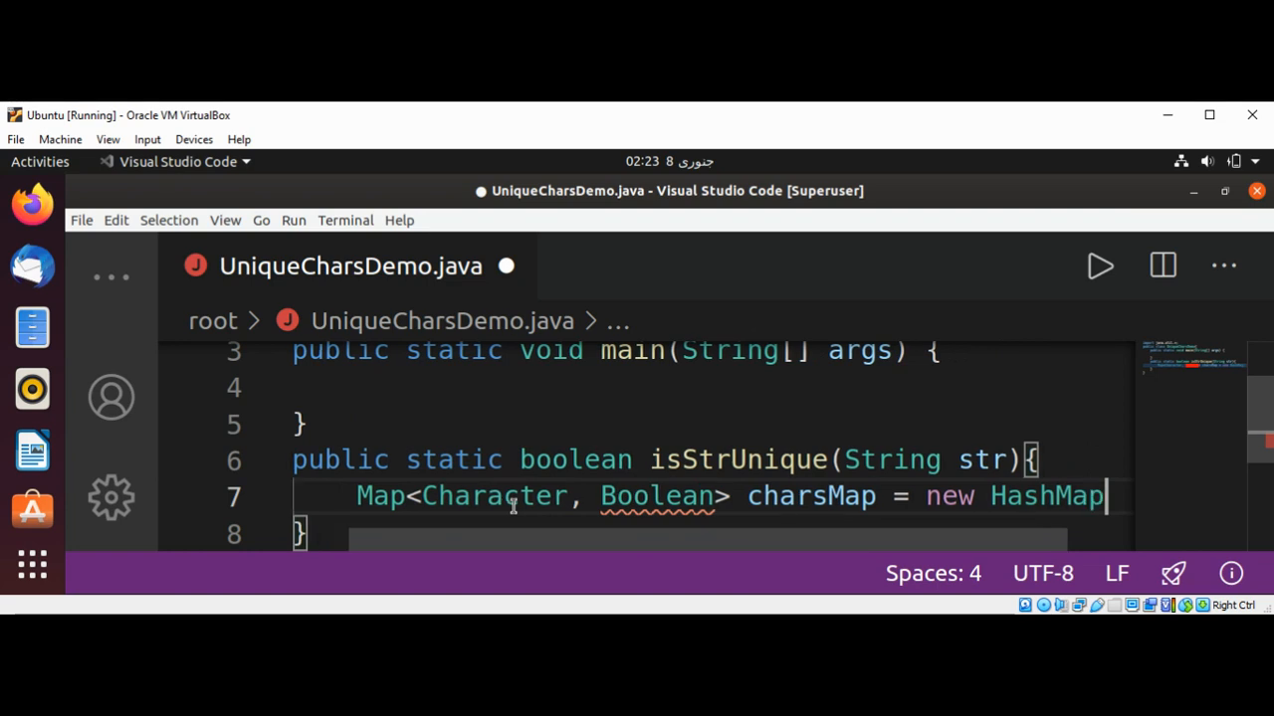
type("<>")
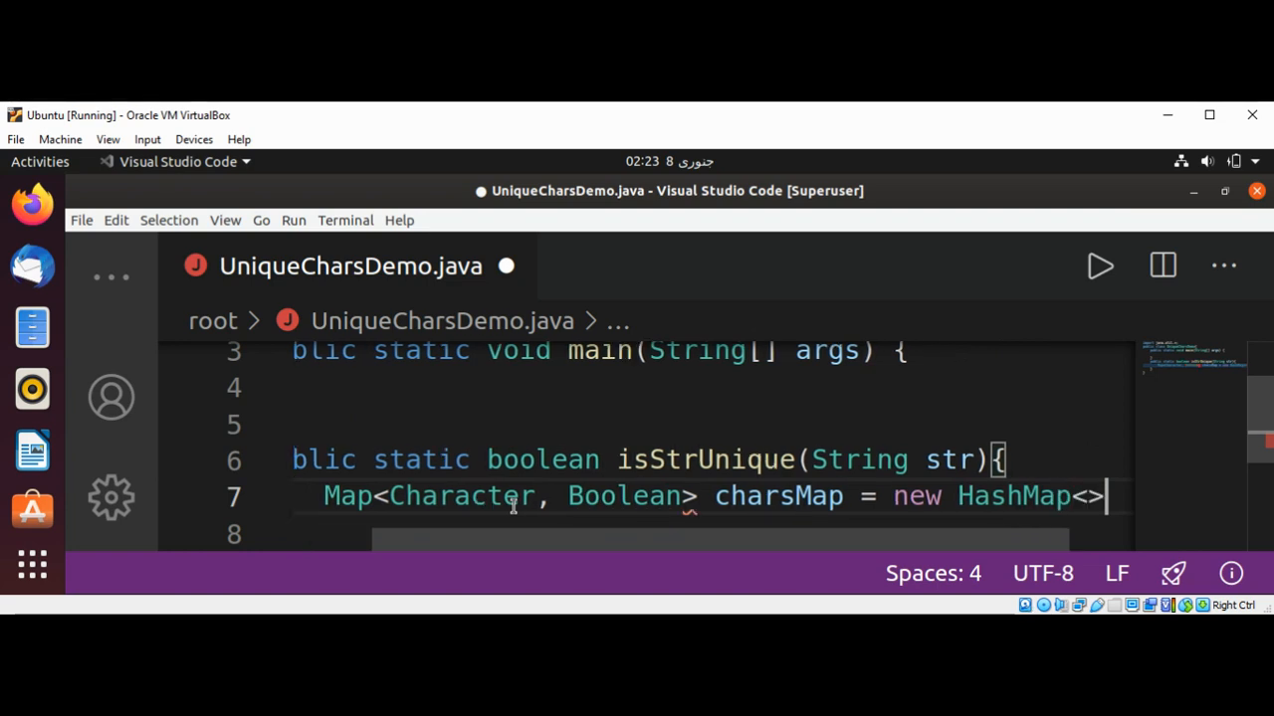
type("();")
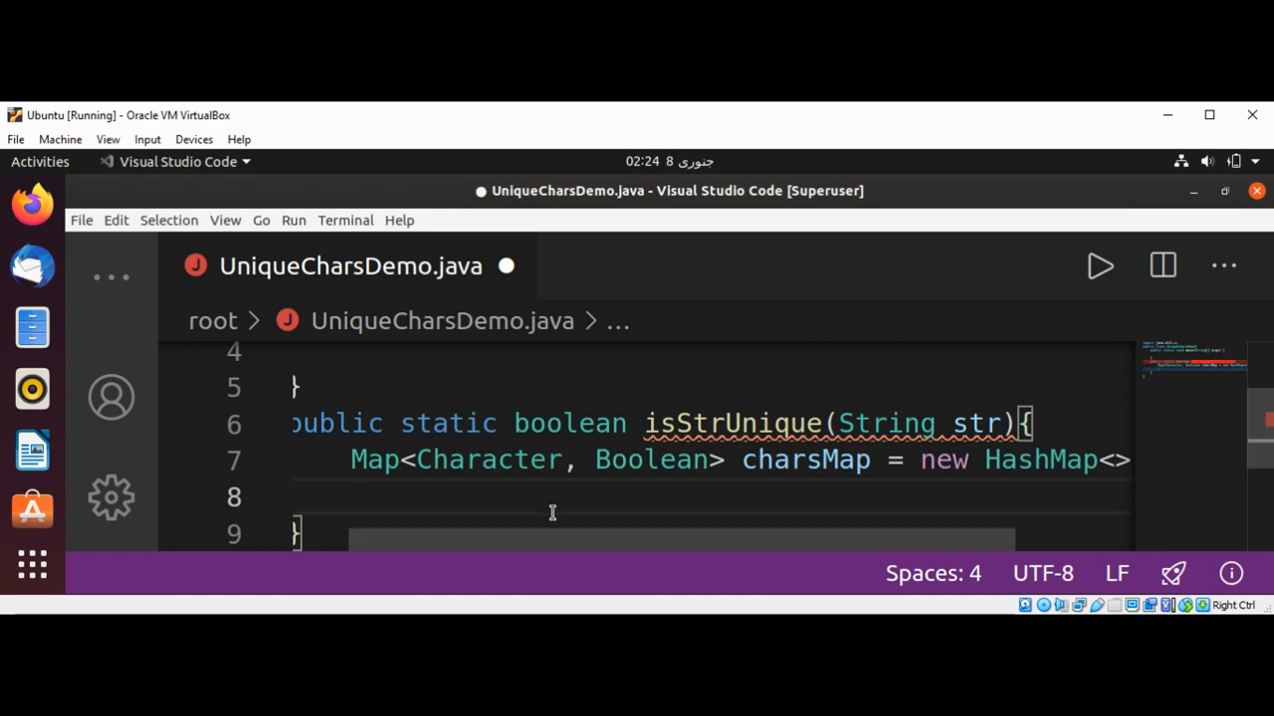
Write the loop header for(int i=0;i<str.length();i++){ after the charsMap line.
type("for")
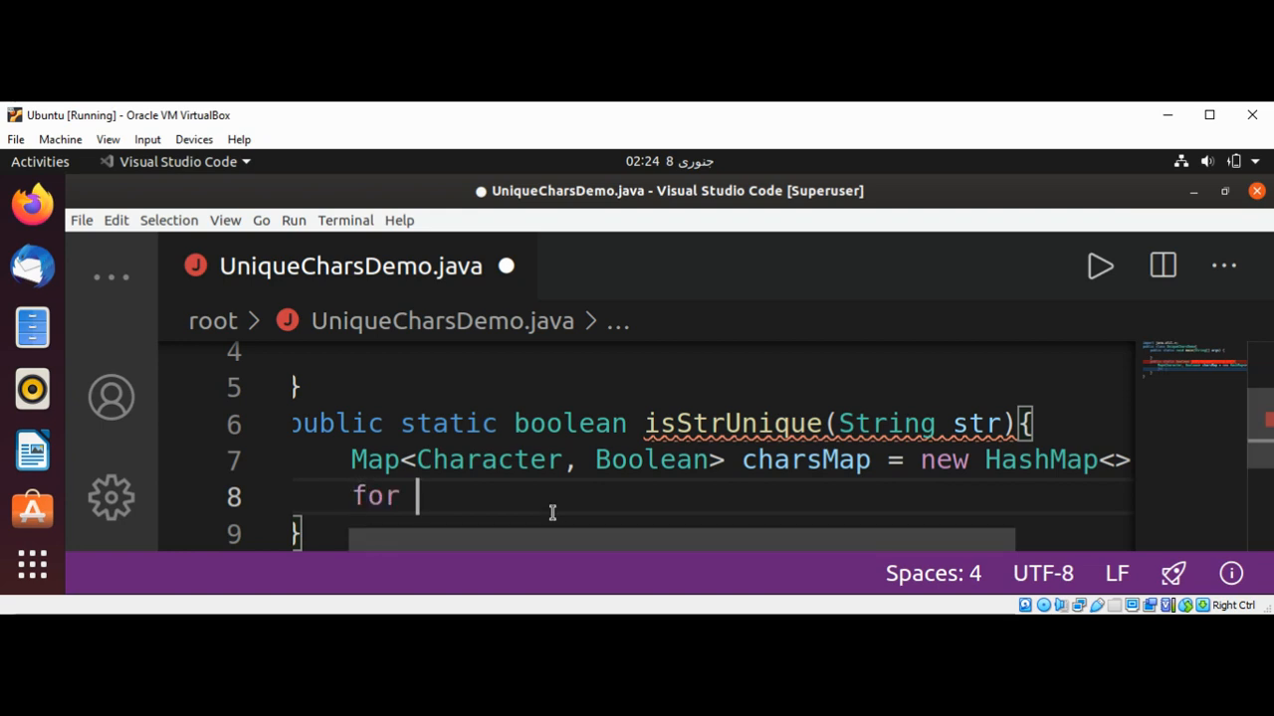
key("Backspace")
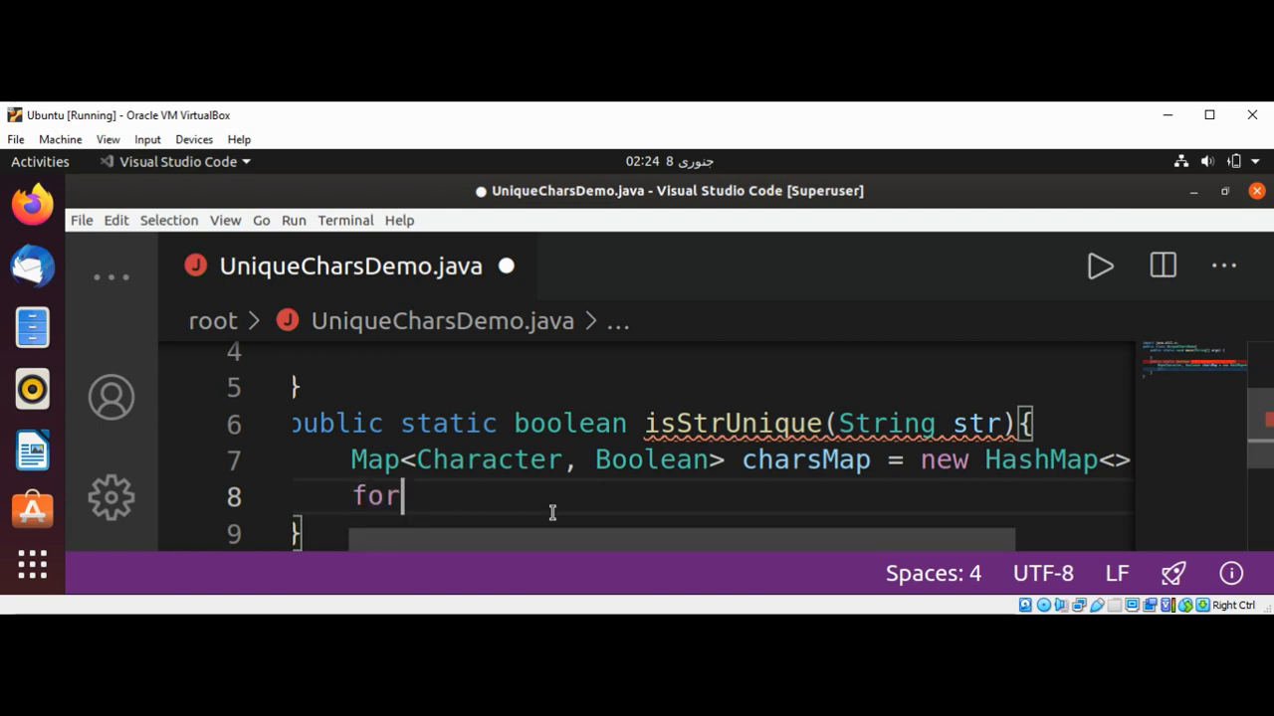
type("()")
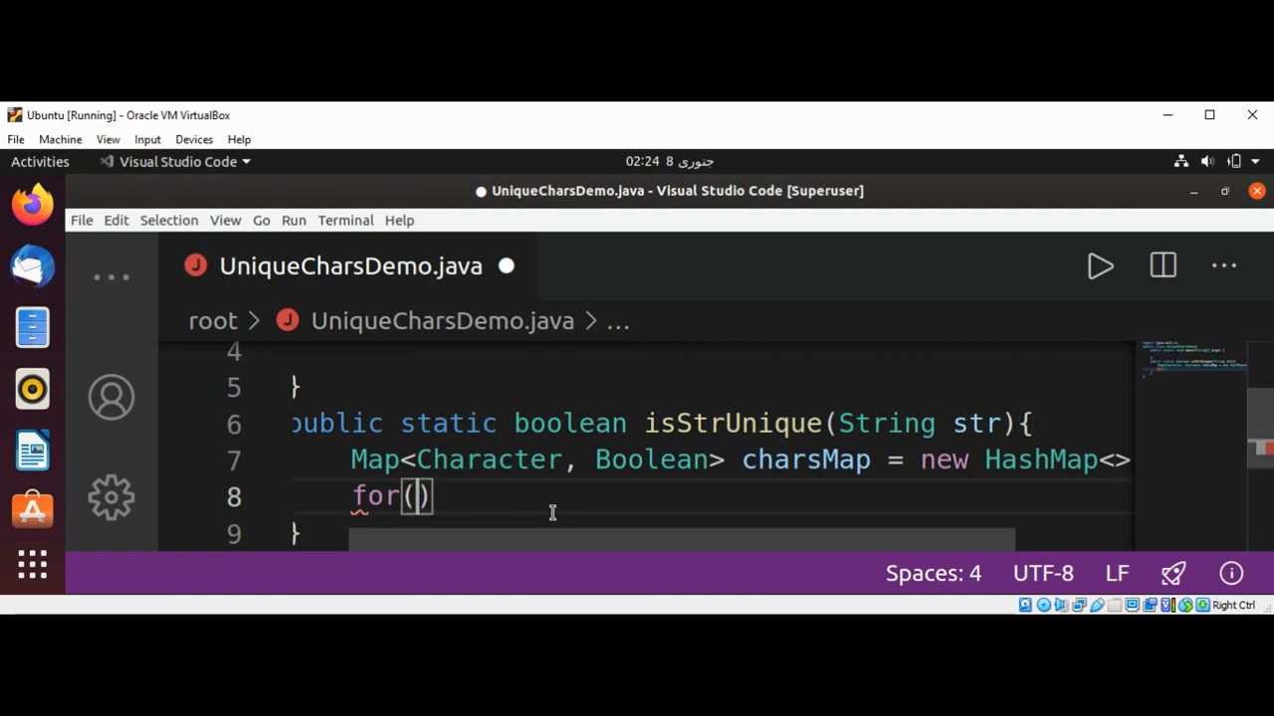
type("int")
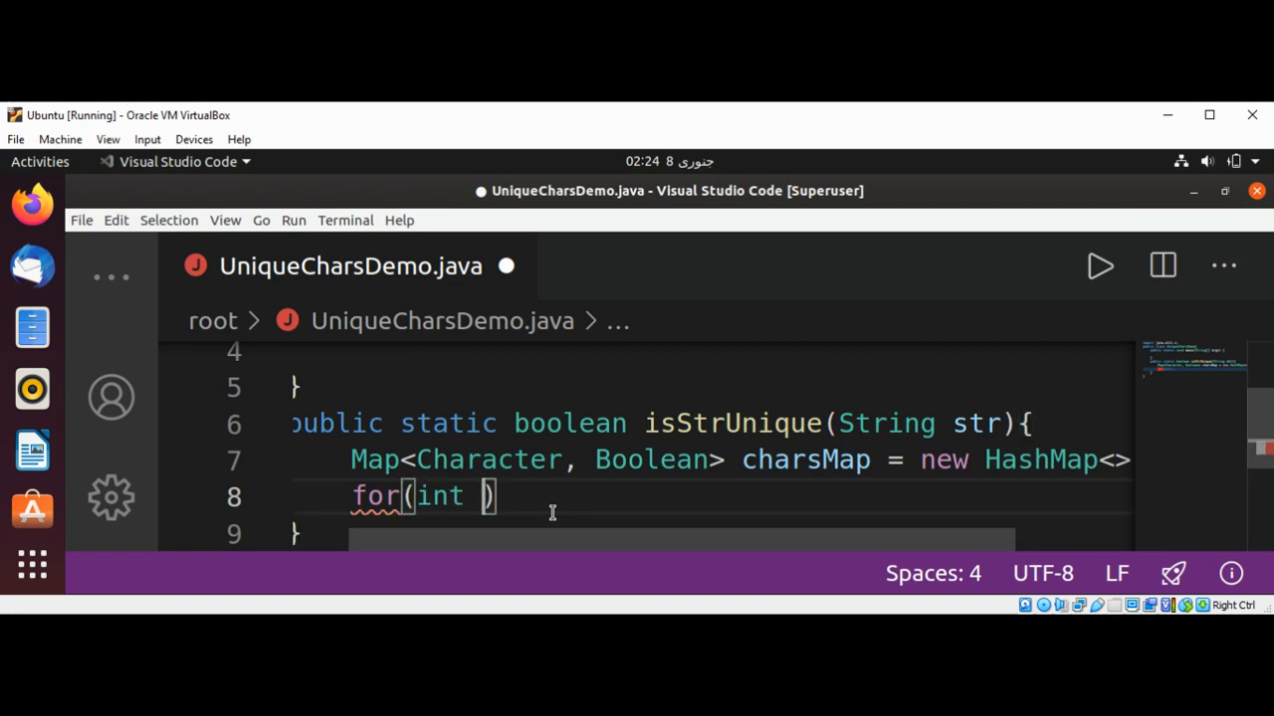
type("i=")
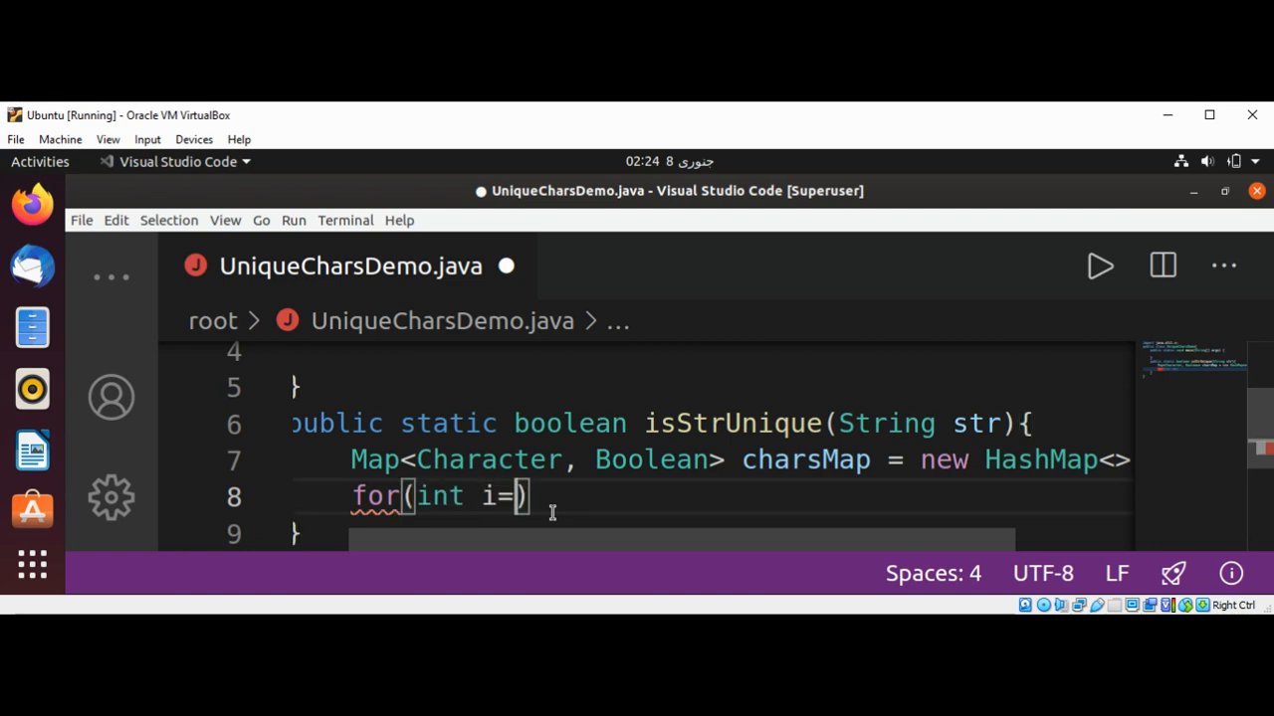
type("0;")
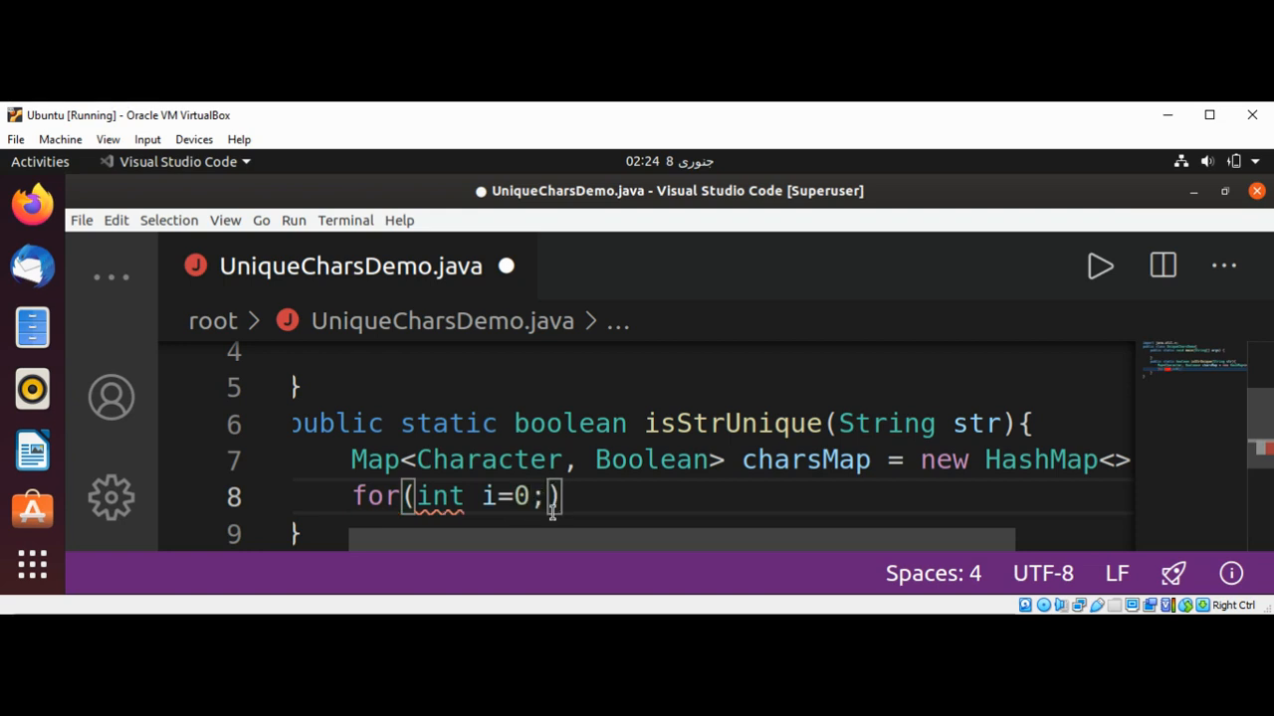
type("i<")
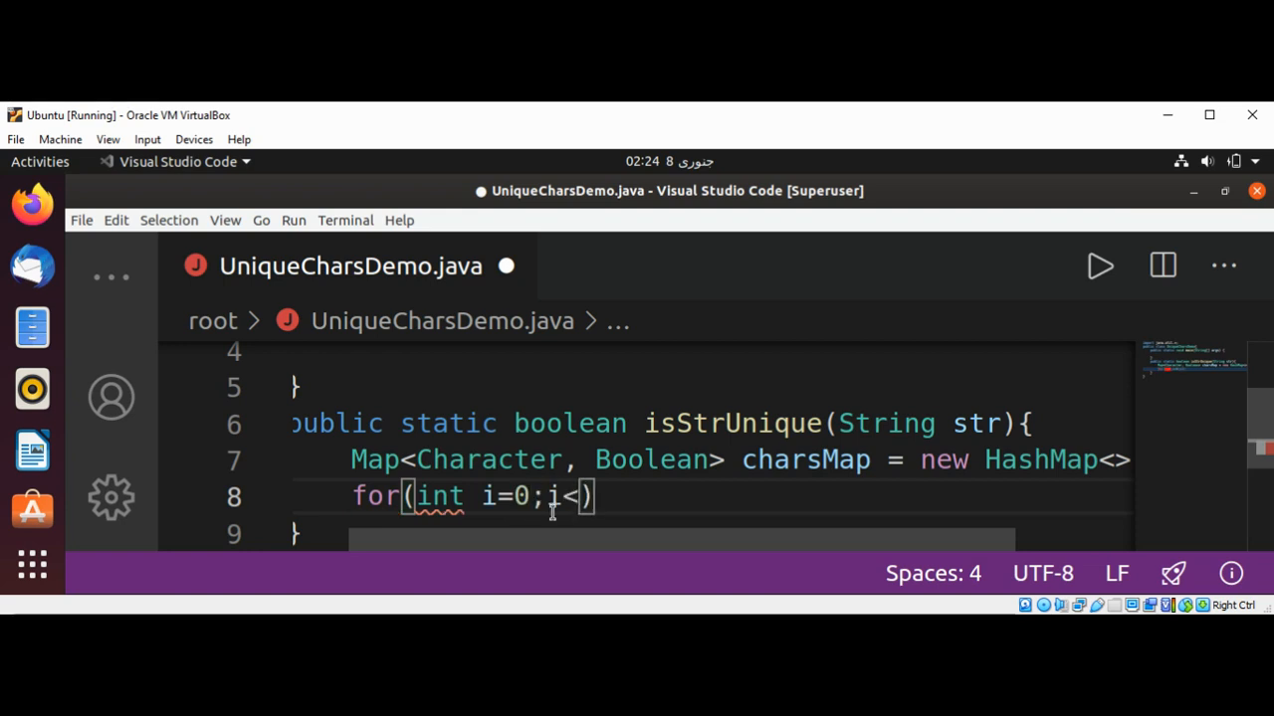
type("str")
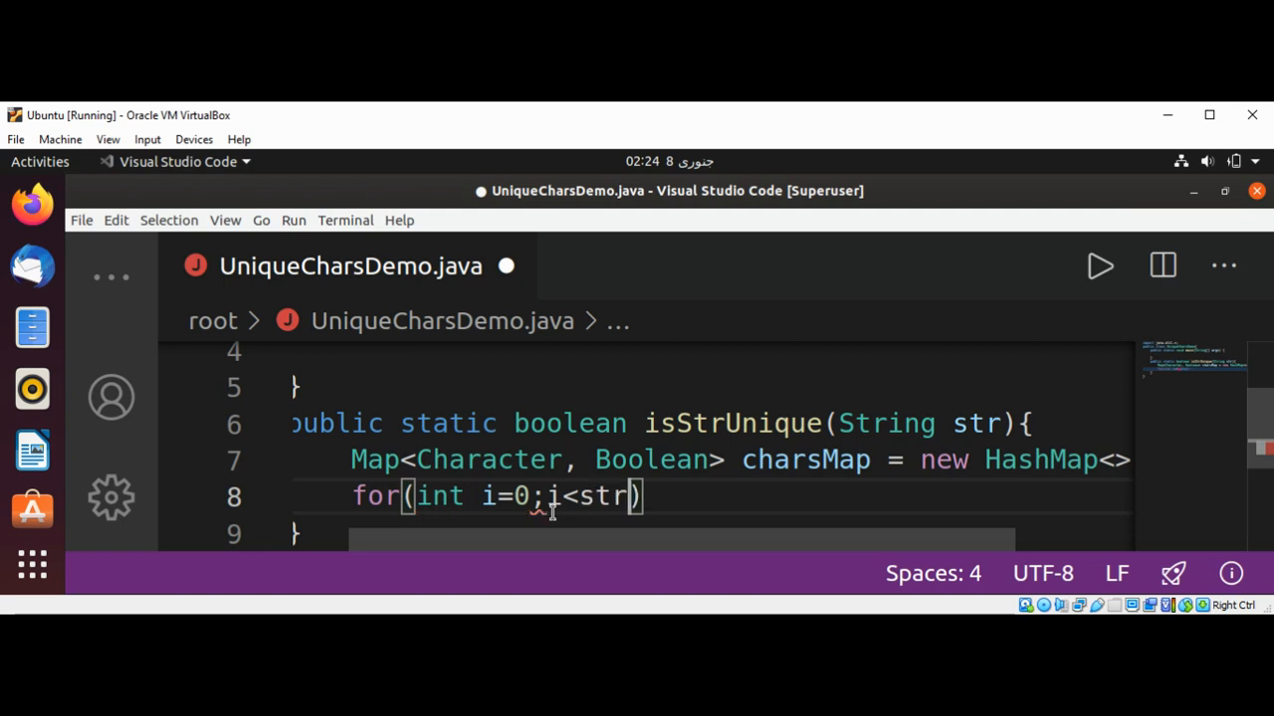
type(".")
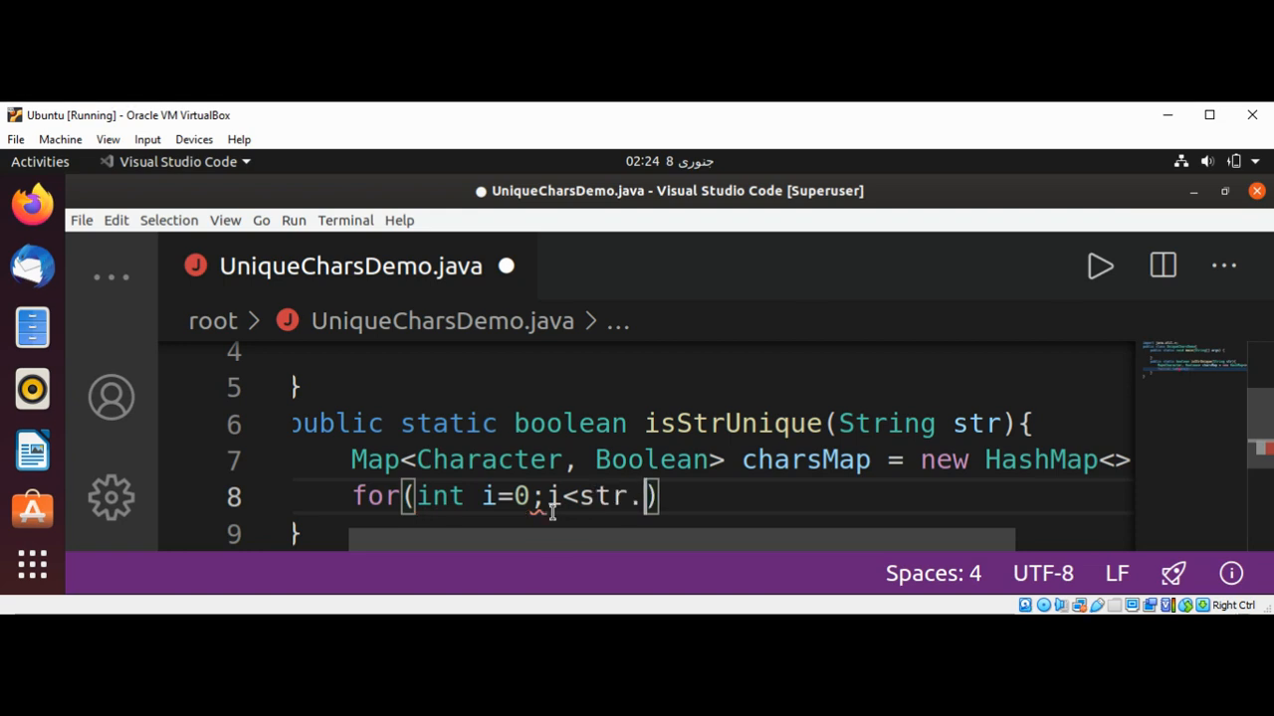
type("l")
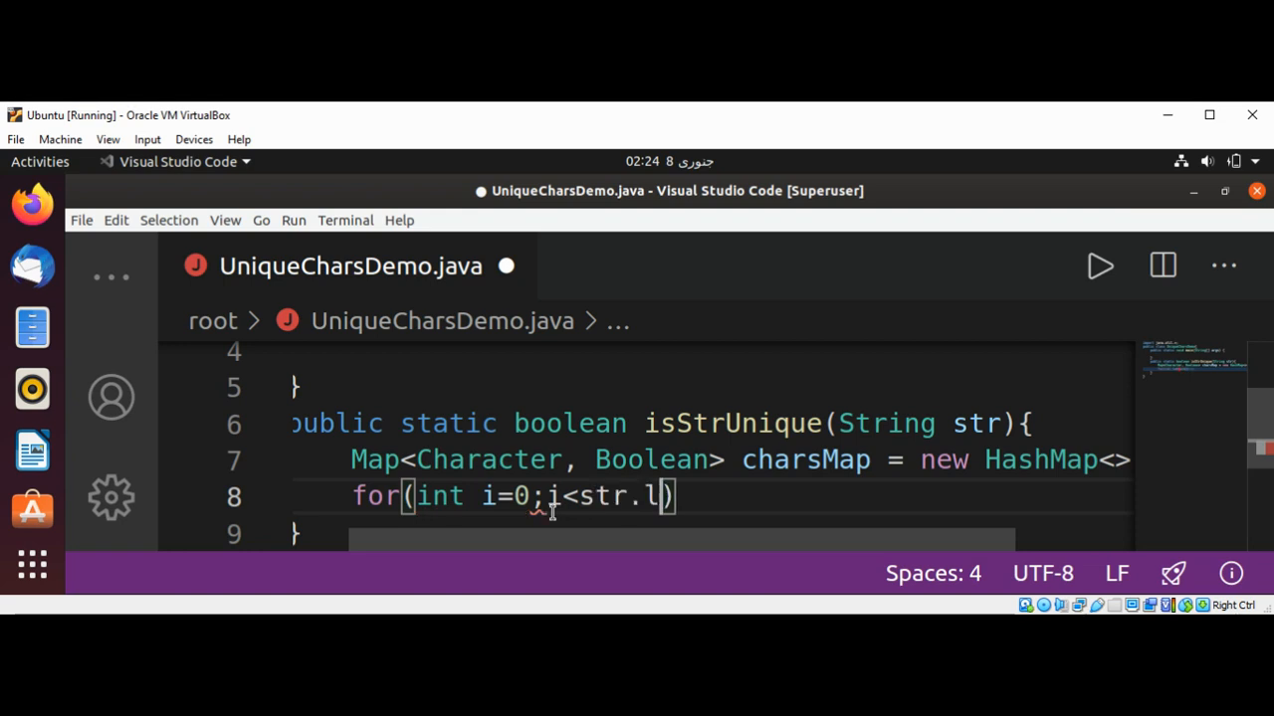
type("ength(")
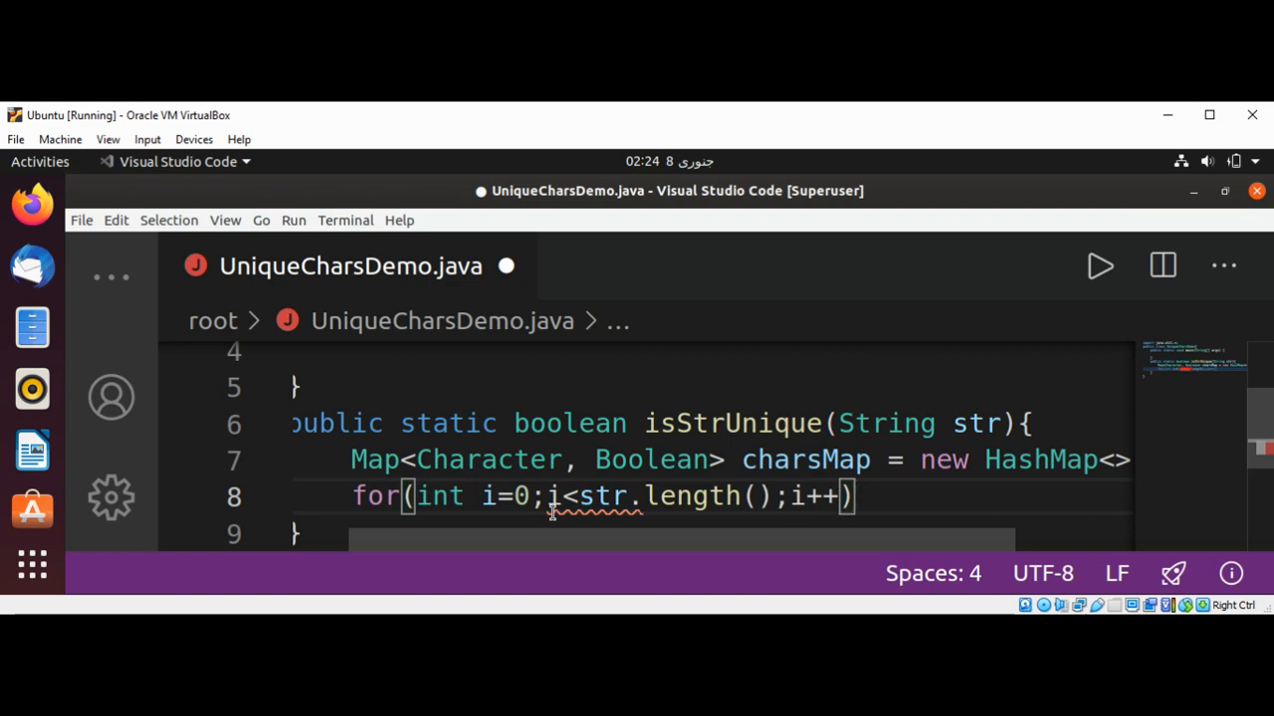
type("{")
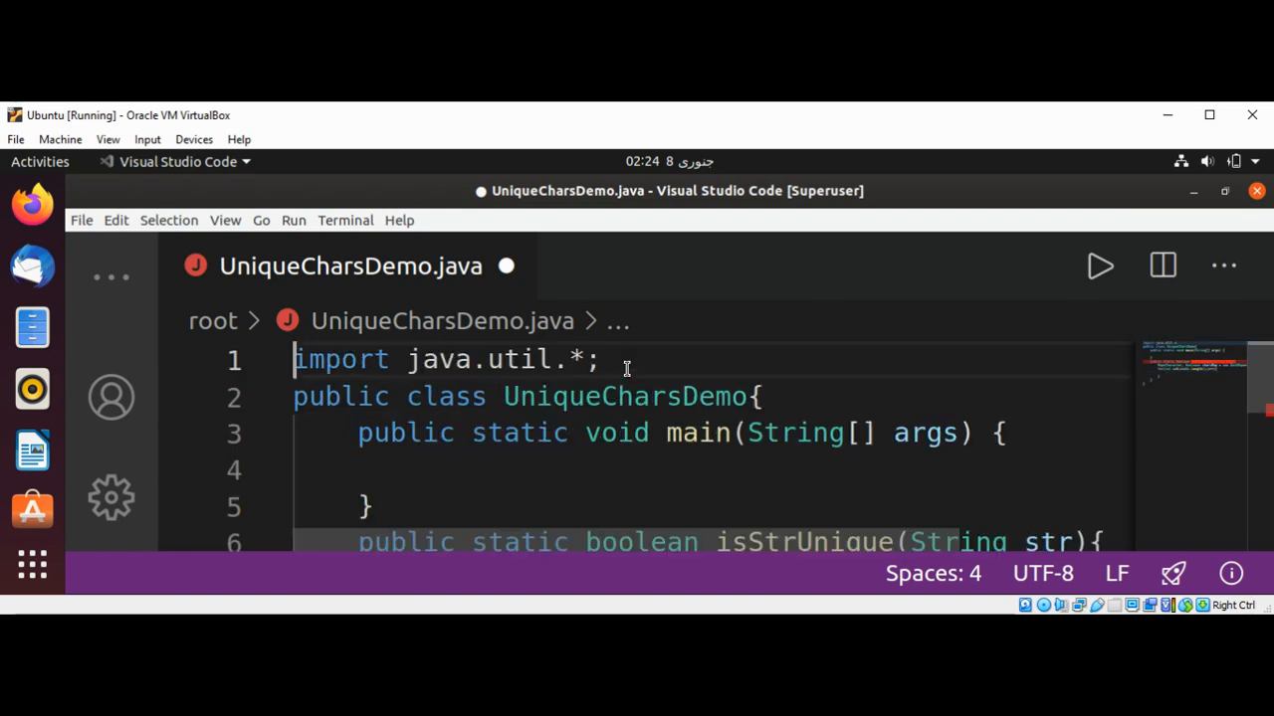
Start a 'private static final int' field on a new line inside the class.
double_click(342, 358)
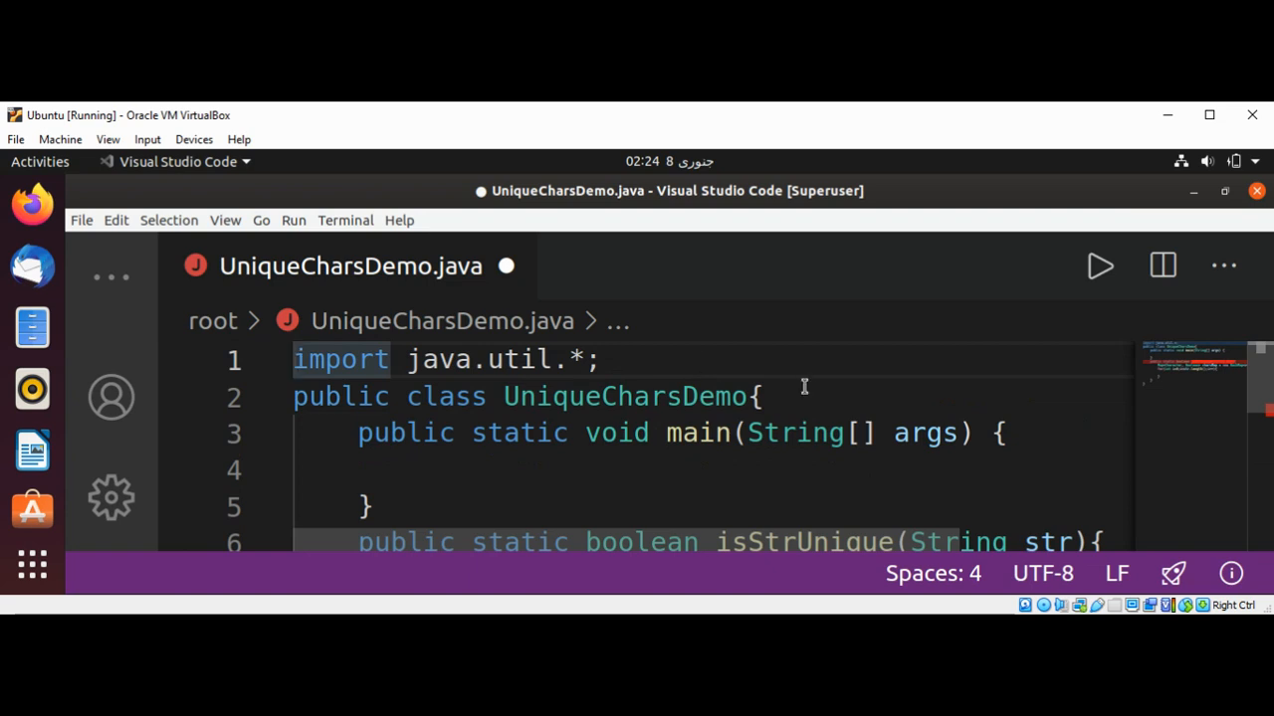
left_click(761, 398)
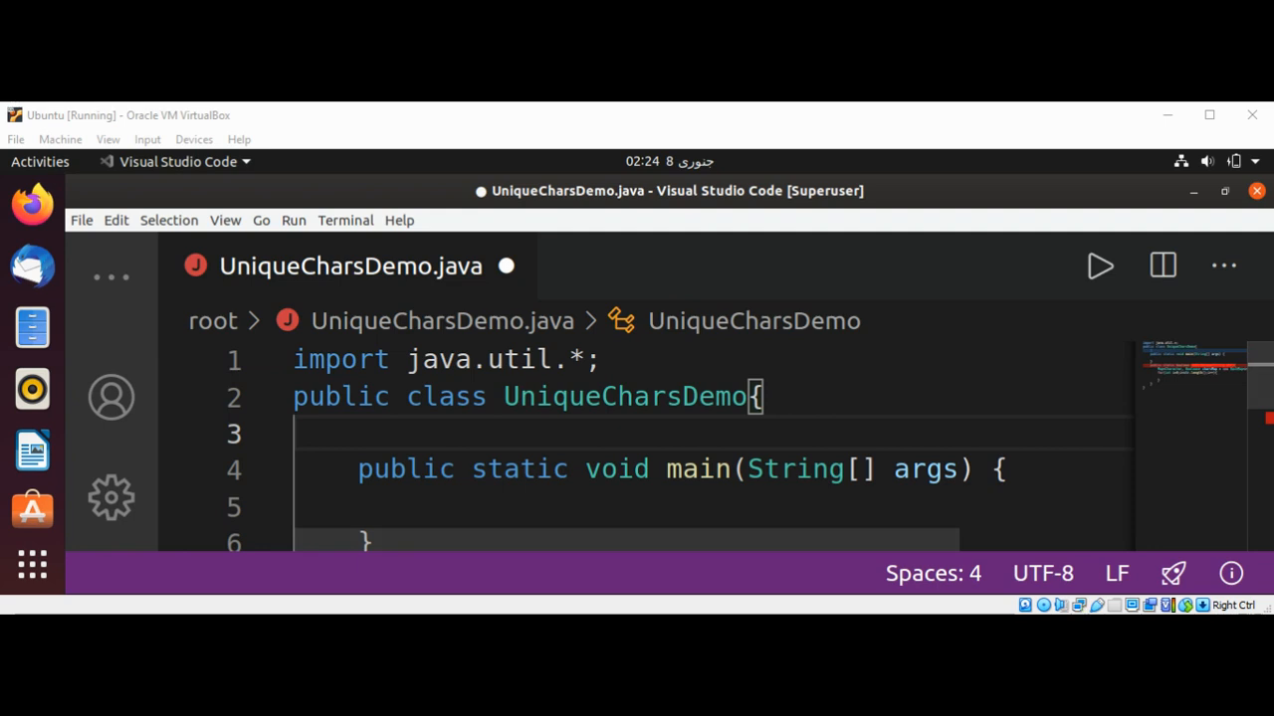
left_click(361, 434)
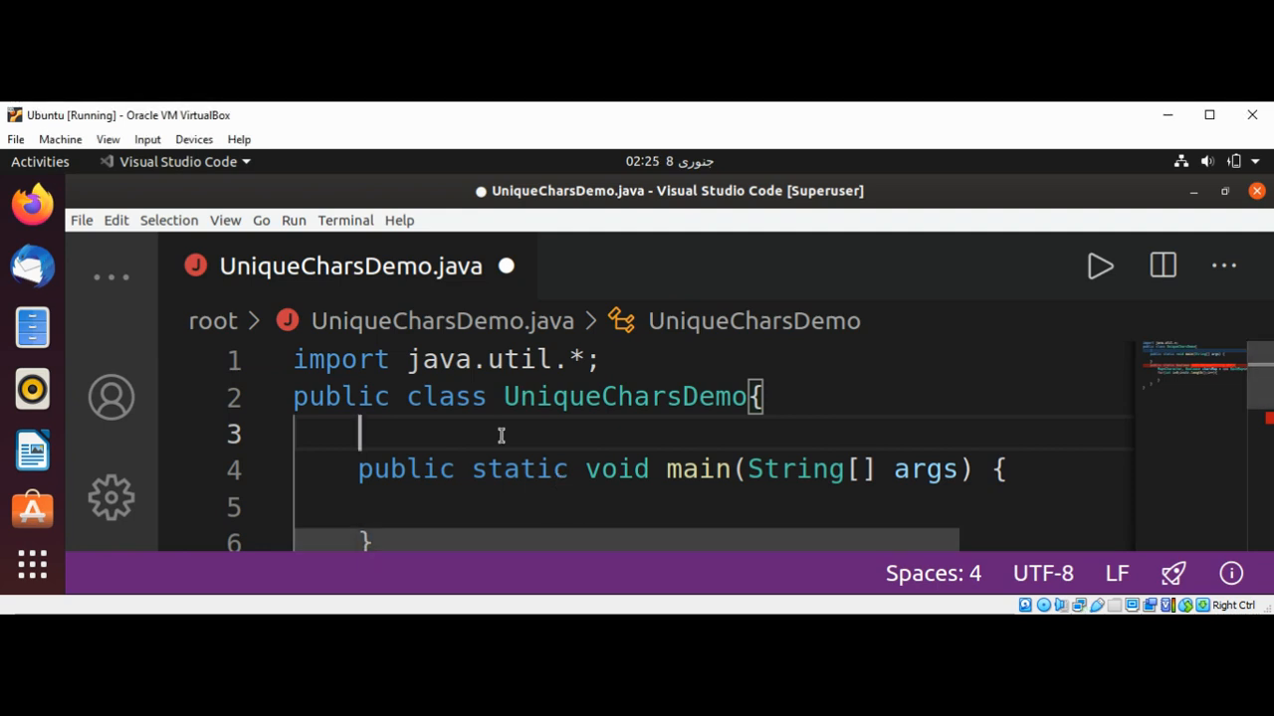
type("pri")
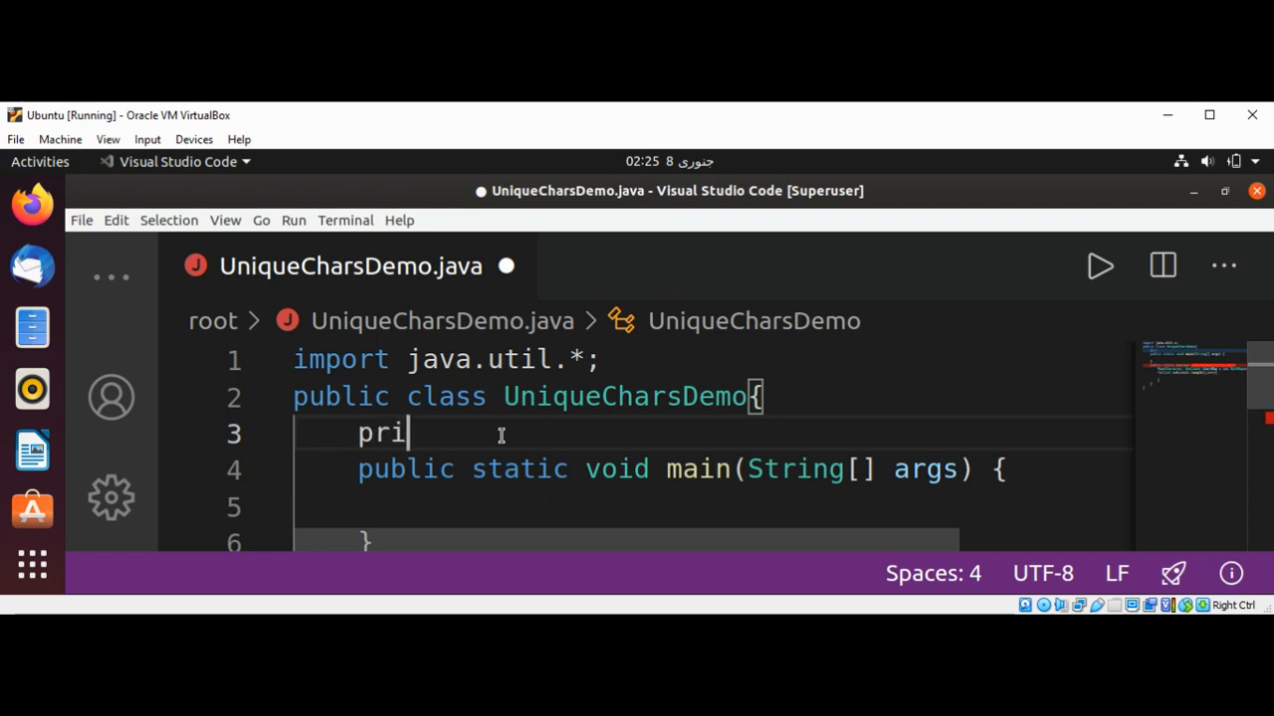
type("vate static")
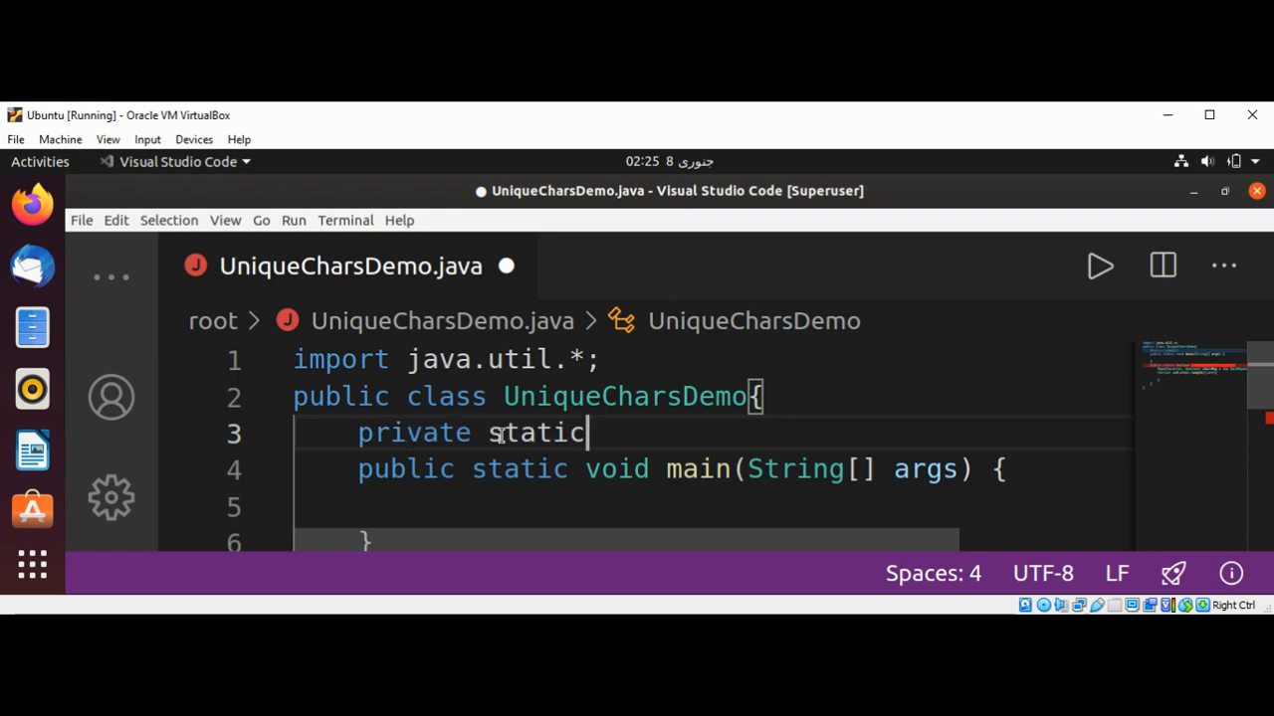
type("fi")
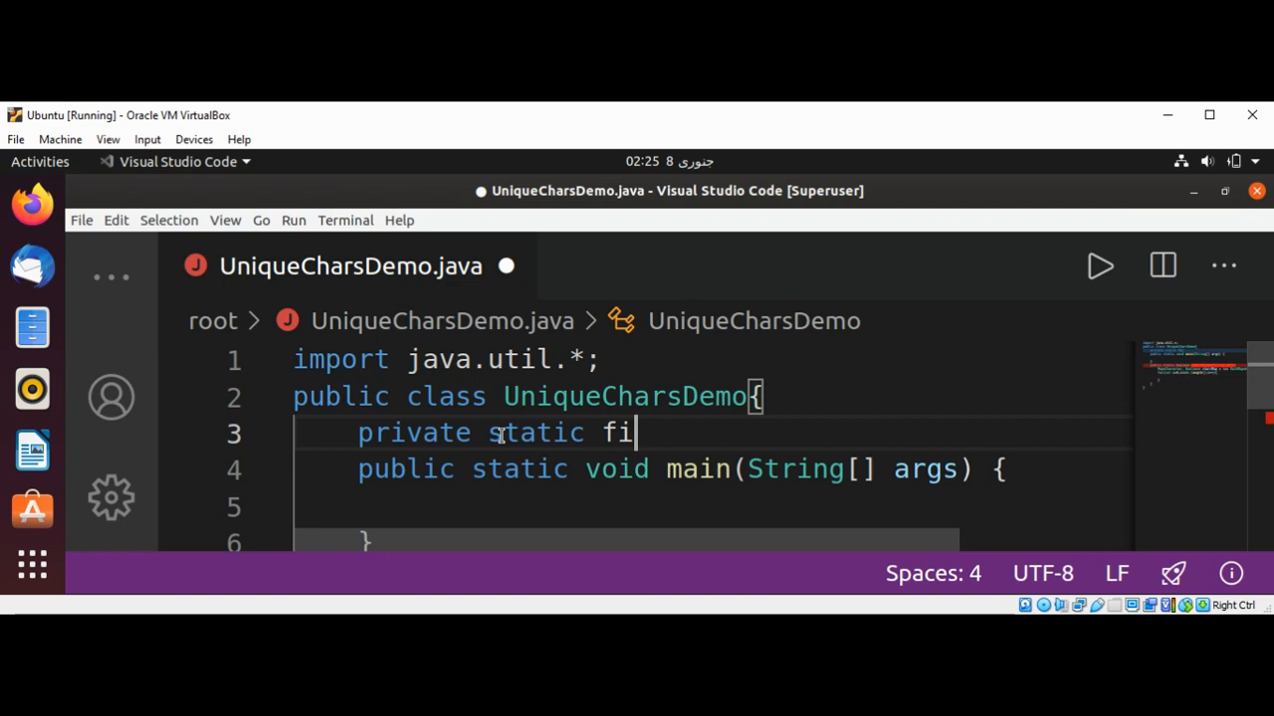
type("nal int")
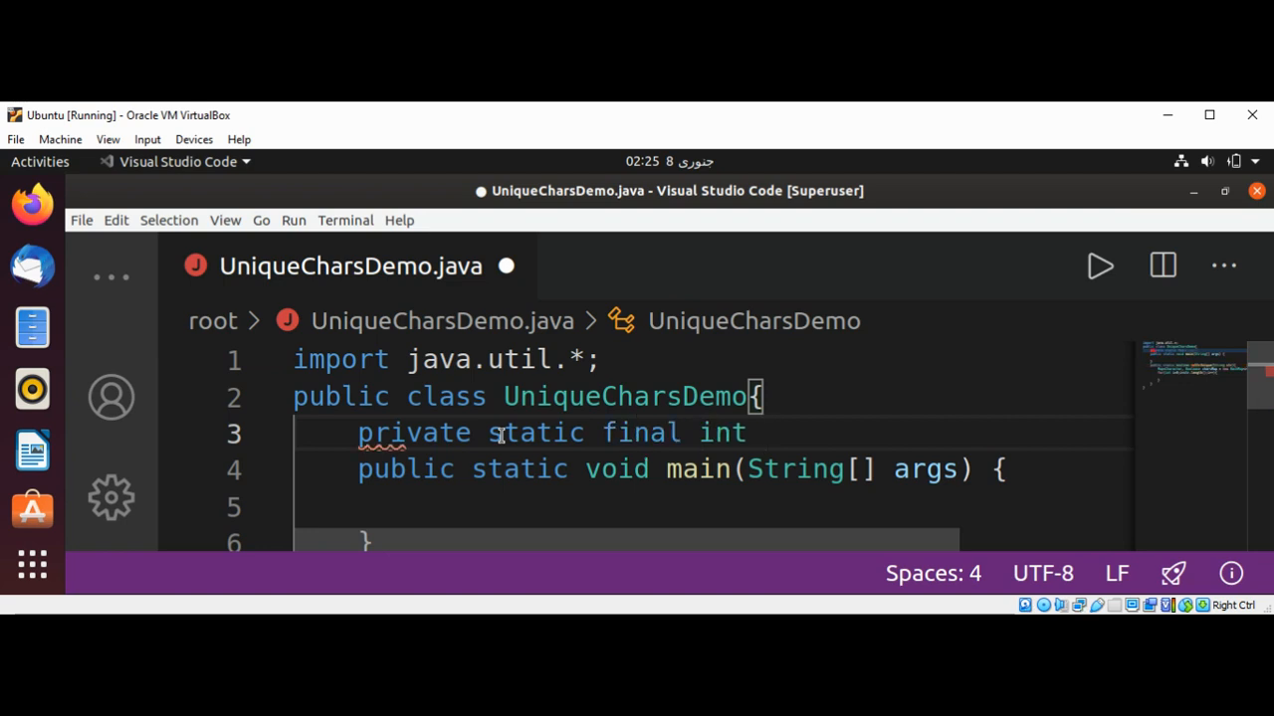
Name the constant CHAR_MAX_CODE, correcting its casing.
type("CHar")
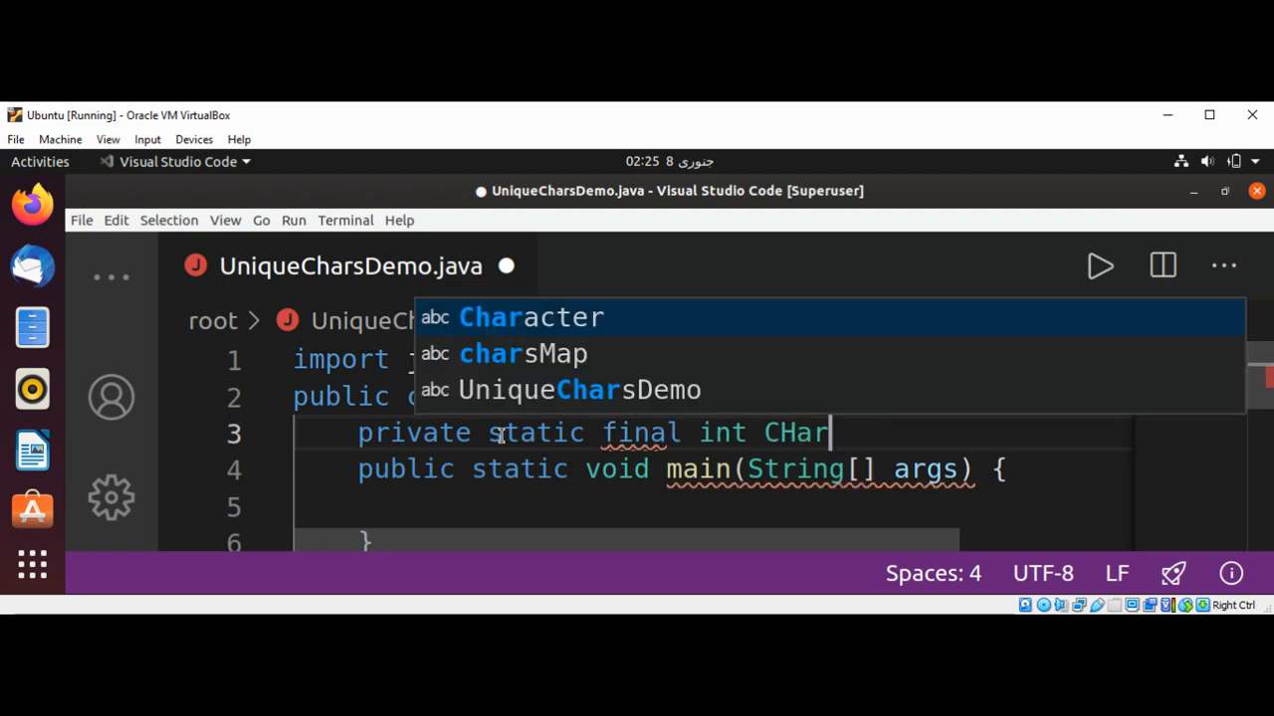
key("BackSpace")
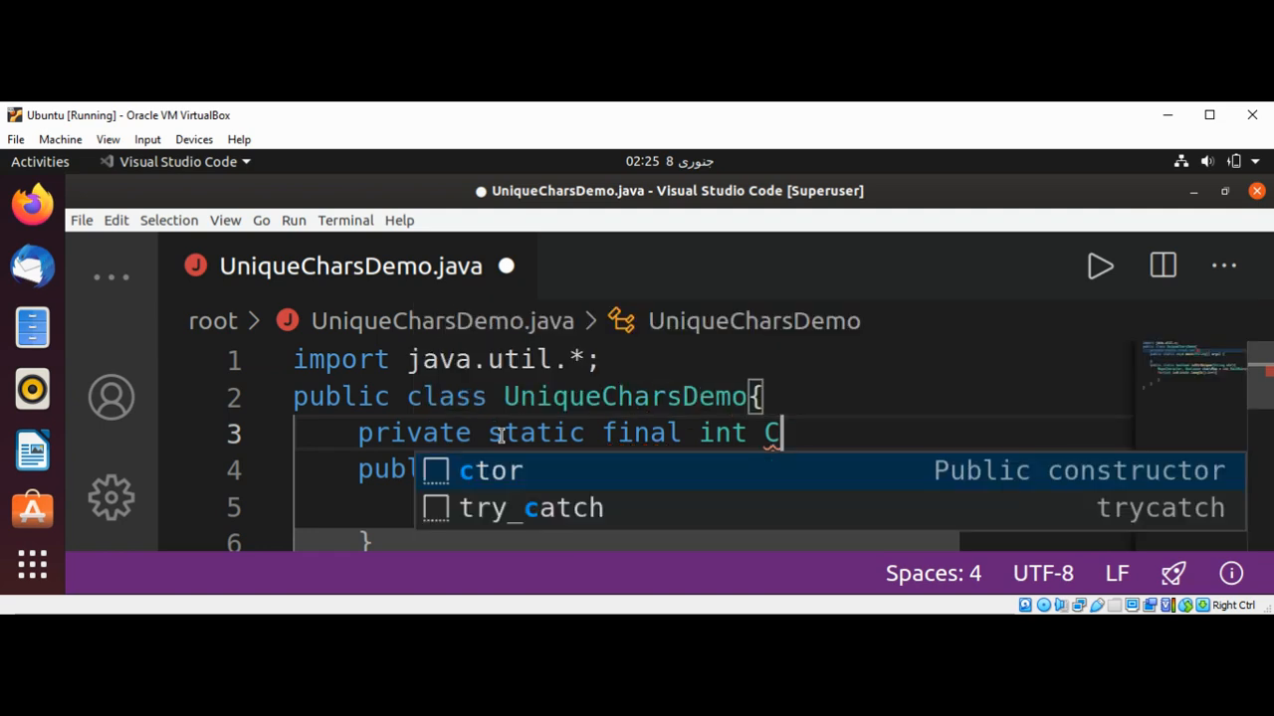
type("har_")
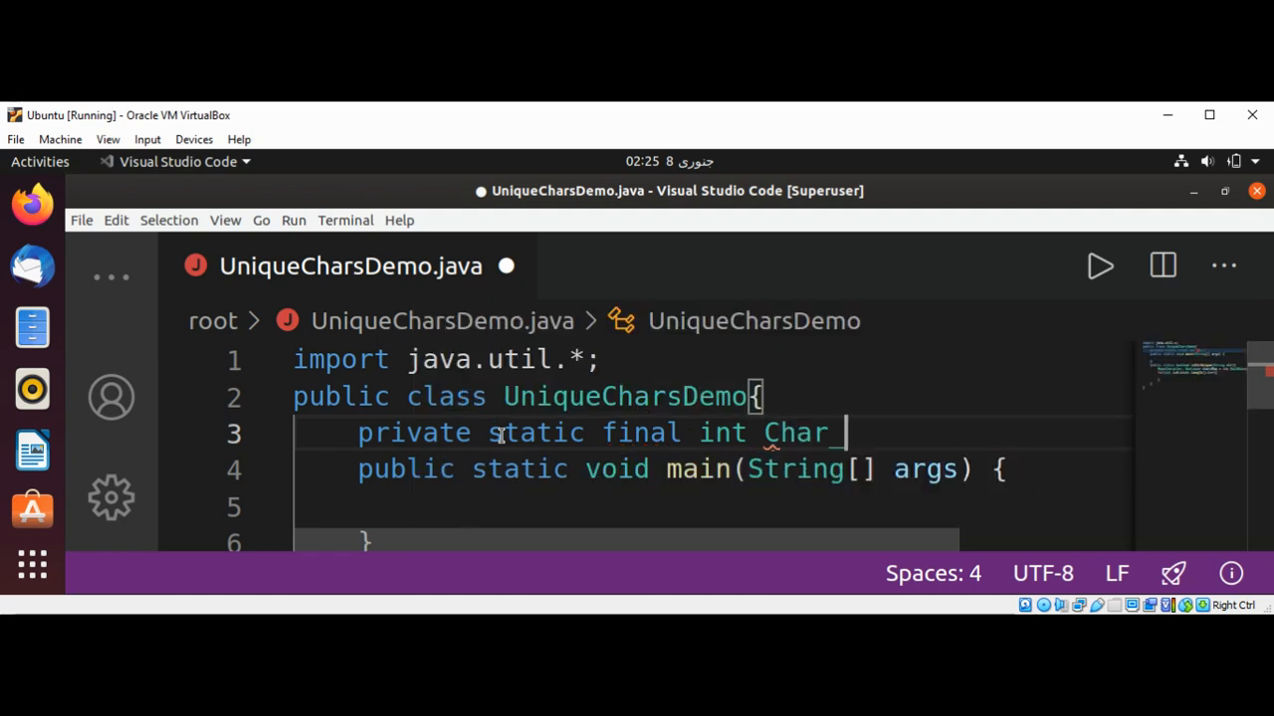
type("MA")
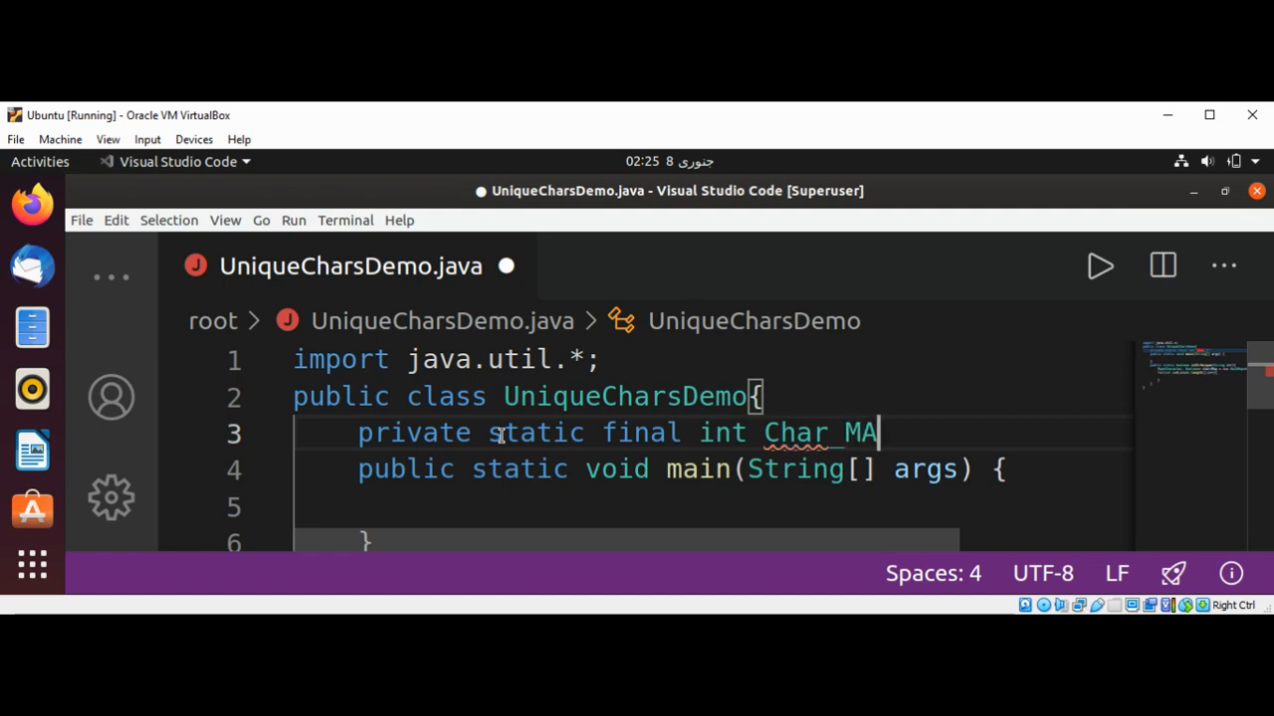
type("X_C")
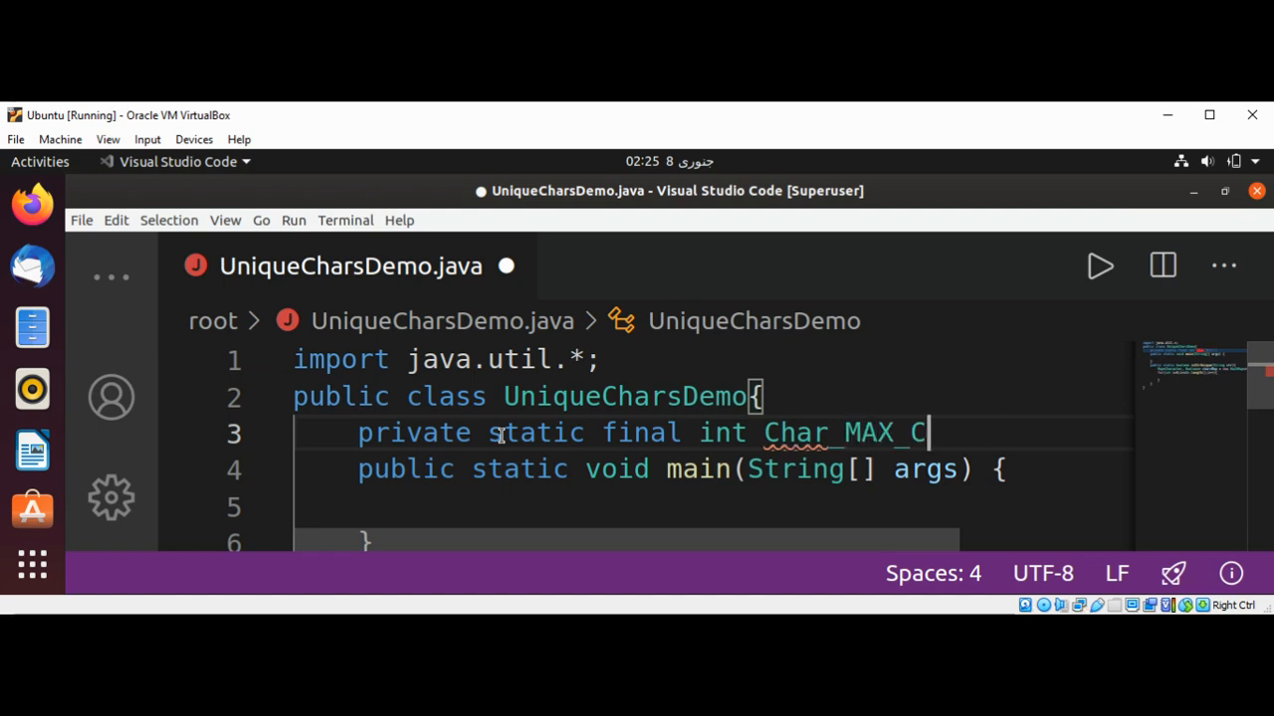
type("ODE")
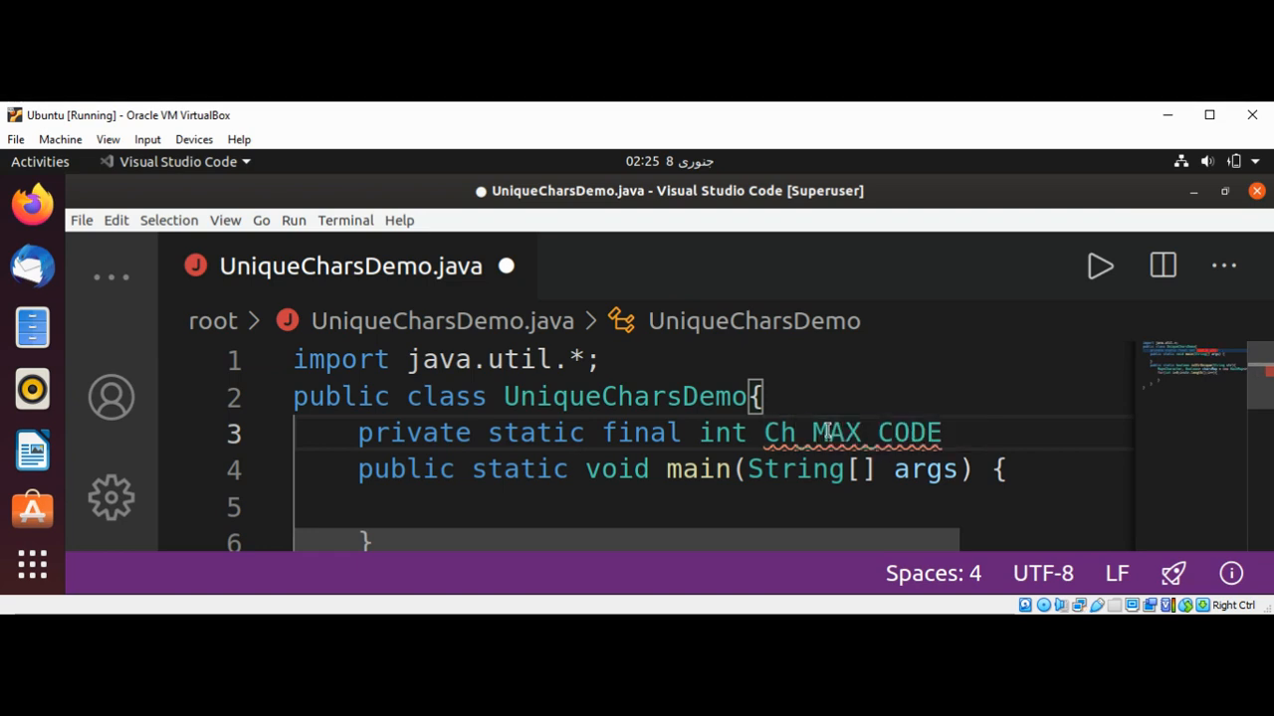
key("Backspace")
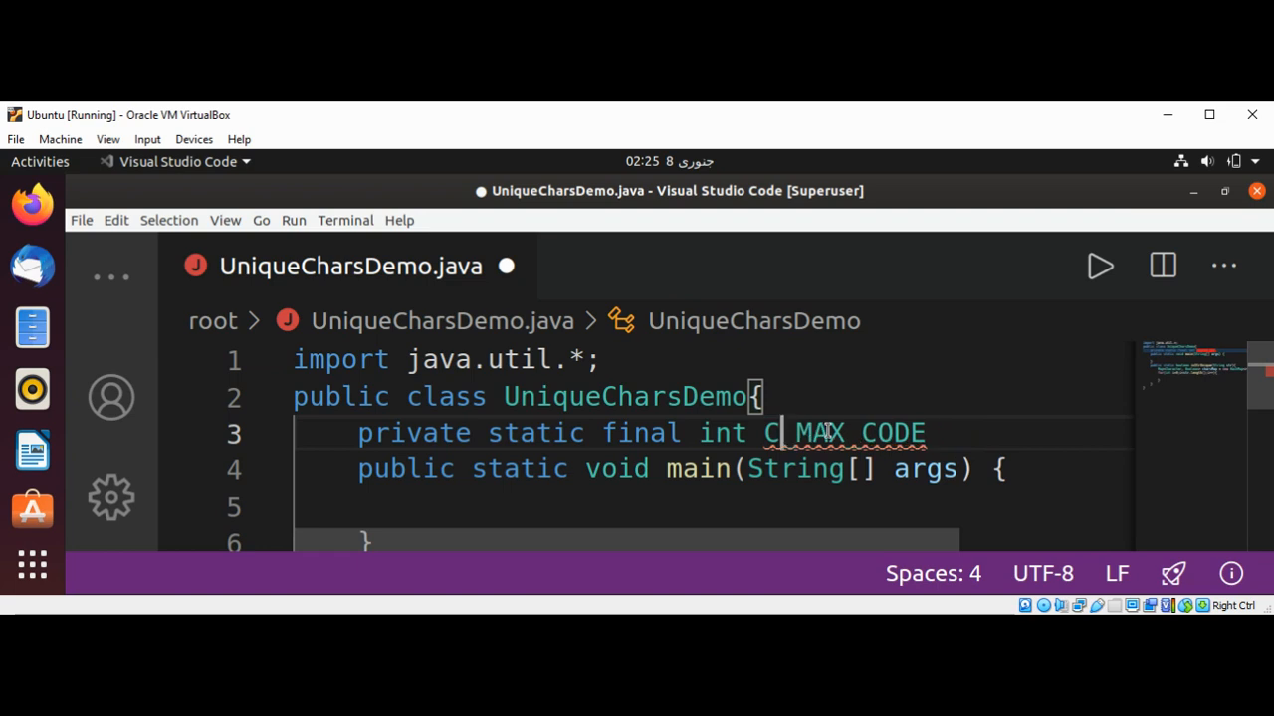
type("HAR")
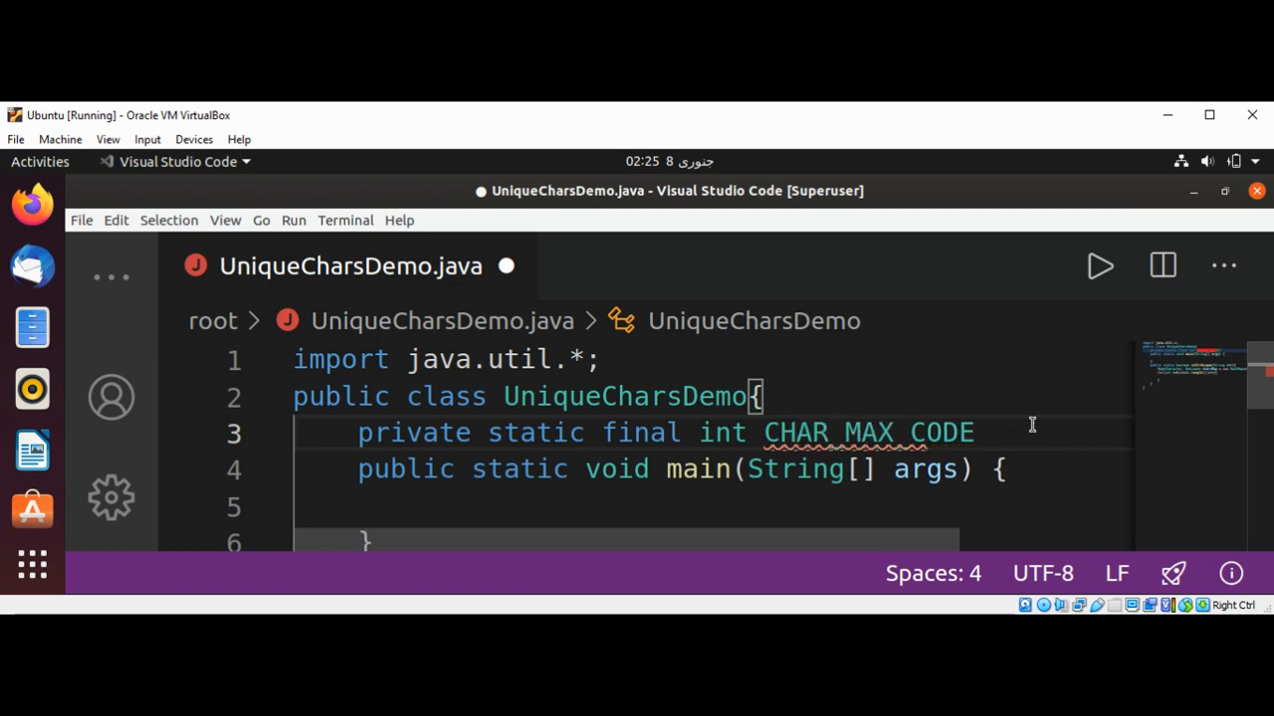
Assign CHAR_MAX_CODE the value 65535.
double_click(865, 434)
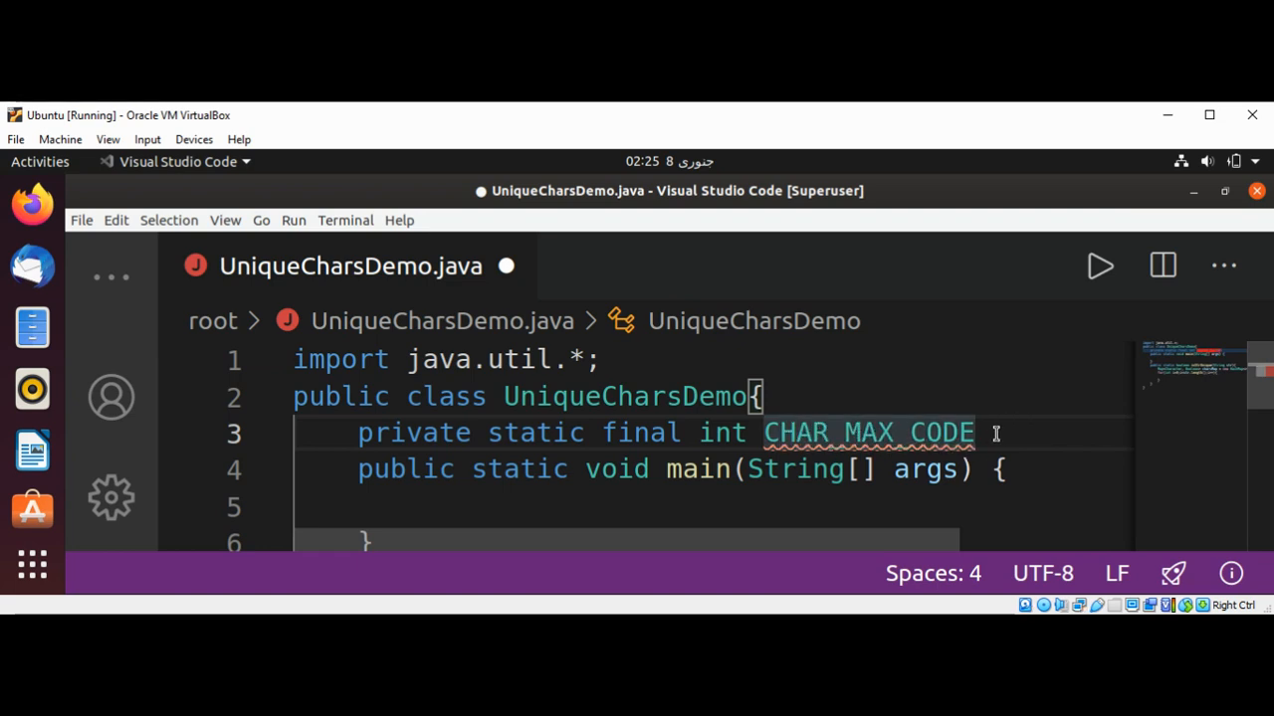
double_click(867, 434)
type(" = 655")
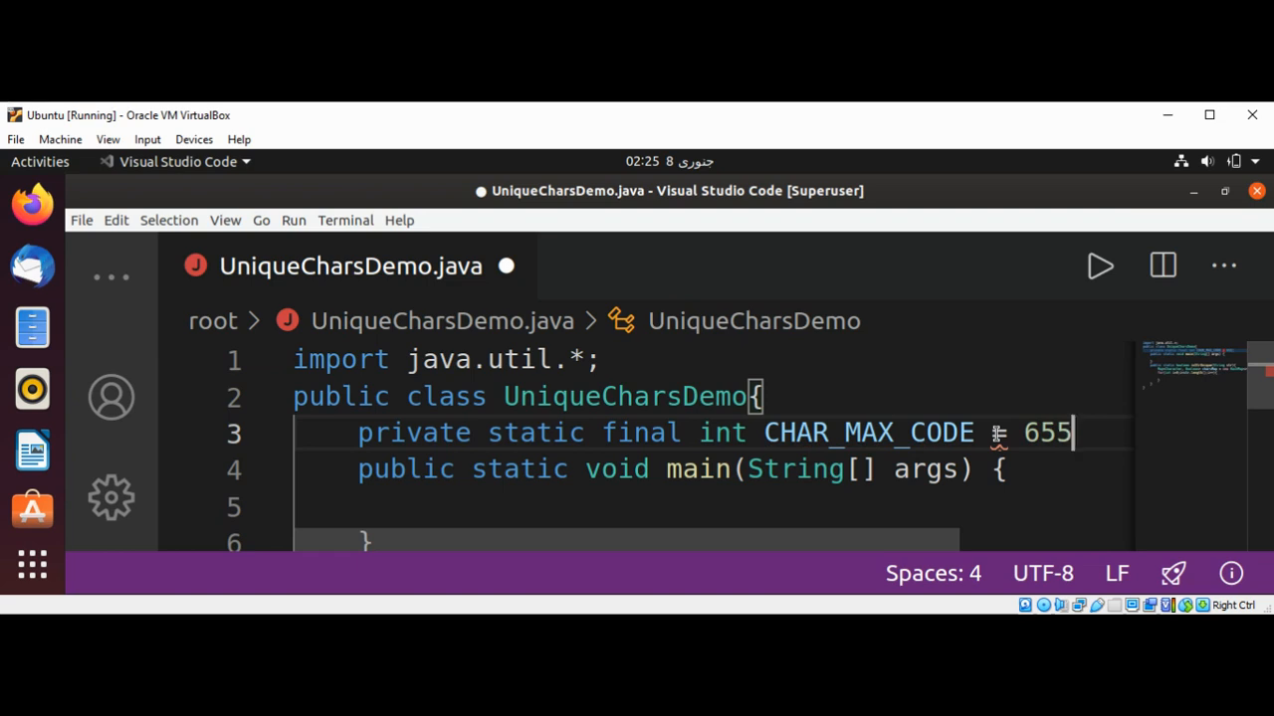
type("3")
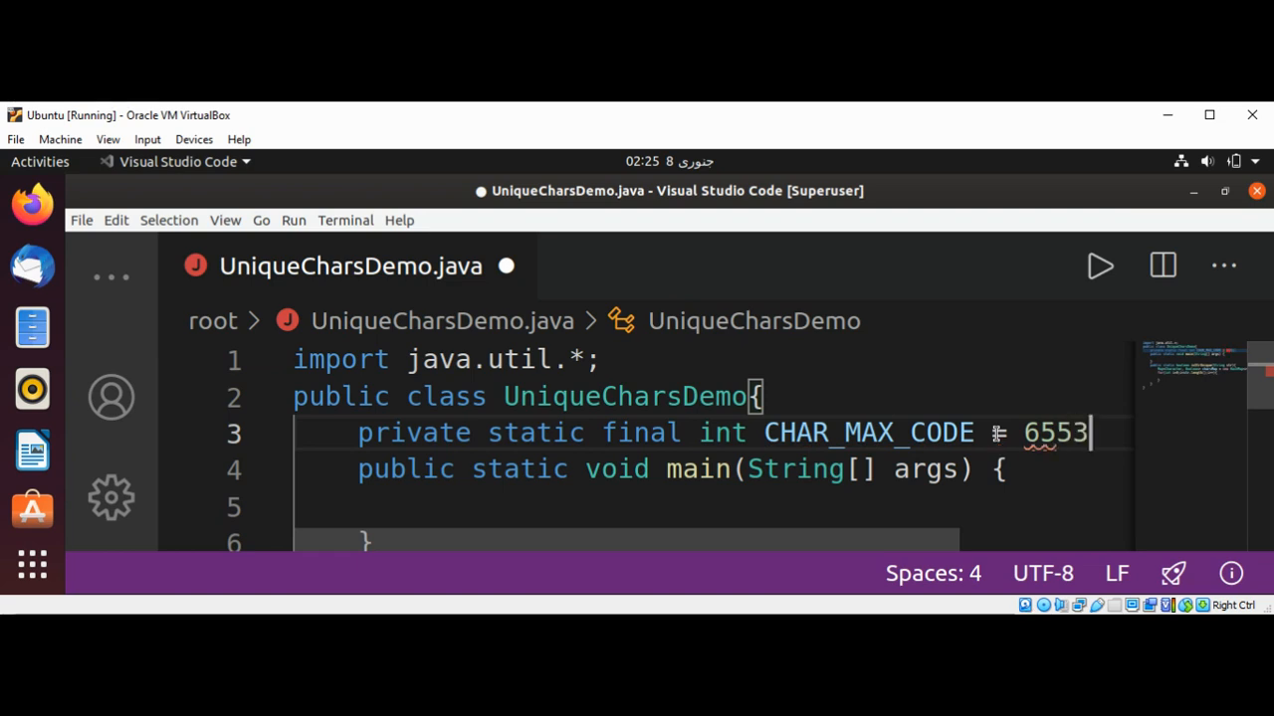
type("5")
type("for(int i=0;i<str.length();i++){")
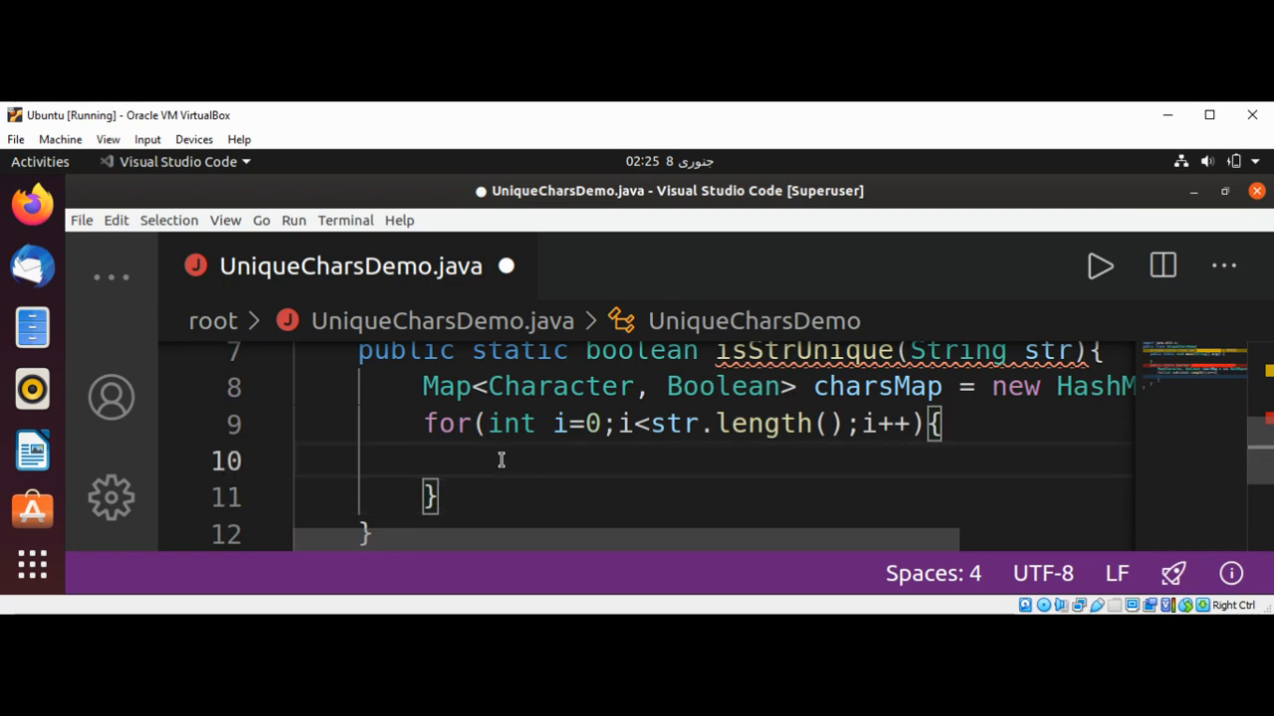
Begin if(str.codePointAt(i) inside the for loop body.
left_click(487, 460)
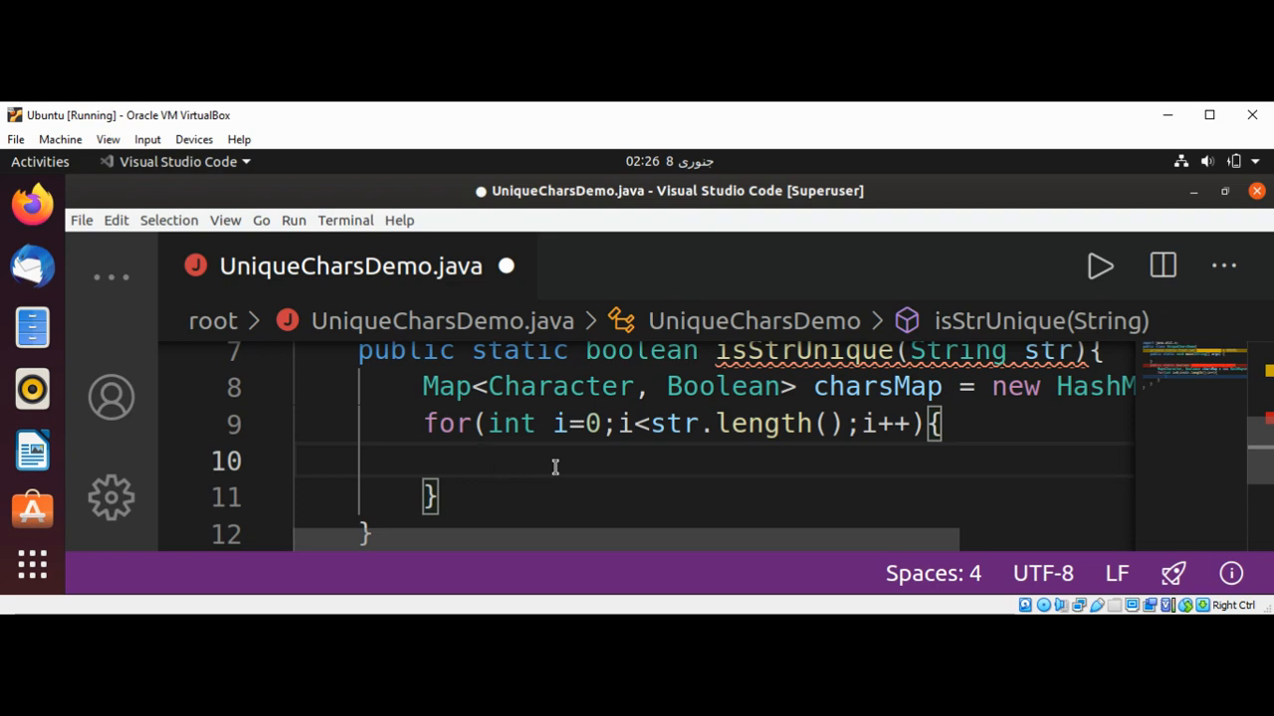
type("if")
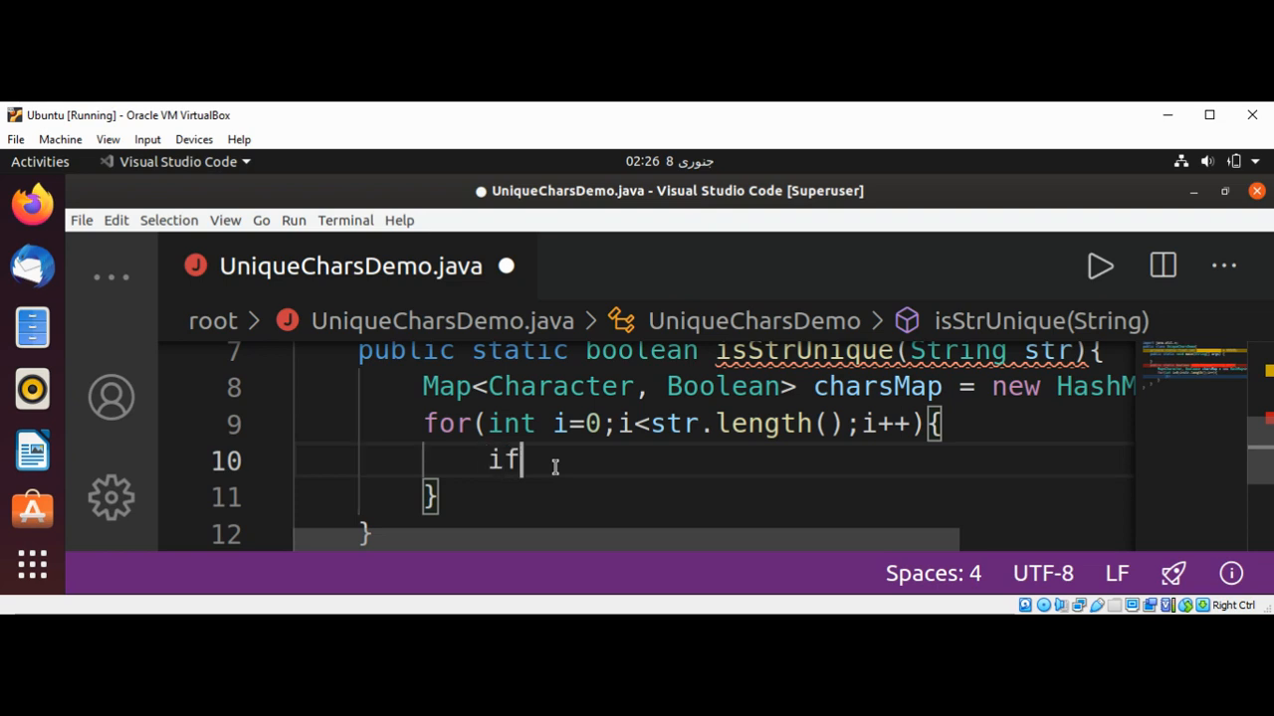
type("()")
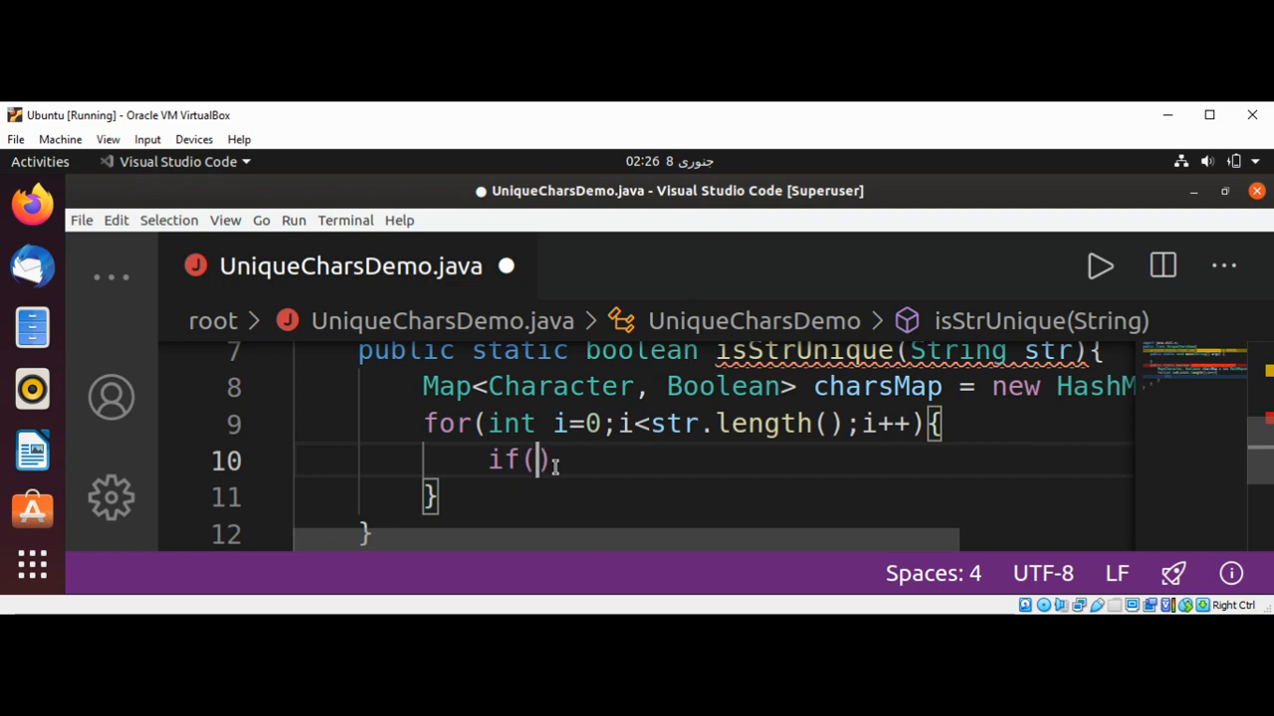
type("str.cod")
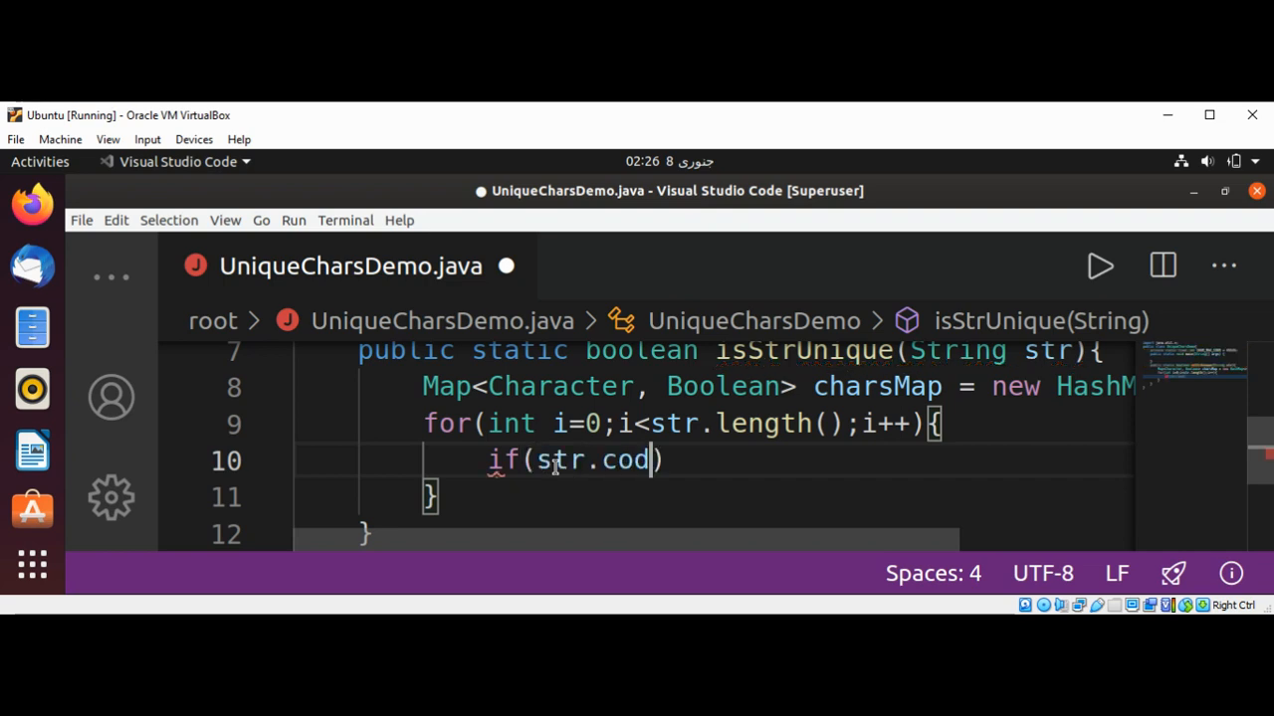
type("e")
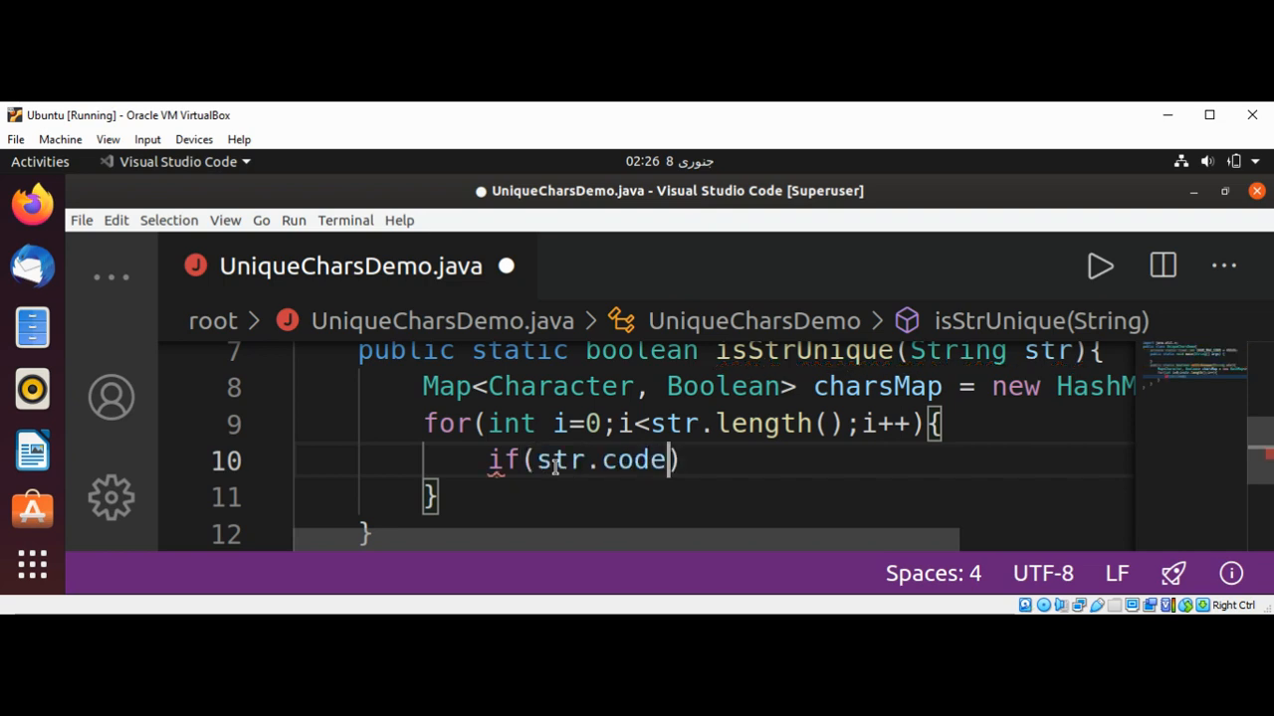
type("PointAt")
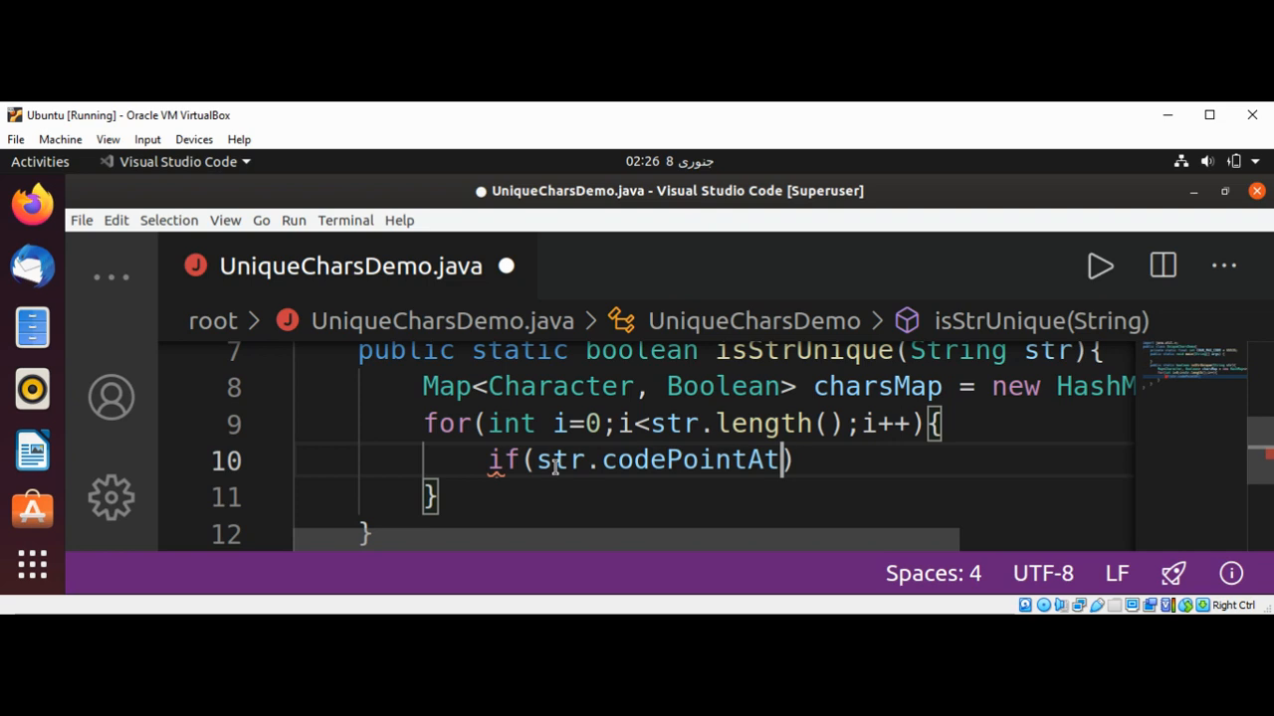
type("(i")
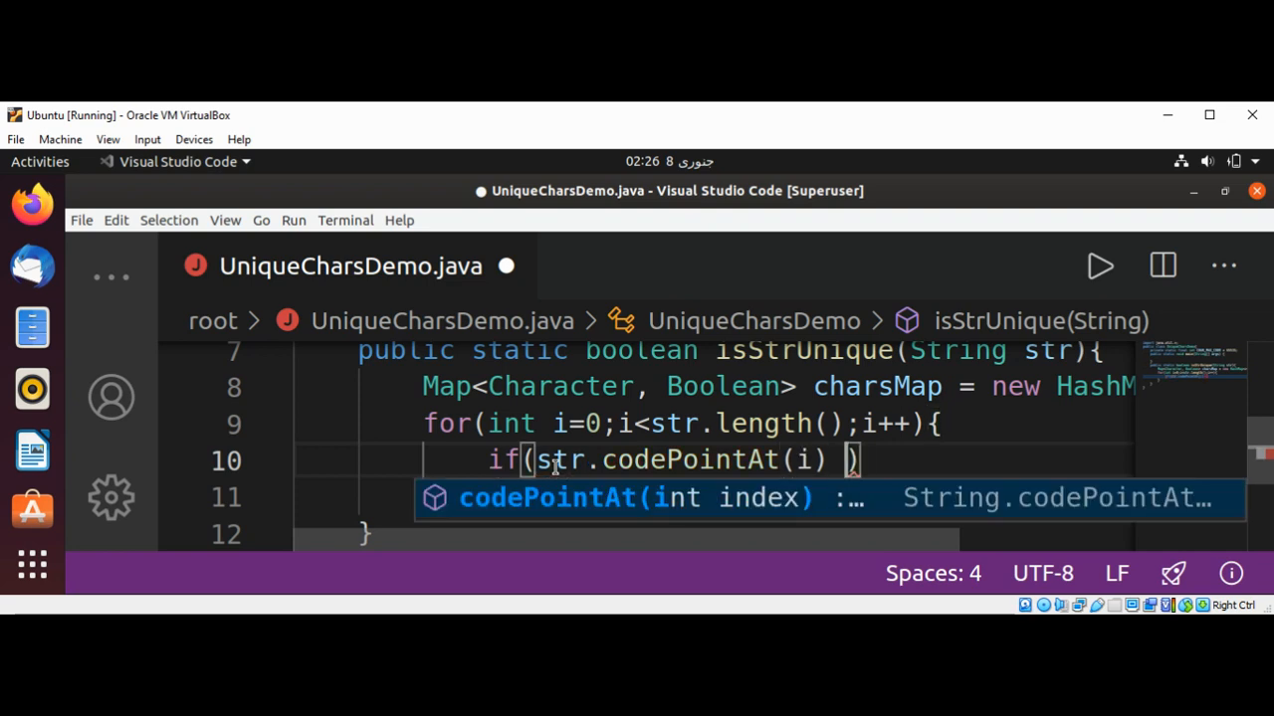
Complete the condition as <= CHAR_MAX_CODE using the completion.
type("<=")
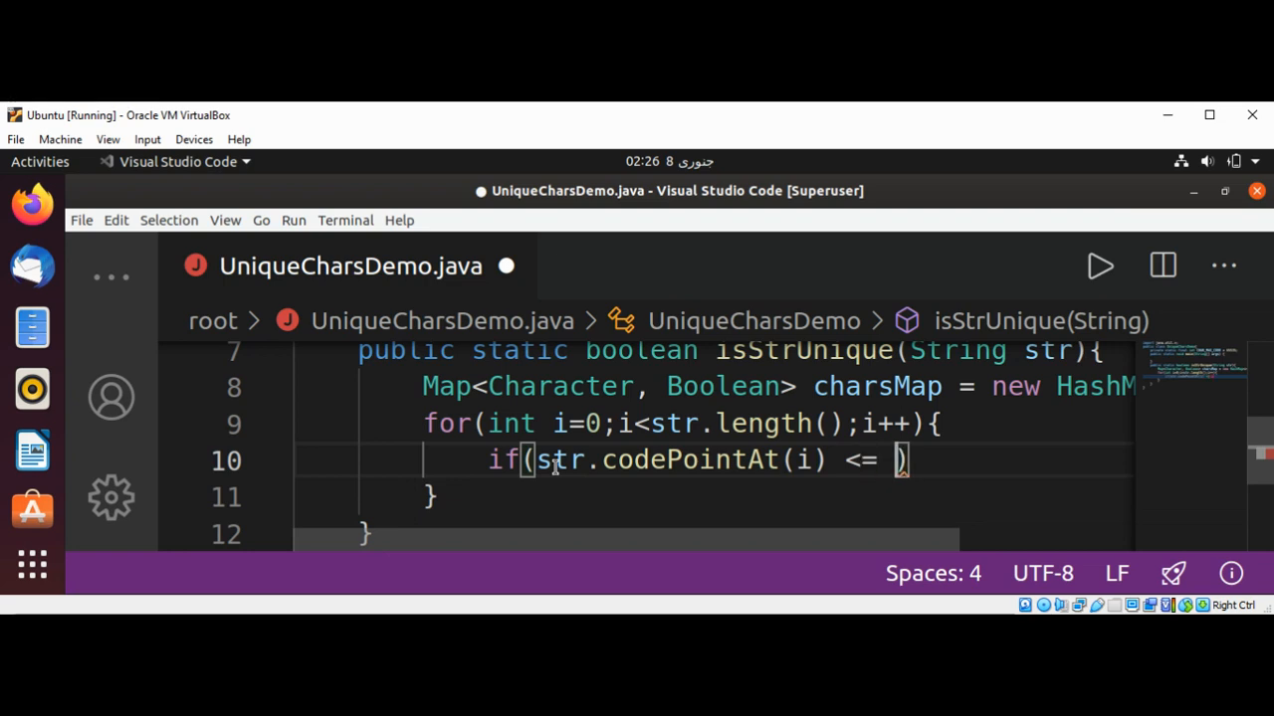
type("CHA")
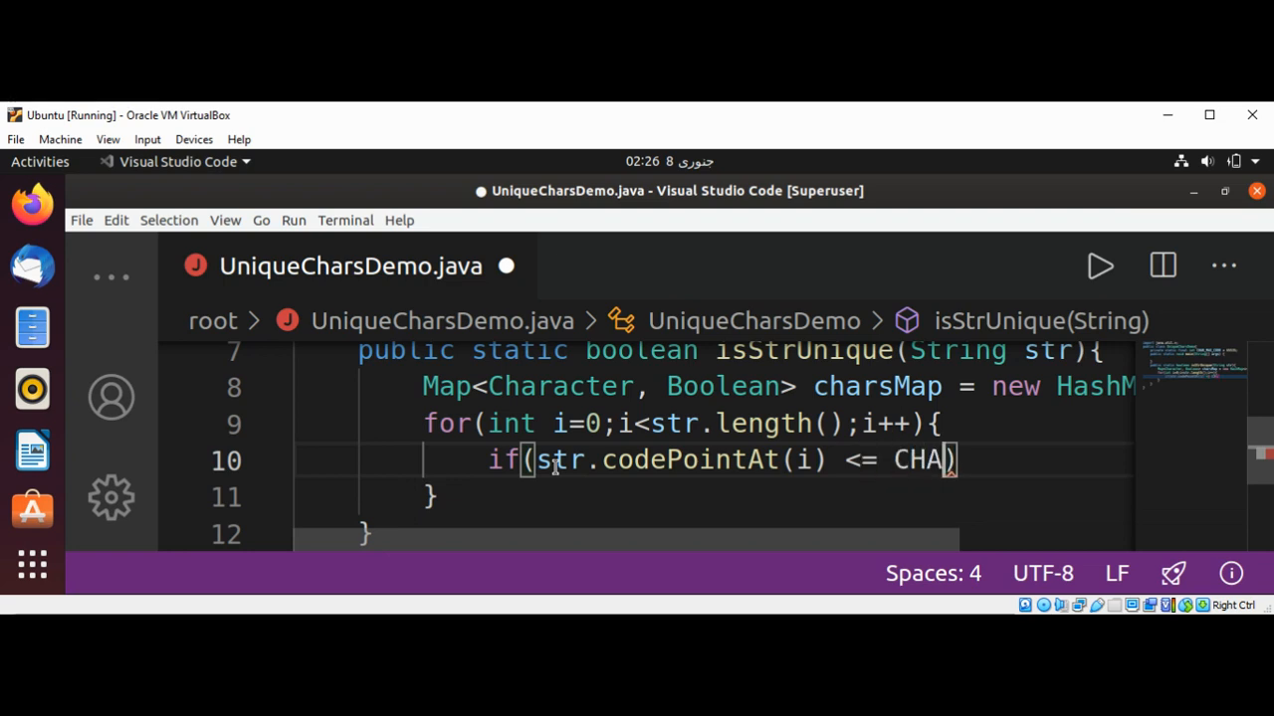
type("R")
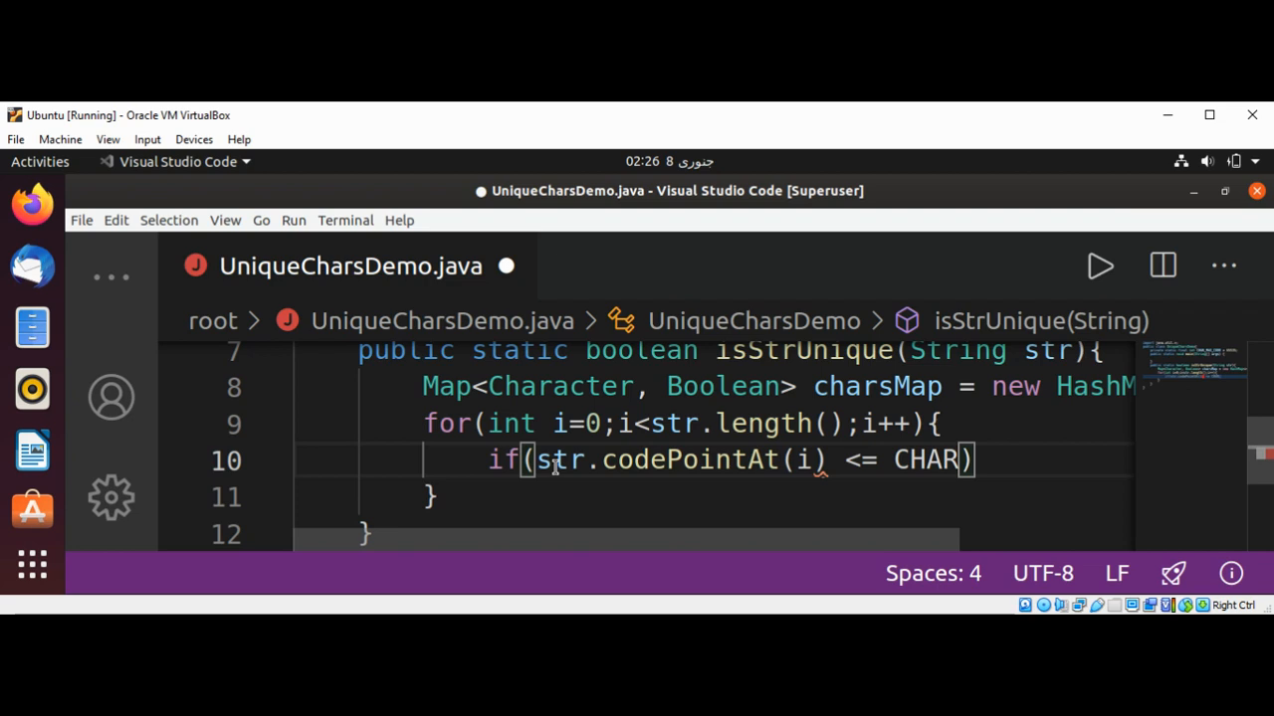
type("_")
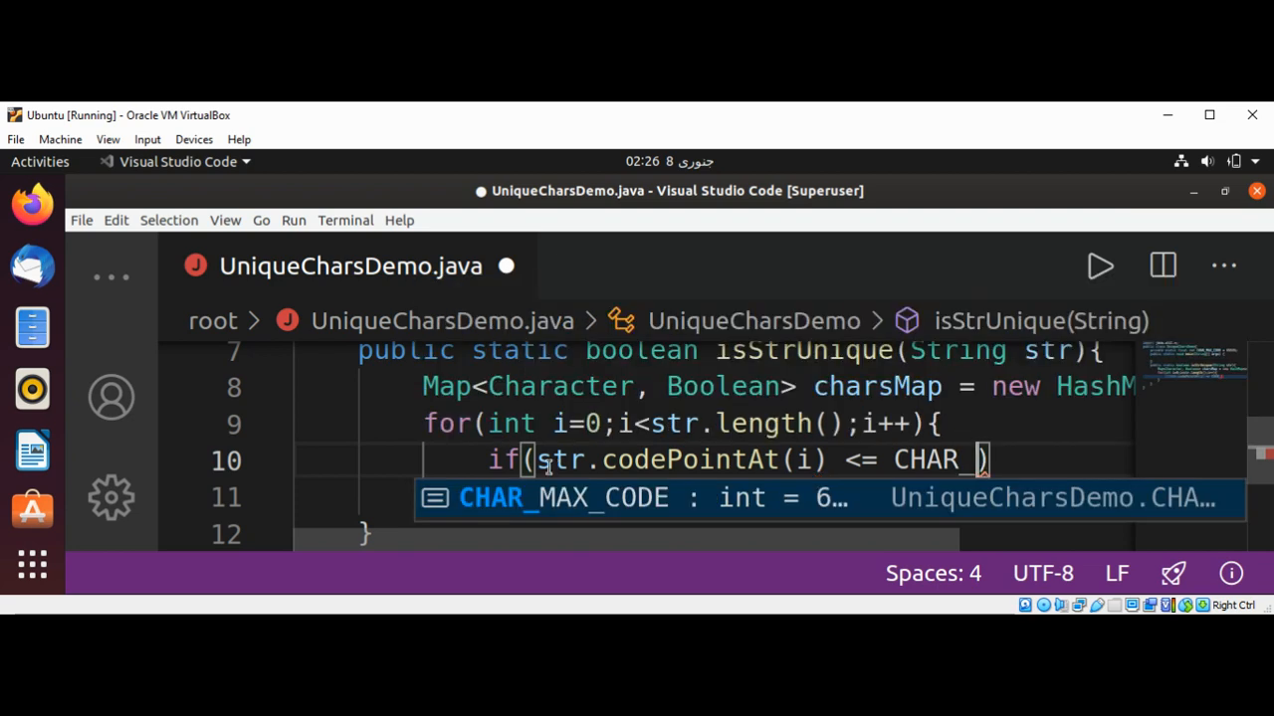
key("Tab")
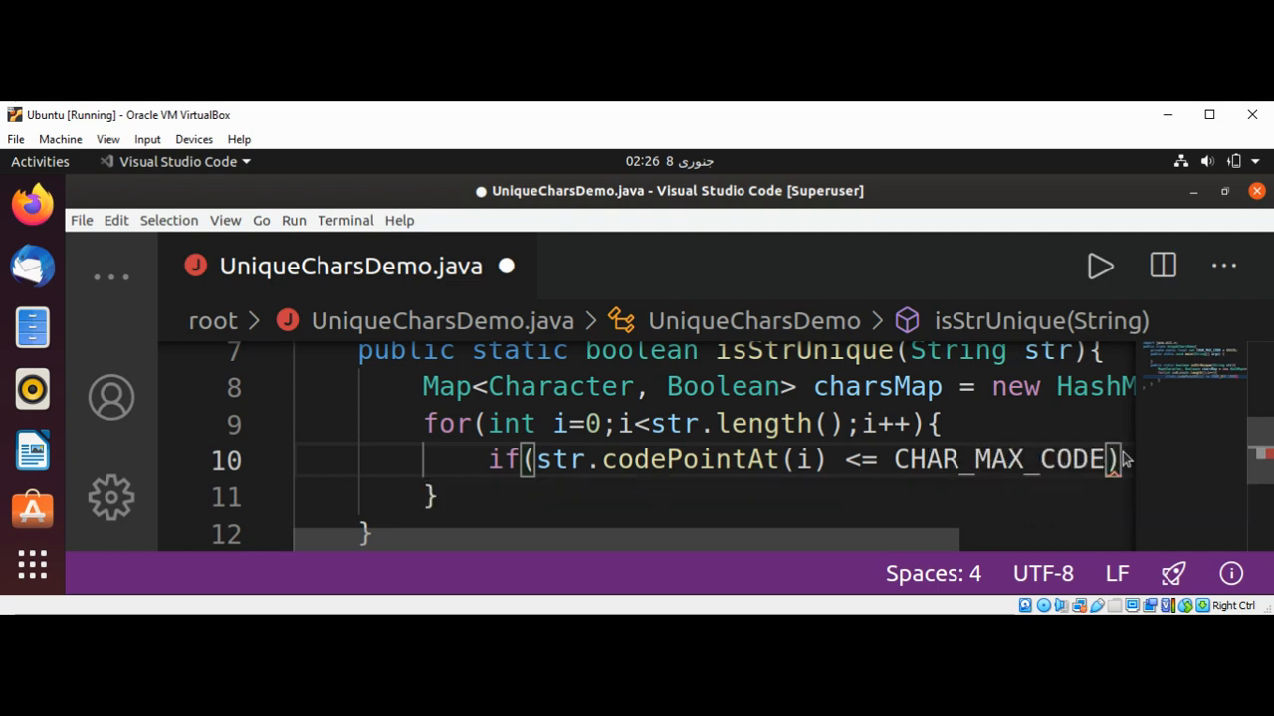
scroll("down", 3)
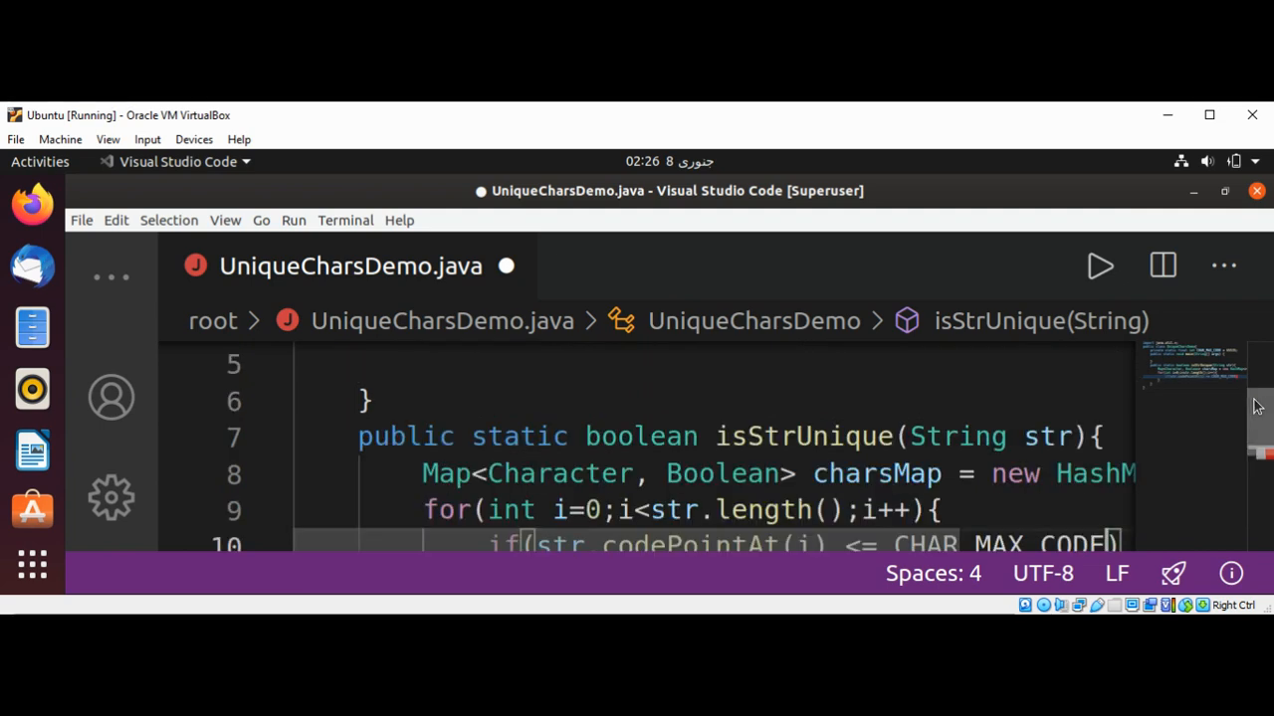
scroll("down", 3)
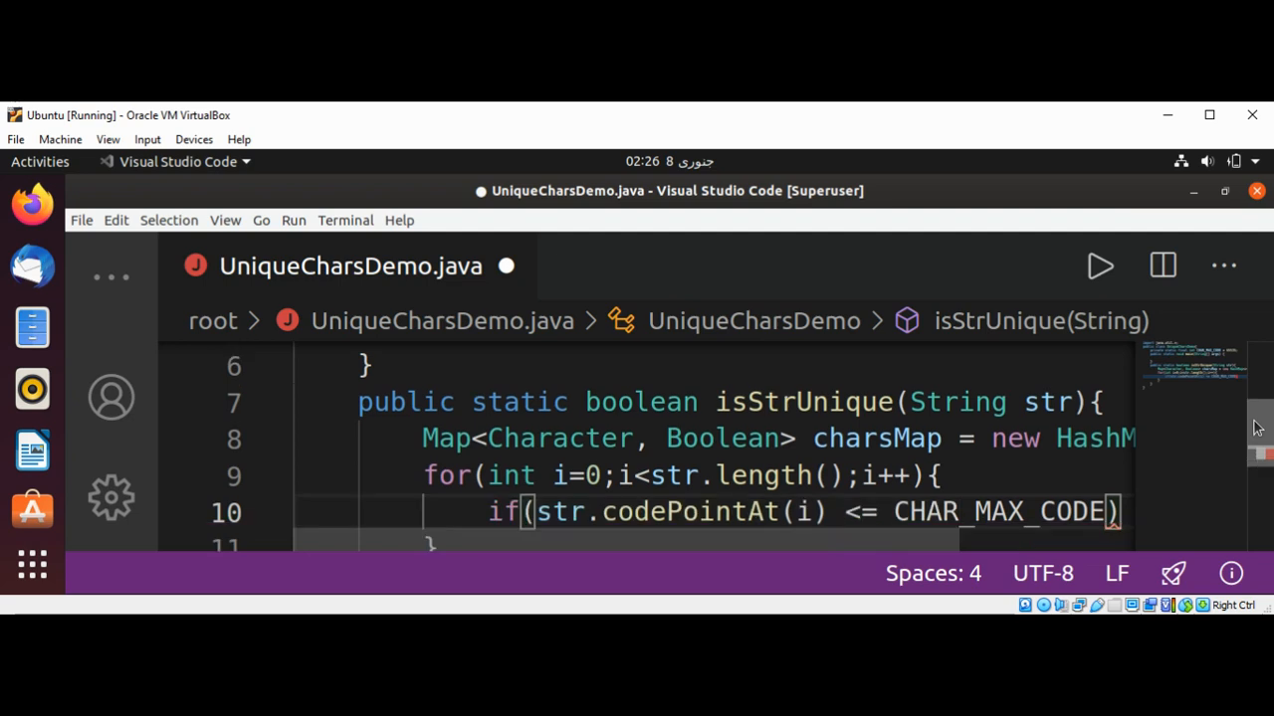
scroll("down", 3)
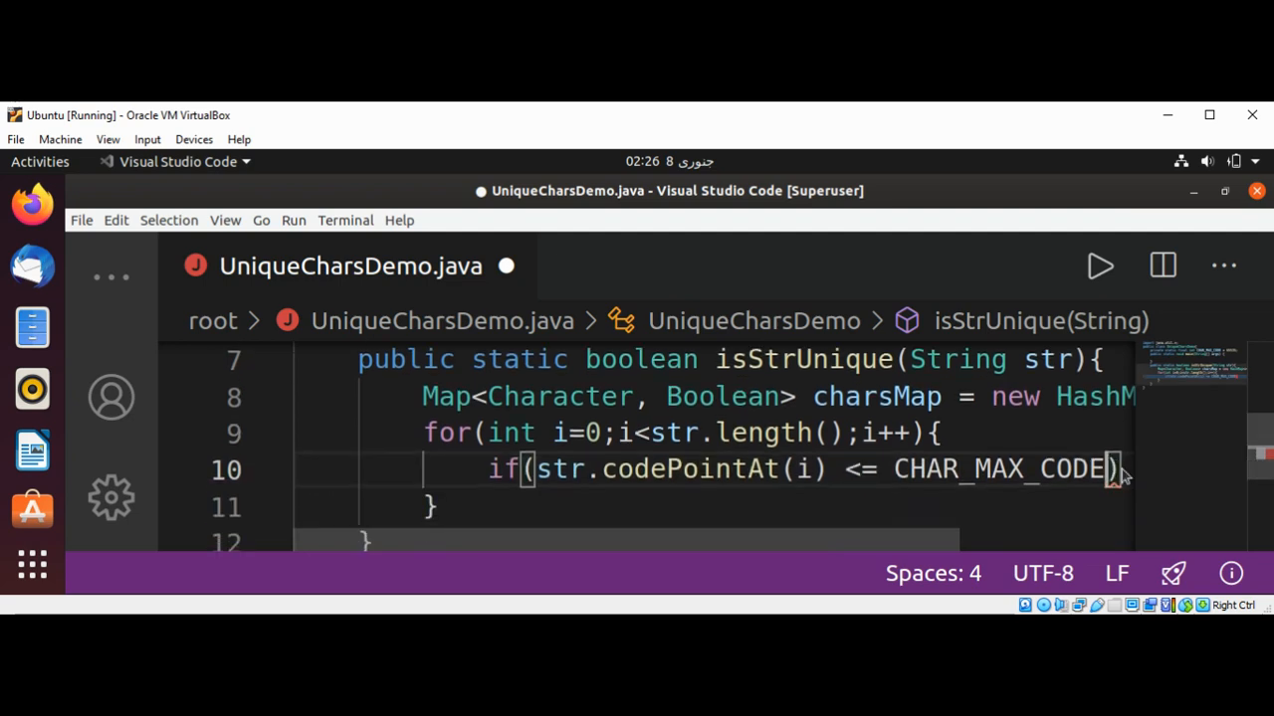
mouse_move(1124, 476)
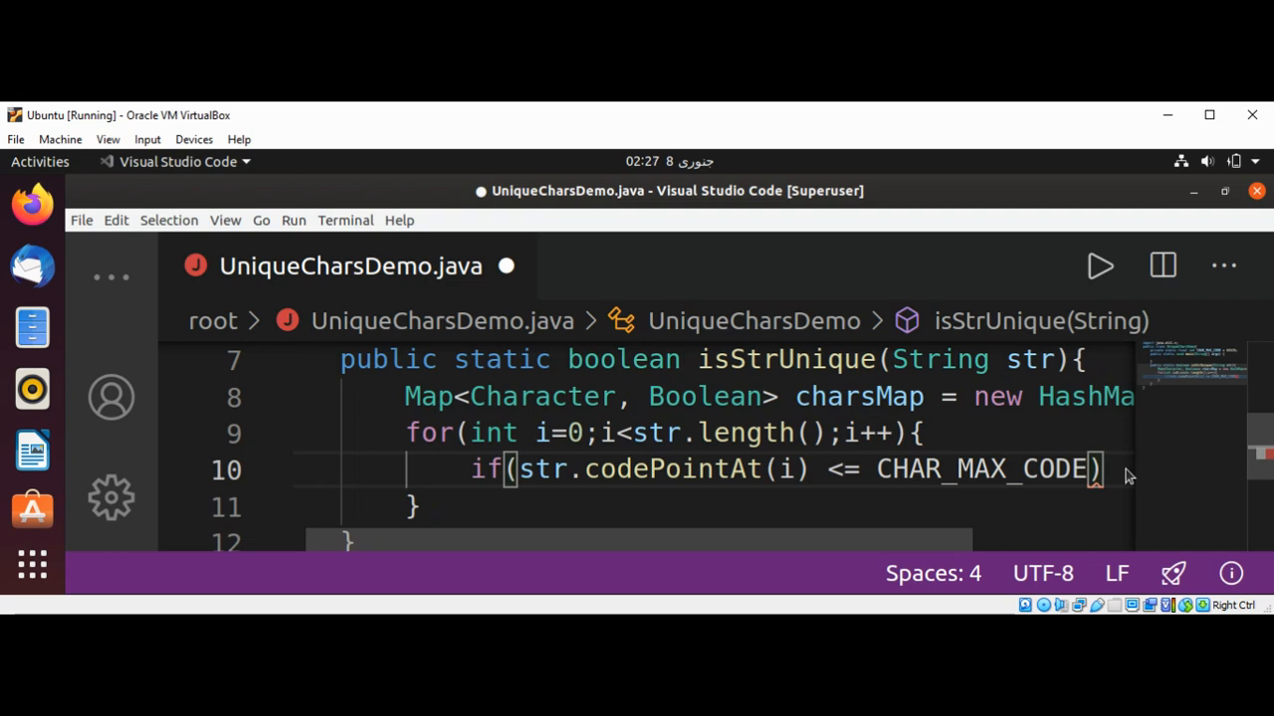
Open the if block and add char c = str.charAt(i); inside it.
type("{")
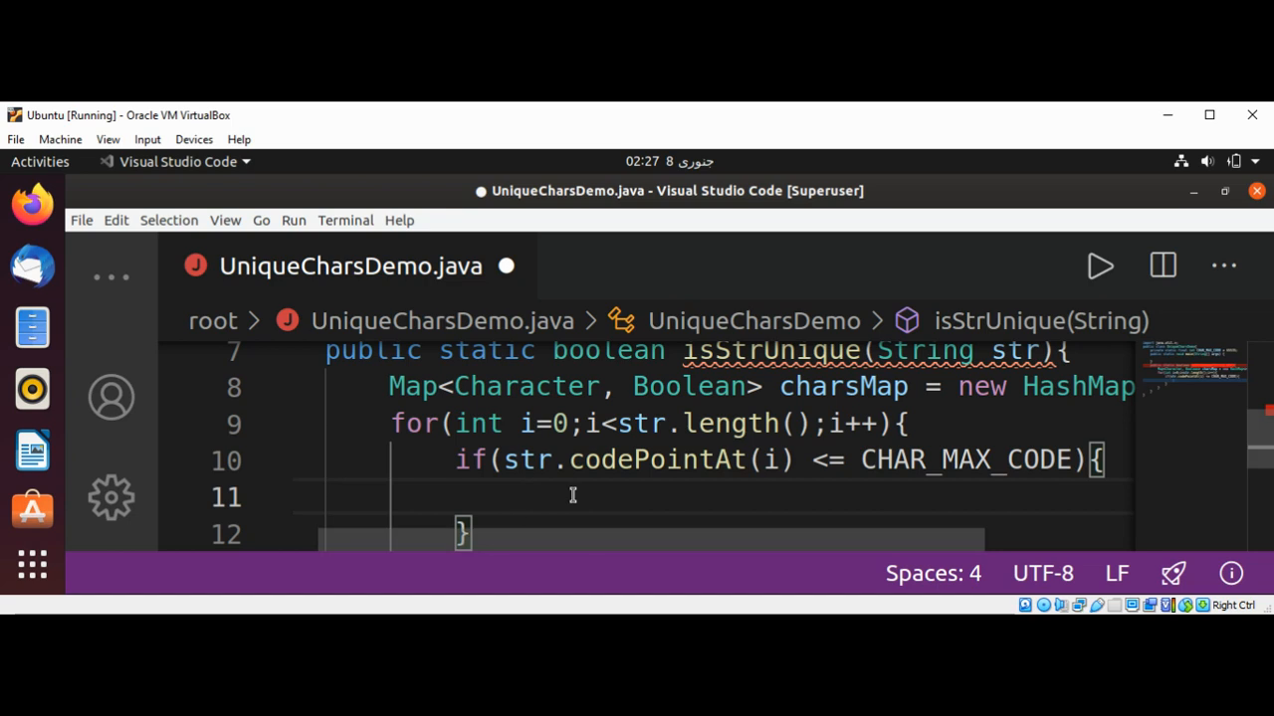
type("char")
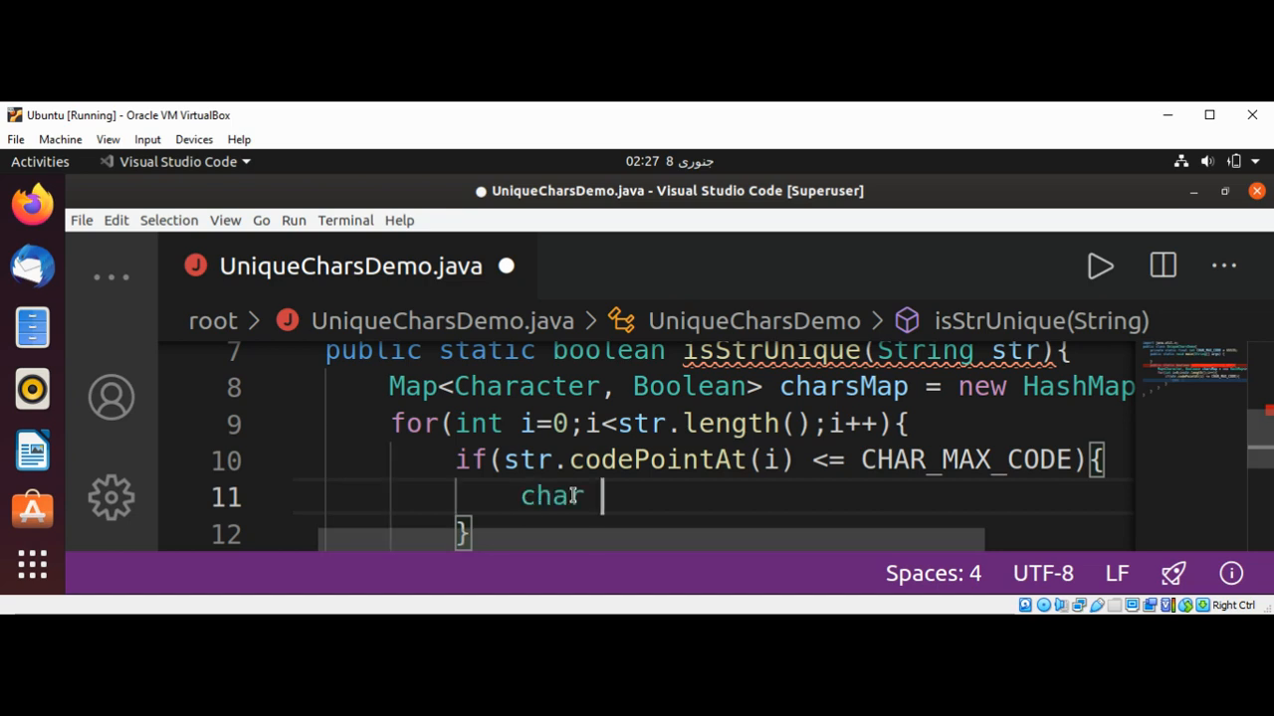
type("c")
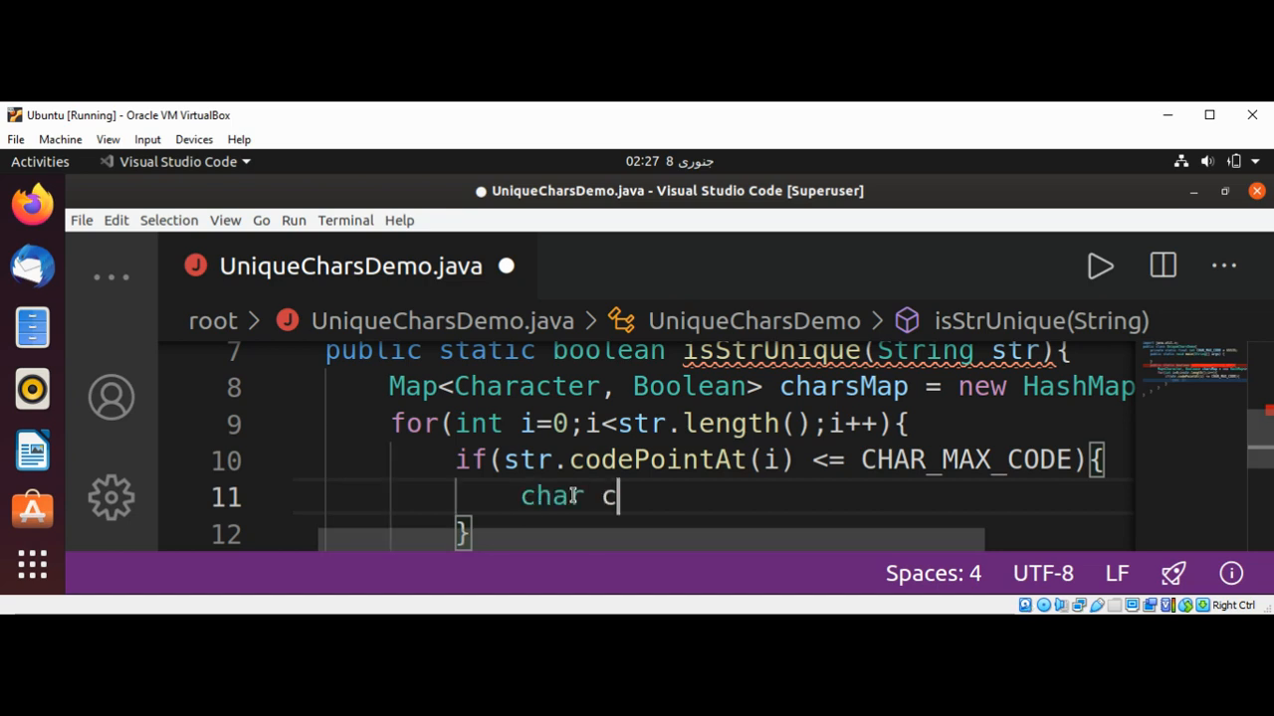
type("=")
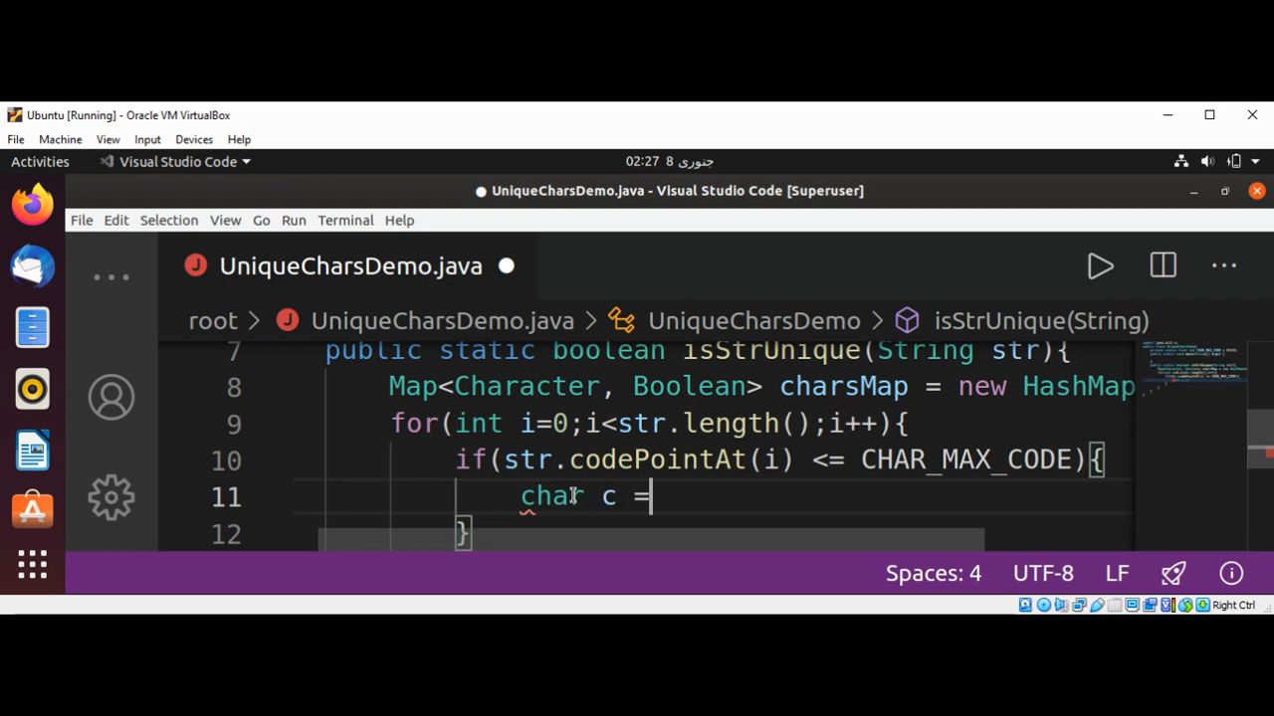
type("s")
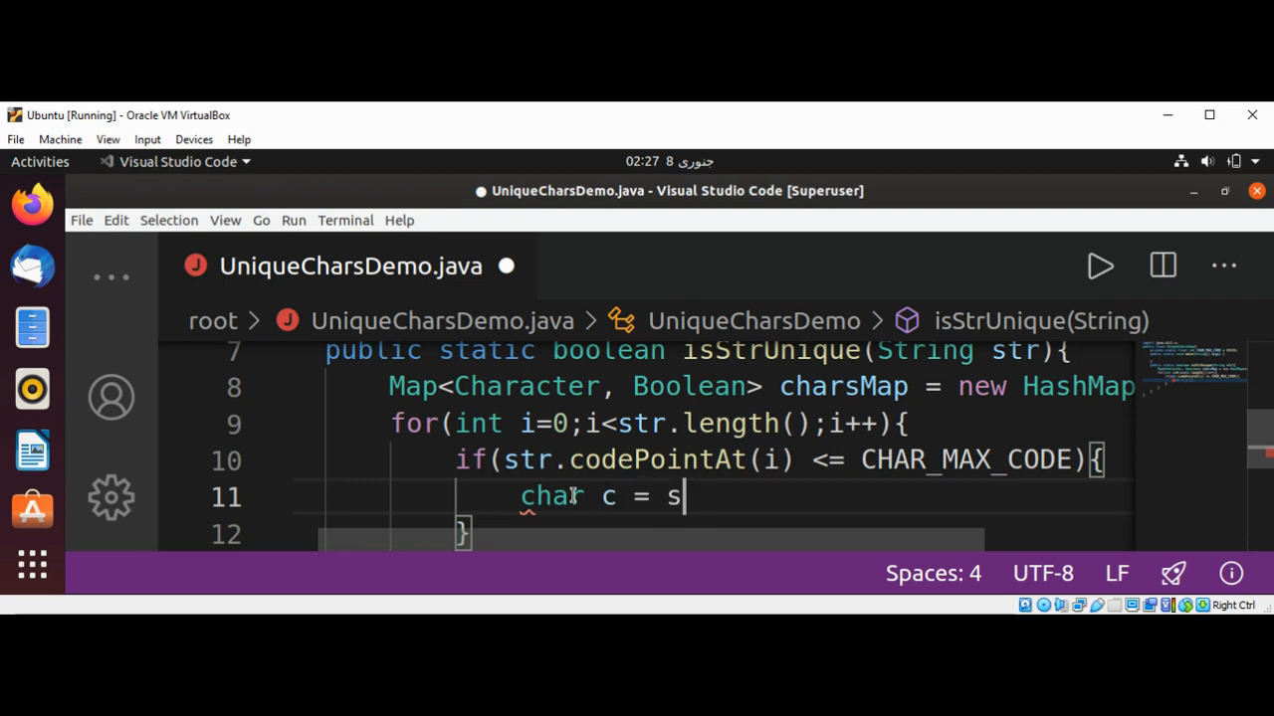
type("tr")
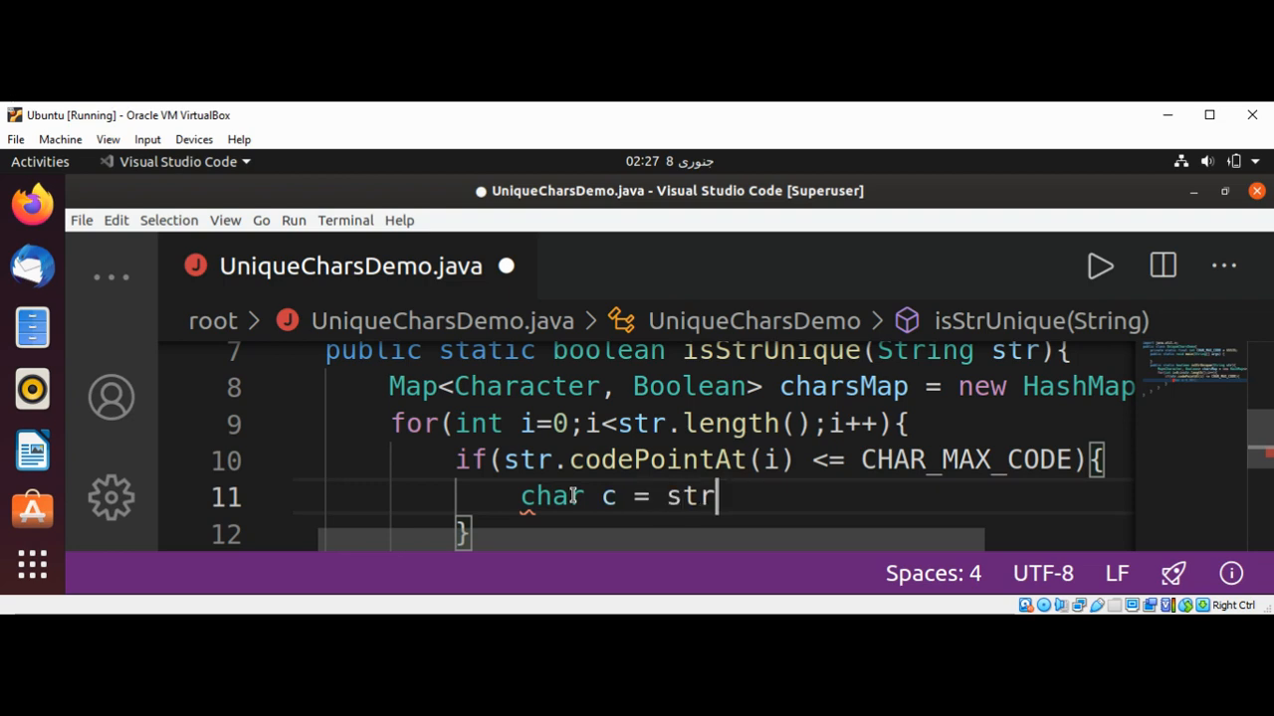
type(".char")
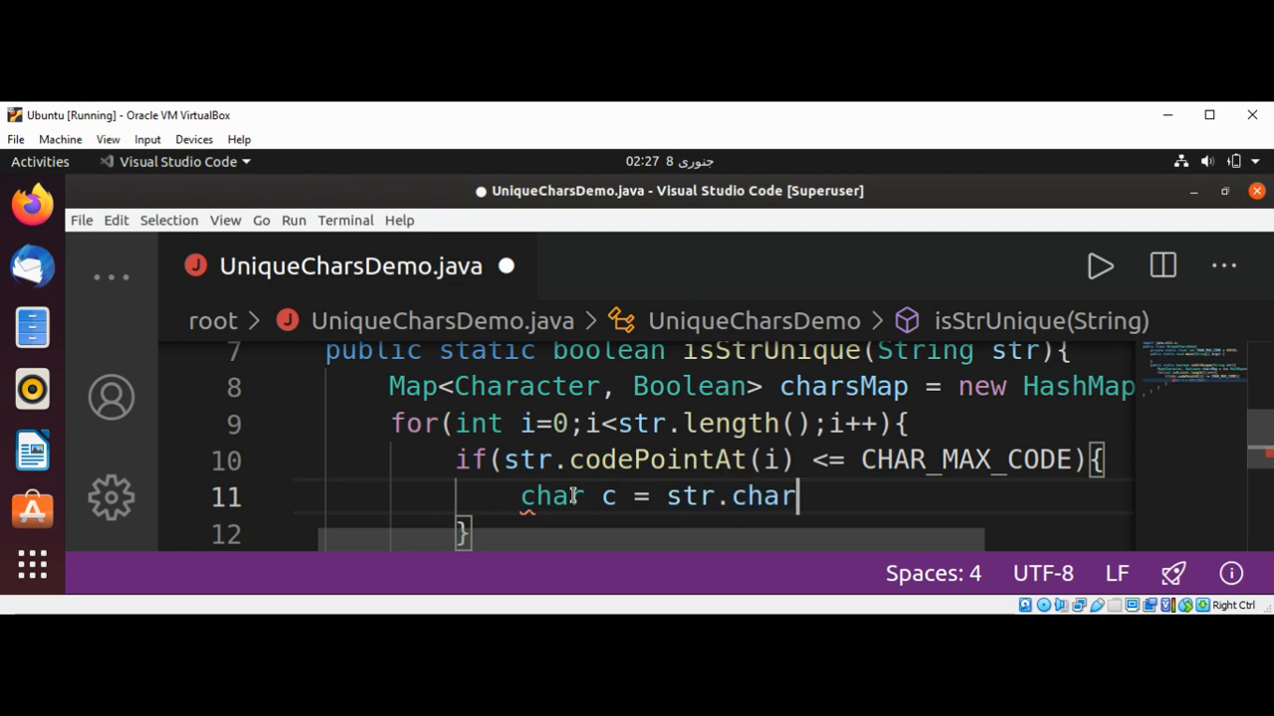
type("Atl(i);")
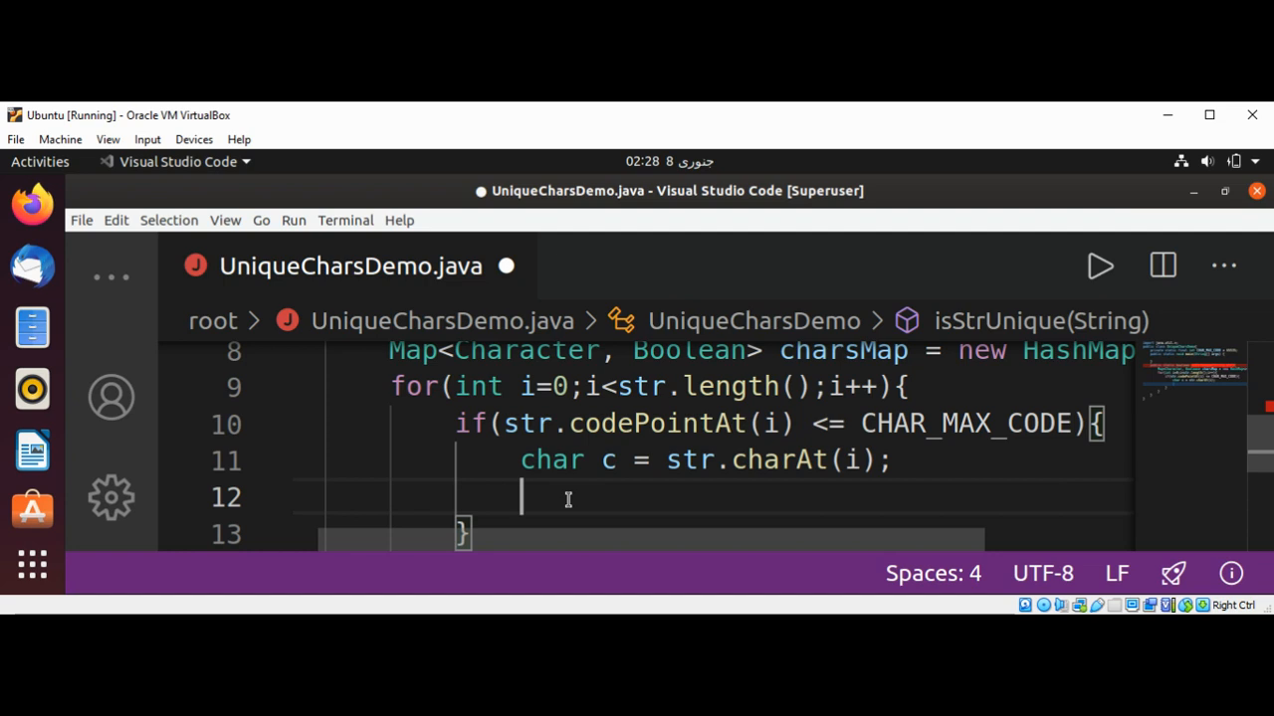
Add if(!Character.isWhitespace(c)) with an empty braces body below the char c line.
type("if(")
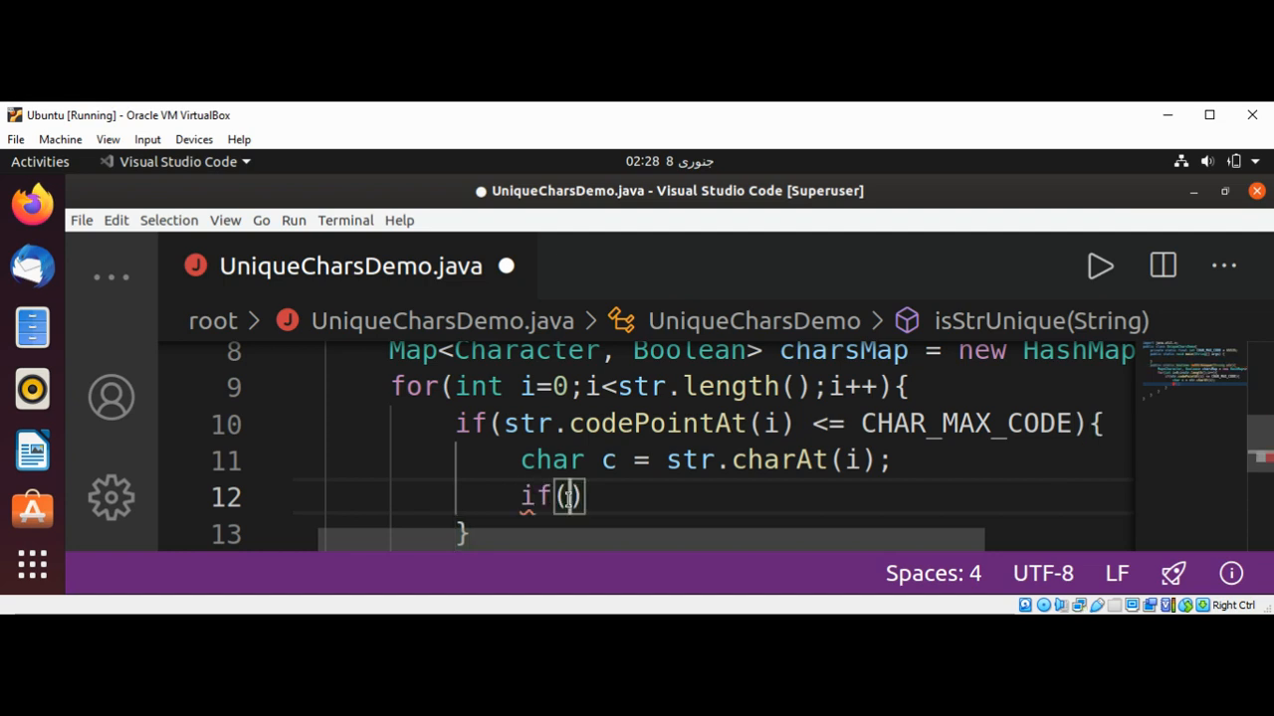
type("!C")
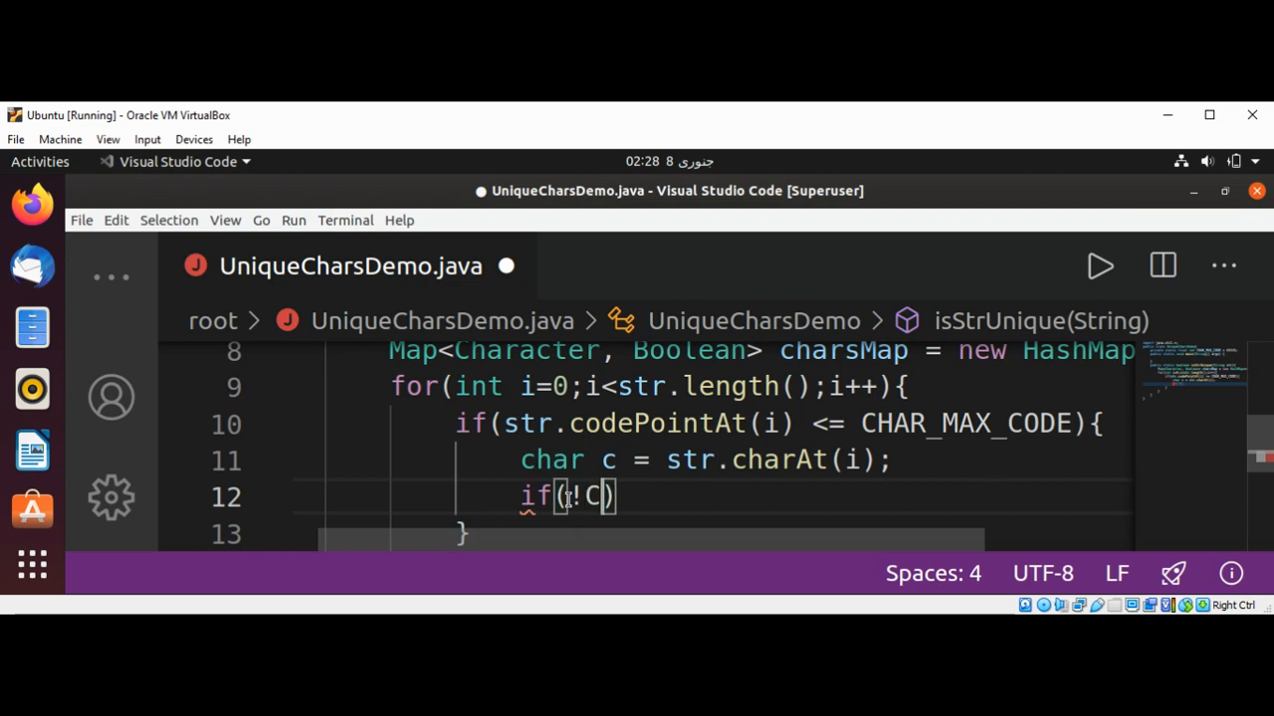
type("haracter")
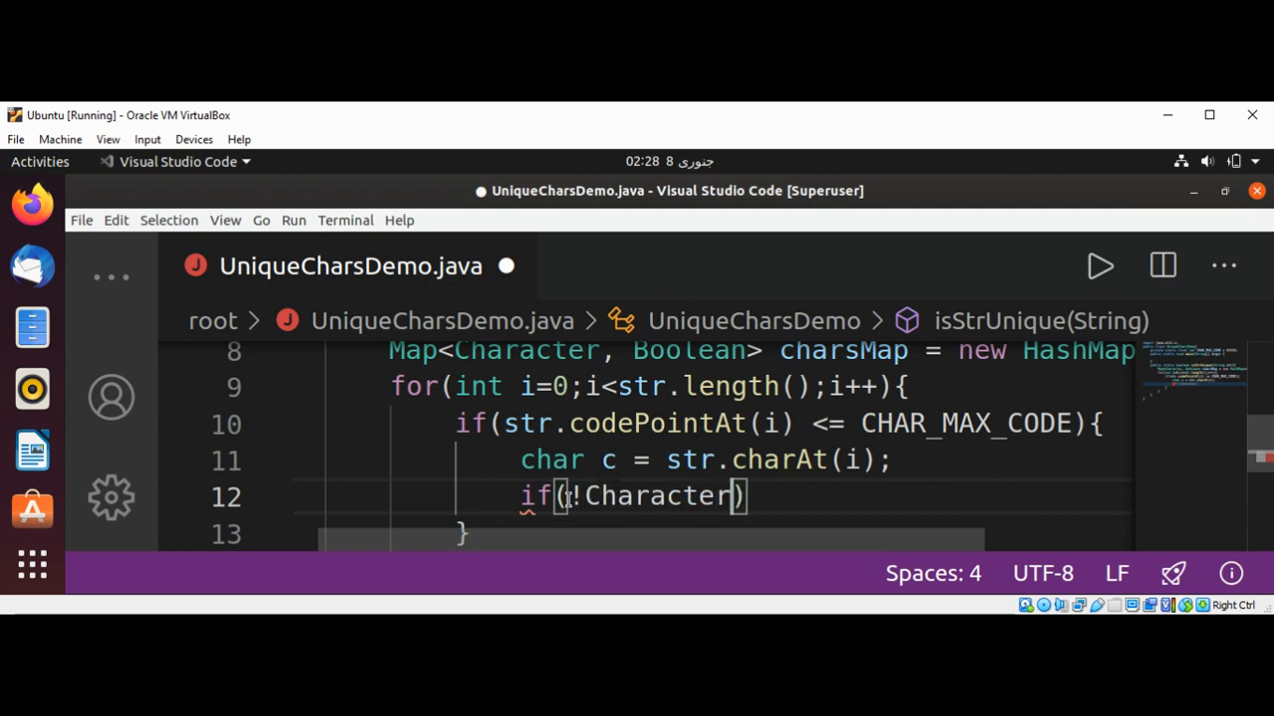
type(".isWhi")
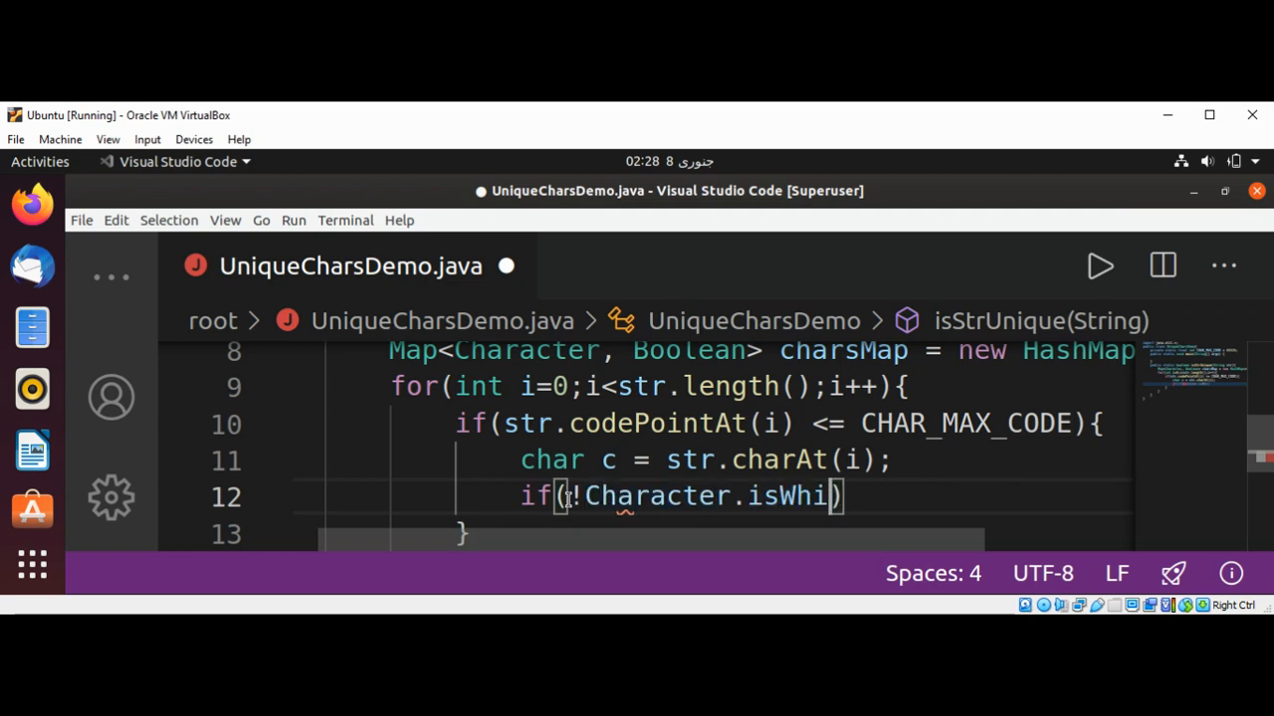
type("tespace")
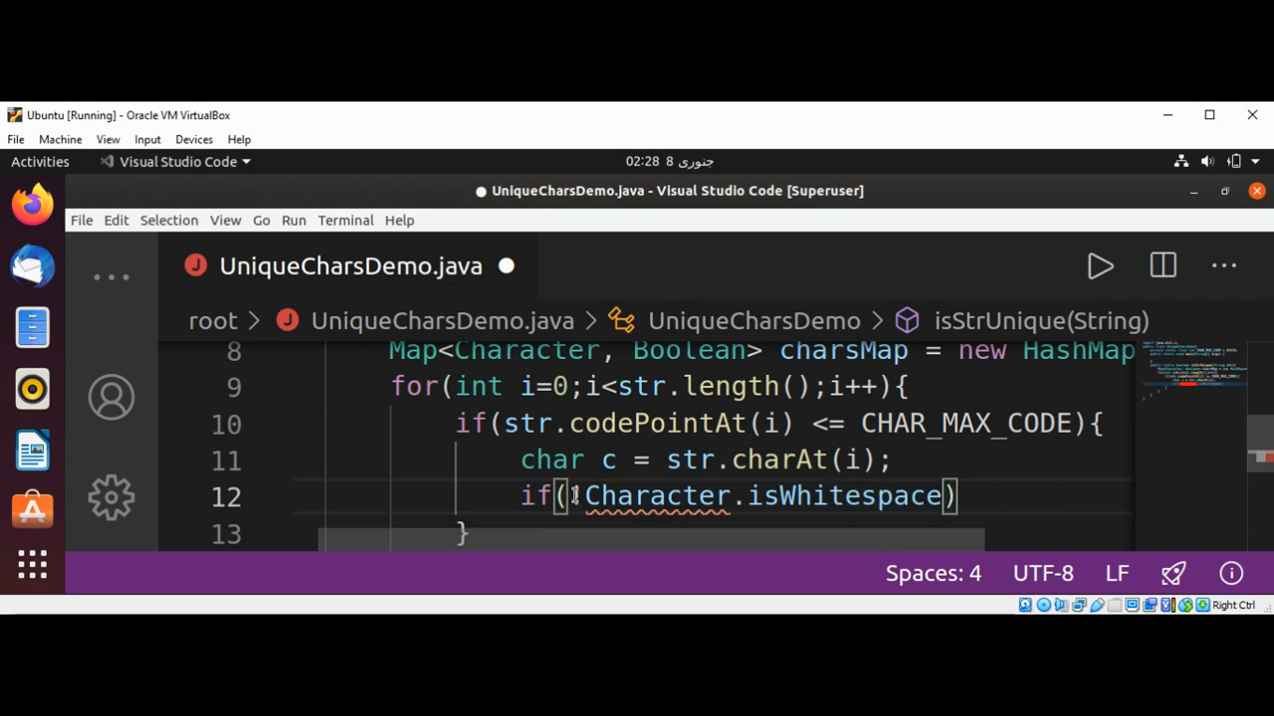
type("!")
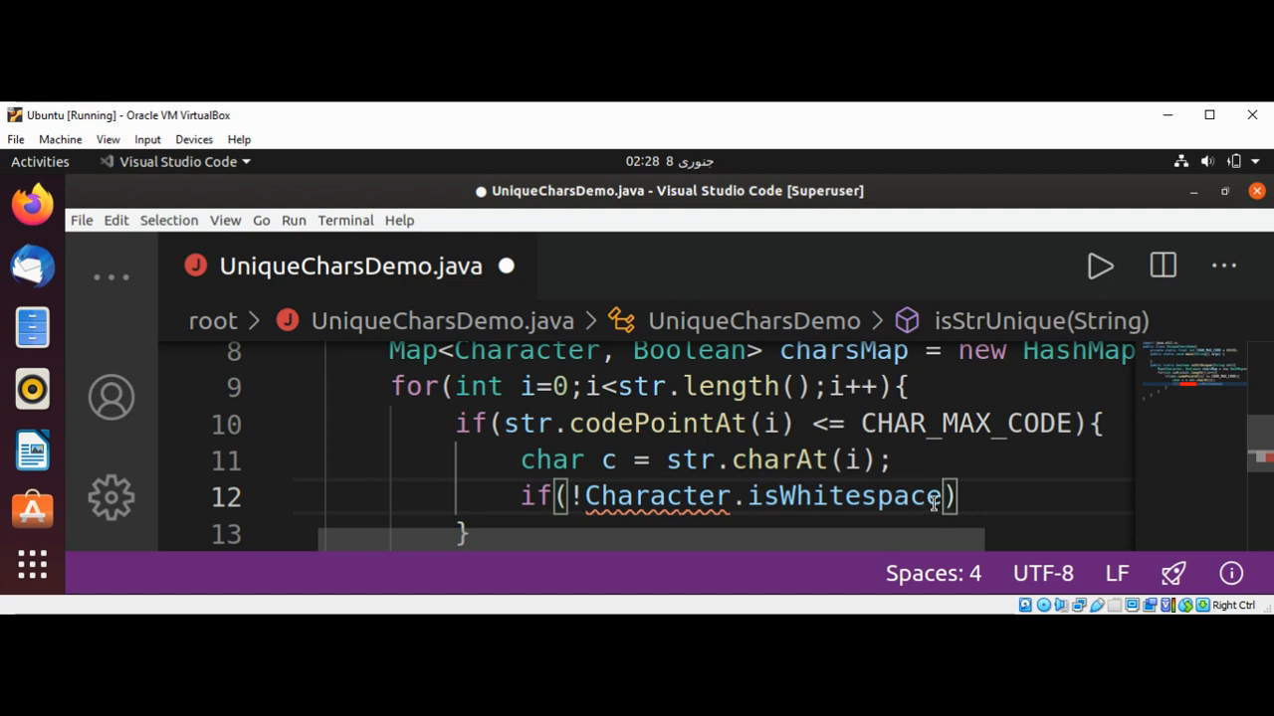
type("(")
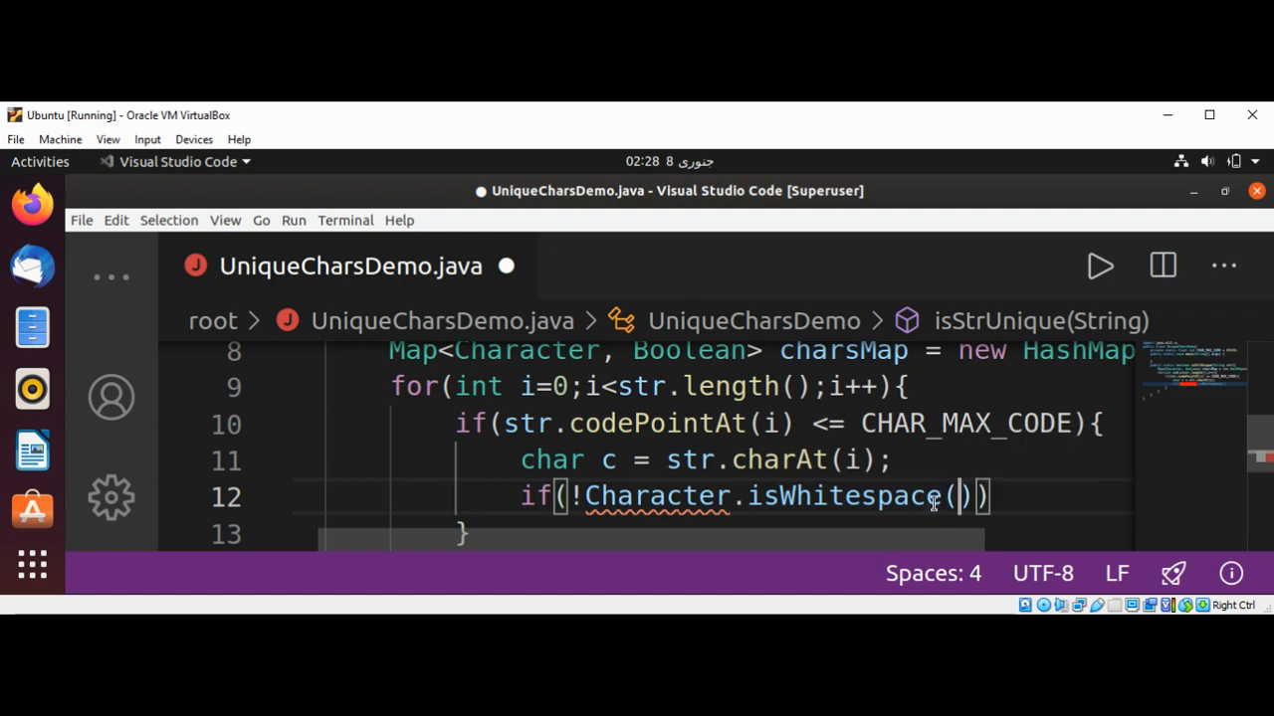
type("c")
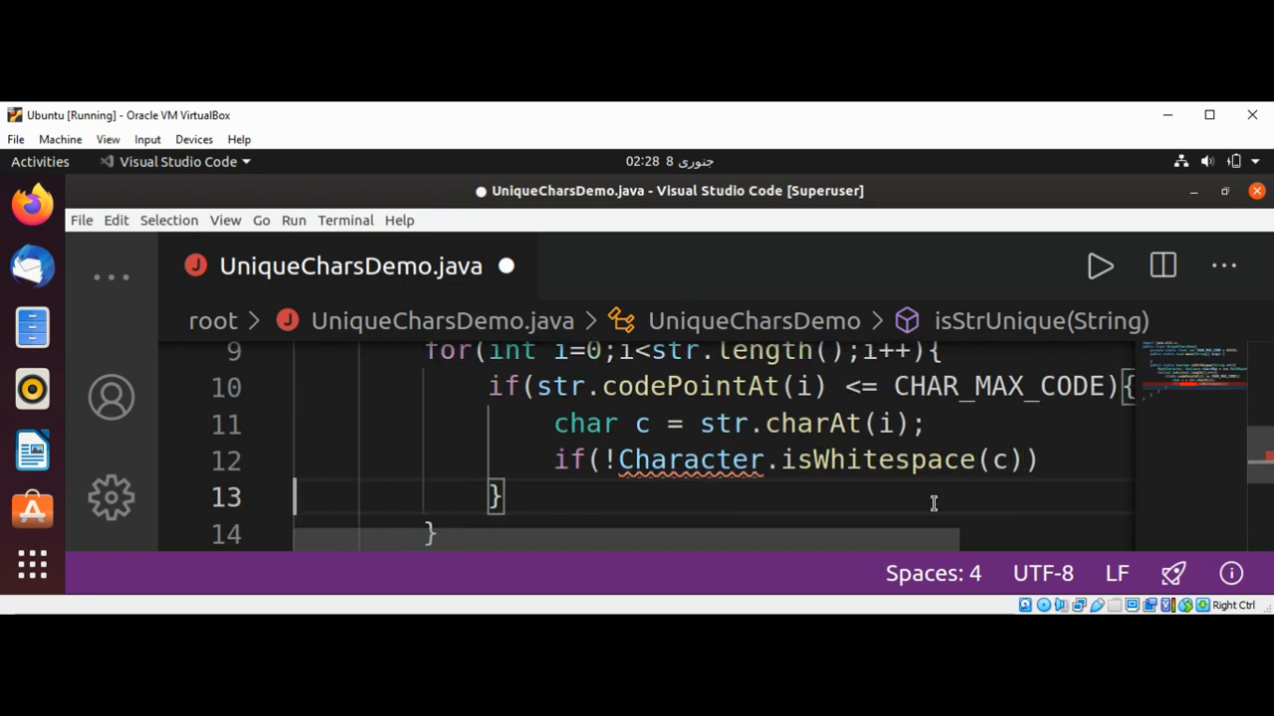
type("{}")
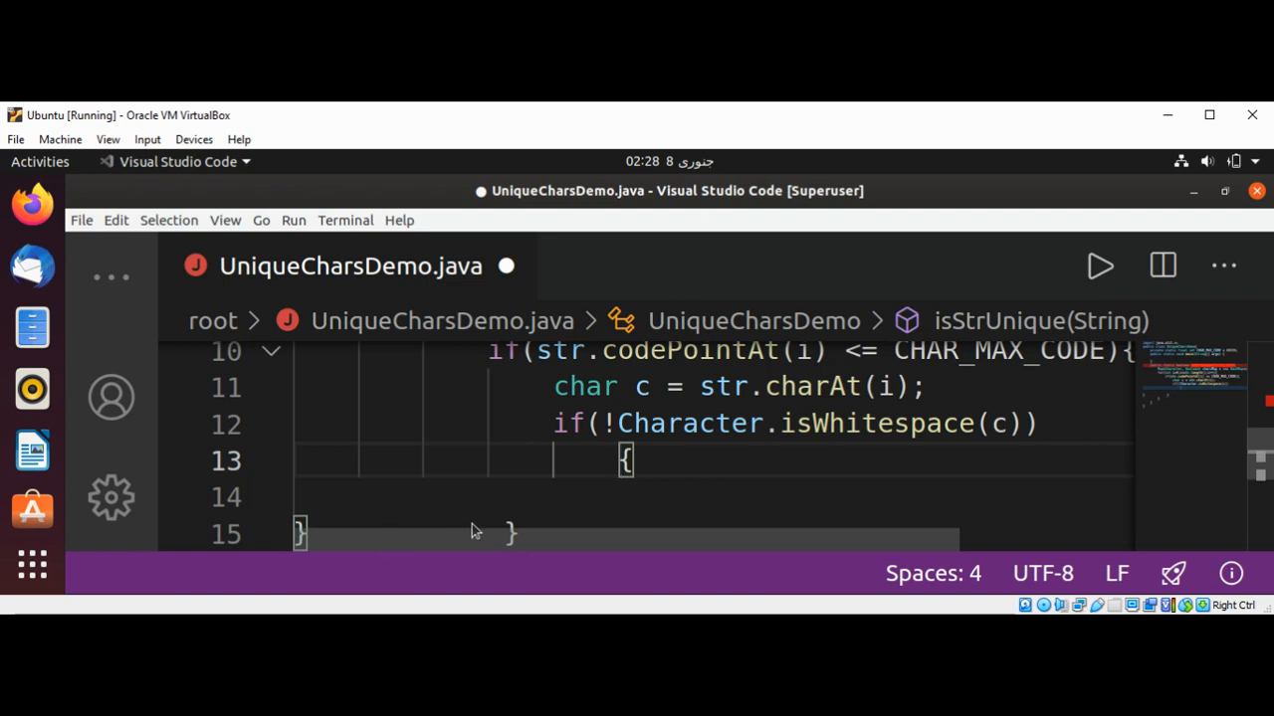
mouse_move(458, 525)
type("}")
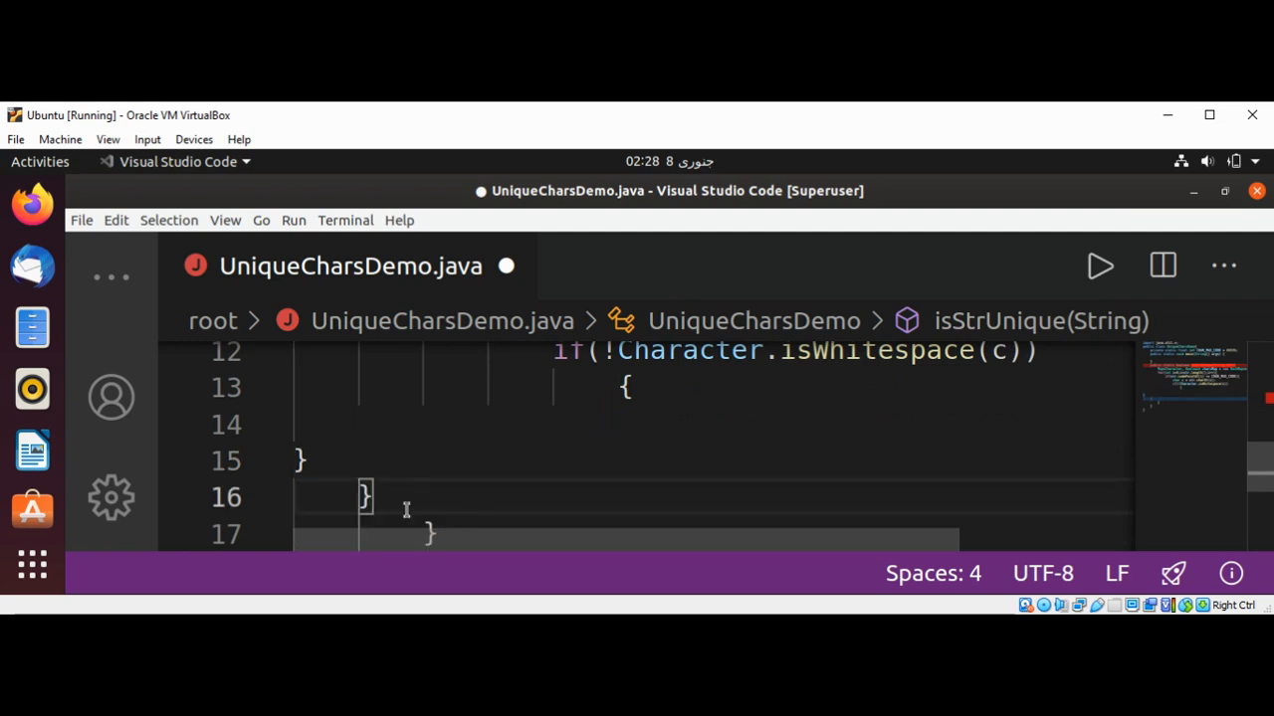
mouse_move(298, 464)
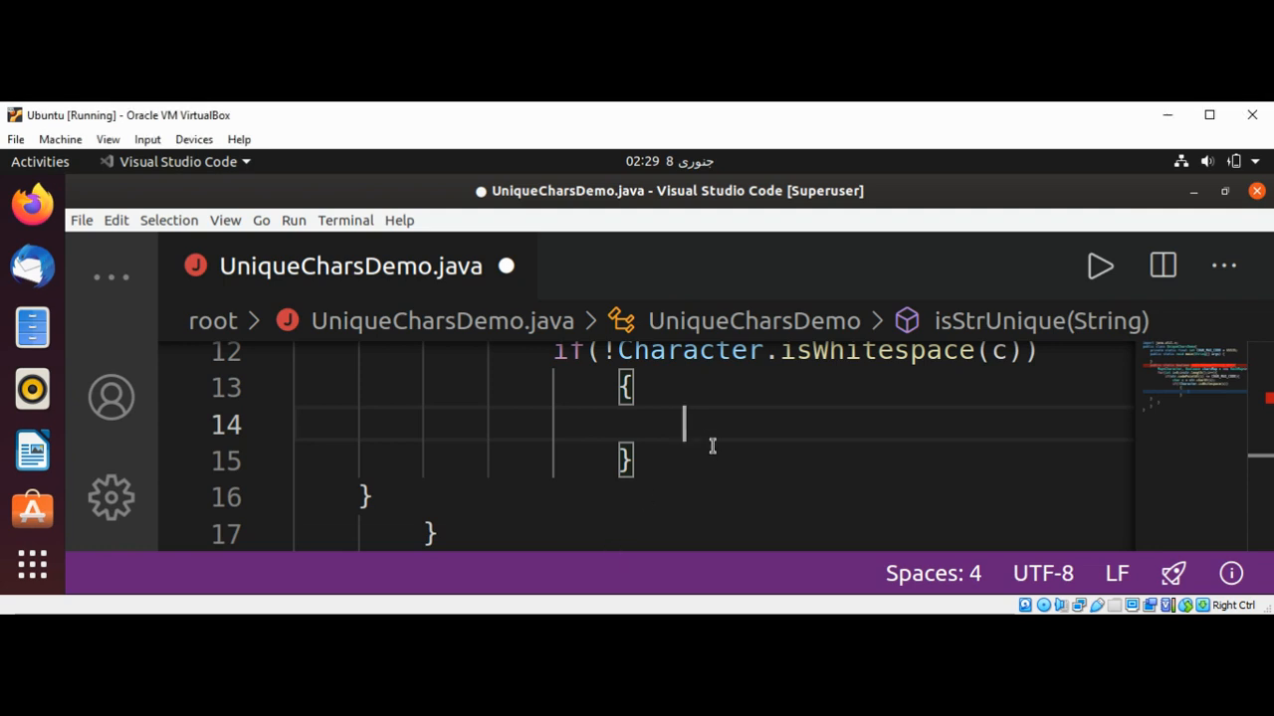
Write the condition if(charsMap.put(c,true)!=null) inside the whitespace check.
type("if")
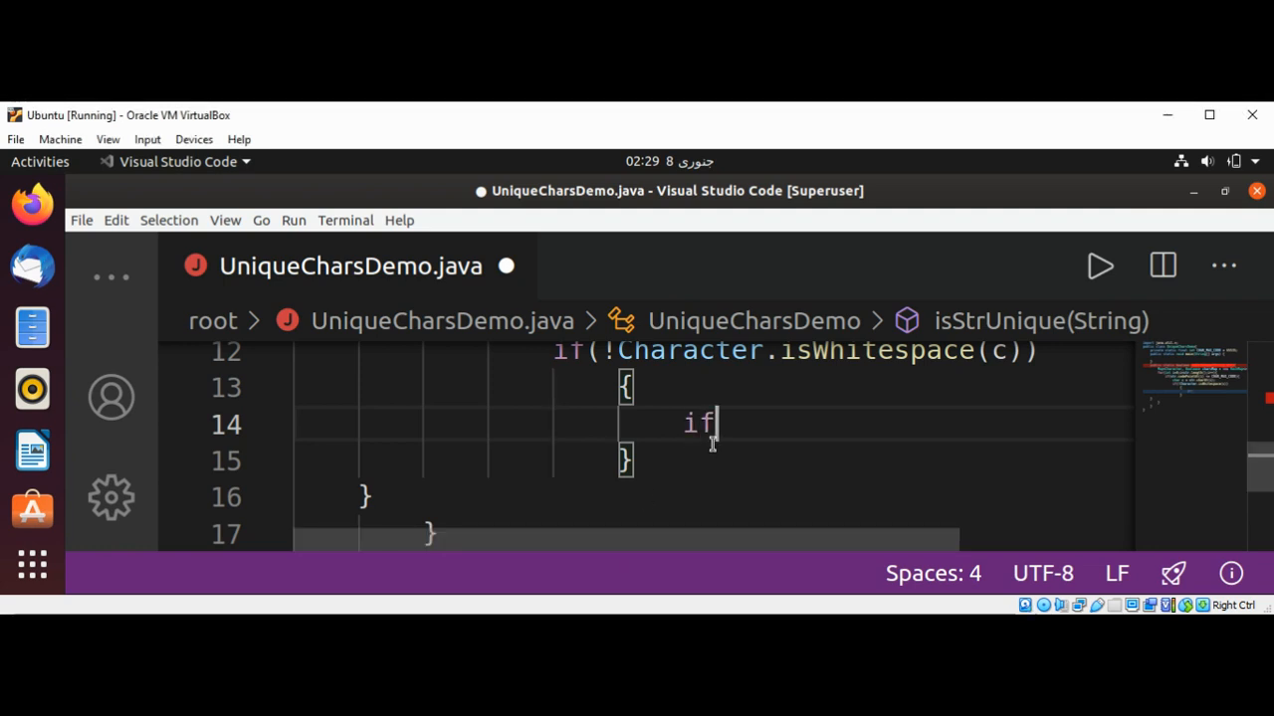
type("(")
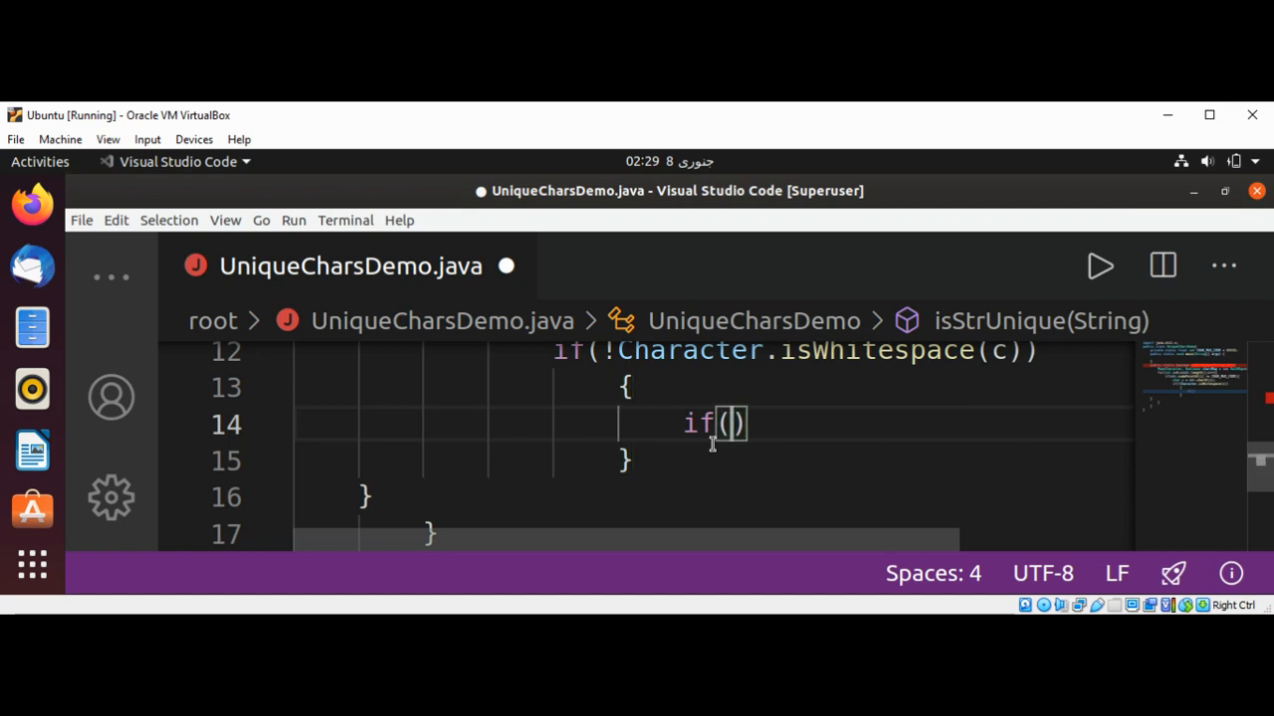
type("char")
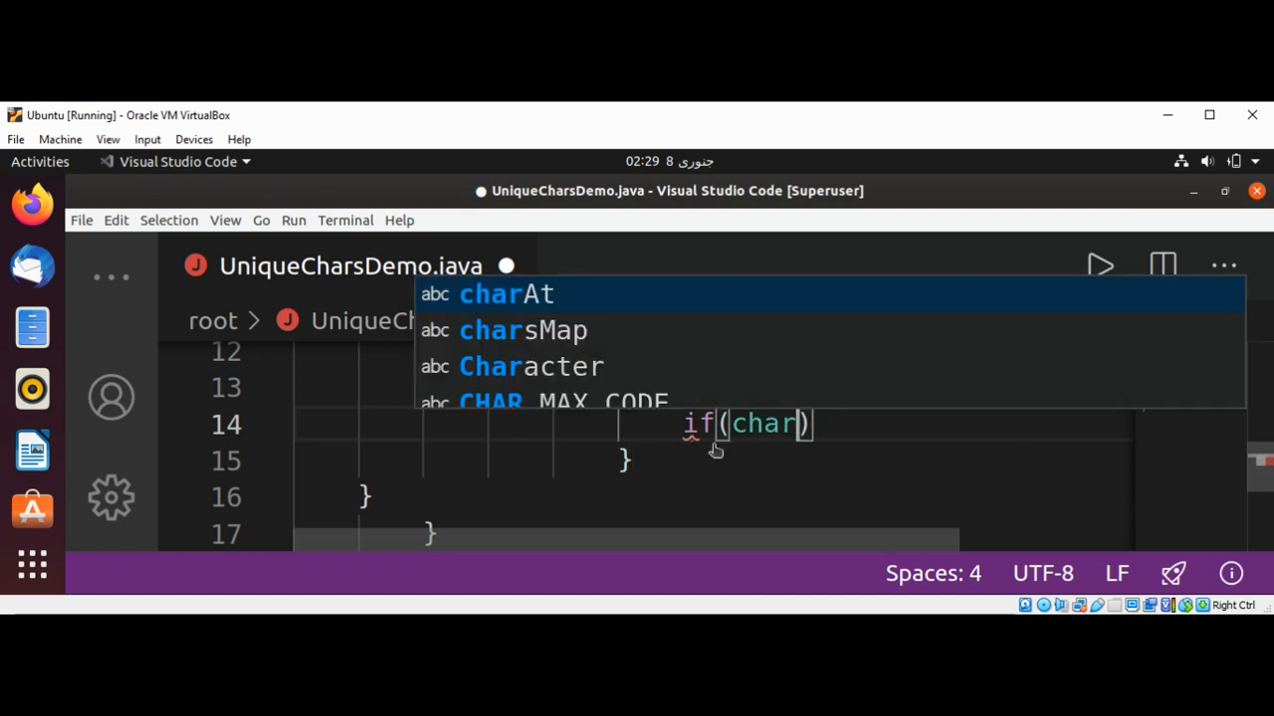
type("Ma")
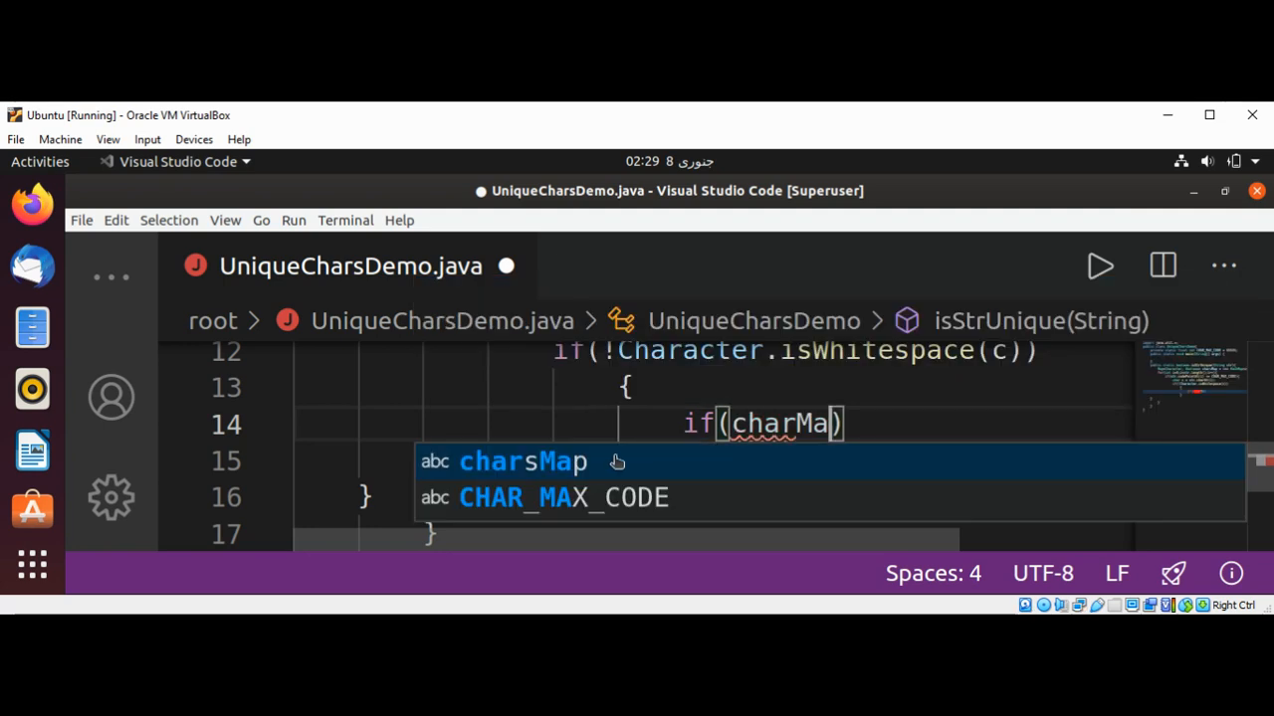
left_click(521, 461)
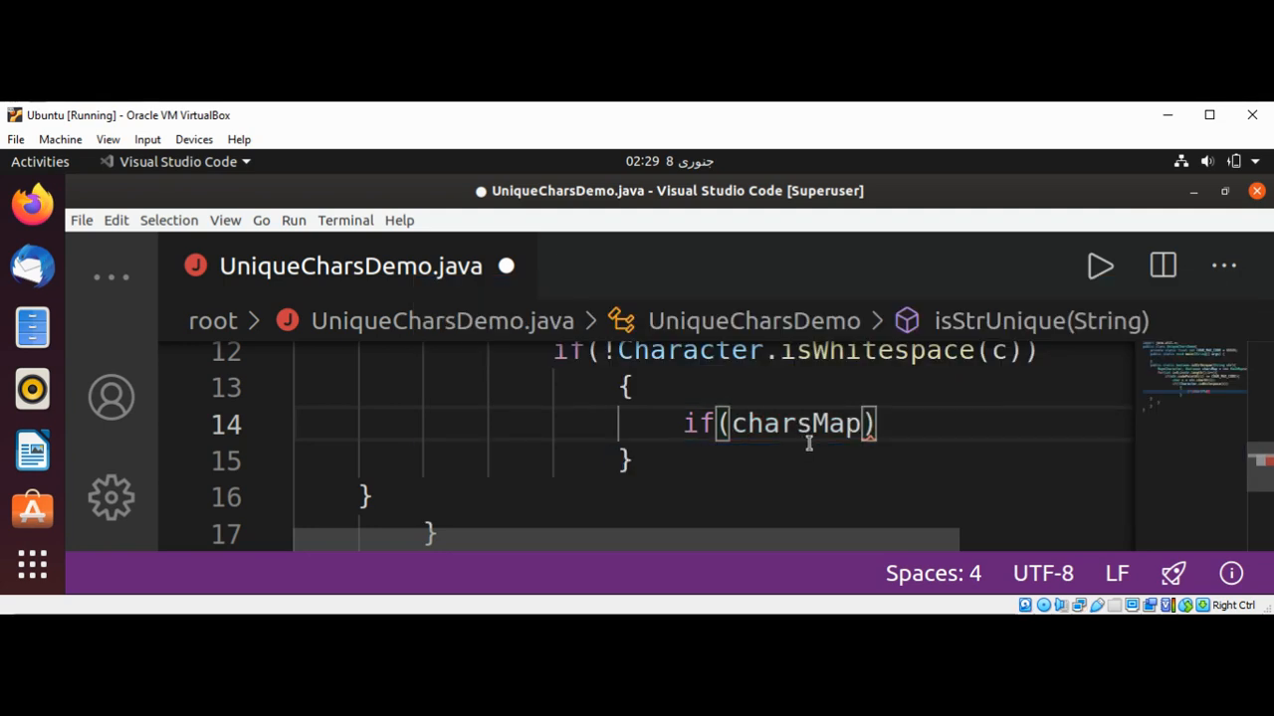
type(".")
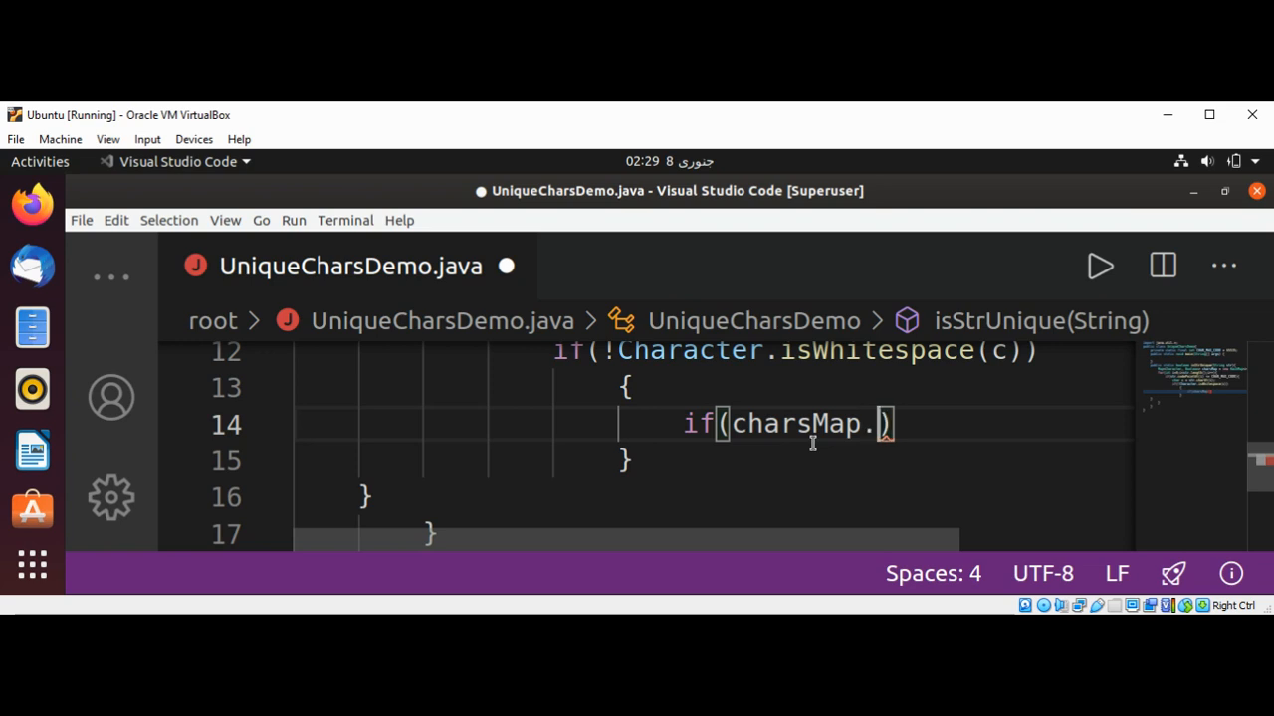
type("put")
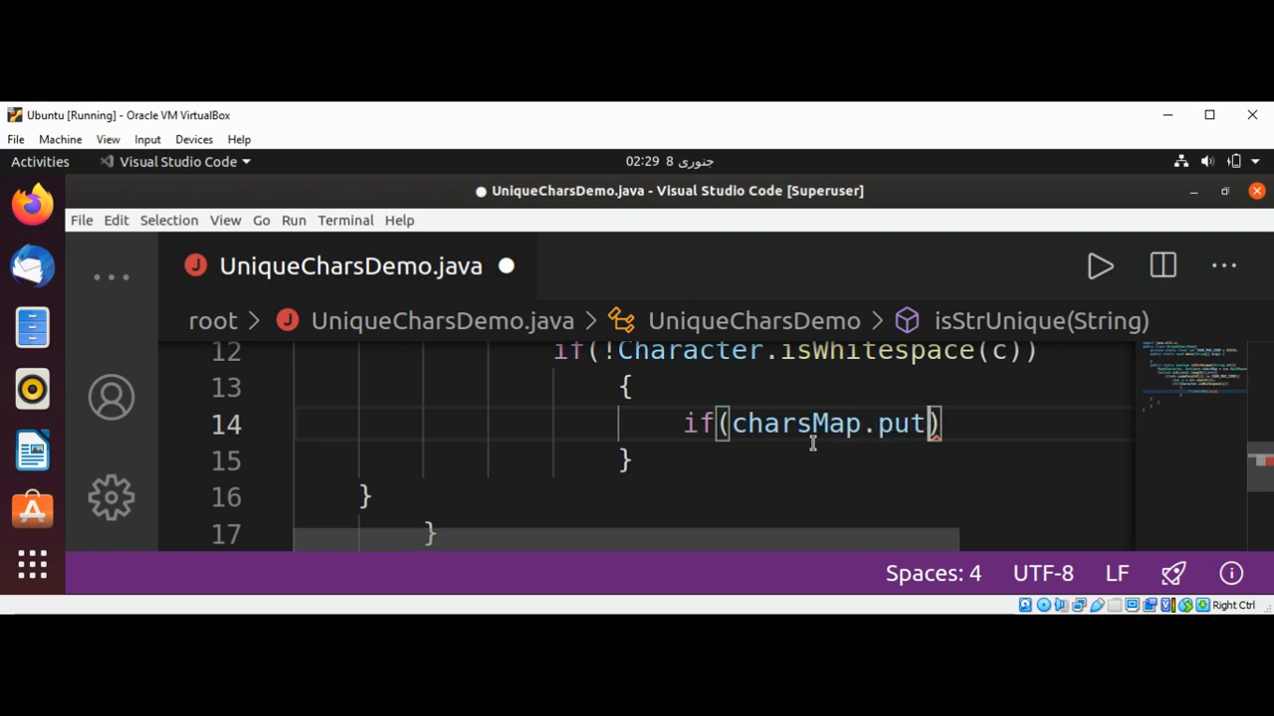
type("(c")
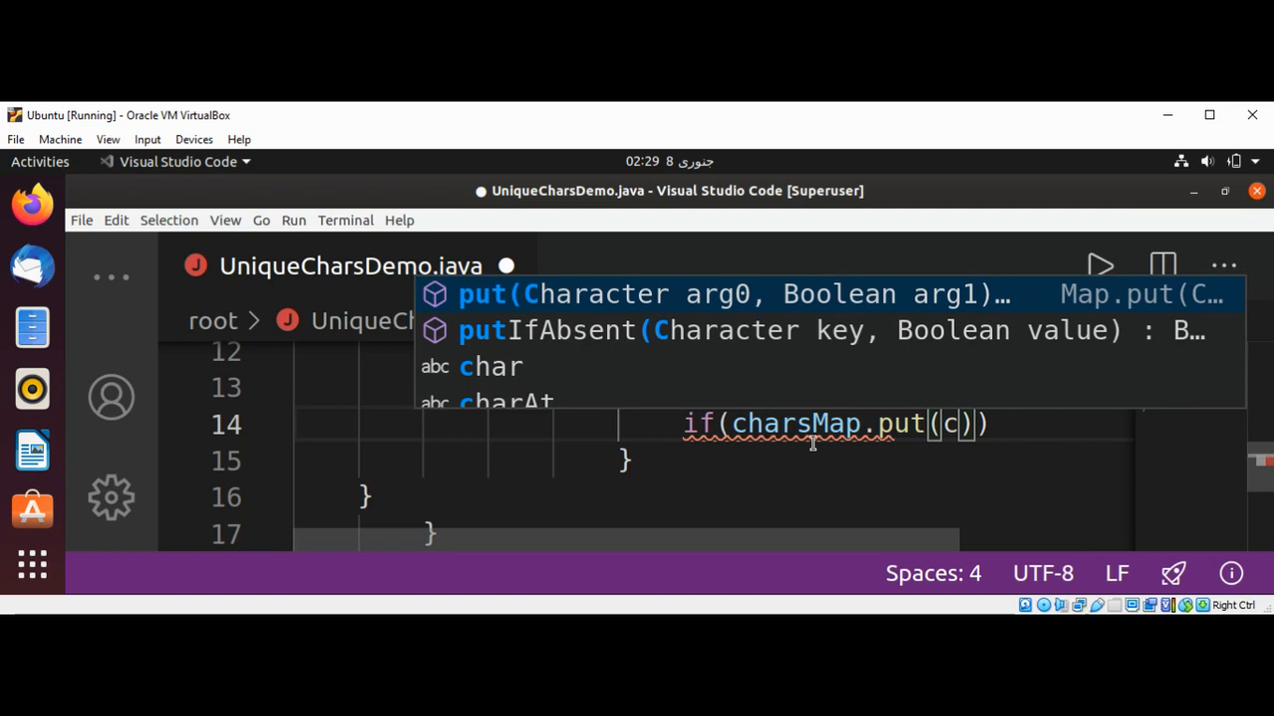
type(",true")
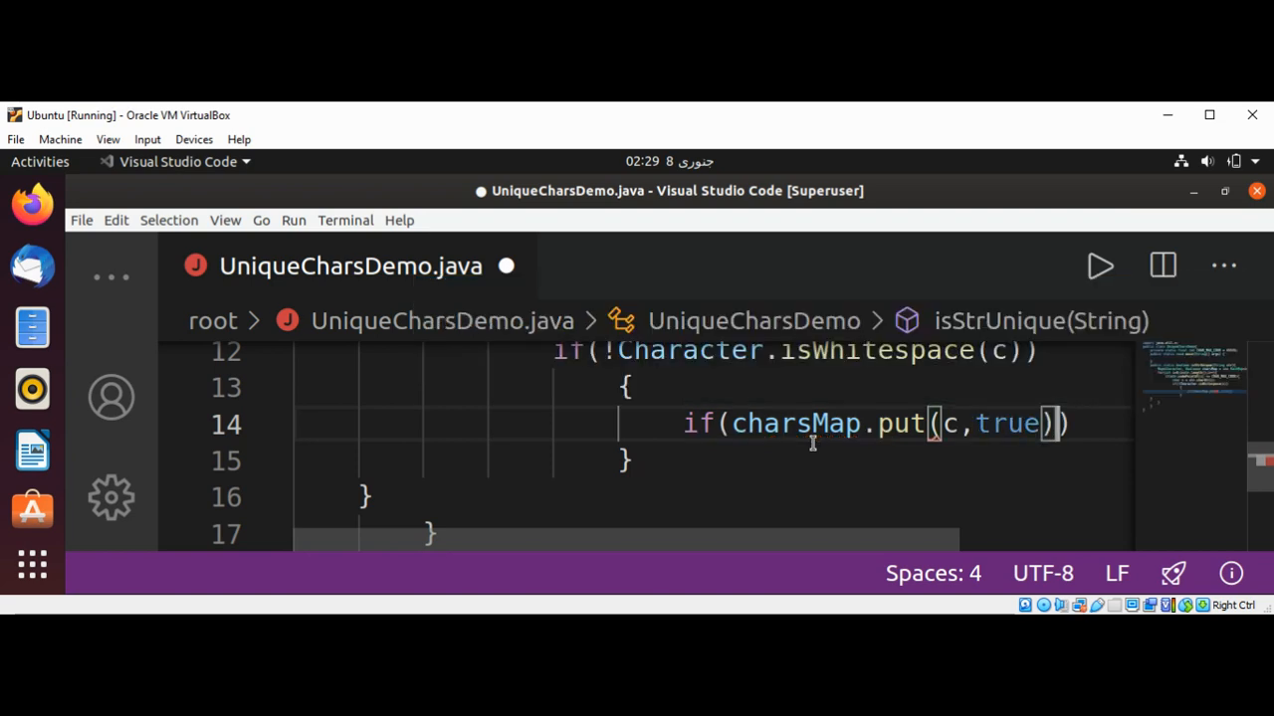
type("!")
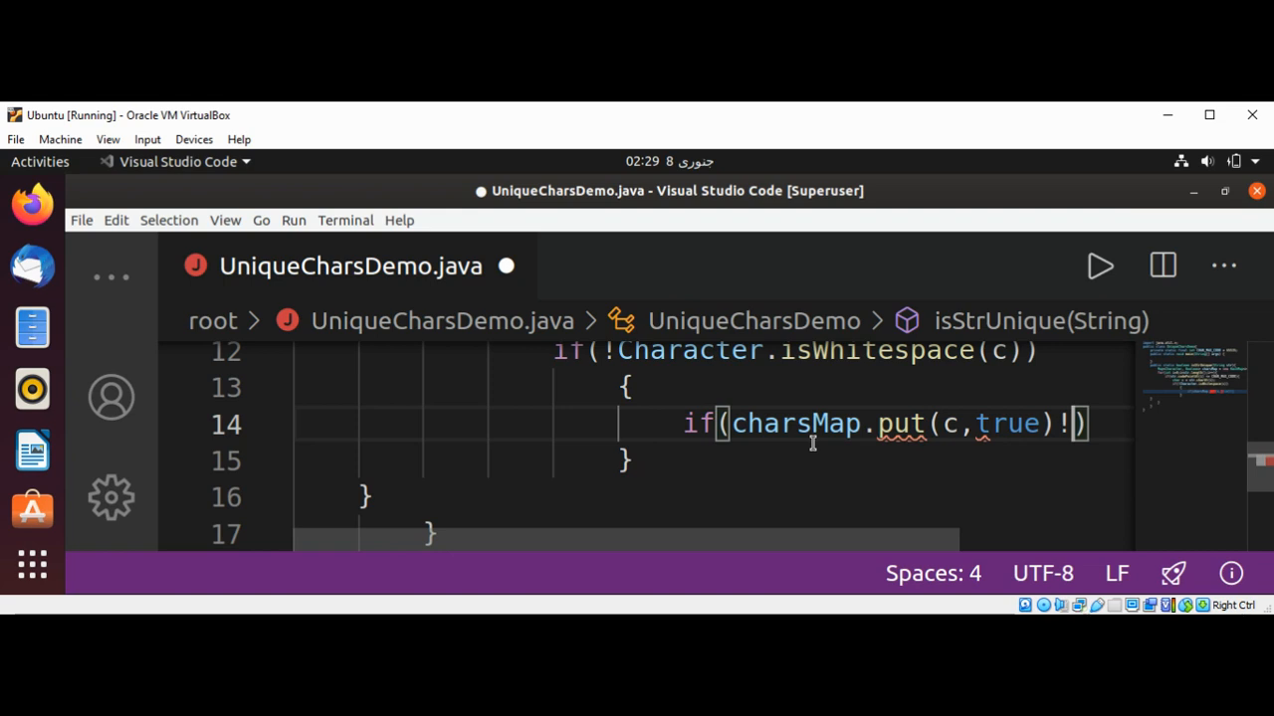
type("=null")
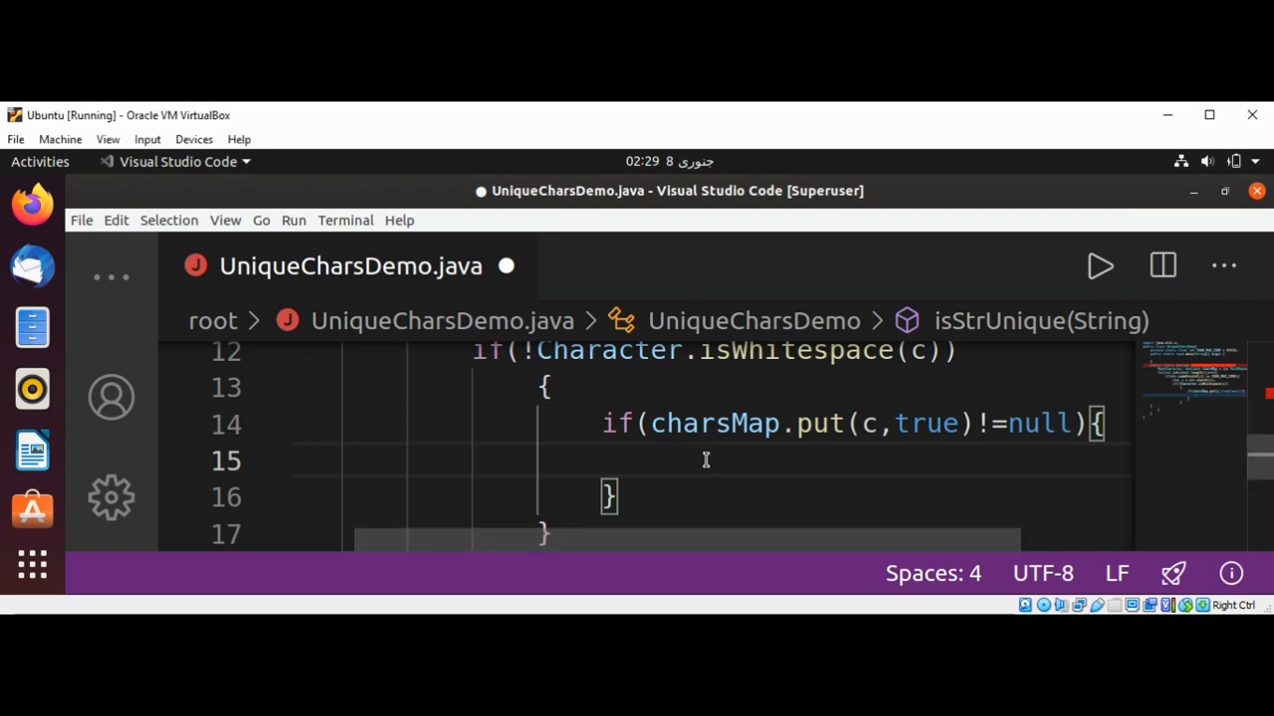
Return false inside that duplicate-character block.
type("re")
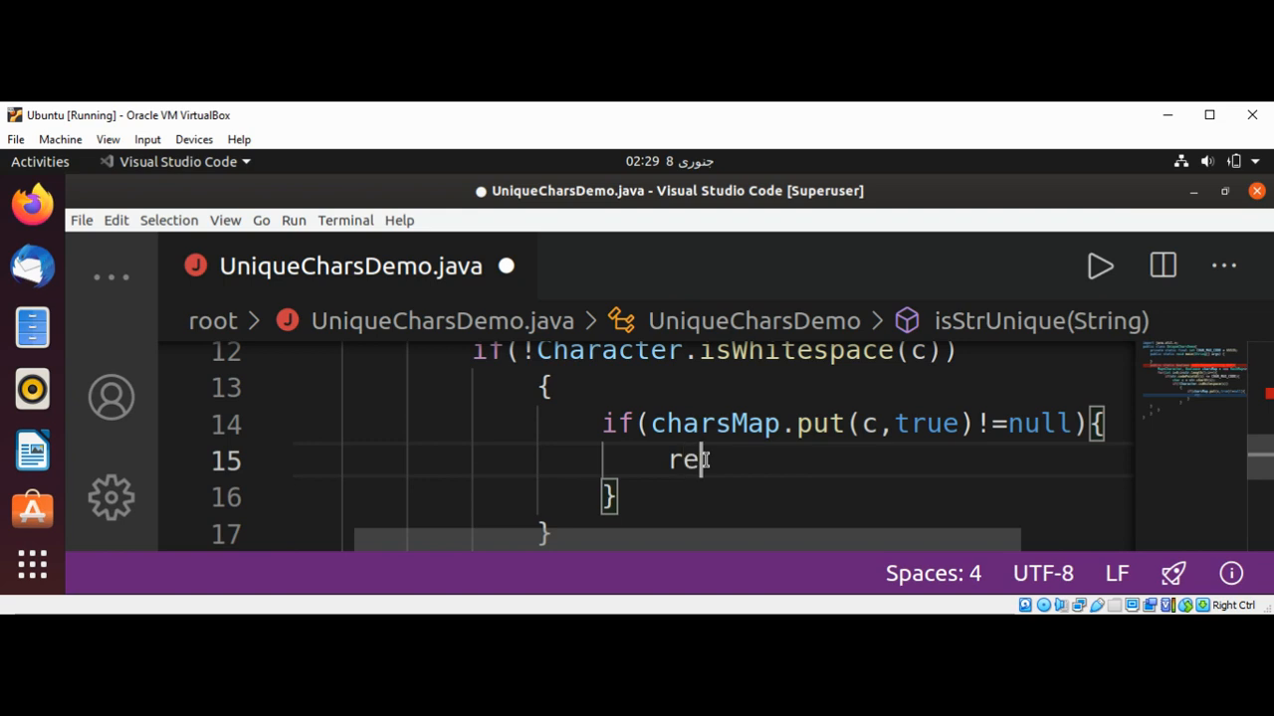
type("turn false")
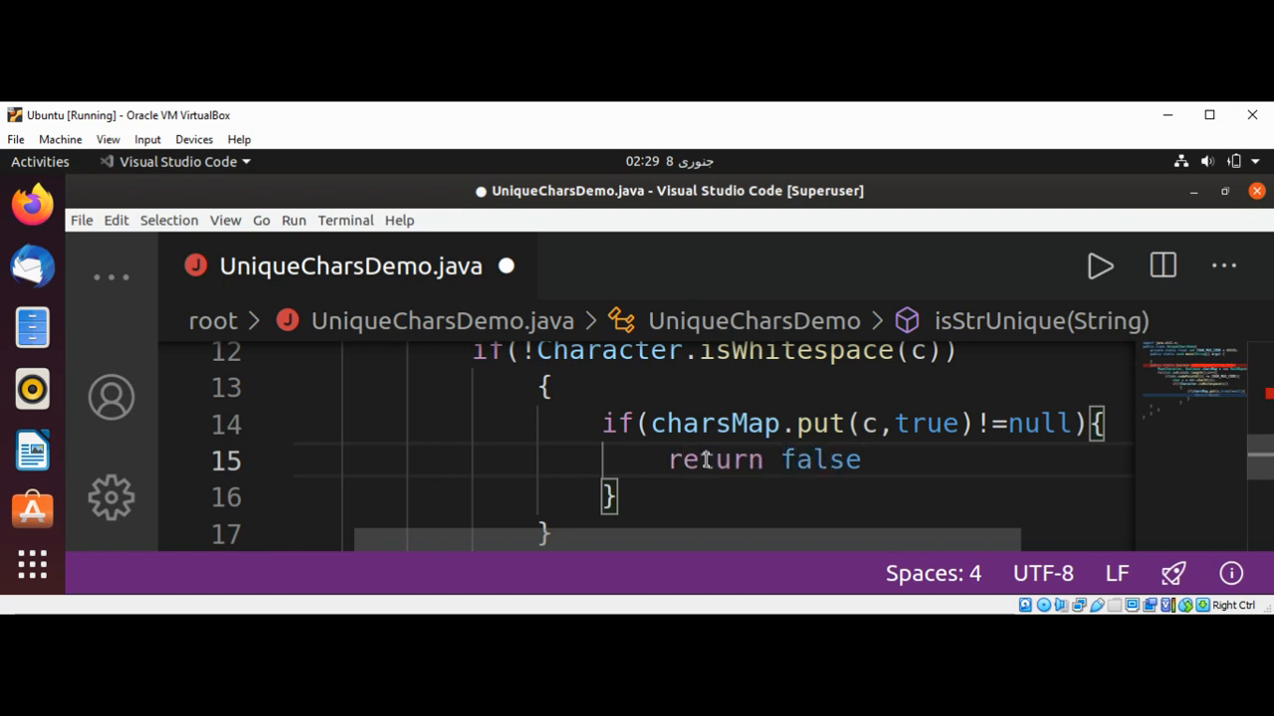
type(";")
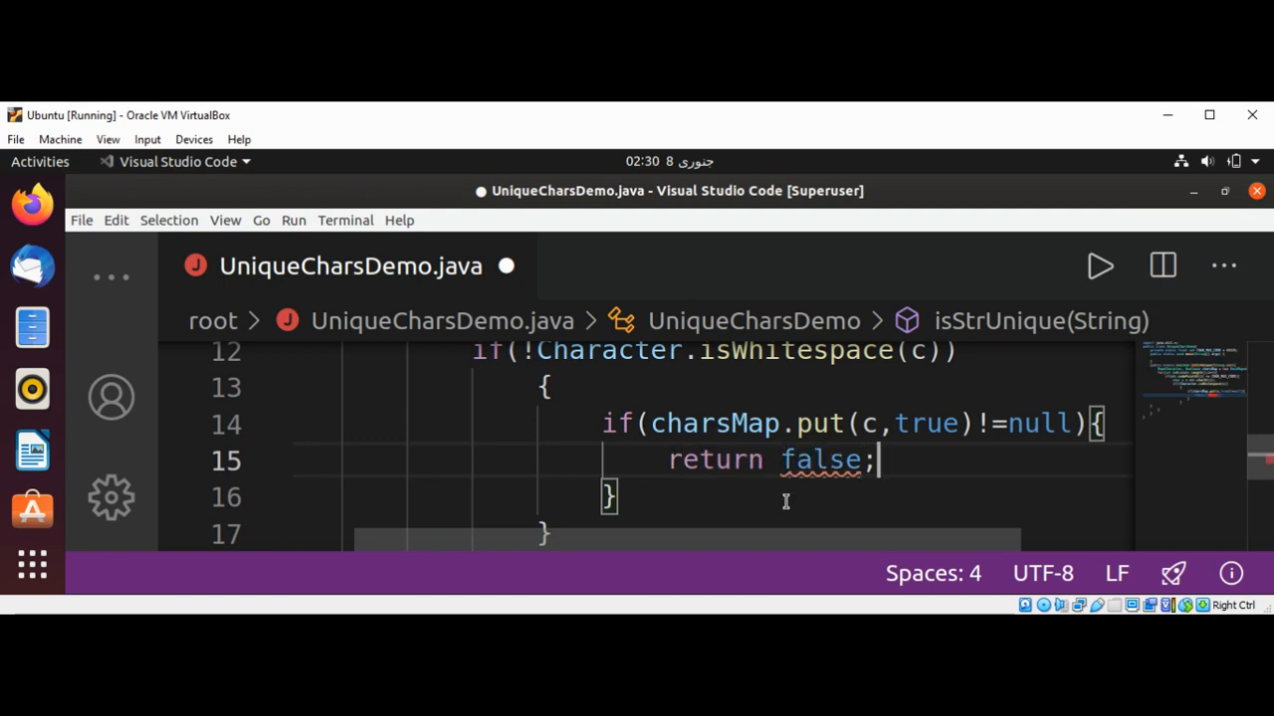
mouse_move(676, 518)
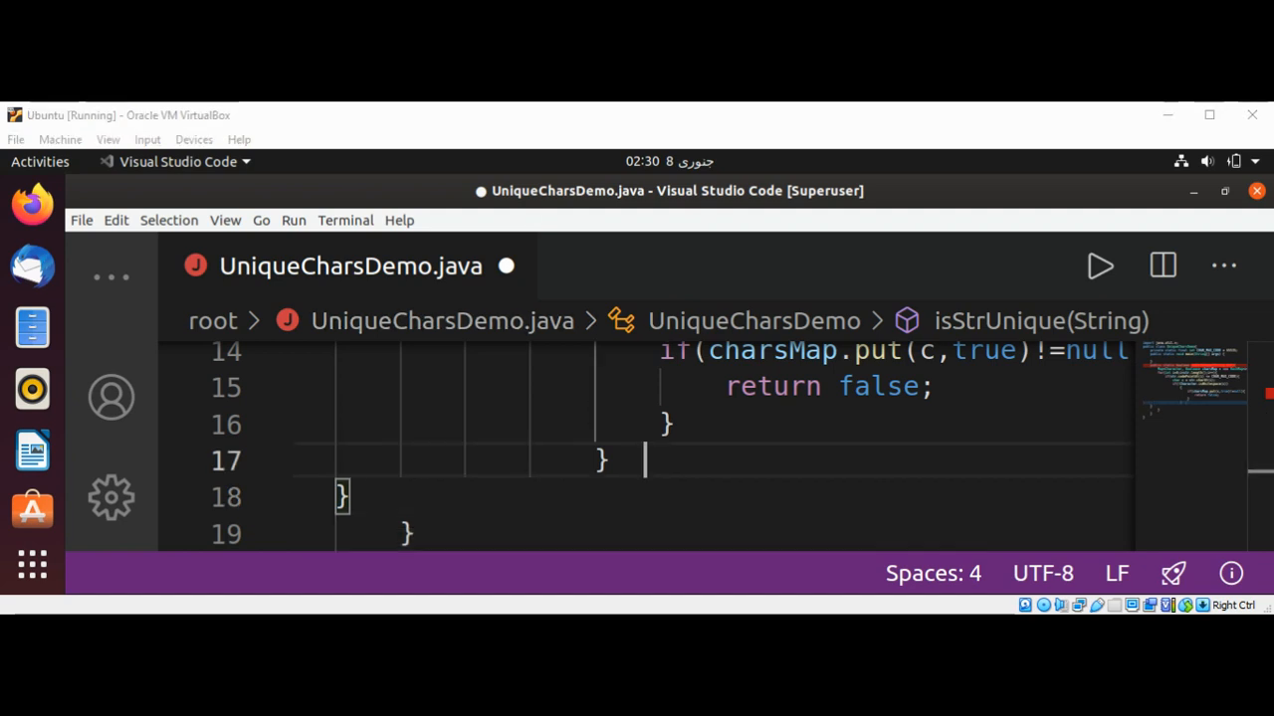
Add an else branch containing a System.out.println("") call.
type("else")
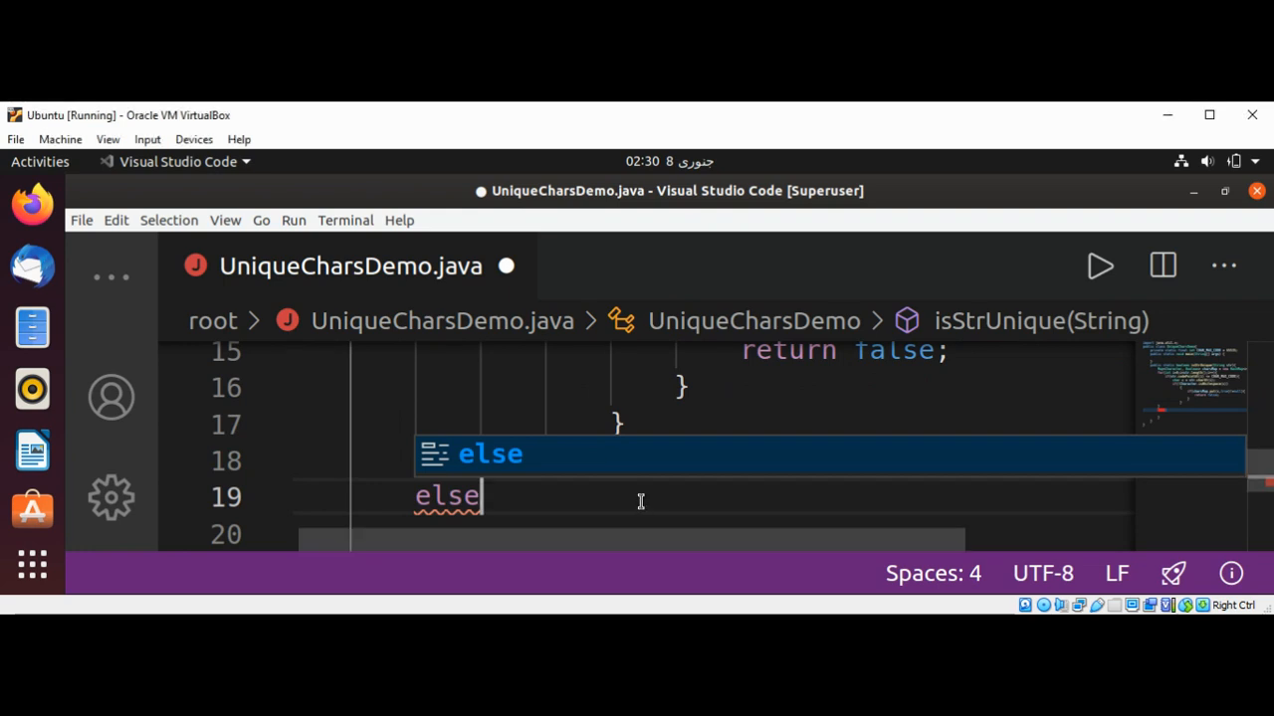
type("{")
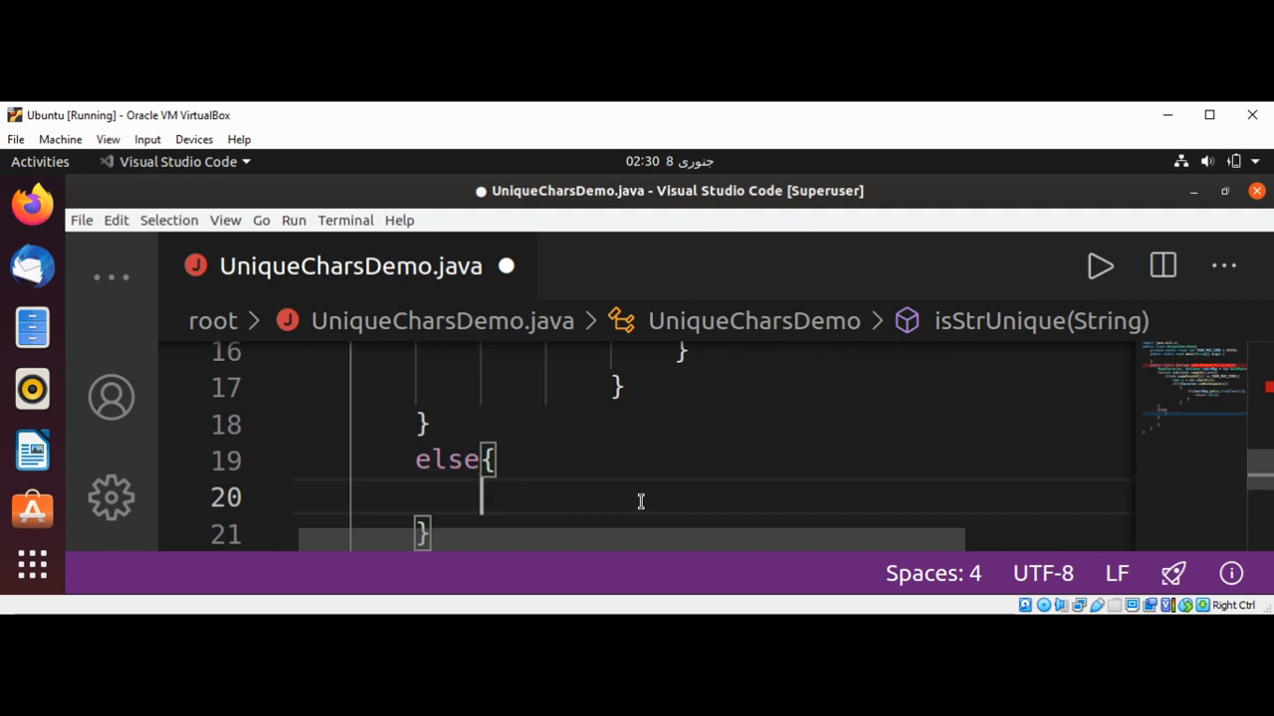
type("System.")
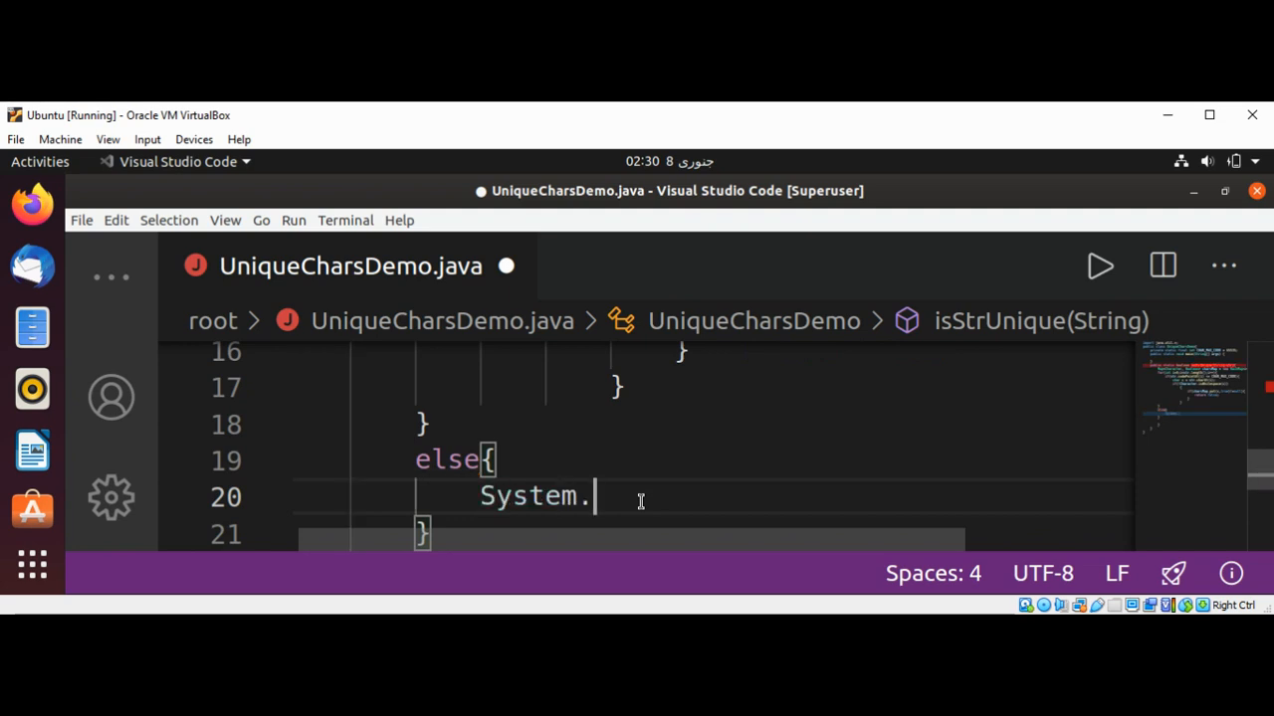
type("out")
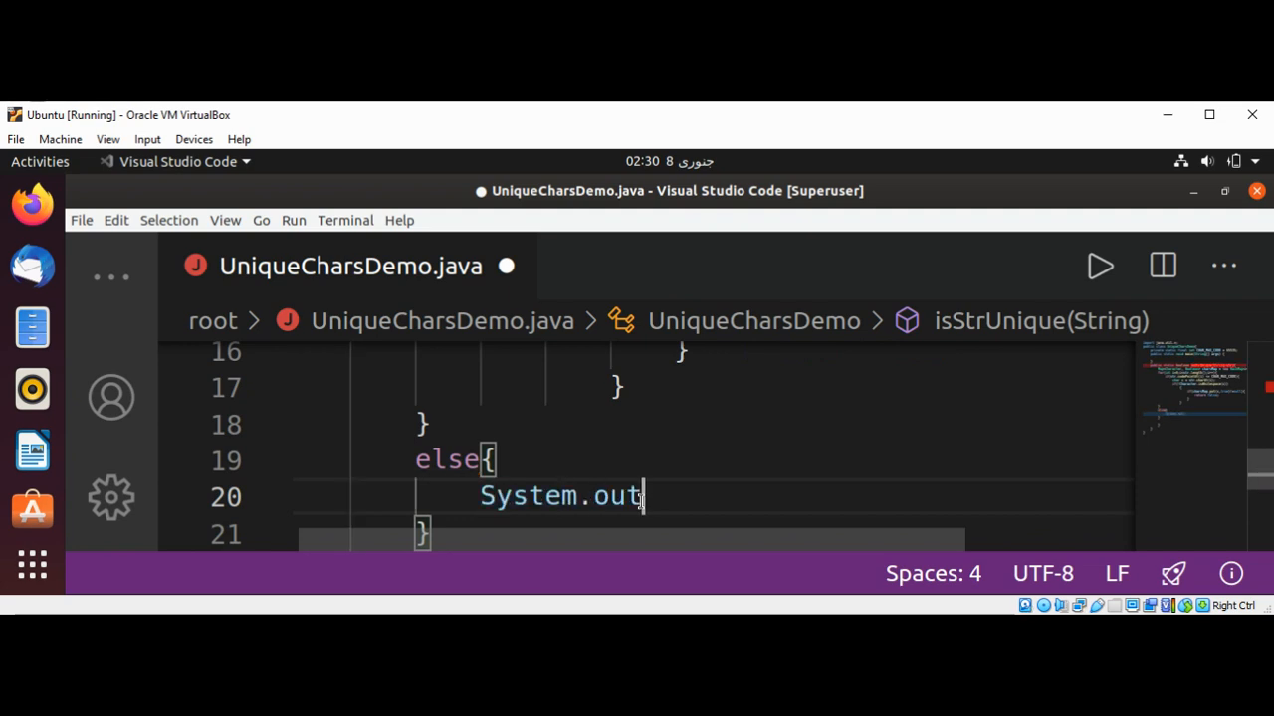
type(".println(\"\")")
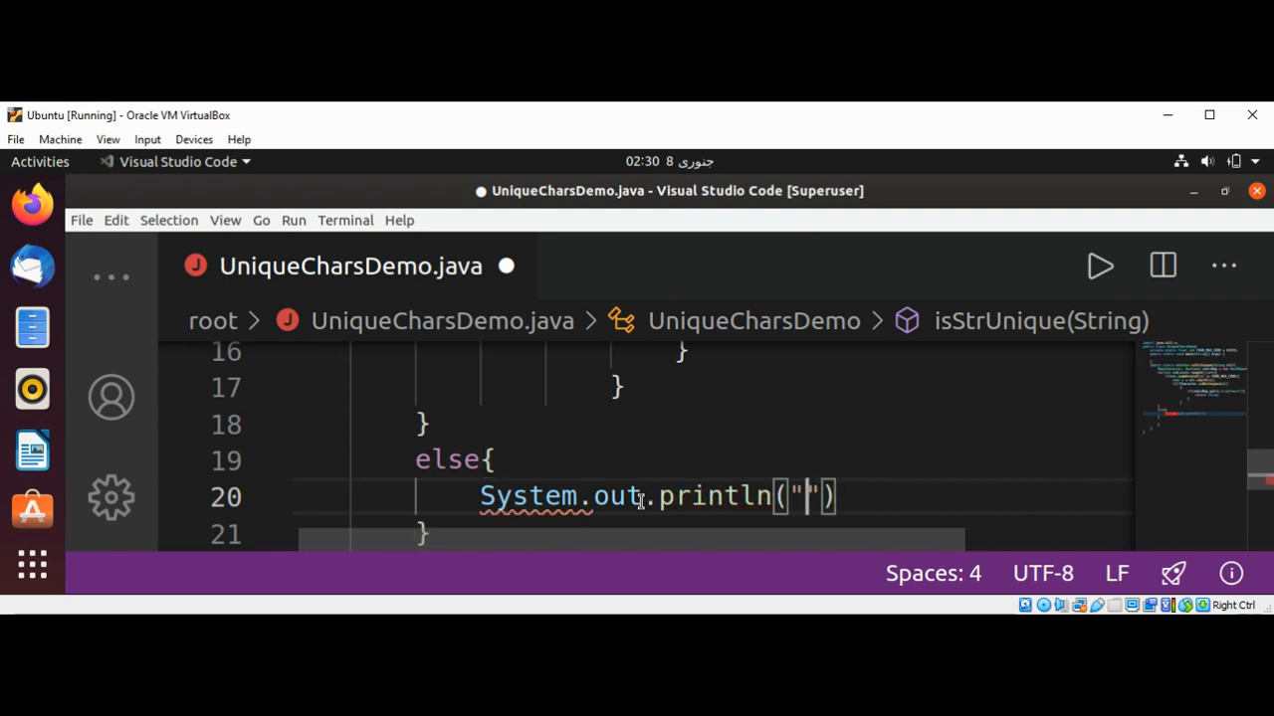
Set the message to "String contains invalid character" and adjust its ending.
type("String con")
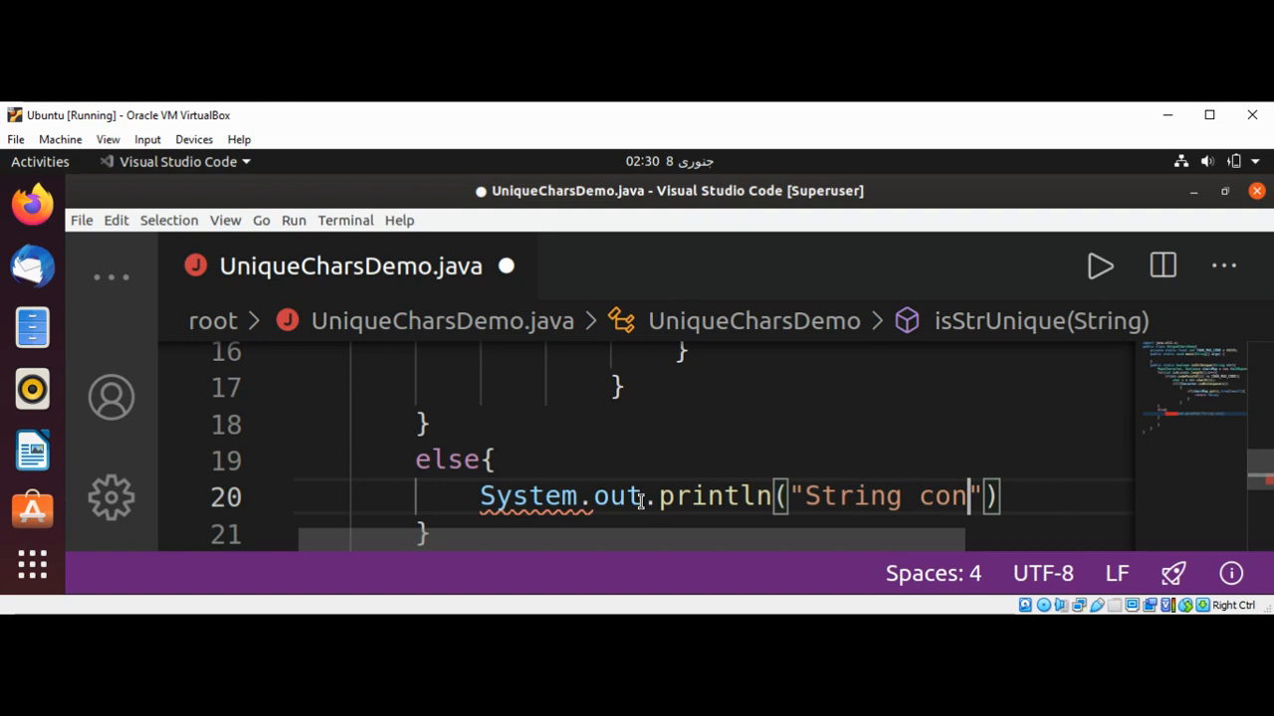
type("tain")
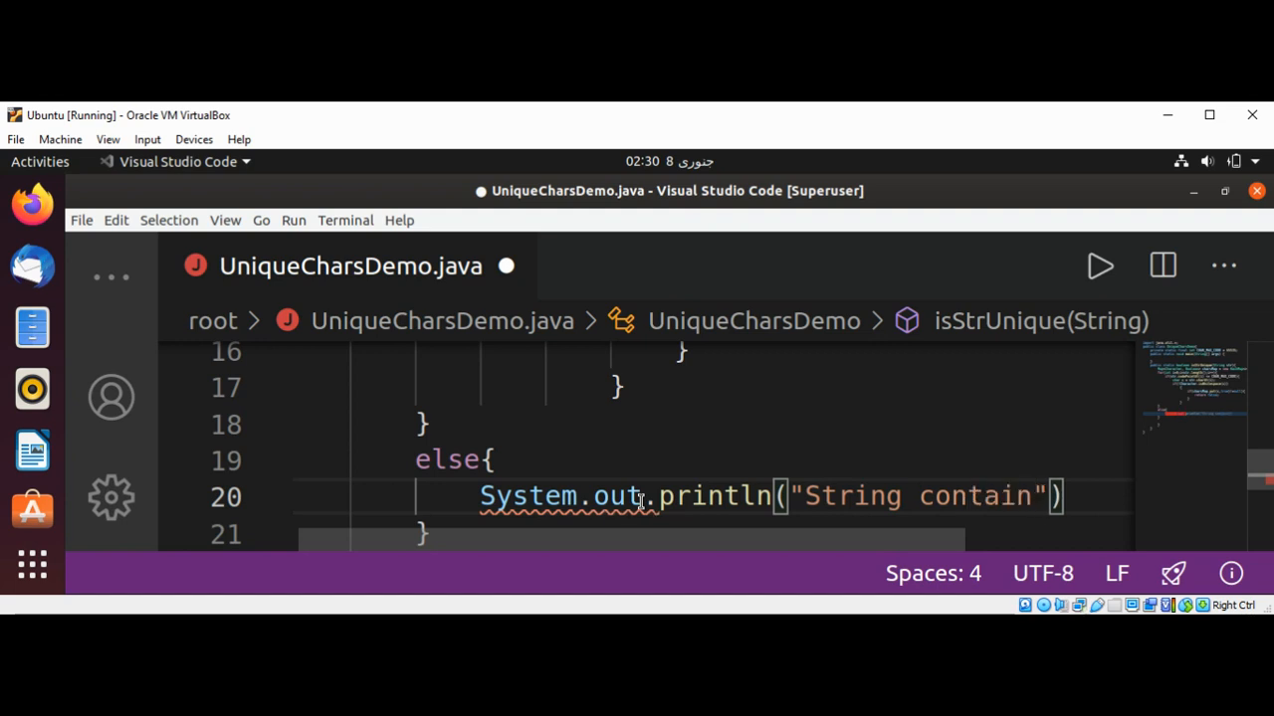
type("s")
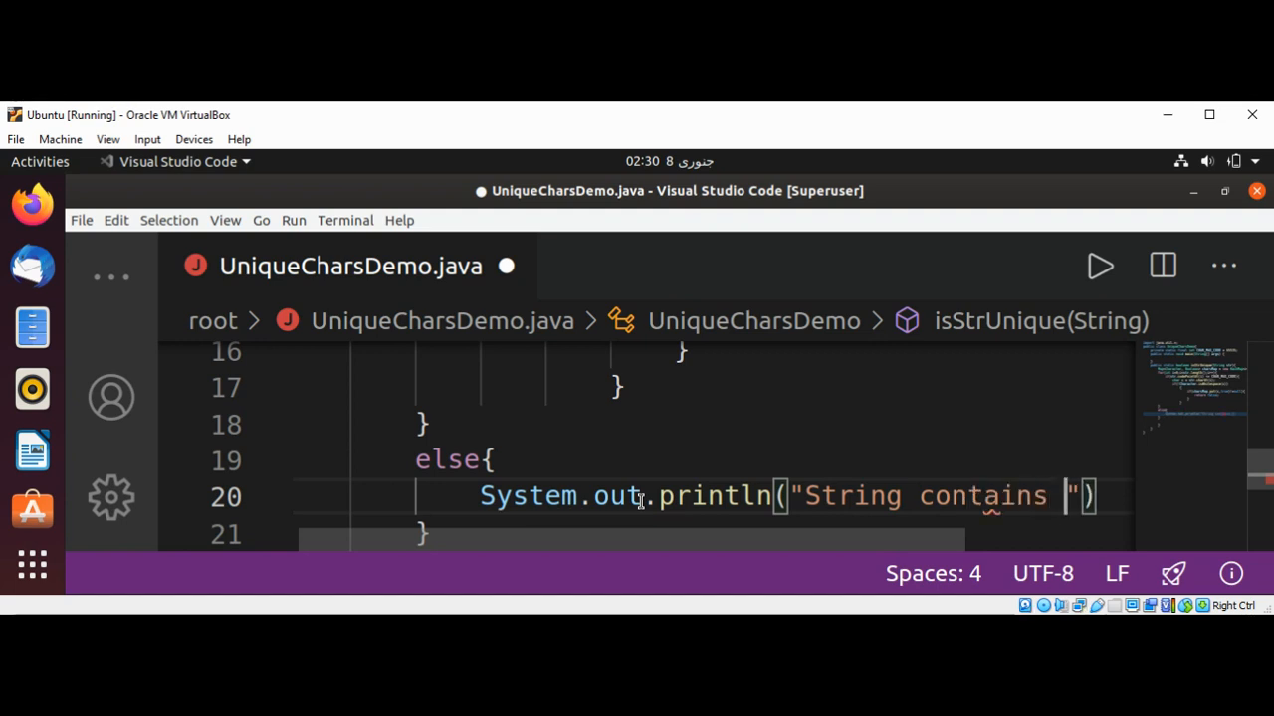
type("i")
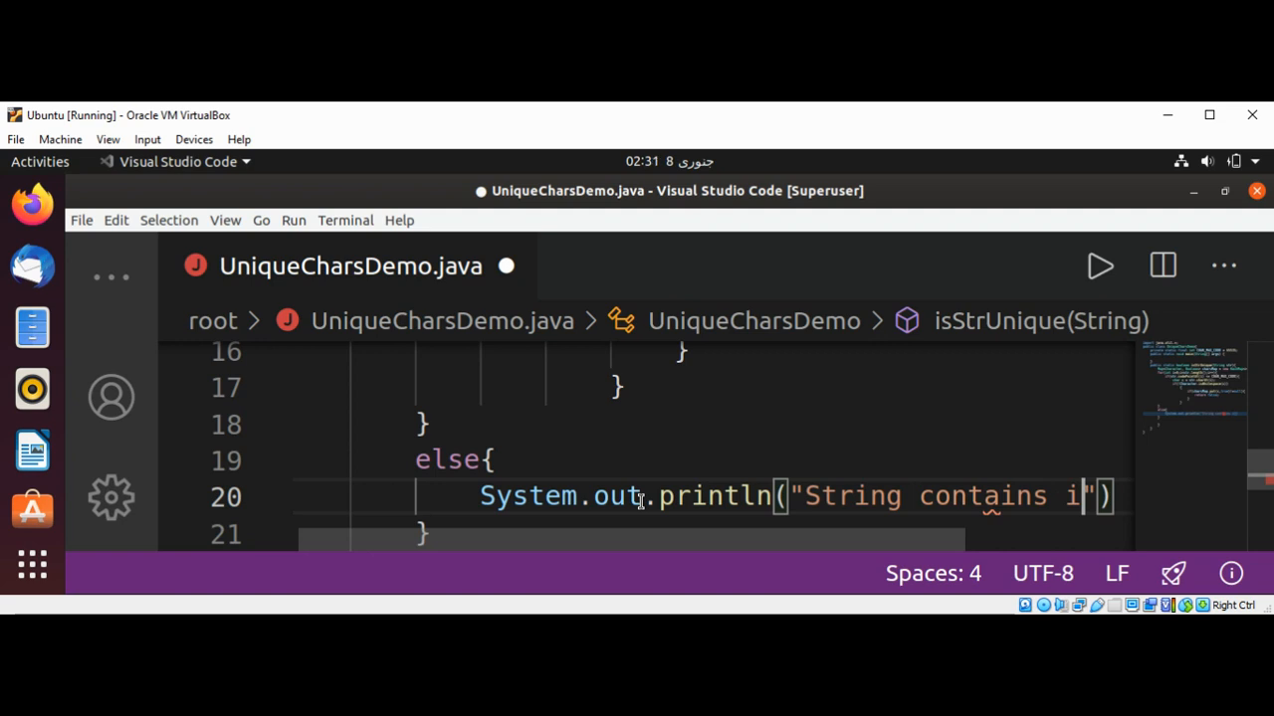
type("nvalid character")
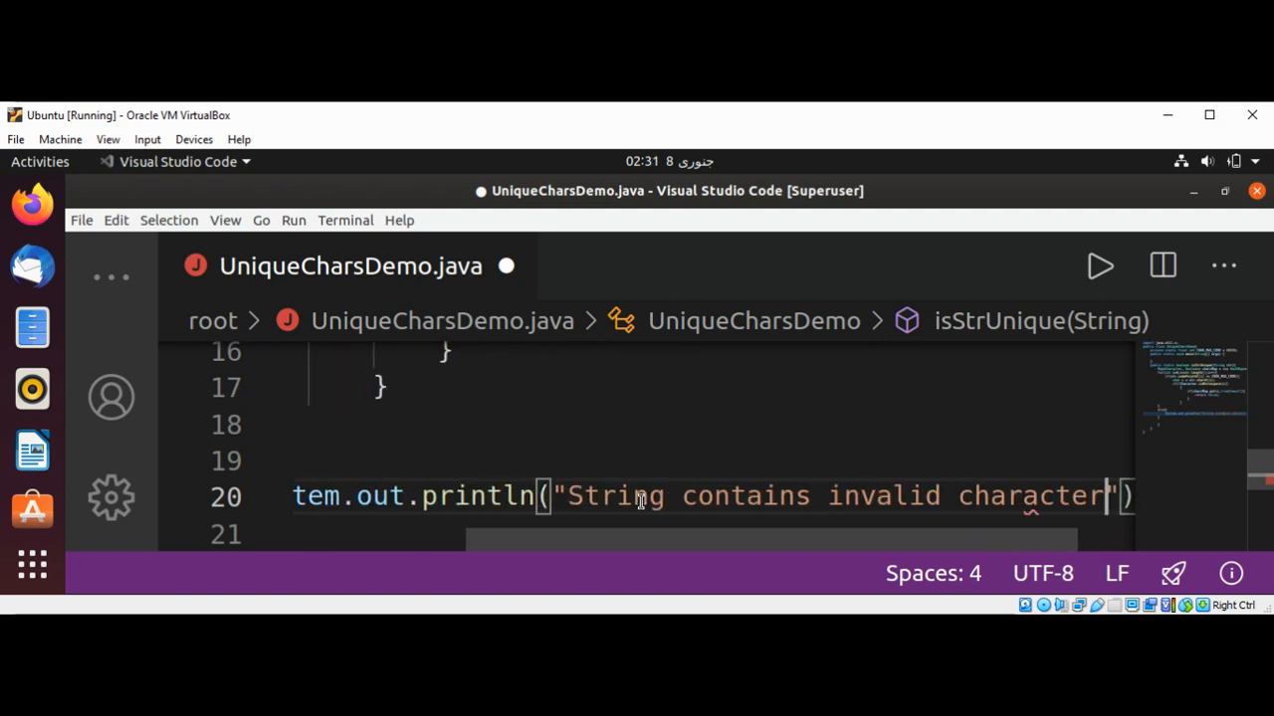
double_click(1031, 496)
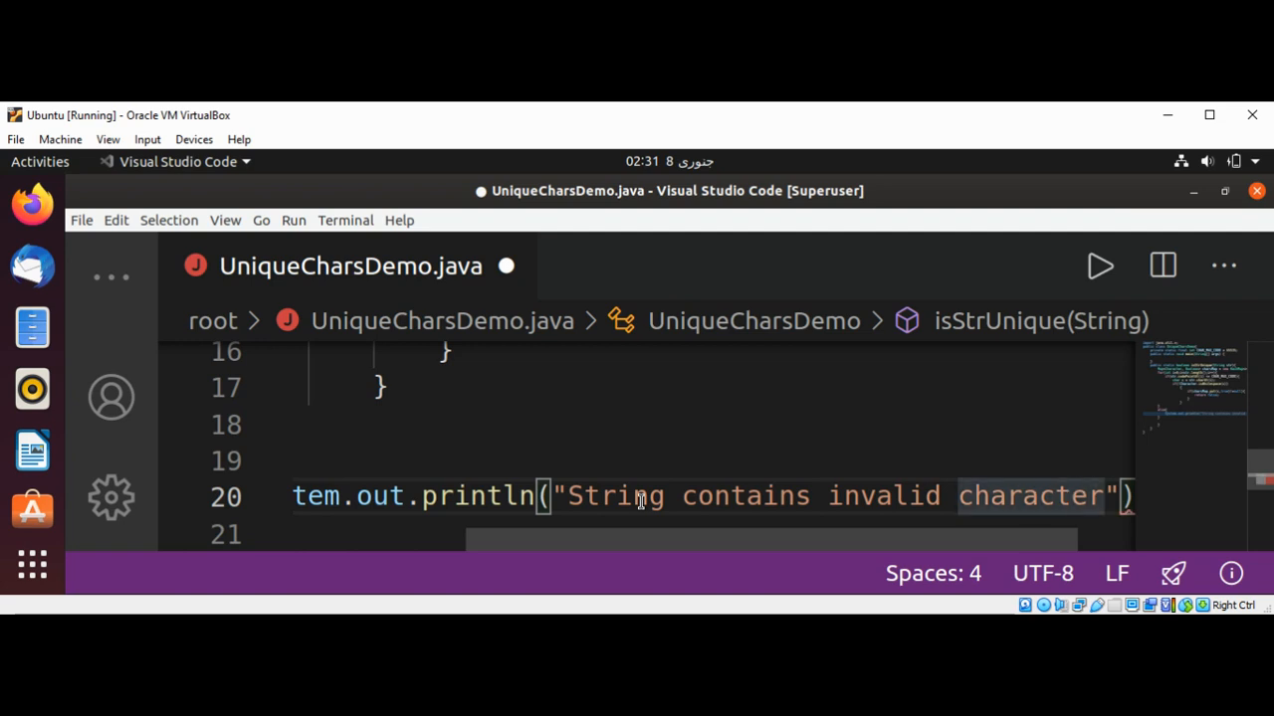
key("BackSpace")
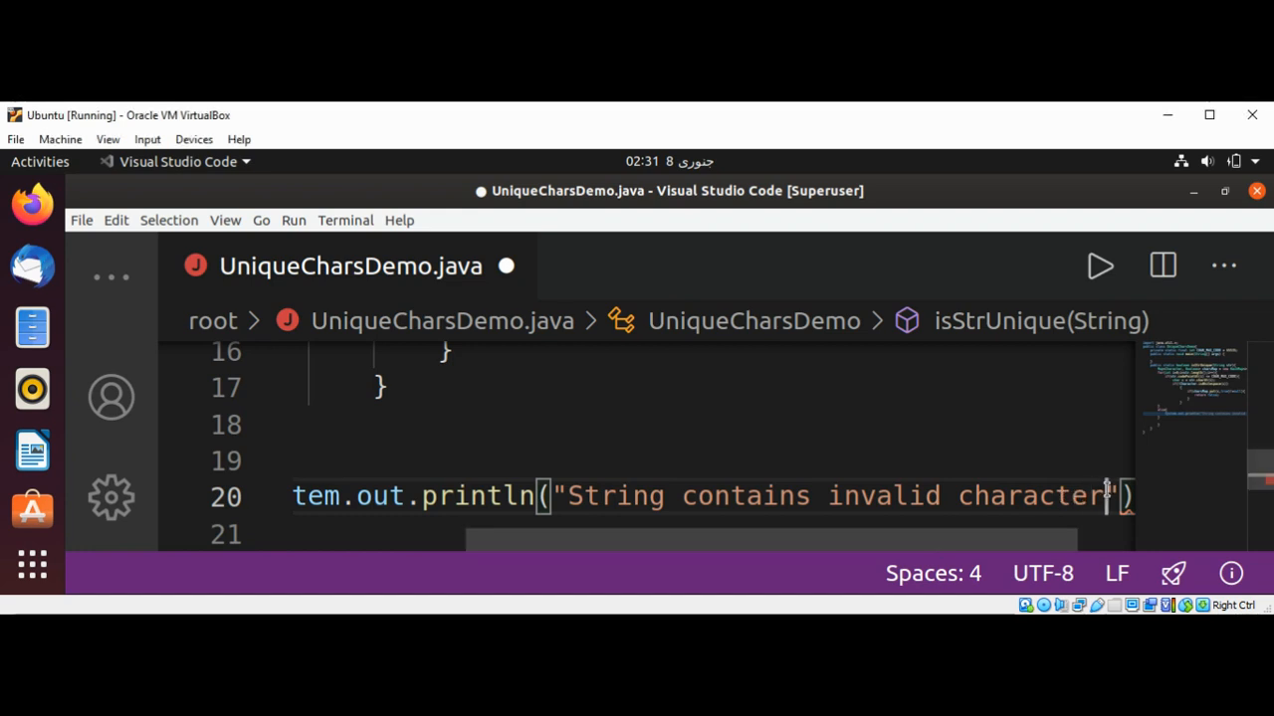
double_click(1031, 496)
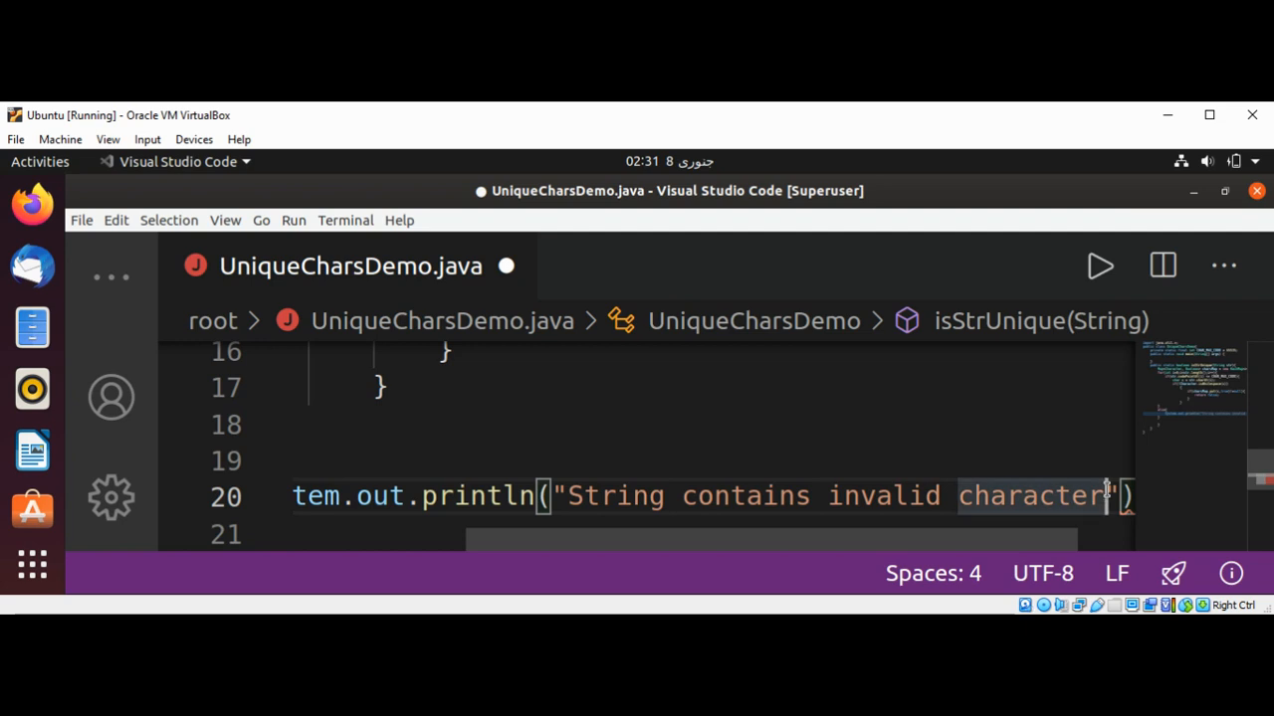
type("!")
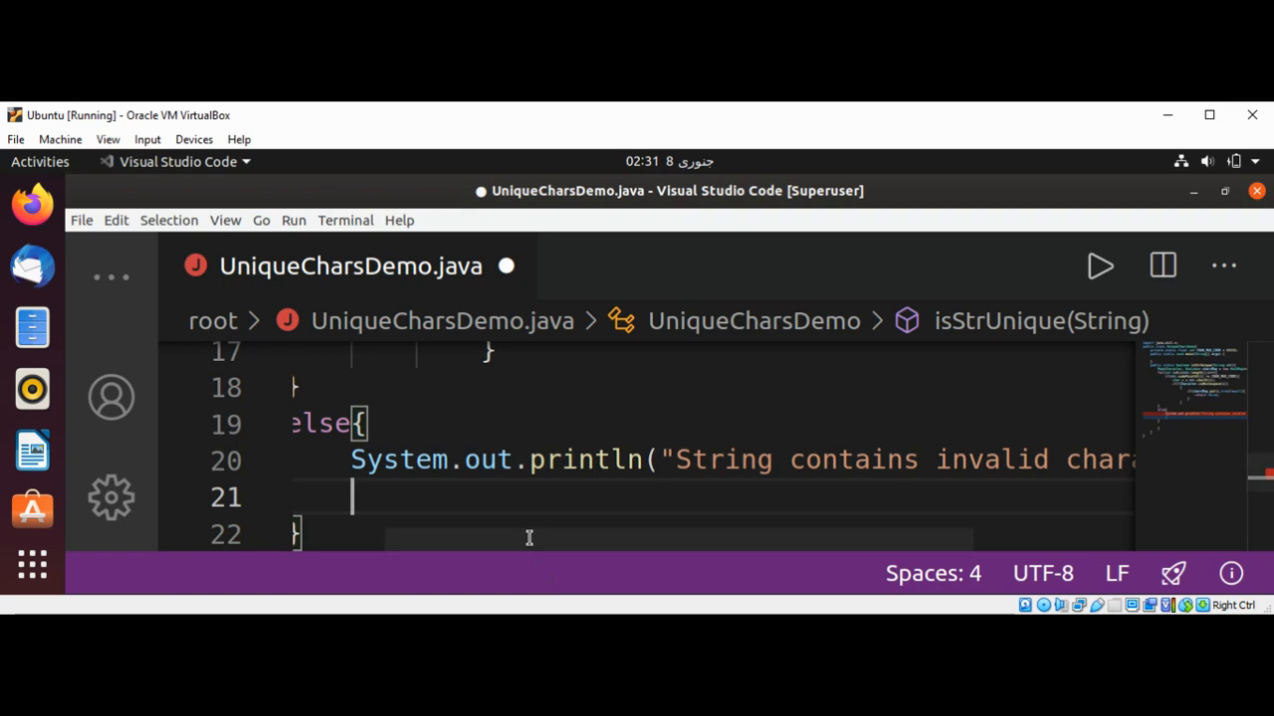
Add return false; at the end of the else branch after the invalid-character message.
type("return fa")
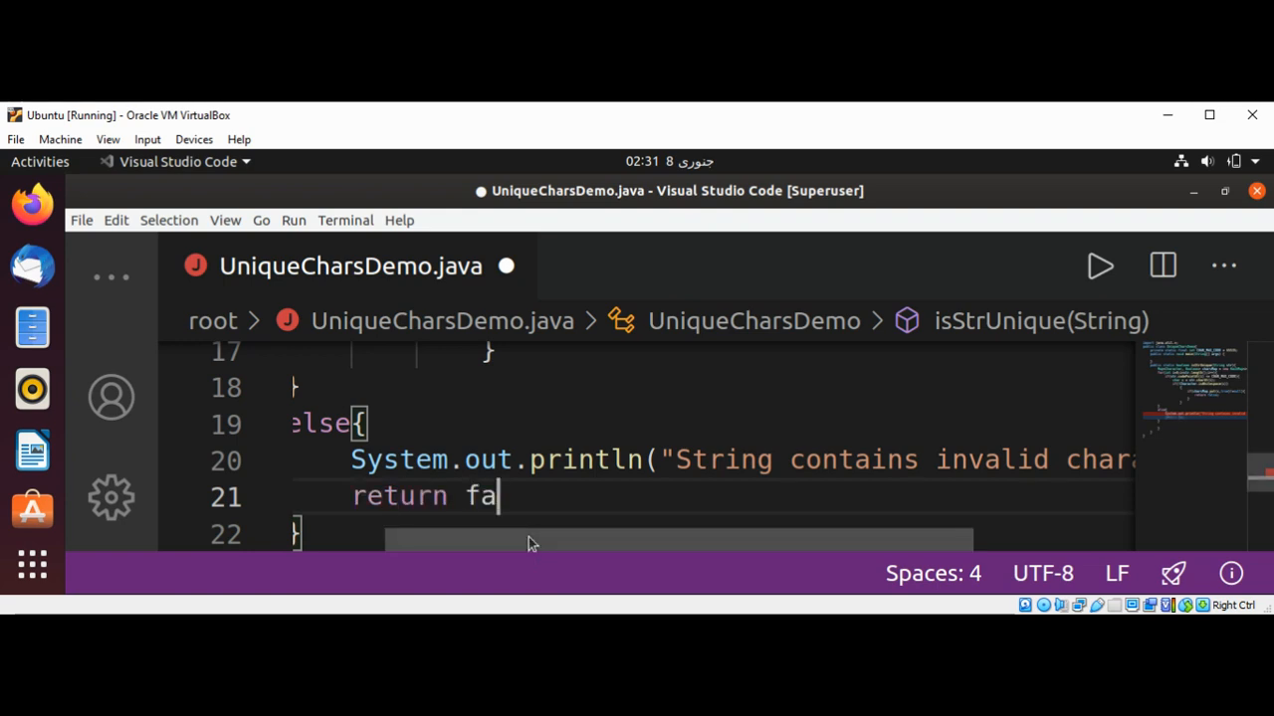
type("lse;")
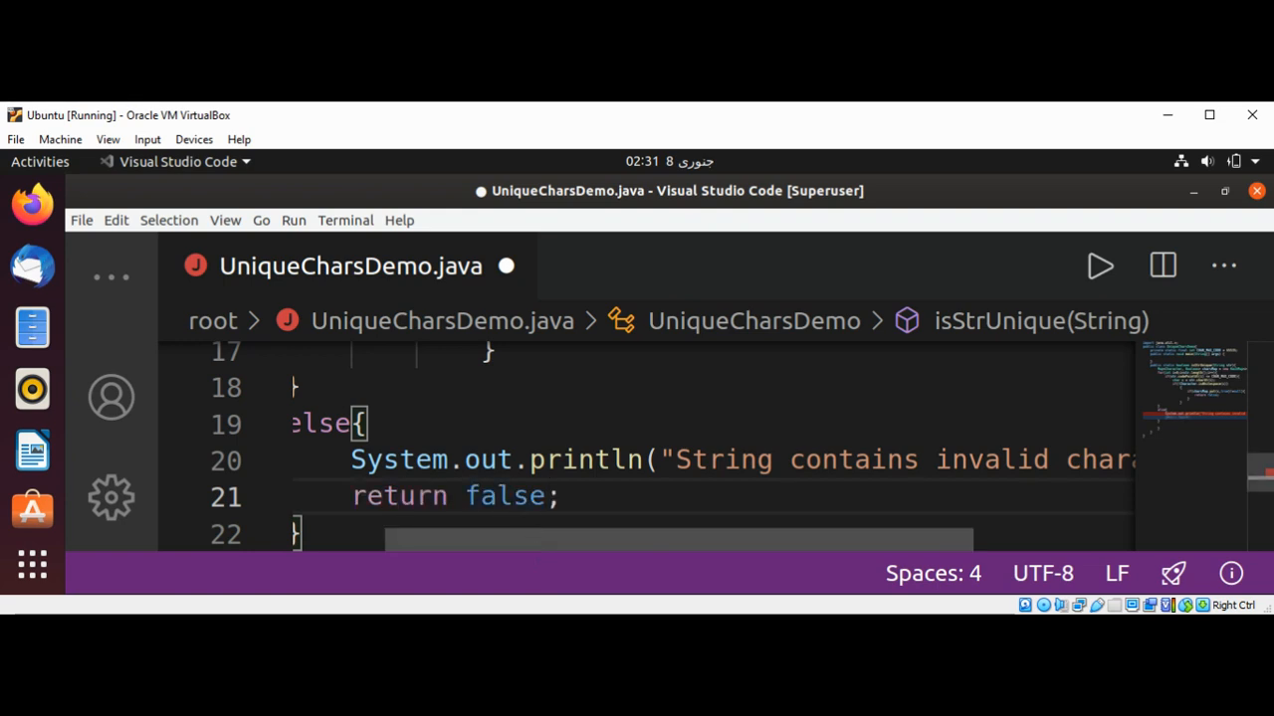
left_click(561, 495)
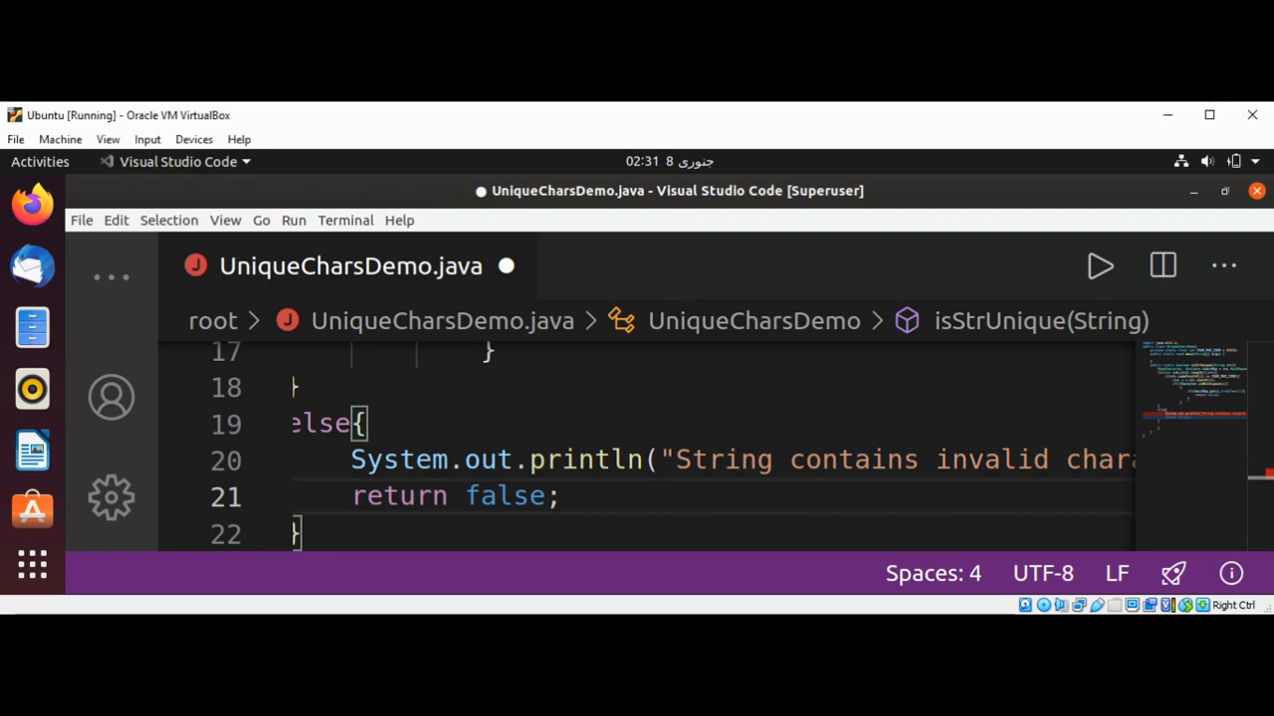
left_click(561, 495)
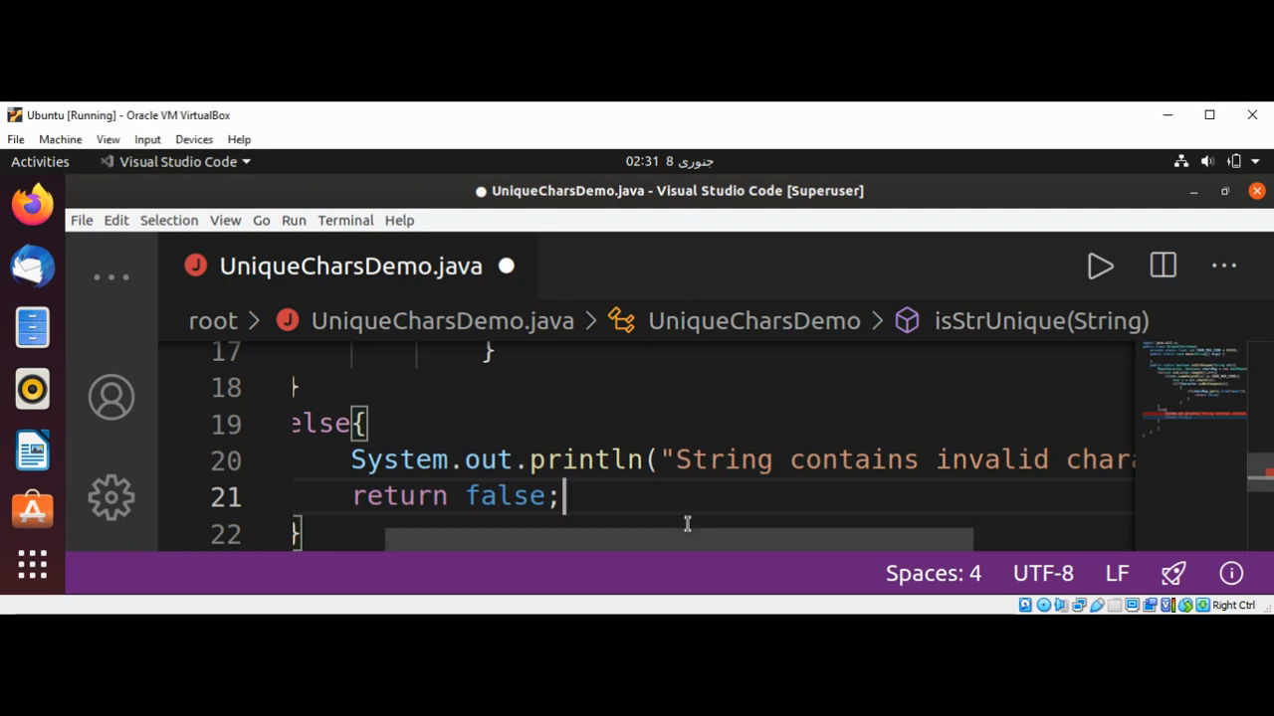
scroll("down", 3)
type("return")
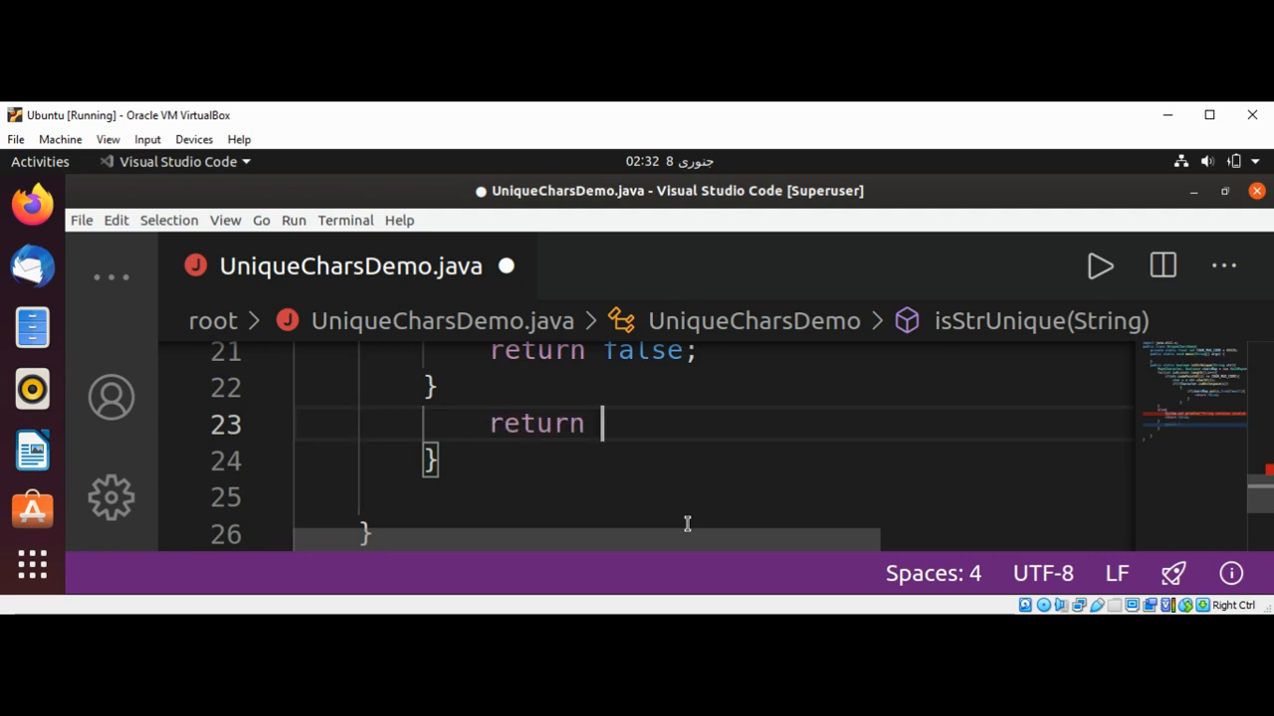
Finish isStrUnique with return true; on line 23, fixing the stray letter, and save the file.
type("true")
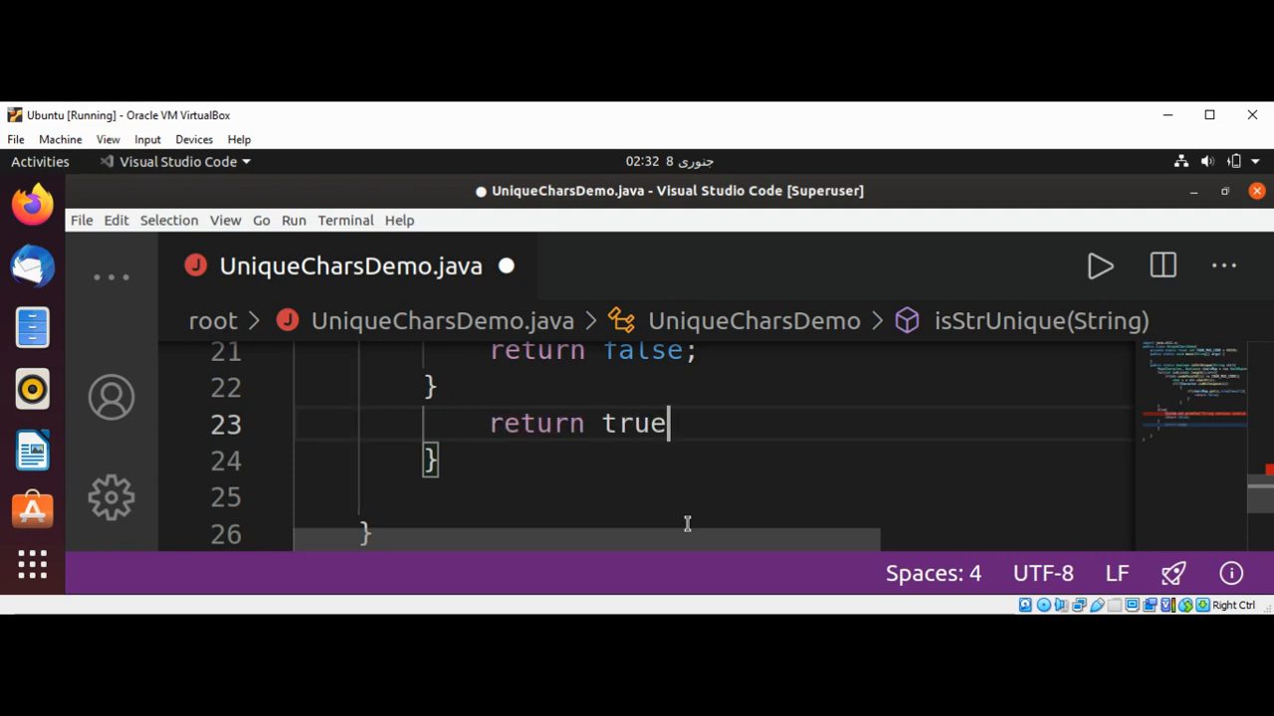
type("l")
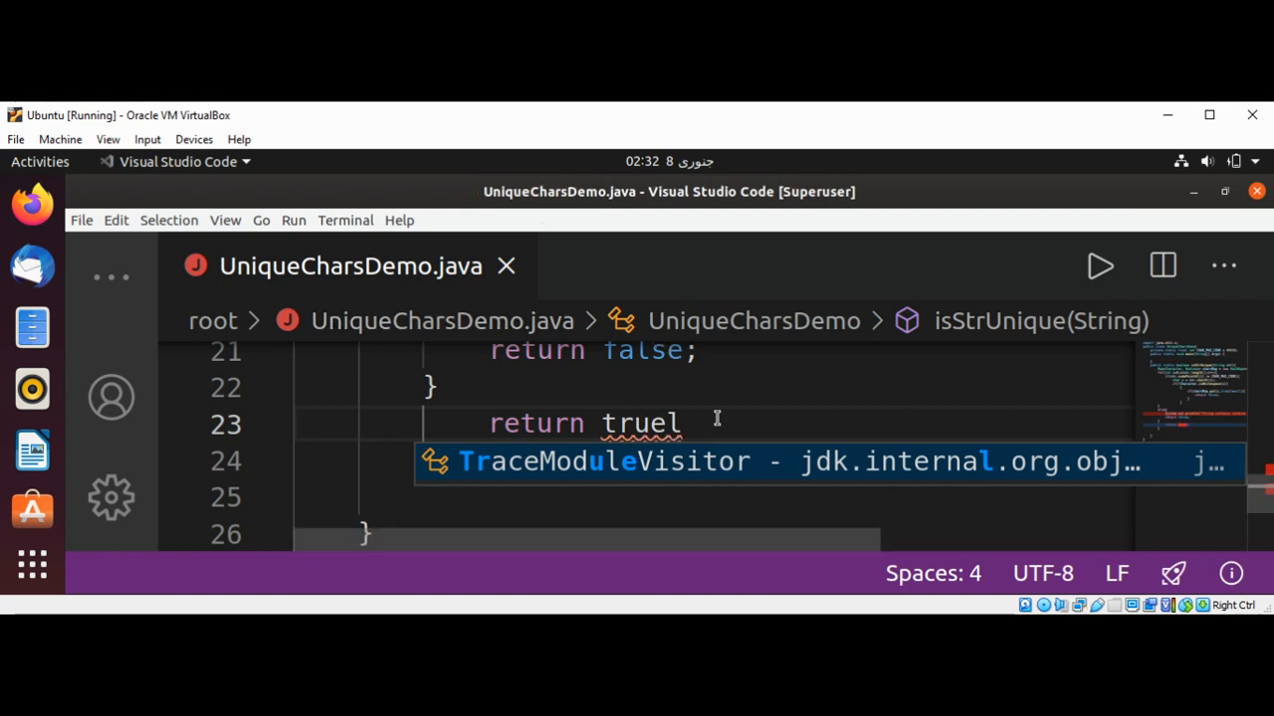
key("Escape")
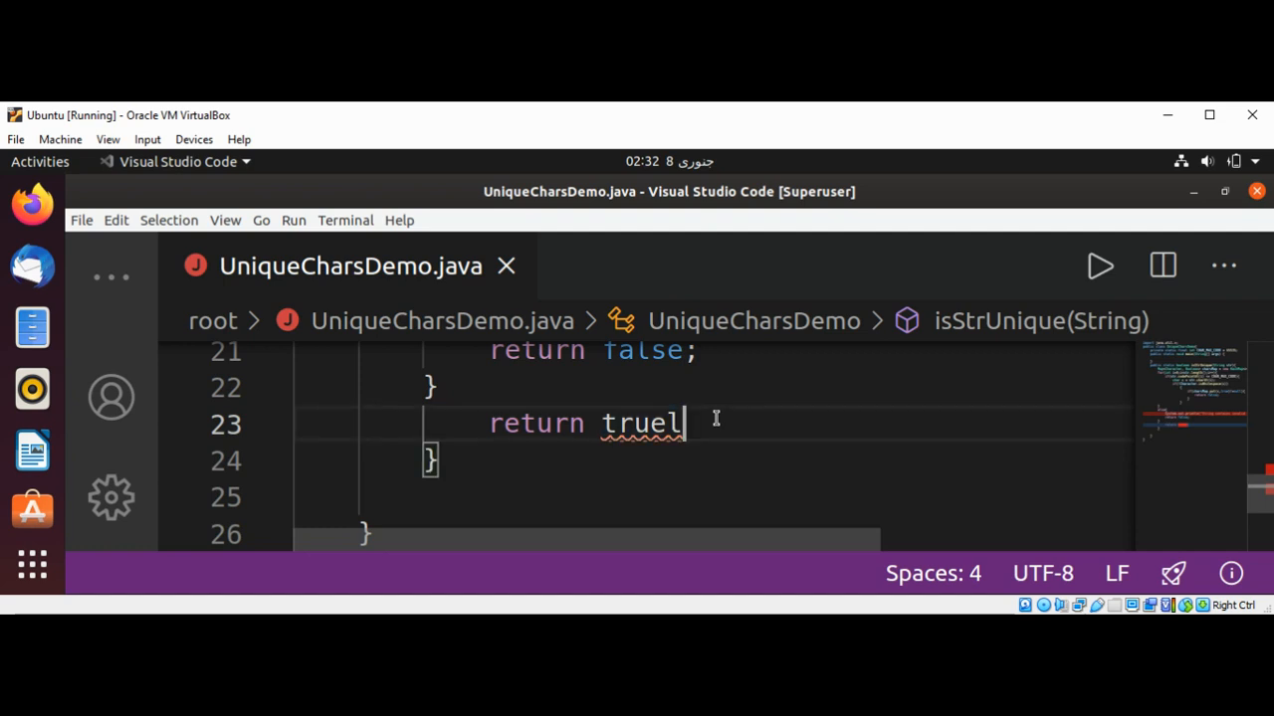
key("BackSpace")
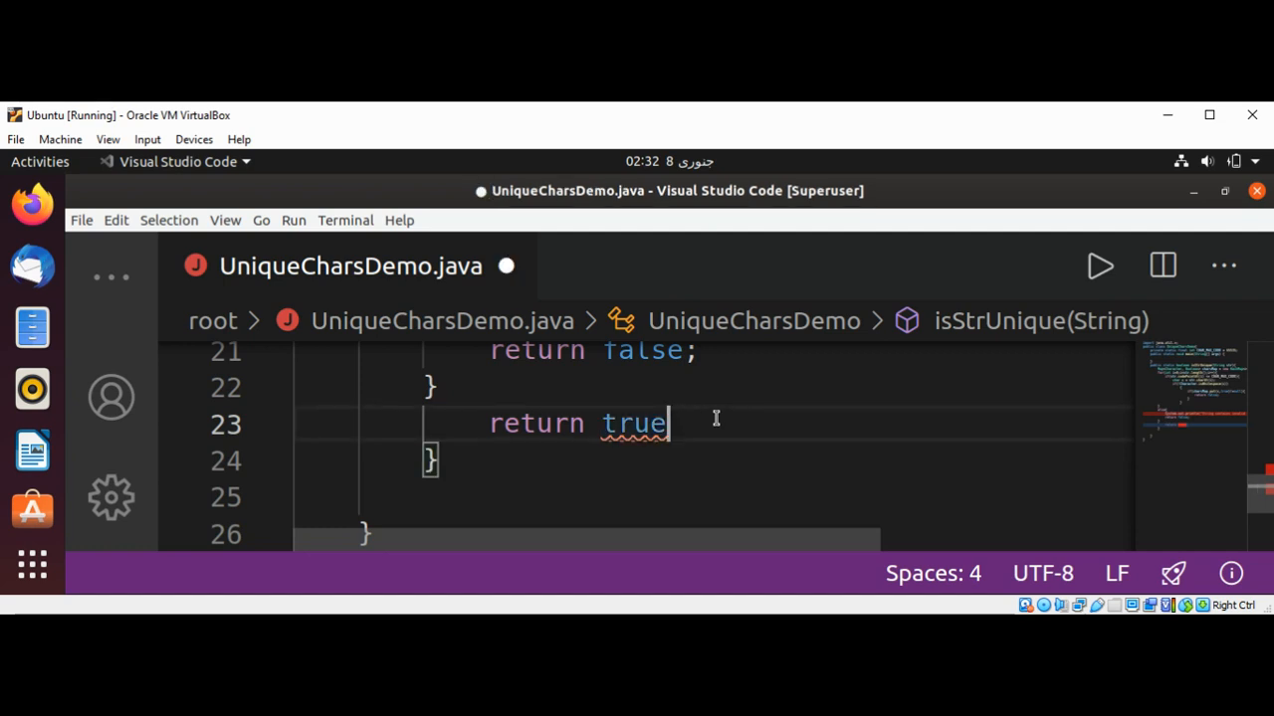
type(";")
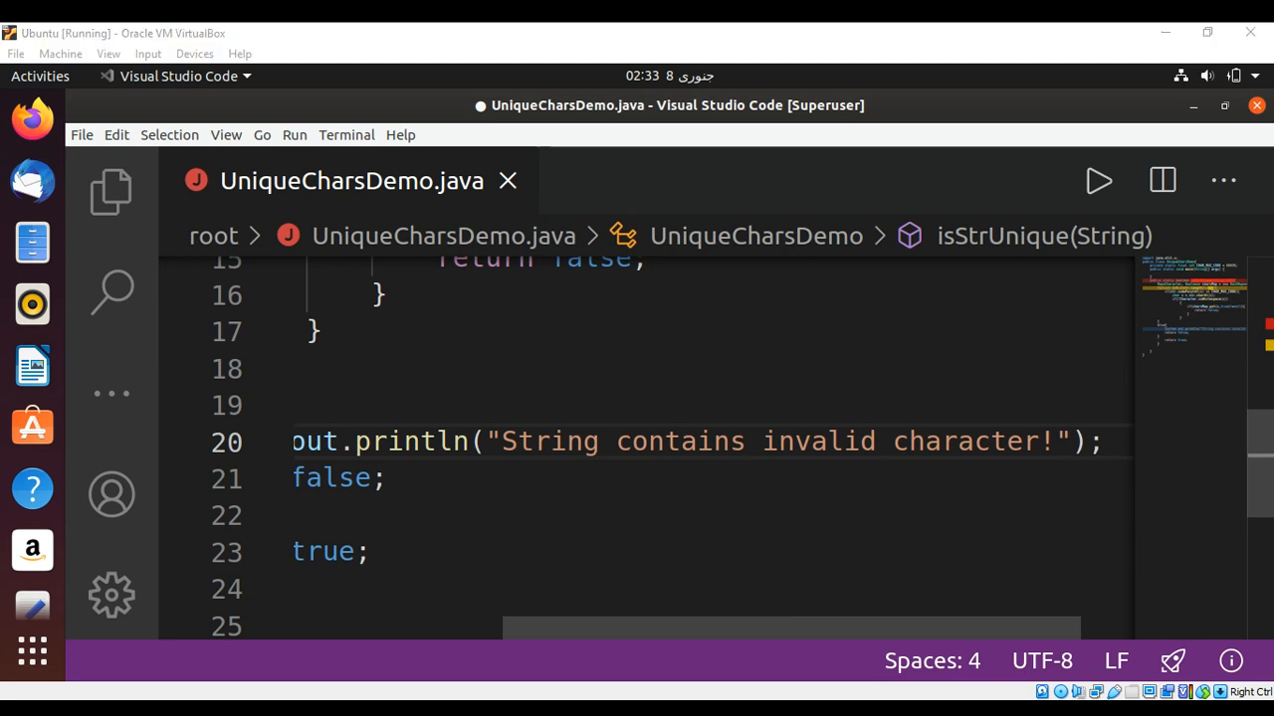
key("ctrl+s")
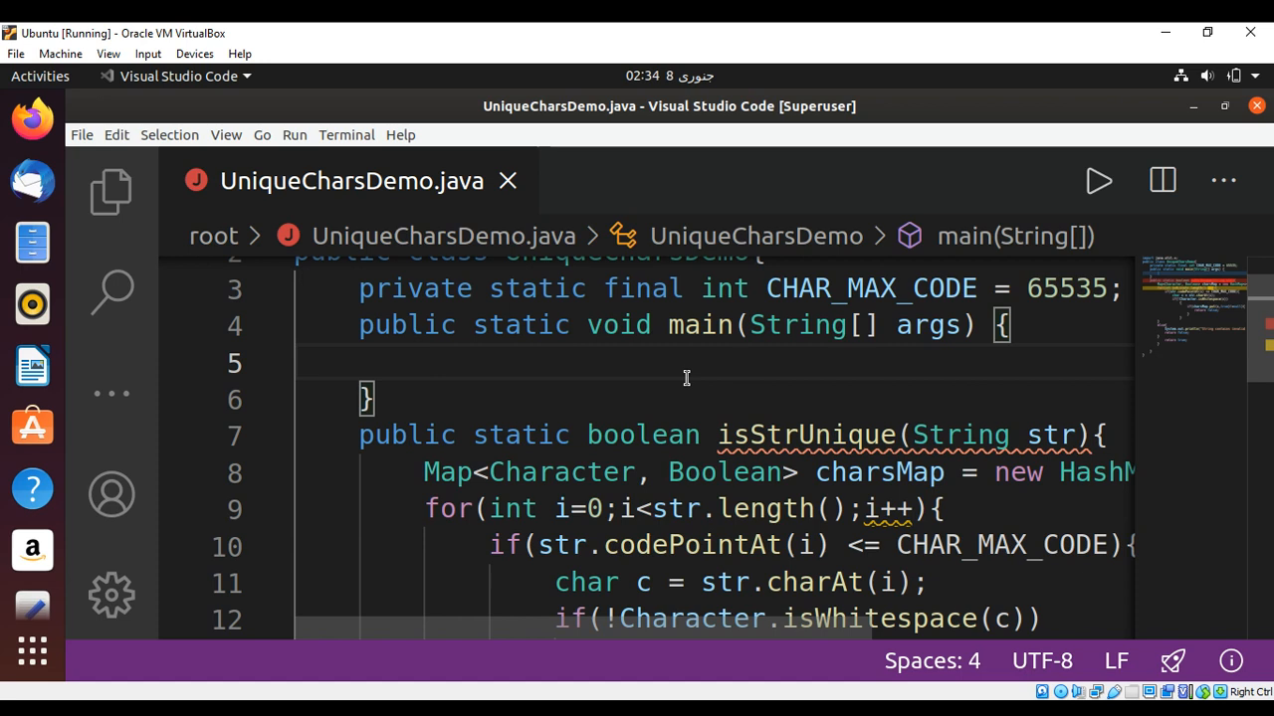
Write the isStrUnique("abc") call on the empty line in main using autocomplete.
type("is")
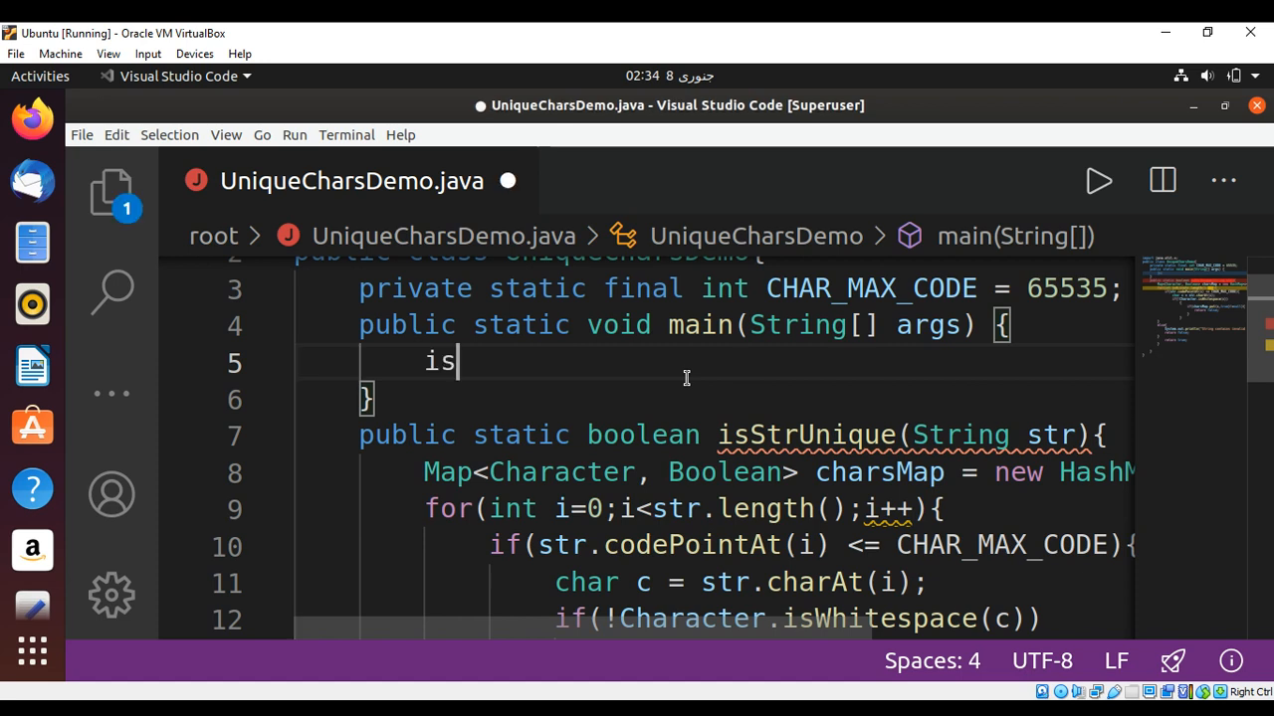
key("BackSpace")
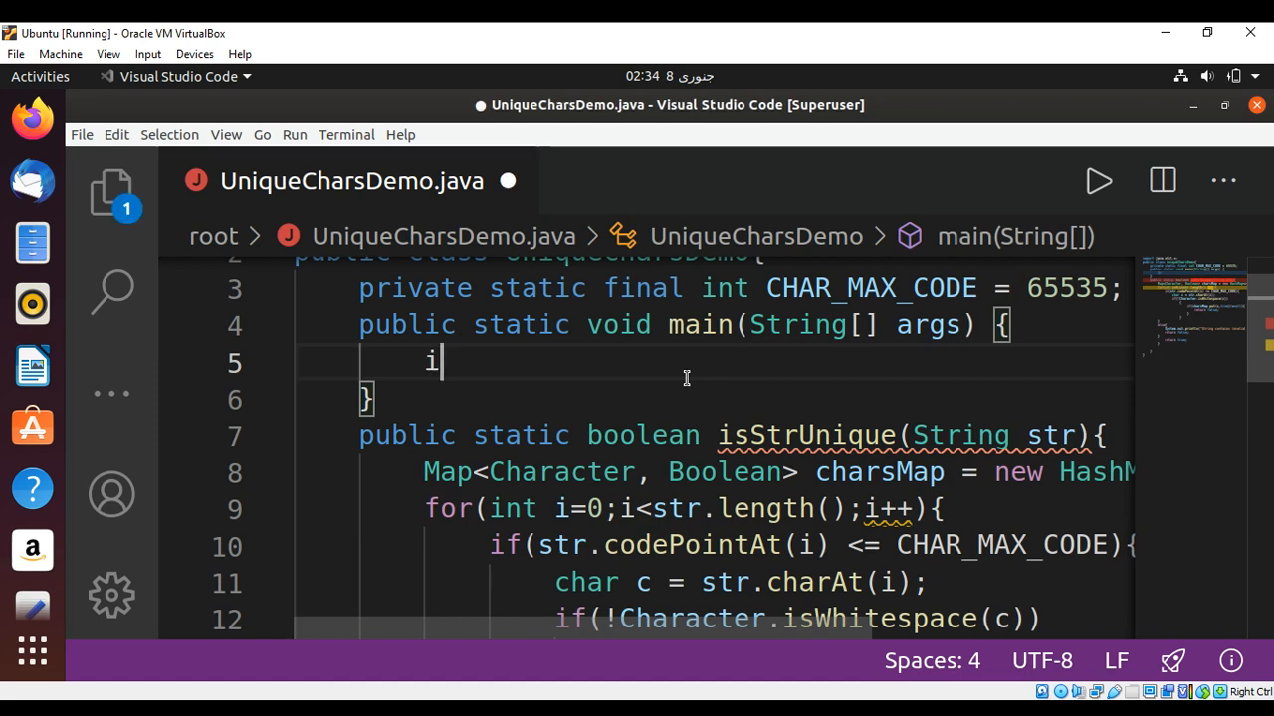
key("BackSpace")
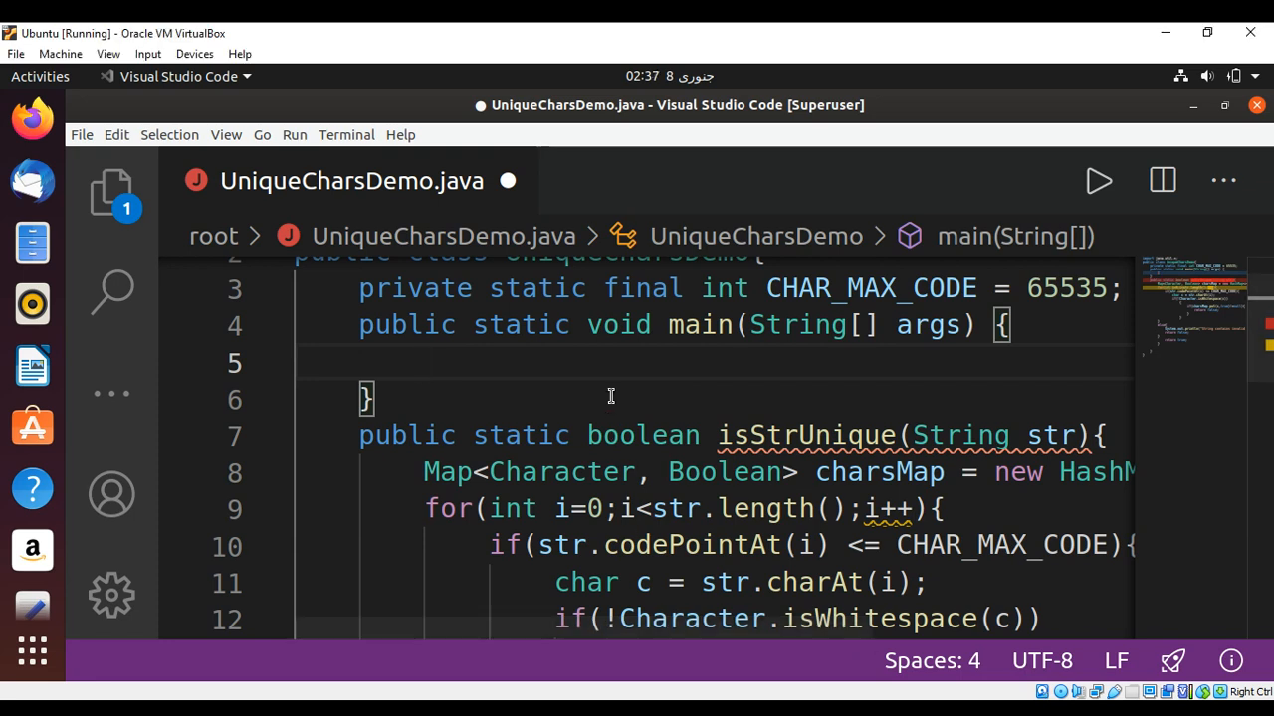
left_click(426, 362)
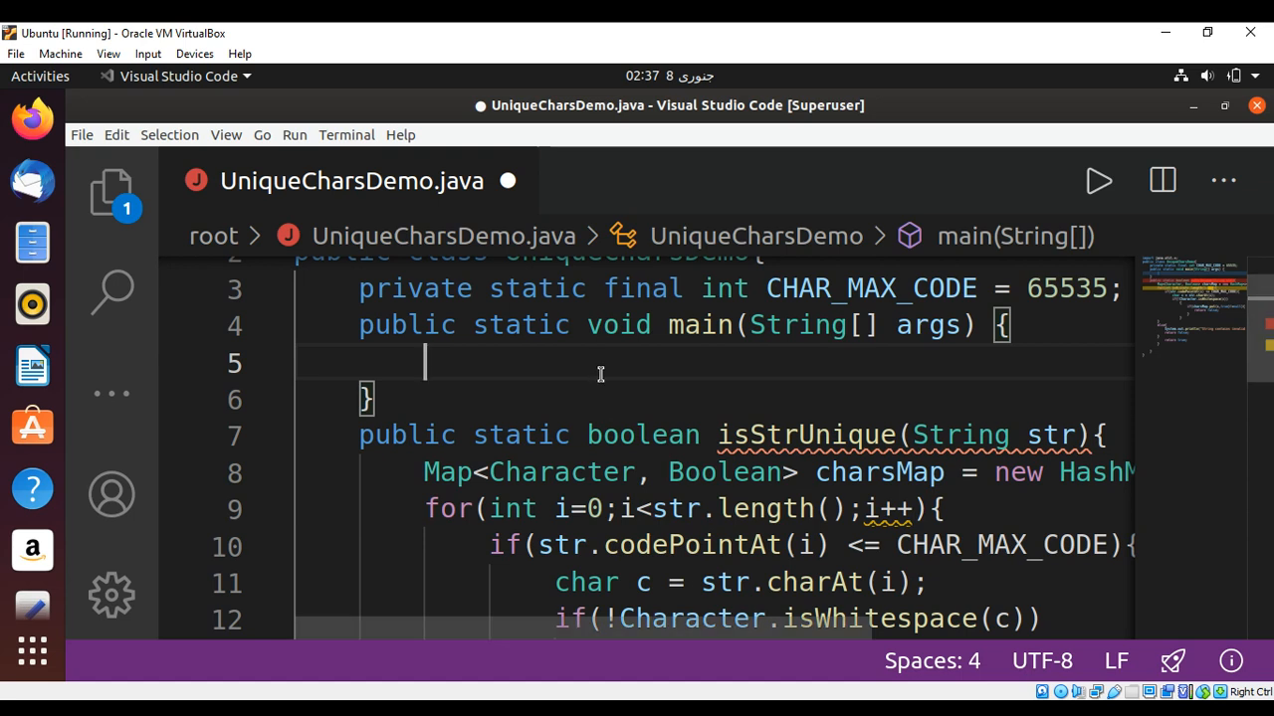
type("is")
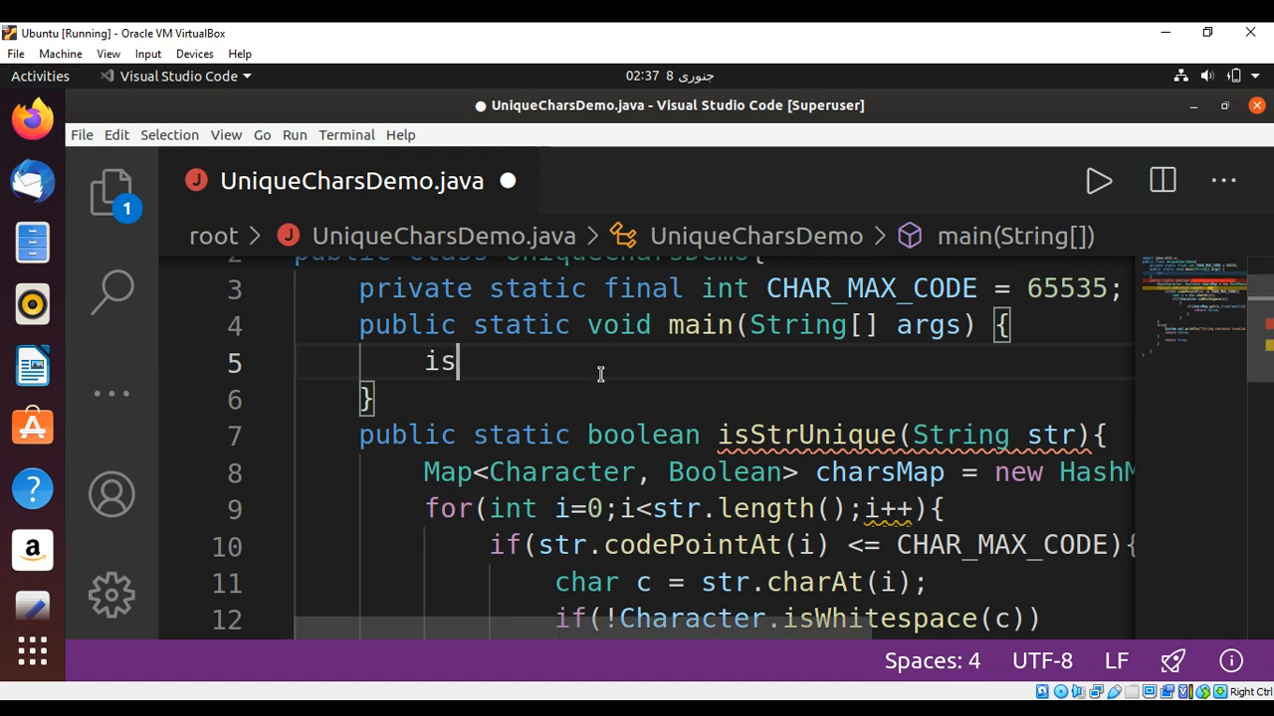
type("Str")
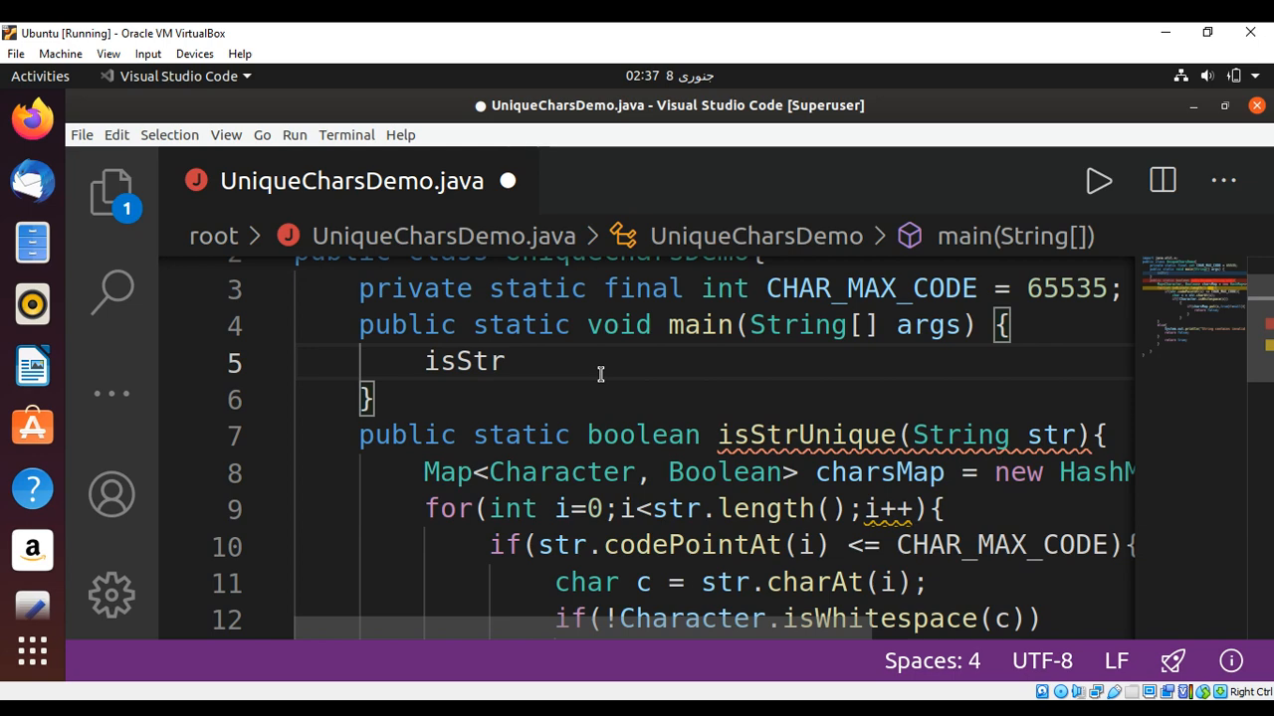
type("Unique(")
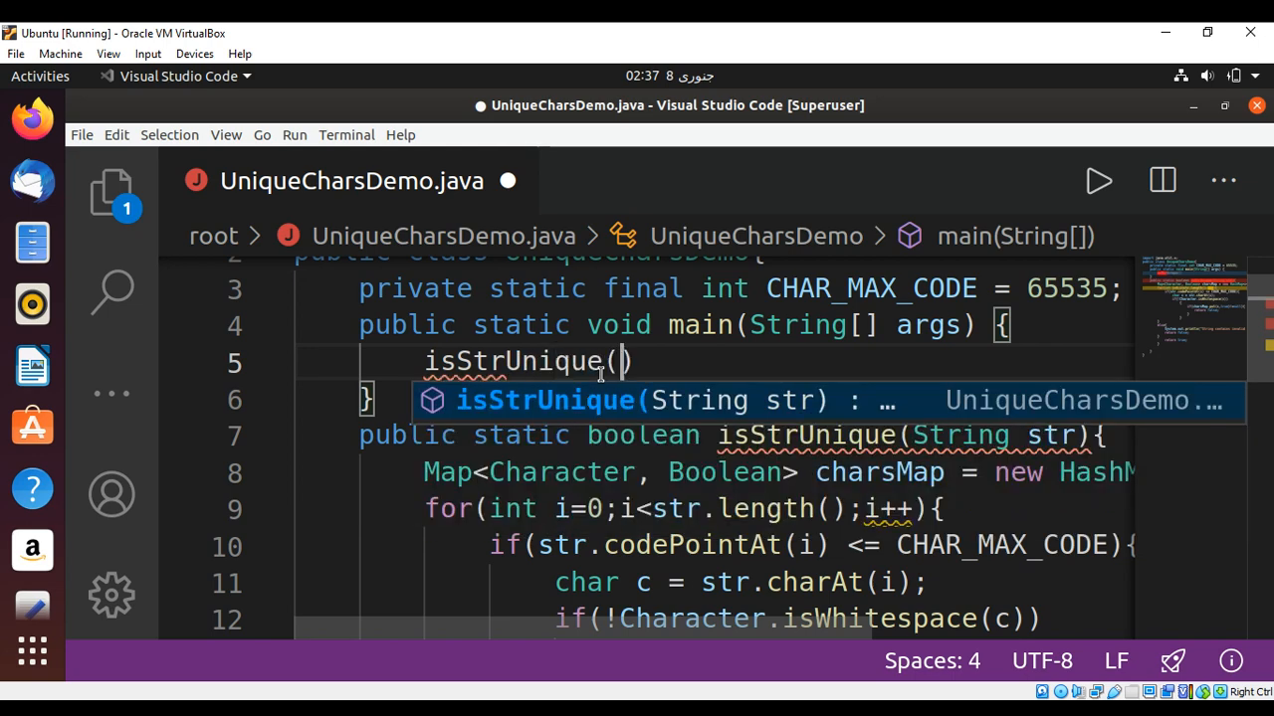
type("\"\"")
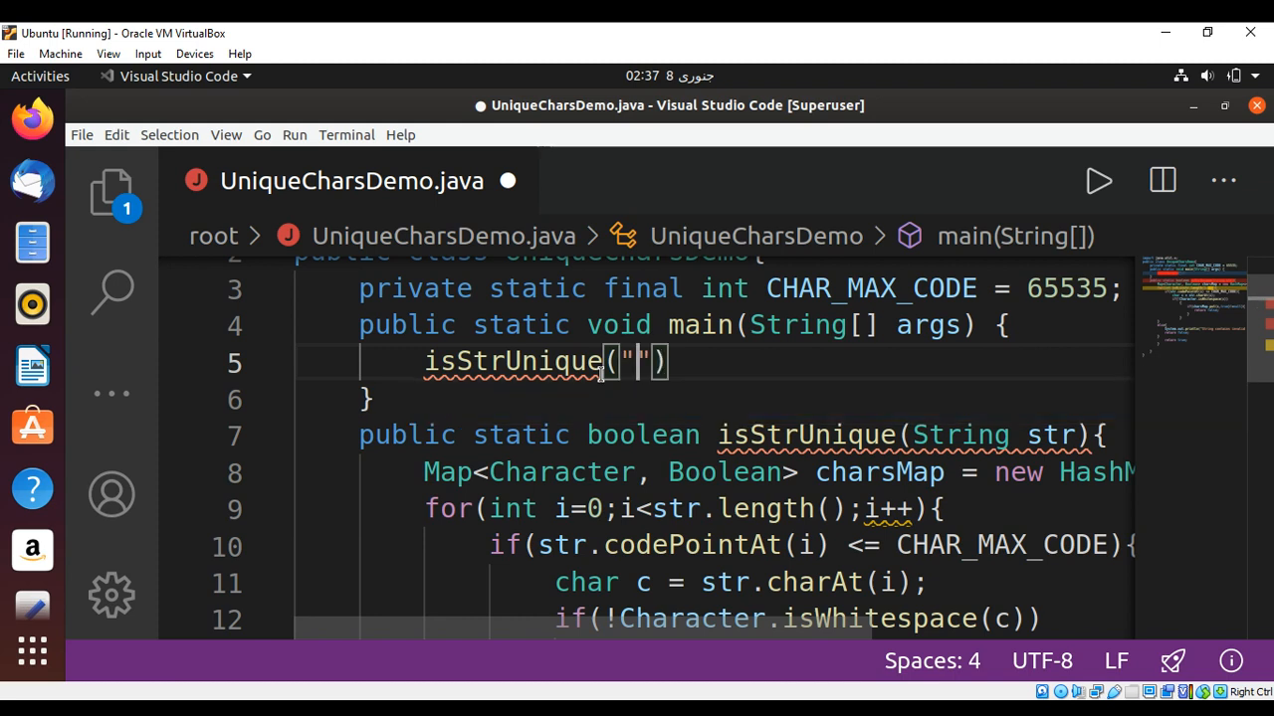
type("abc")
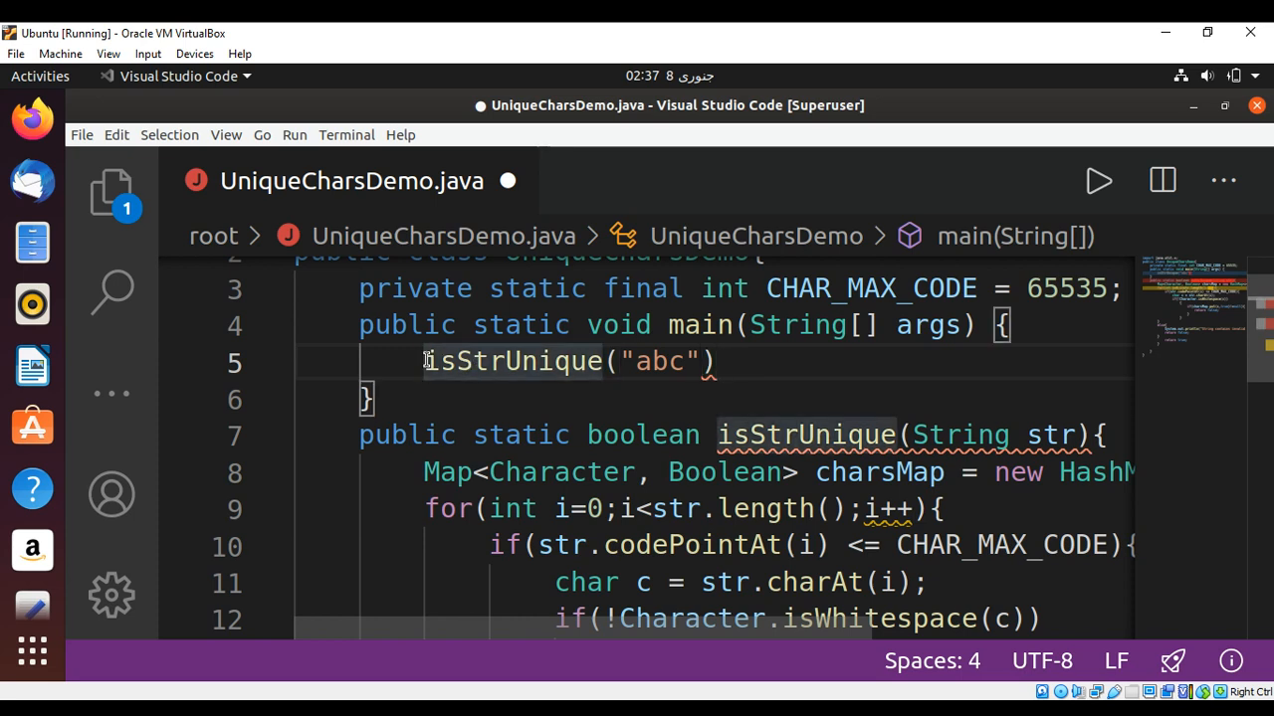
Wrap the call in System.out.println("Str is :" + ...) so main prints the result.
type("System.ou")
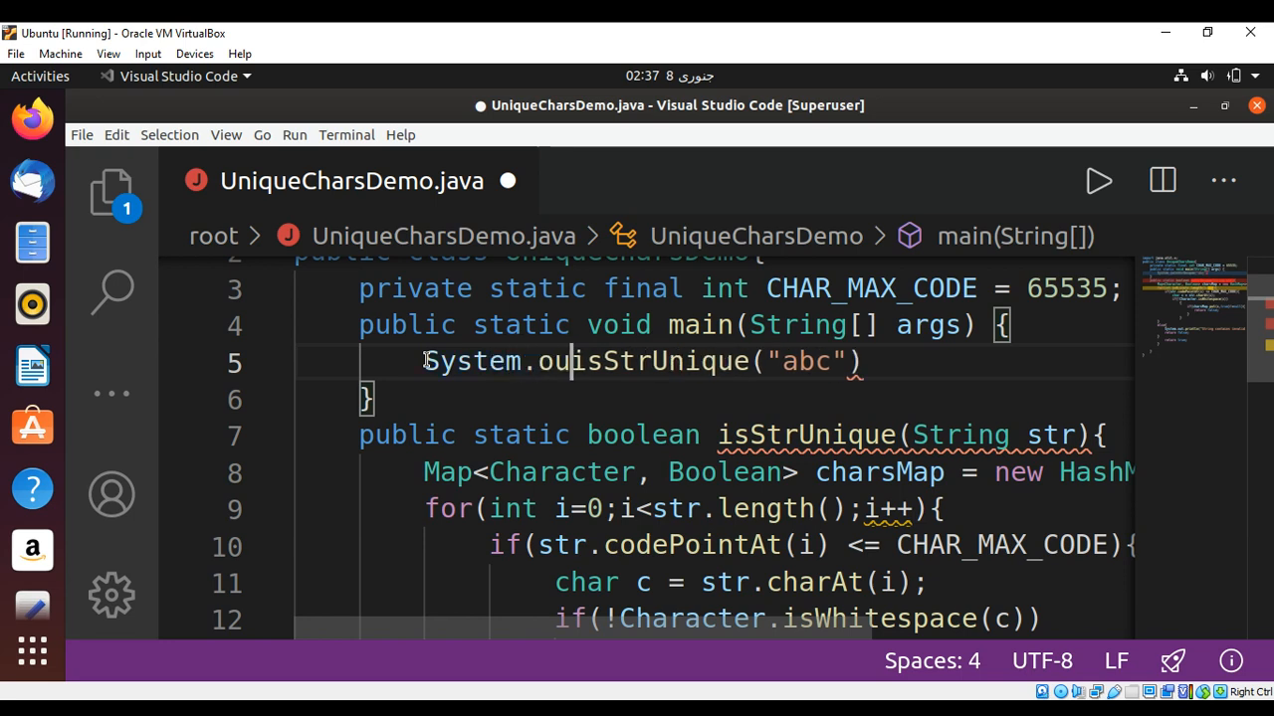
type("println(\"Str is :")
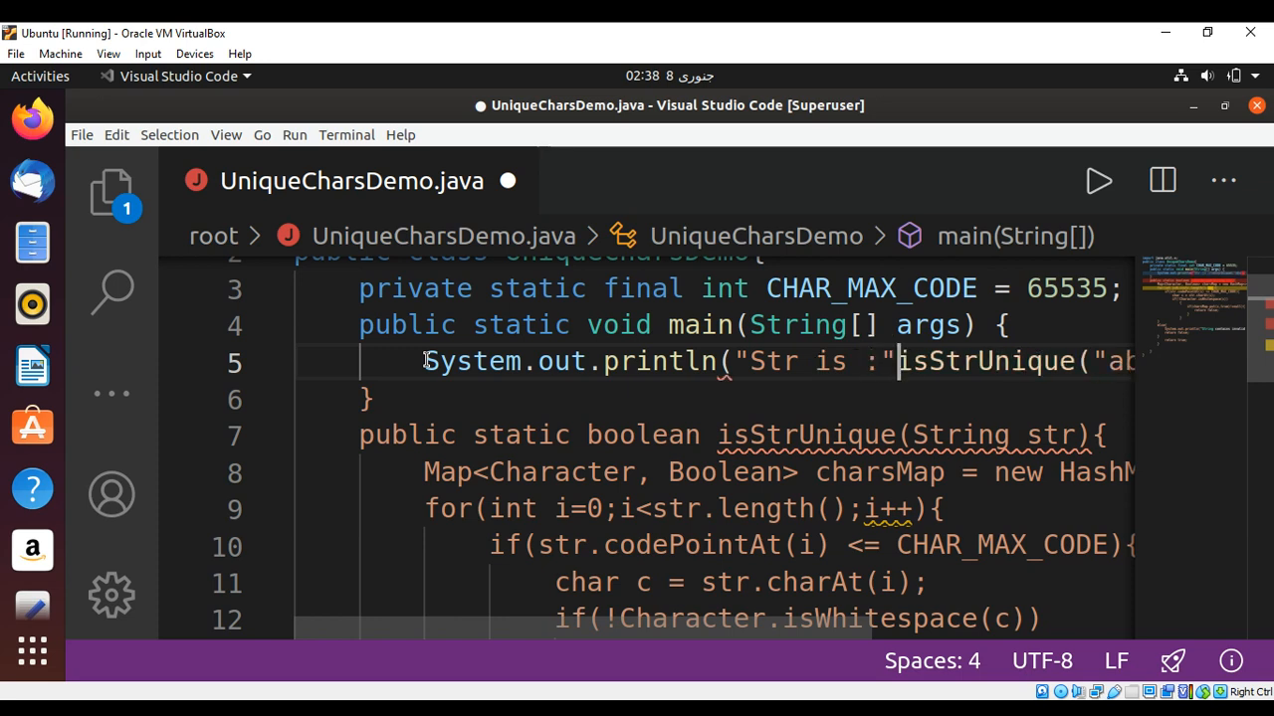
type("+")
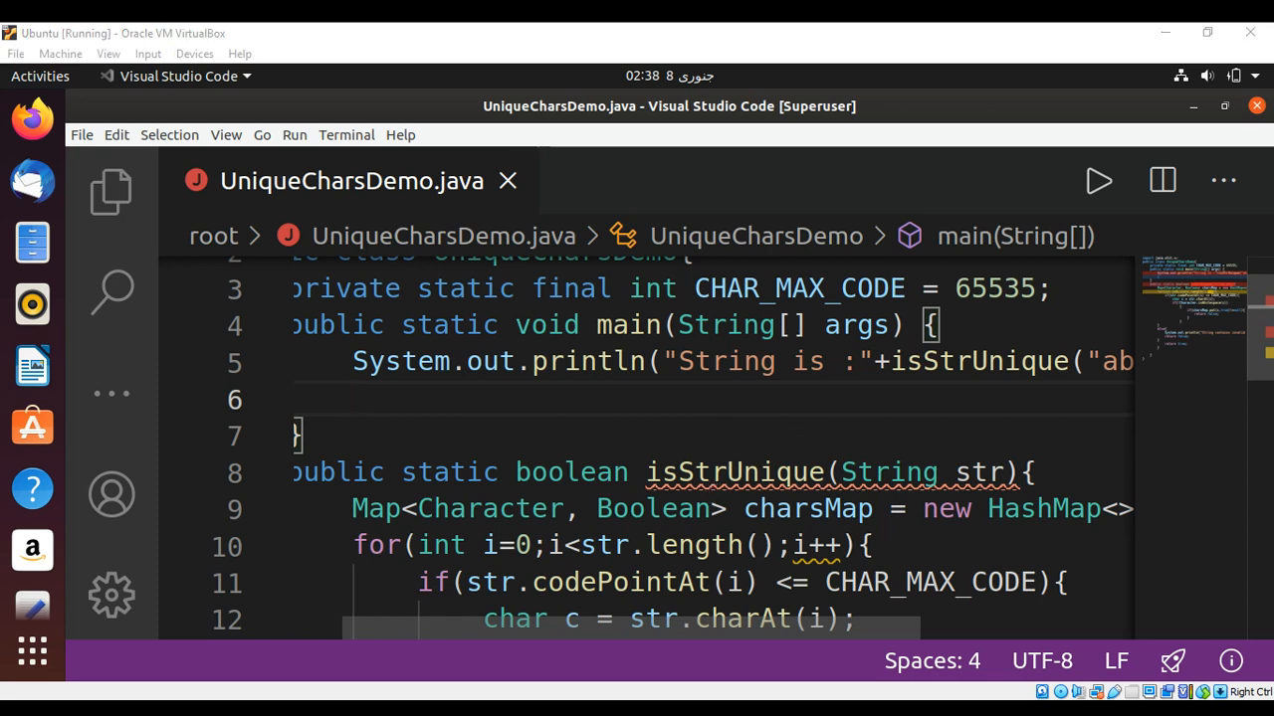
Scroll right to view the println line and terminal output String is :true.
scroll("right", 3)
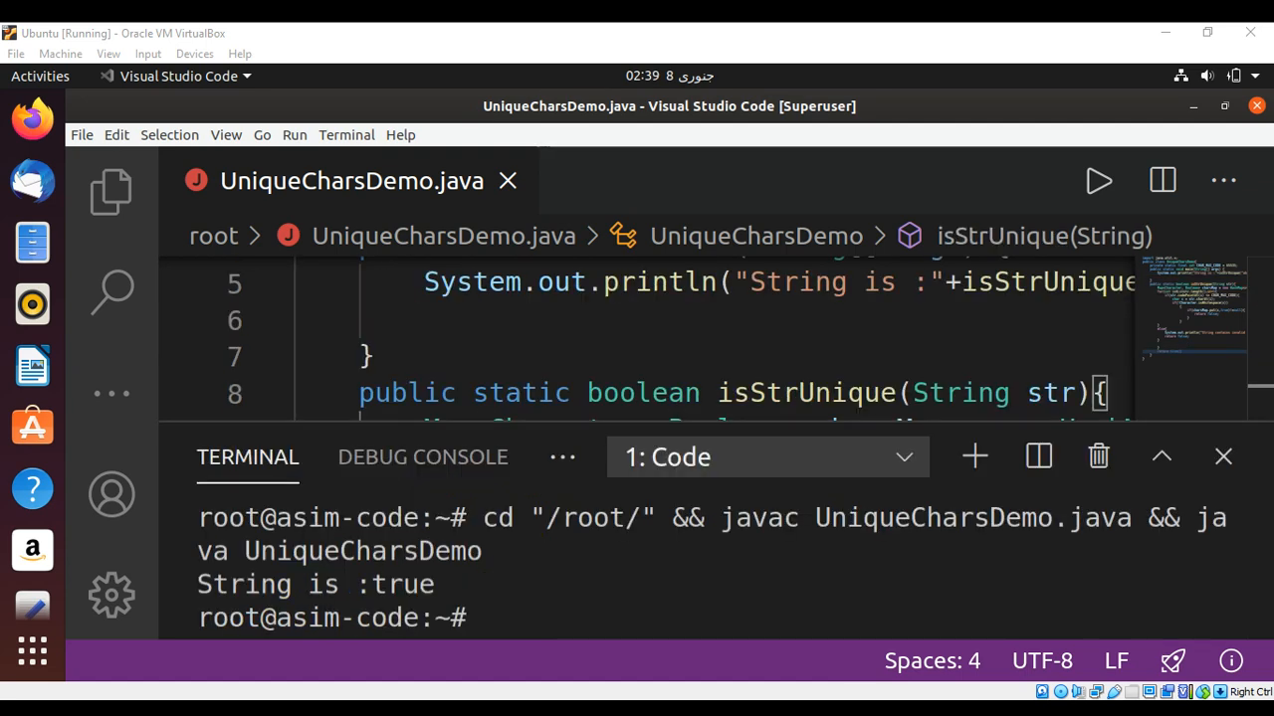
mouse_move(298, 593)
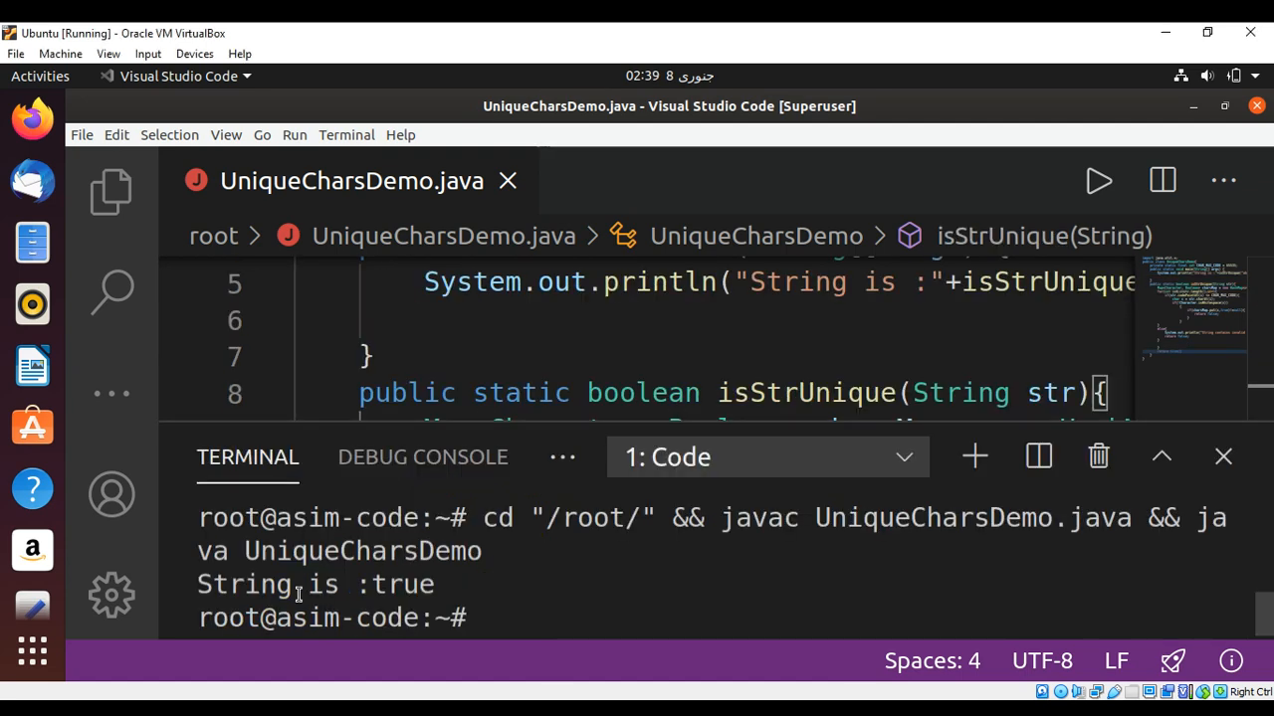
mouse_move(370, 585)
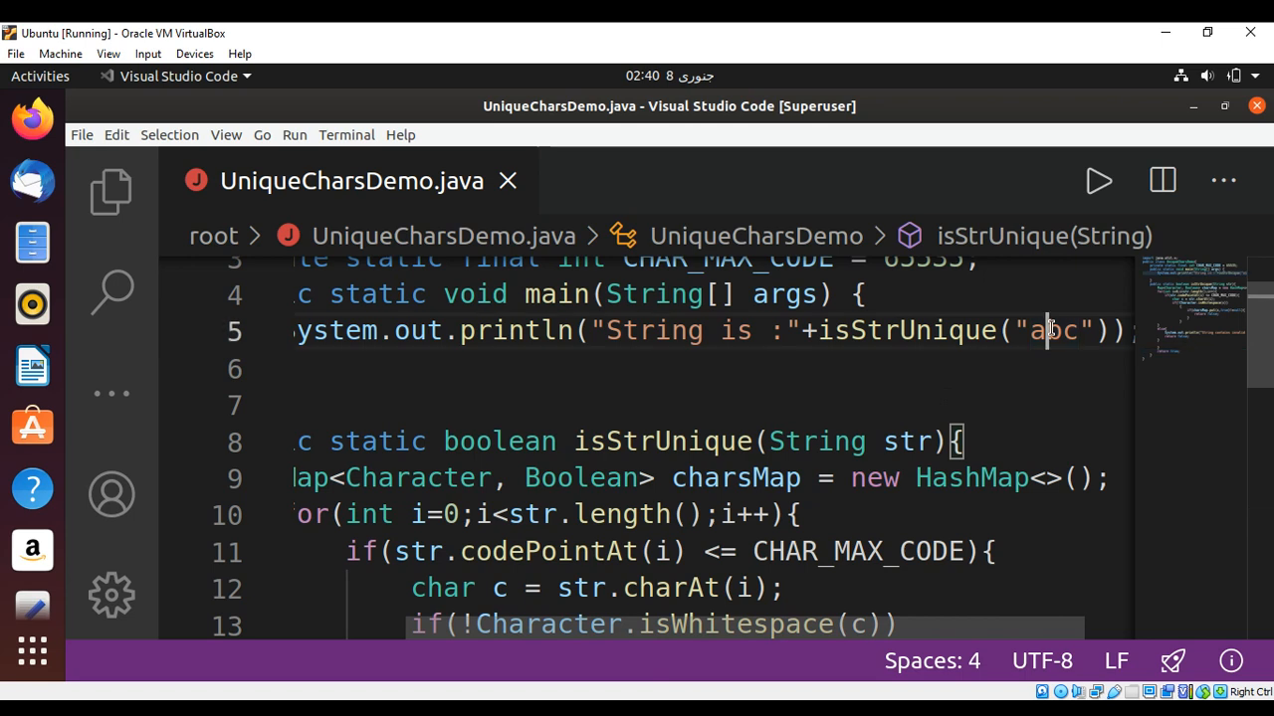
Edit the test string in the isStrUnique call from "abc" to "abbc".
double_click(1044, 331)
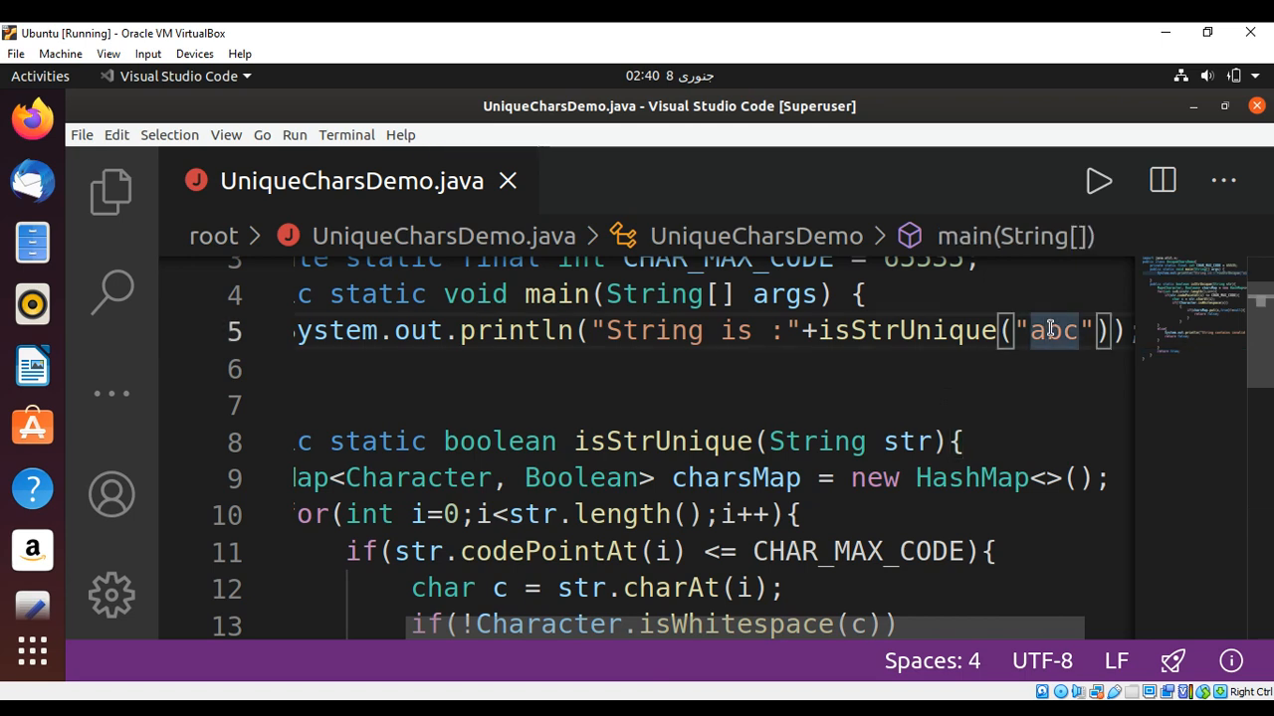
type("b")
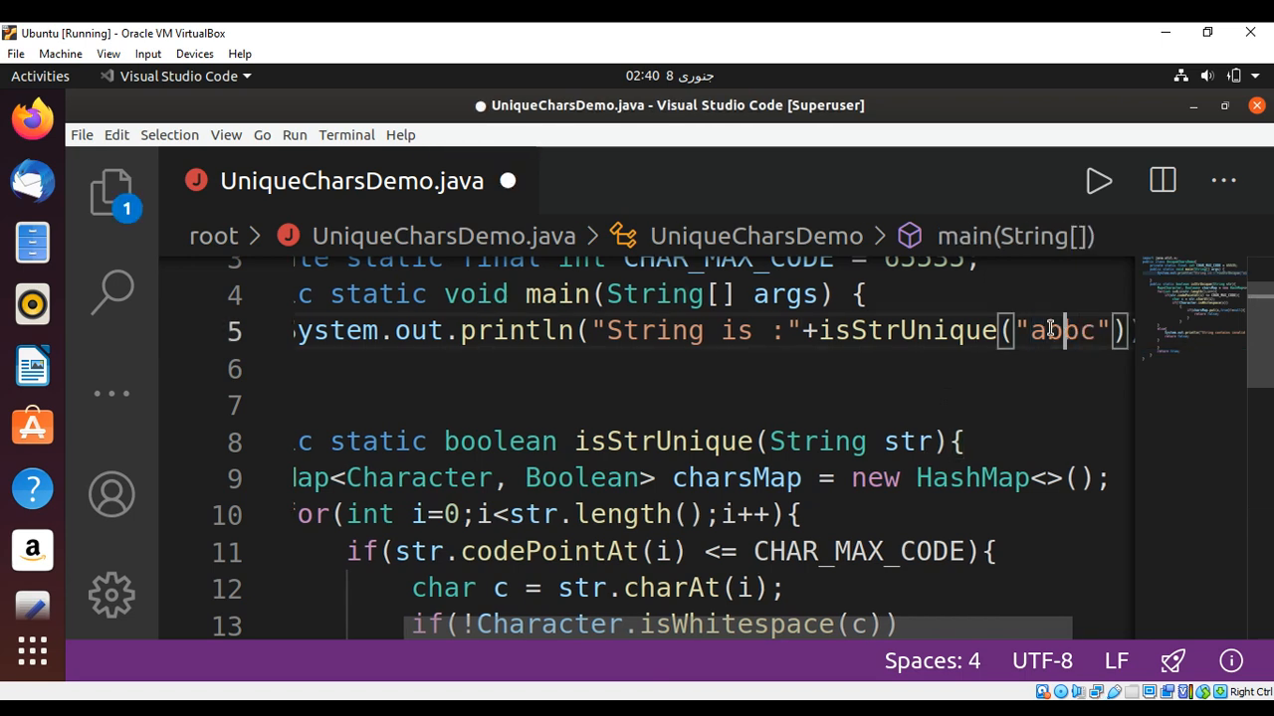